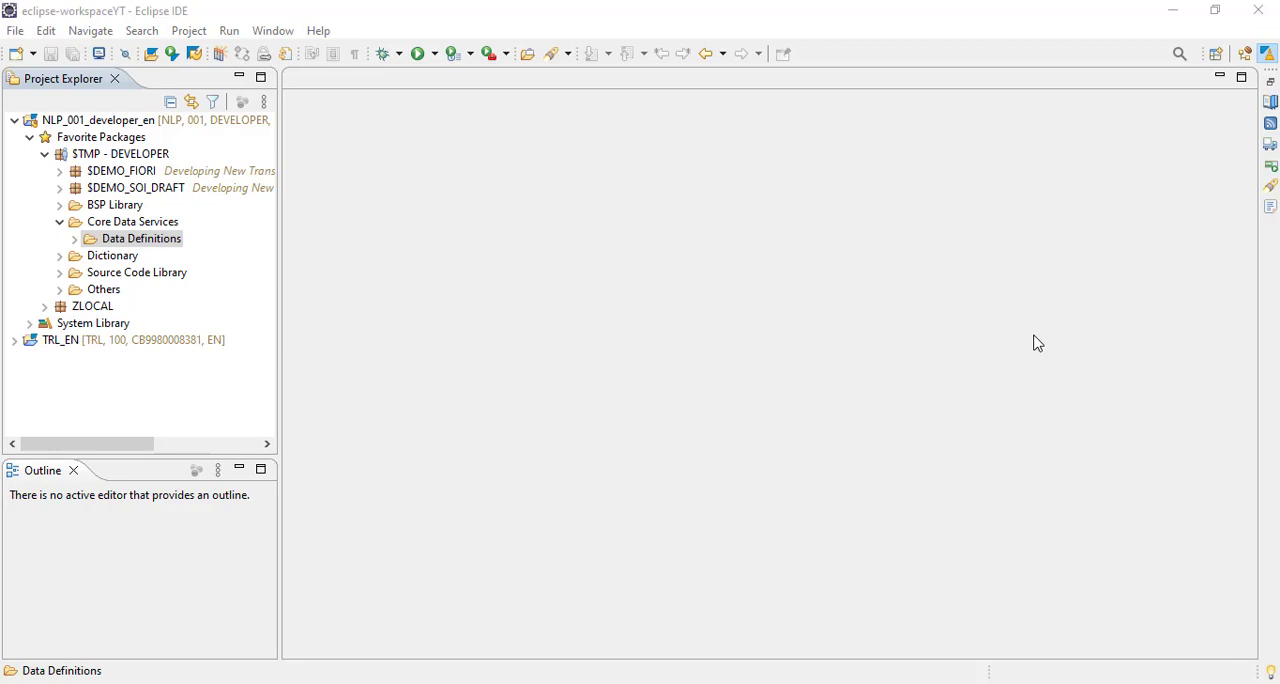
{"action": "mouse_move", "coordinate": [648, 332]}
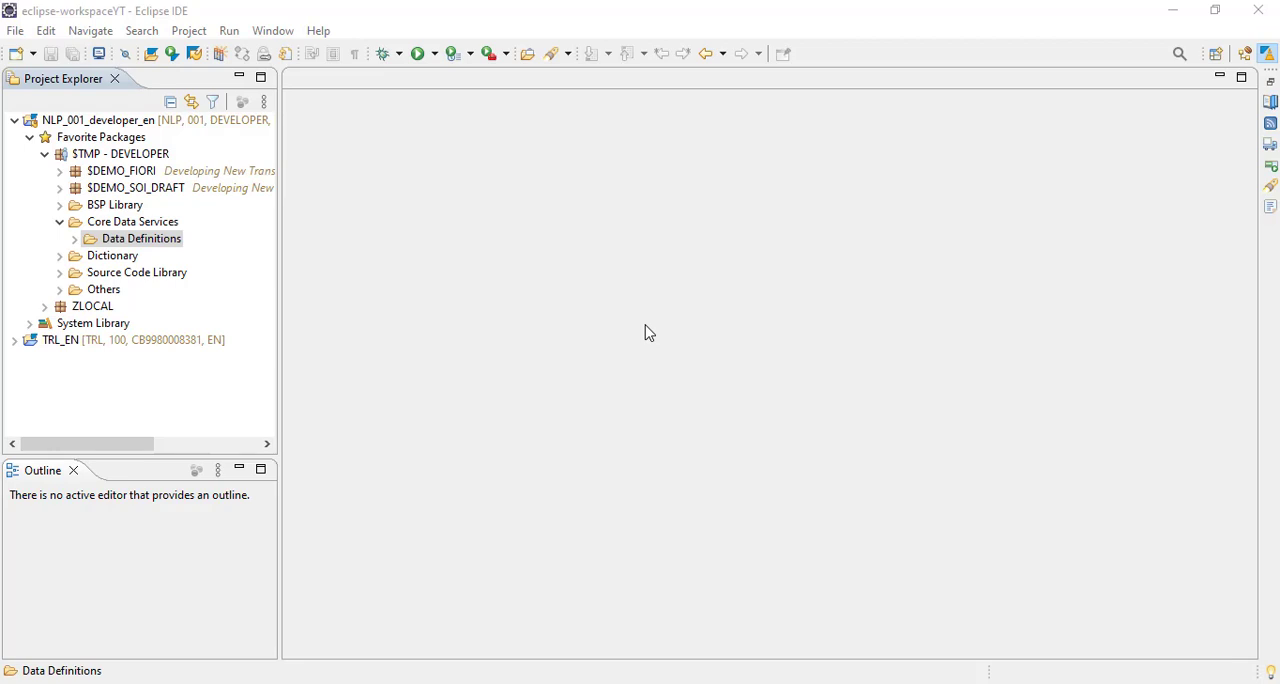
{"action": "mouse_move", "coordinate": [76, 120]}
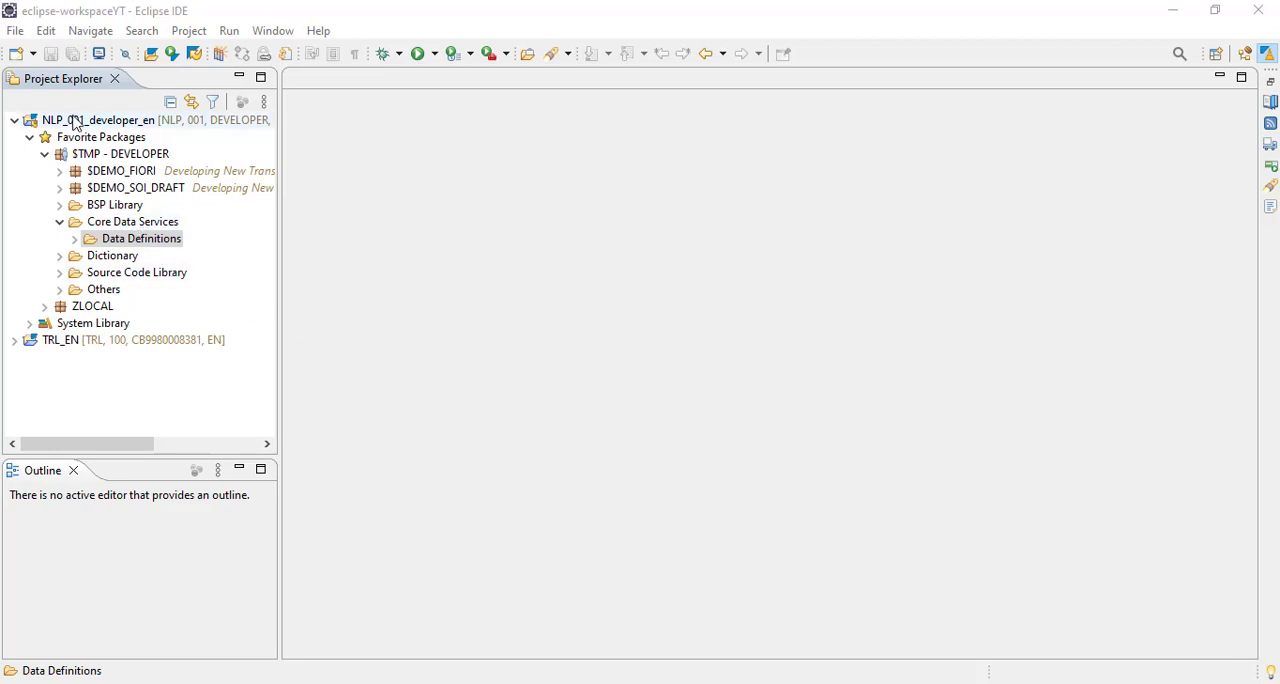
Start a new Data Definition under the Core Data Services folder
{"action": "left_click", "coordinate": [132, 222]}
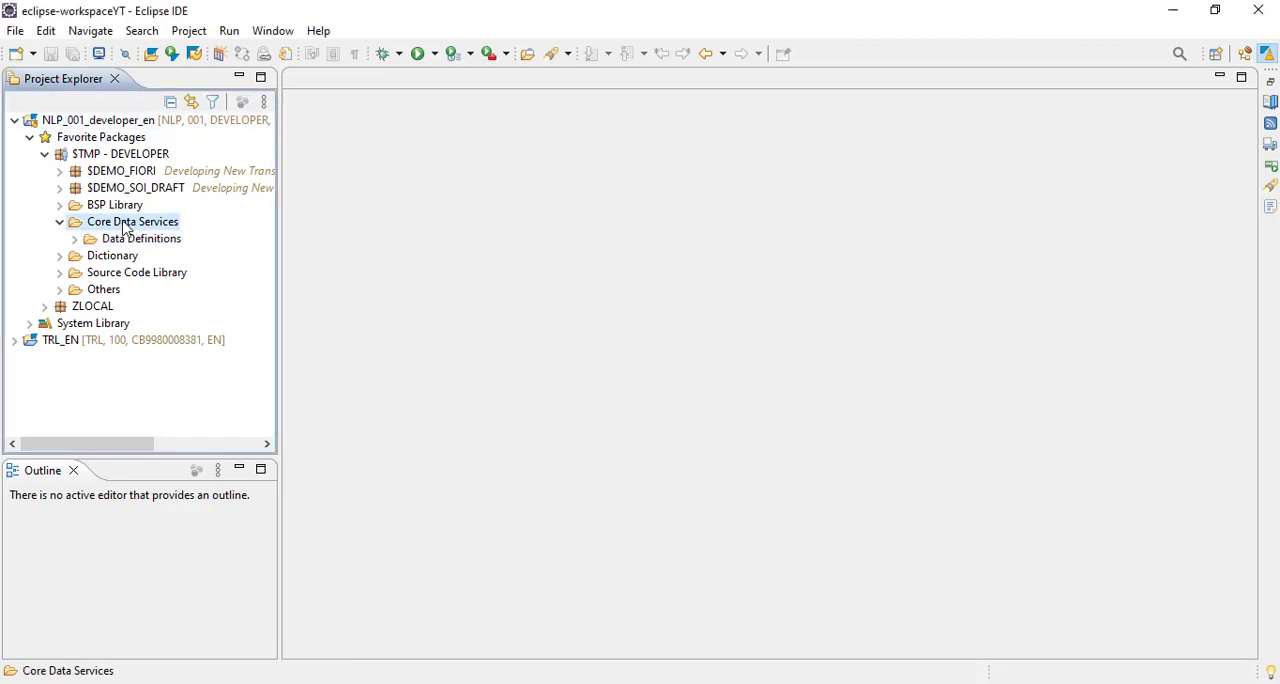
{"action": "right_click", "coordinate": [132, 222]}
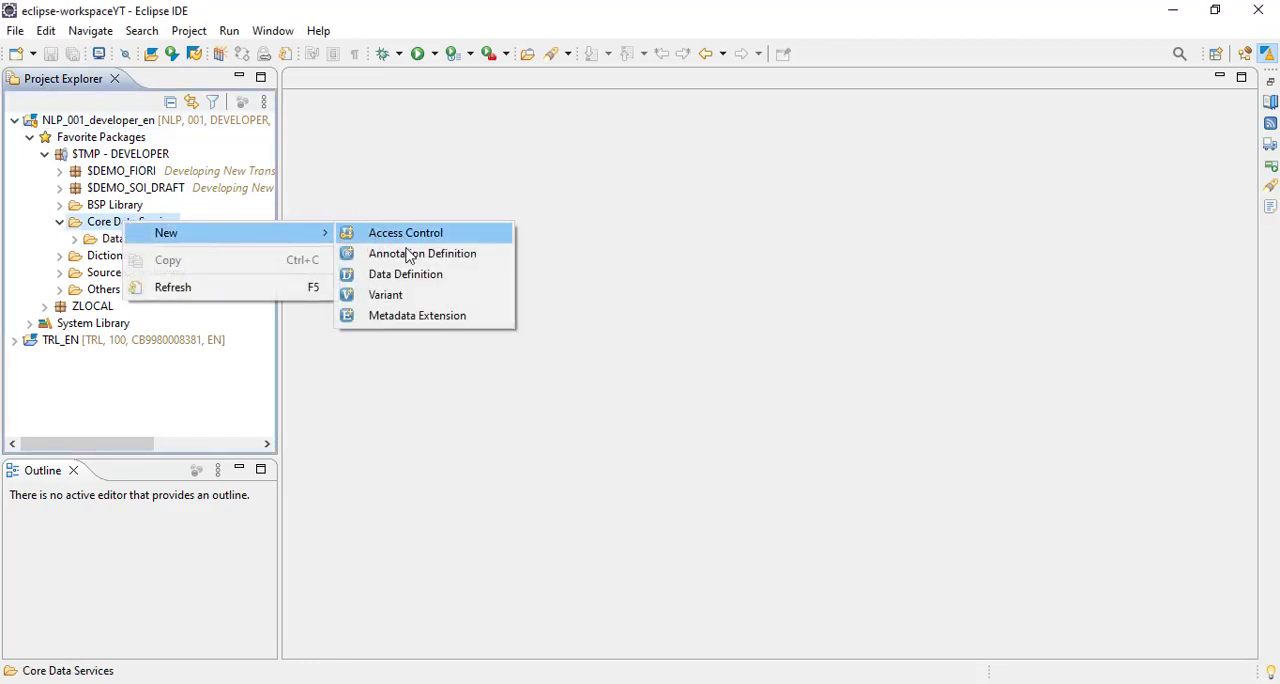
{"action": "left_click", "coordinate": [404, 274]}
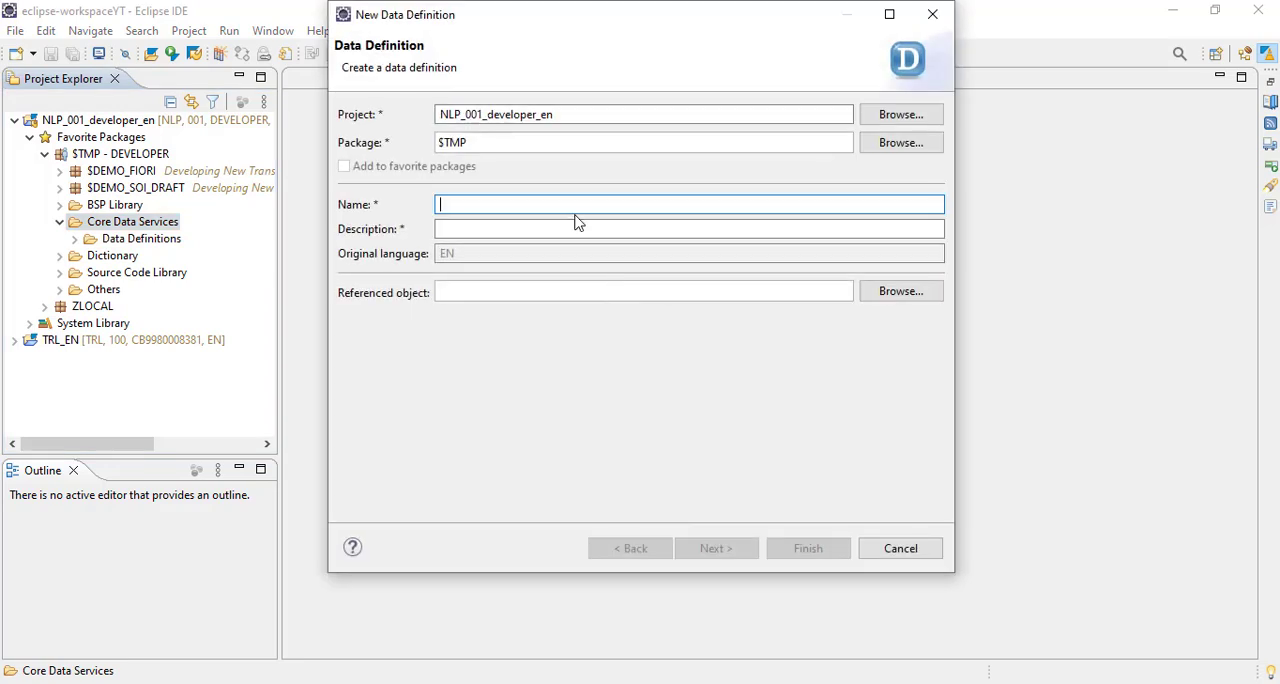
{"action": "mouse_move", "coordinate": [596, 202]}
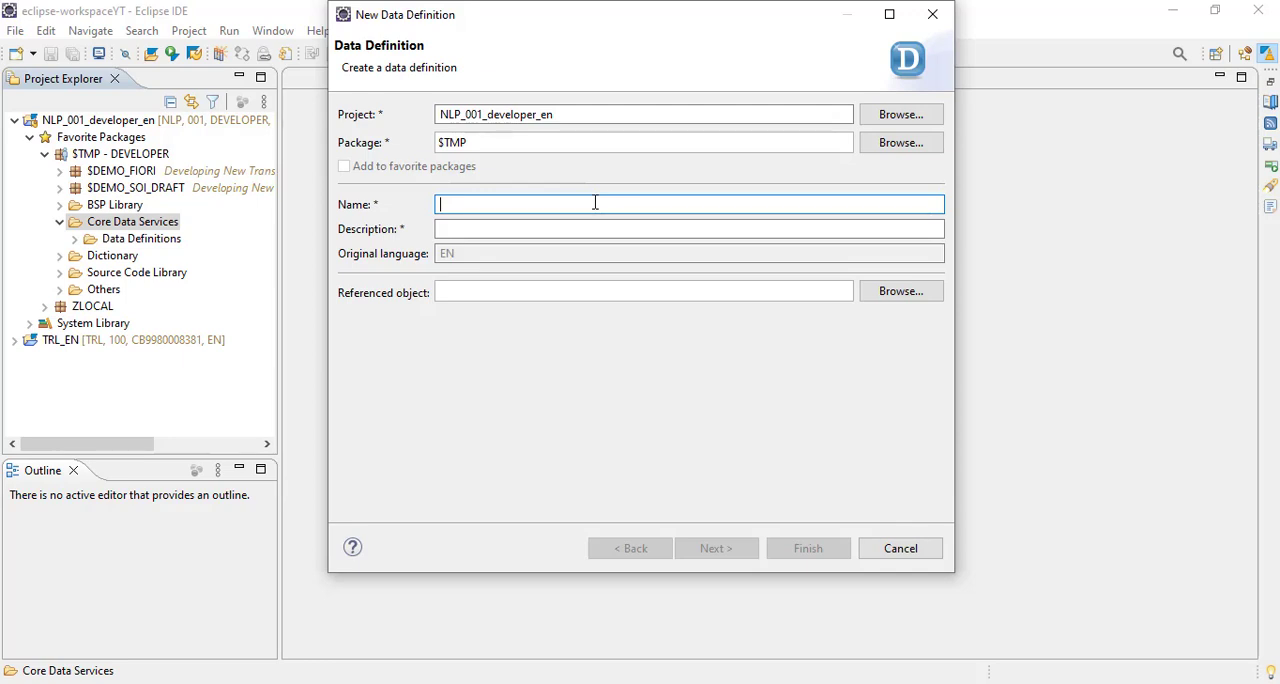
Name the definition ZI_SPFLI_DETAILS with the description SPFLI Details
{"action": "type", "text": "ZI_"}
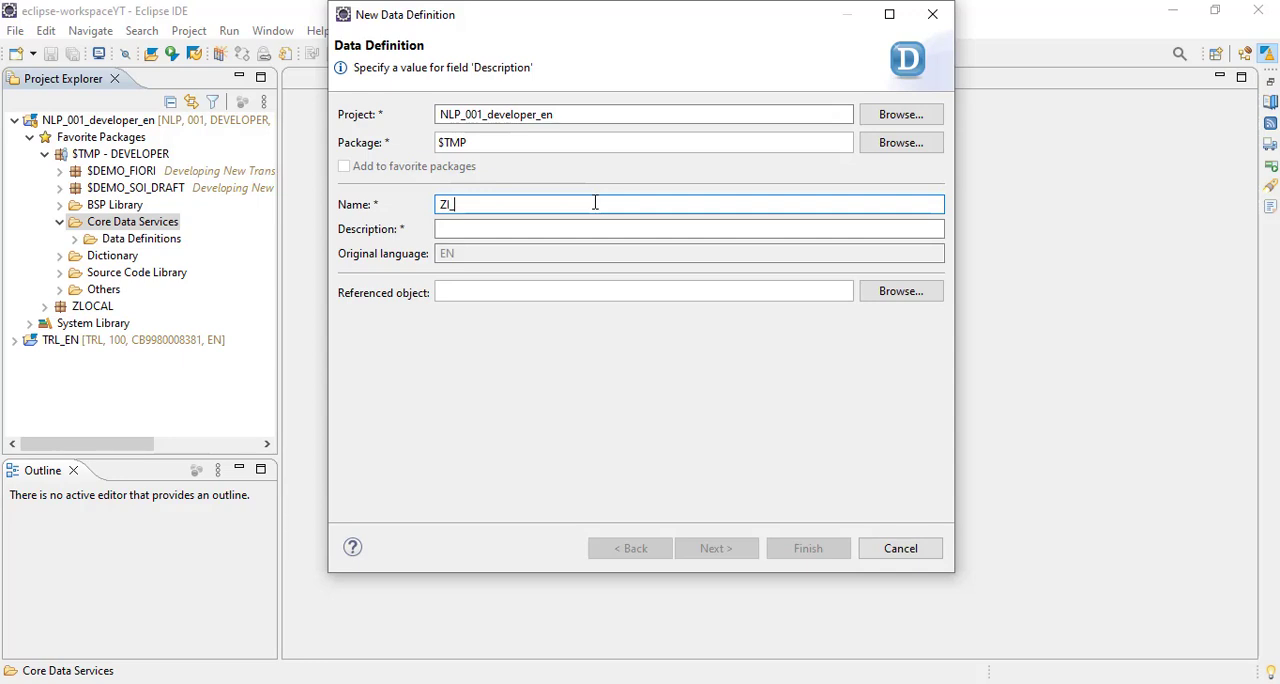
{"action": "type", "text": "SP"}
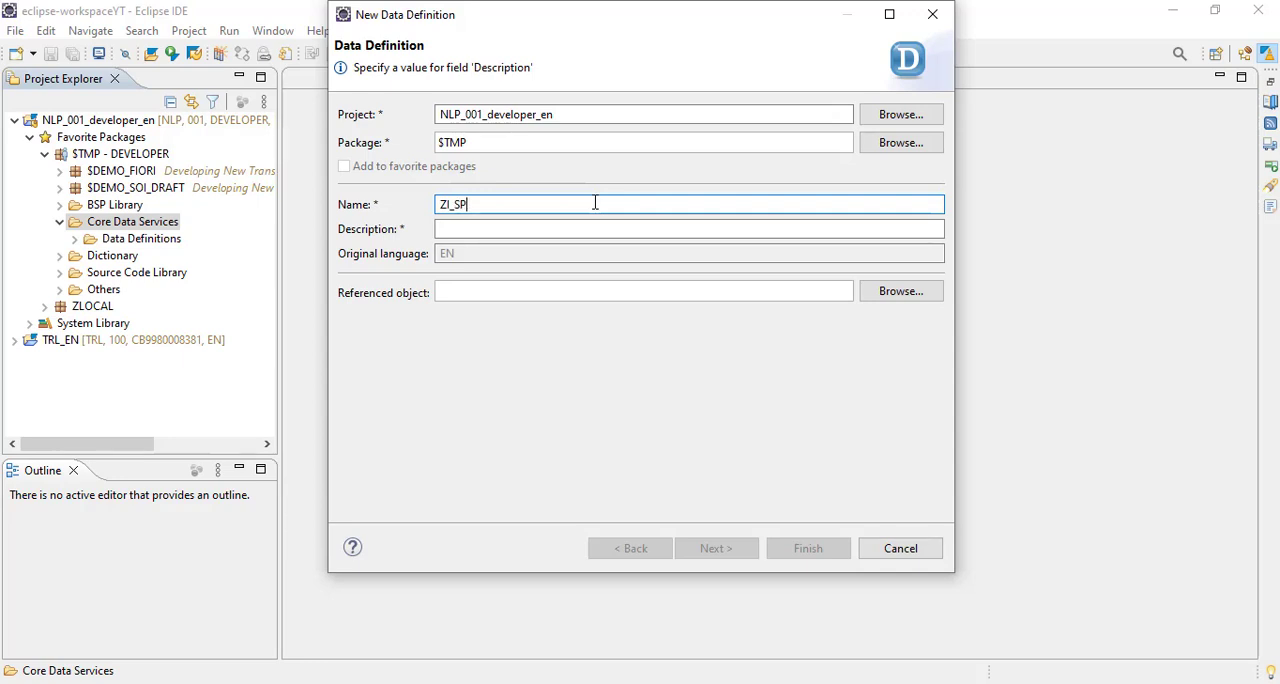
{"action": "type", "text": "FLI_D"}
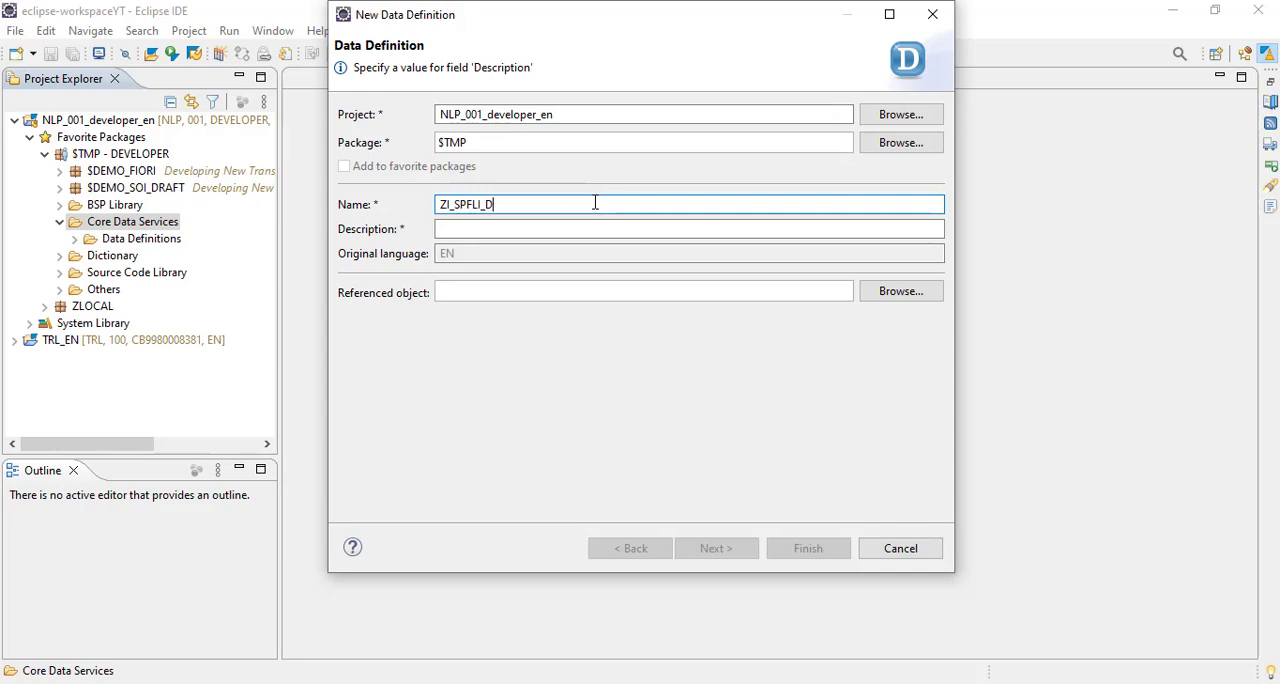
{"action": "type", "text": "ETAILS"}
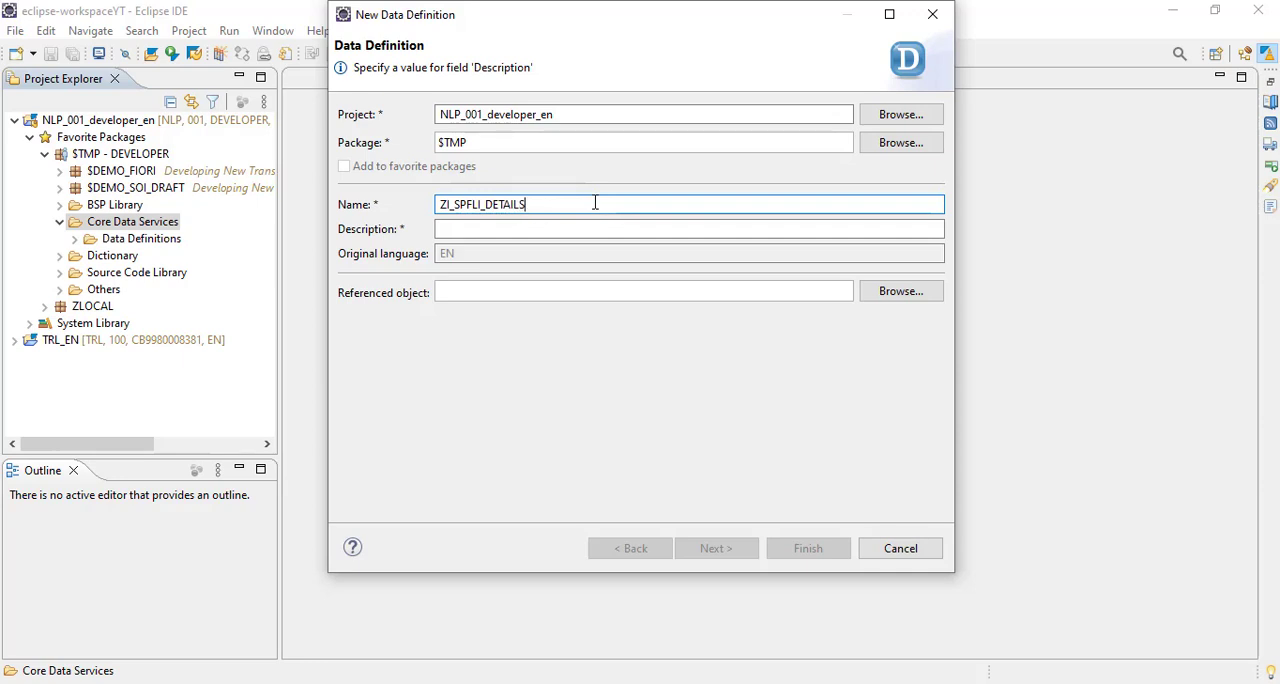
{"action": "type", "text": "SPFLI Detail"}
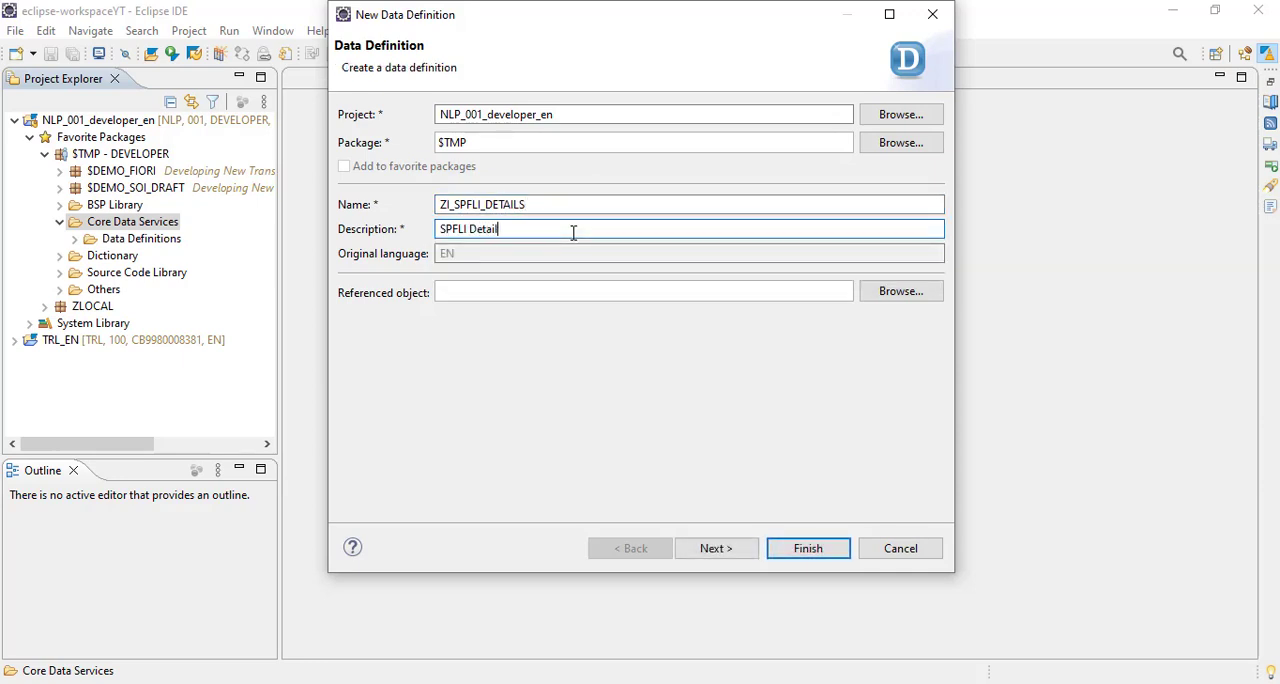
{"action": "type", "text": "s"}
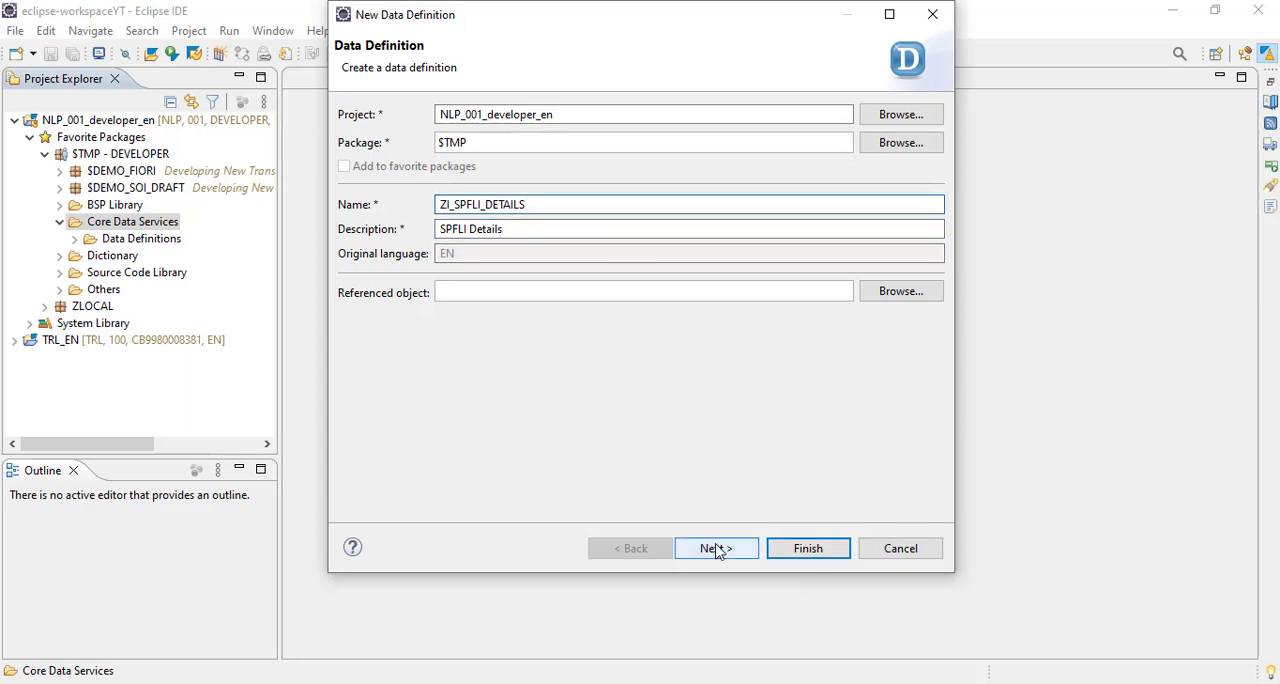
Finish creating ZI_SPFLI_DETAILS from the Define View template and open its source
{"action": "left_click", "coordinate": [716, 548]}
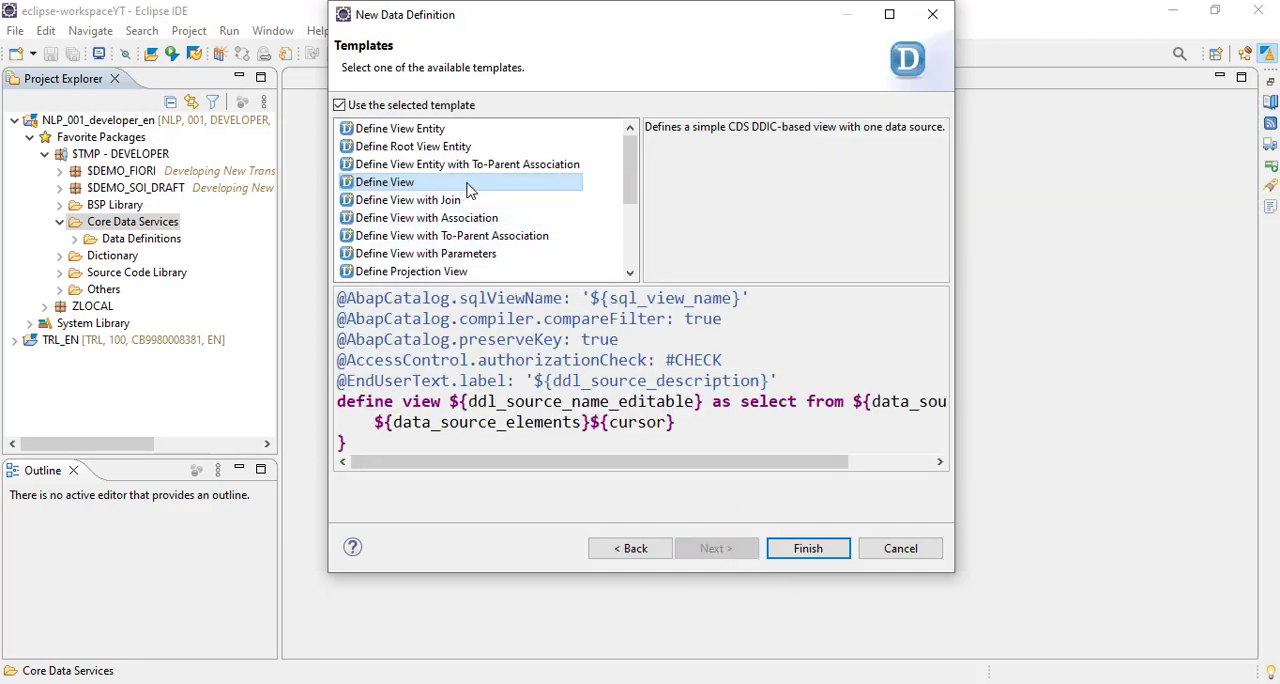
{"action": "mouse_move", "coordinate": [484, 254]}
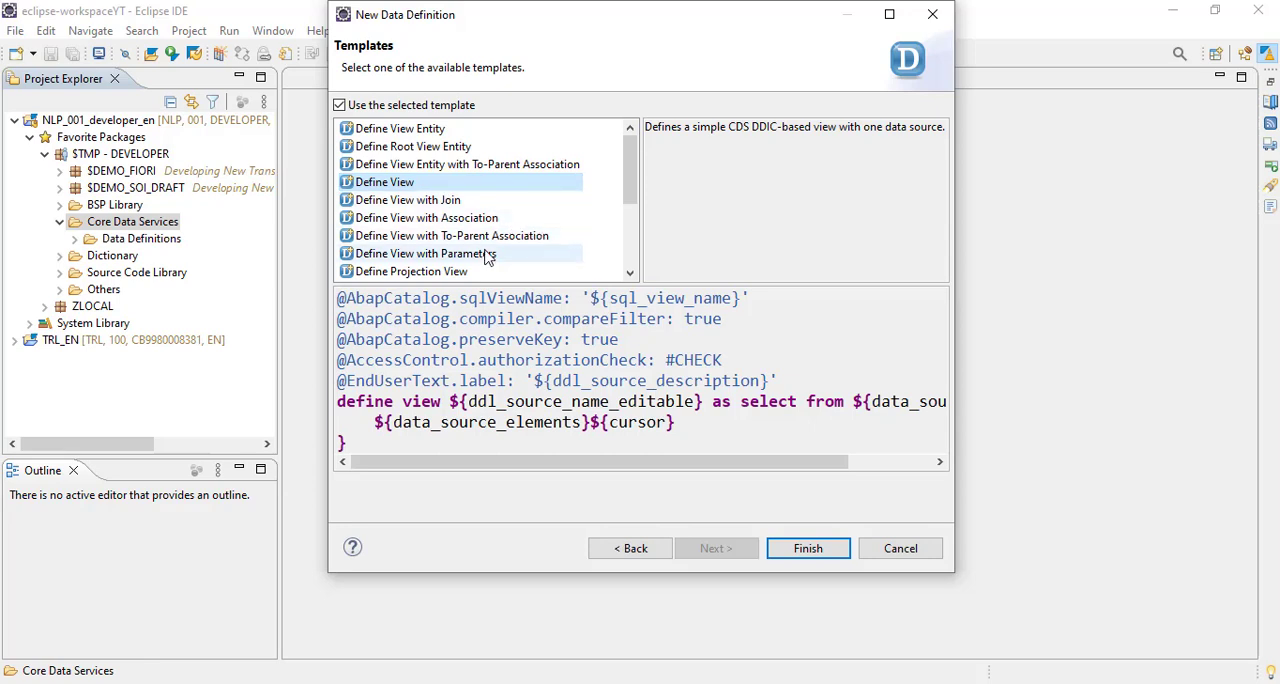
{"action": "mouse_move", "coordinate": [510, 218]}
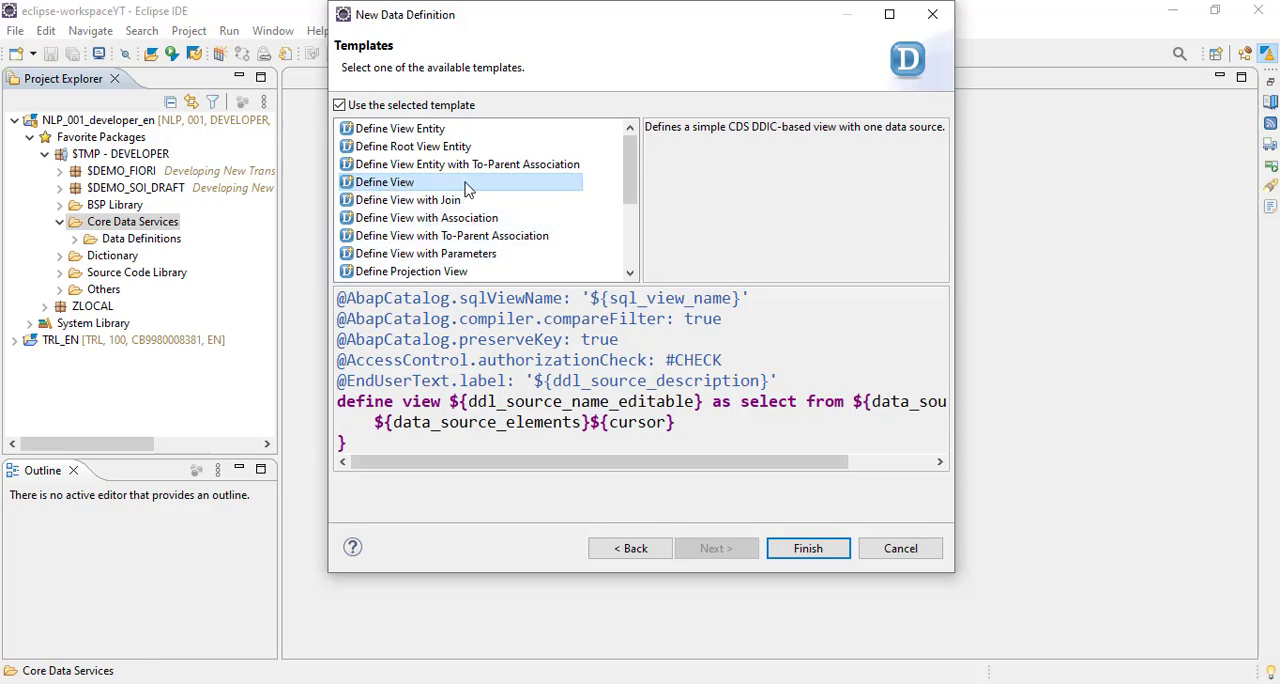
{"action": "mouse_move", "coordinate": [808, 548]}
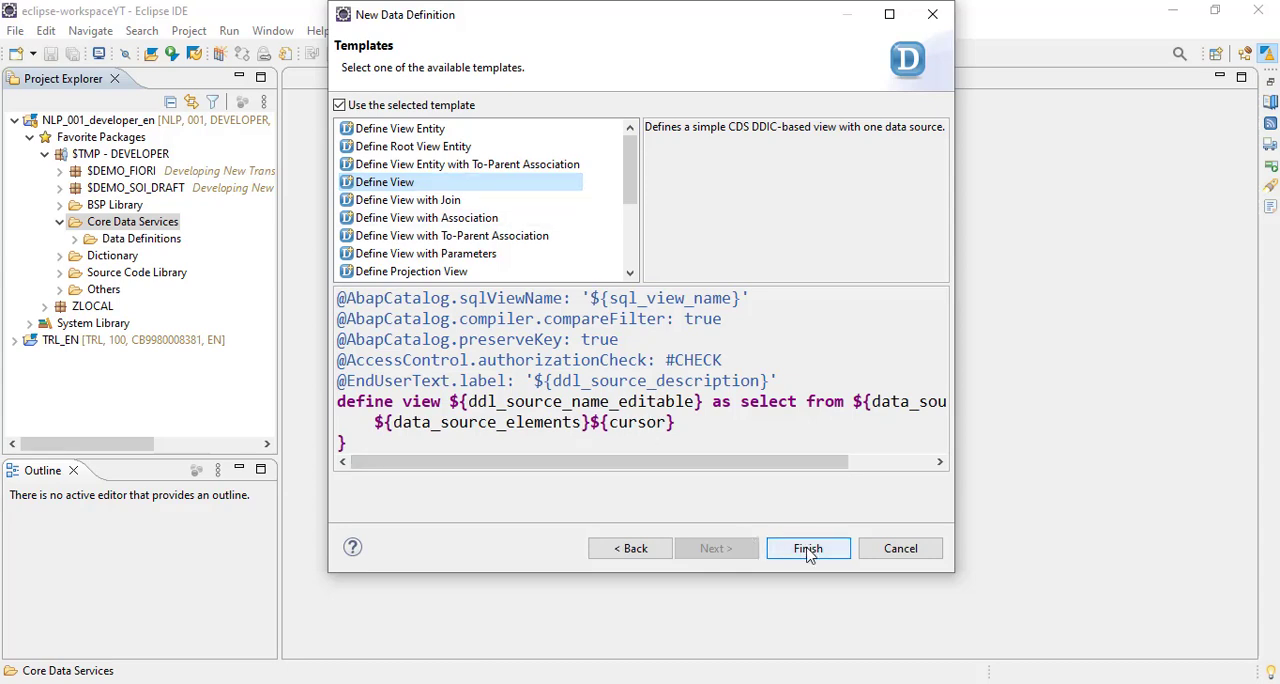
{"action": "left_click", "coordinate": [808, 548]}
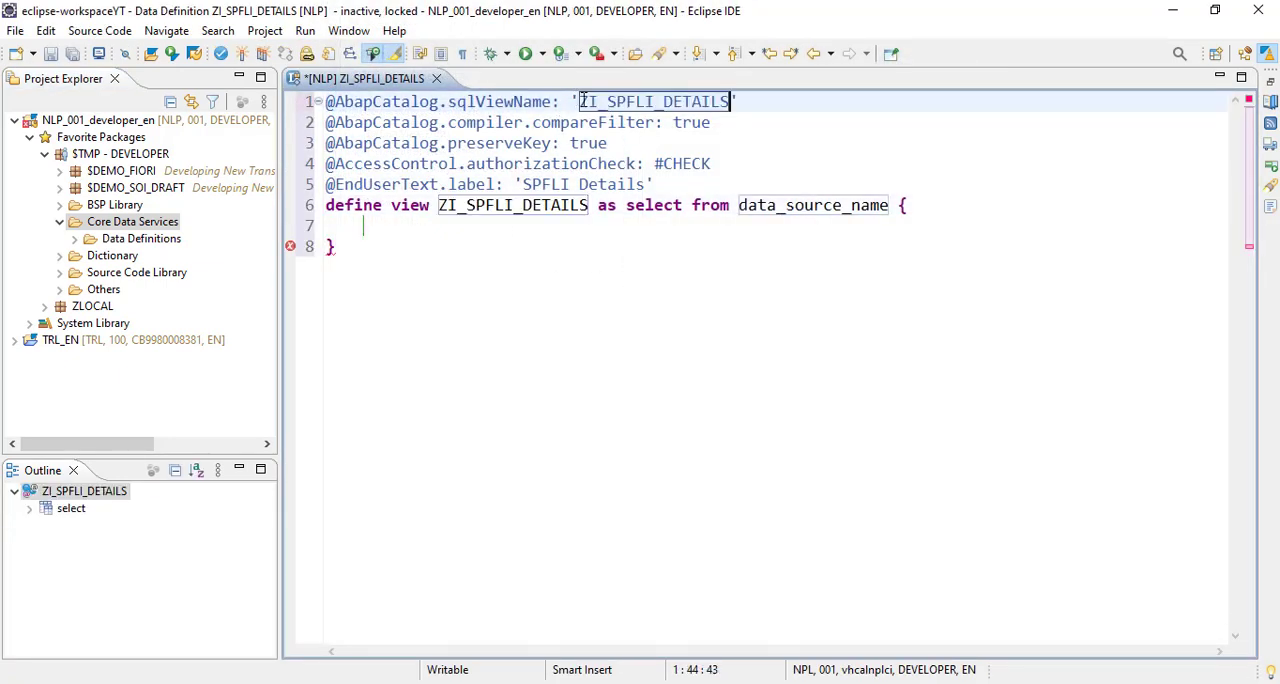
Set sqlViewName to ZISPFLIDETAILS and replace the data source placeholder with SPFLI
{"action": "left_click", "coordinate": [620, 100]}
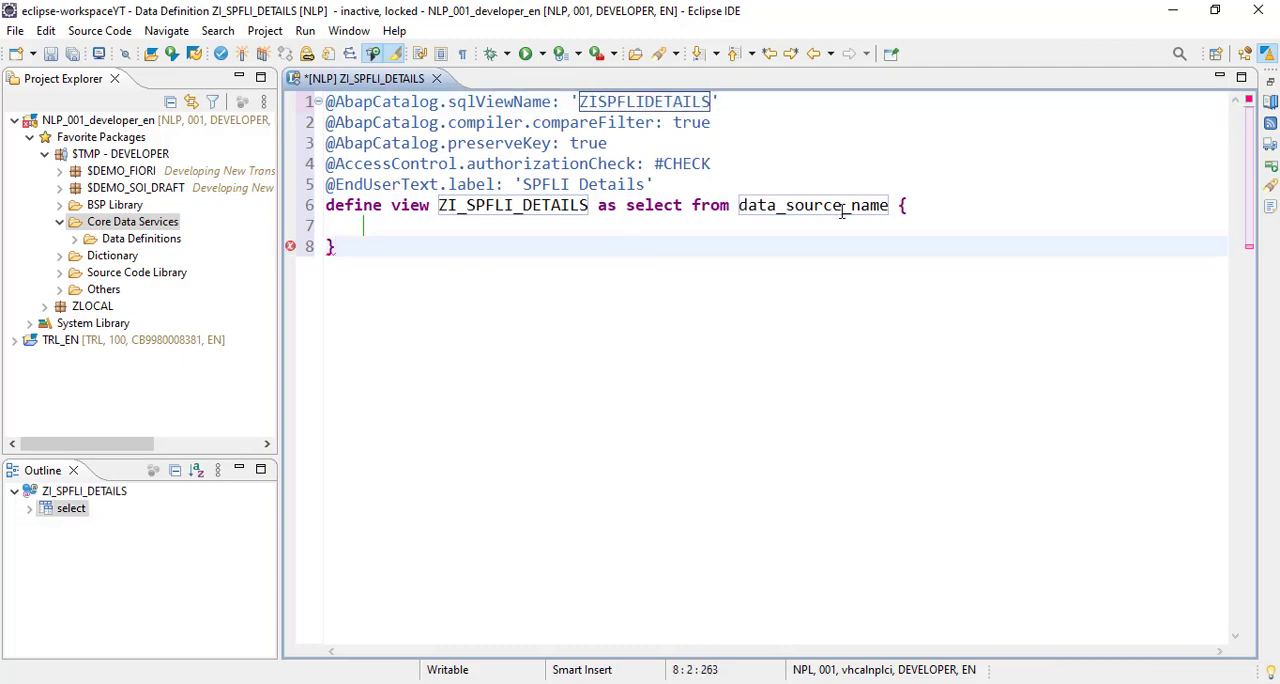
{"action": "double_click", "coordinate": [812, 206]}
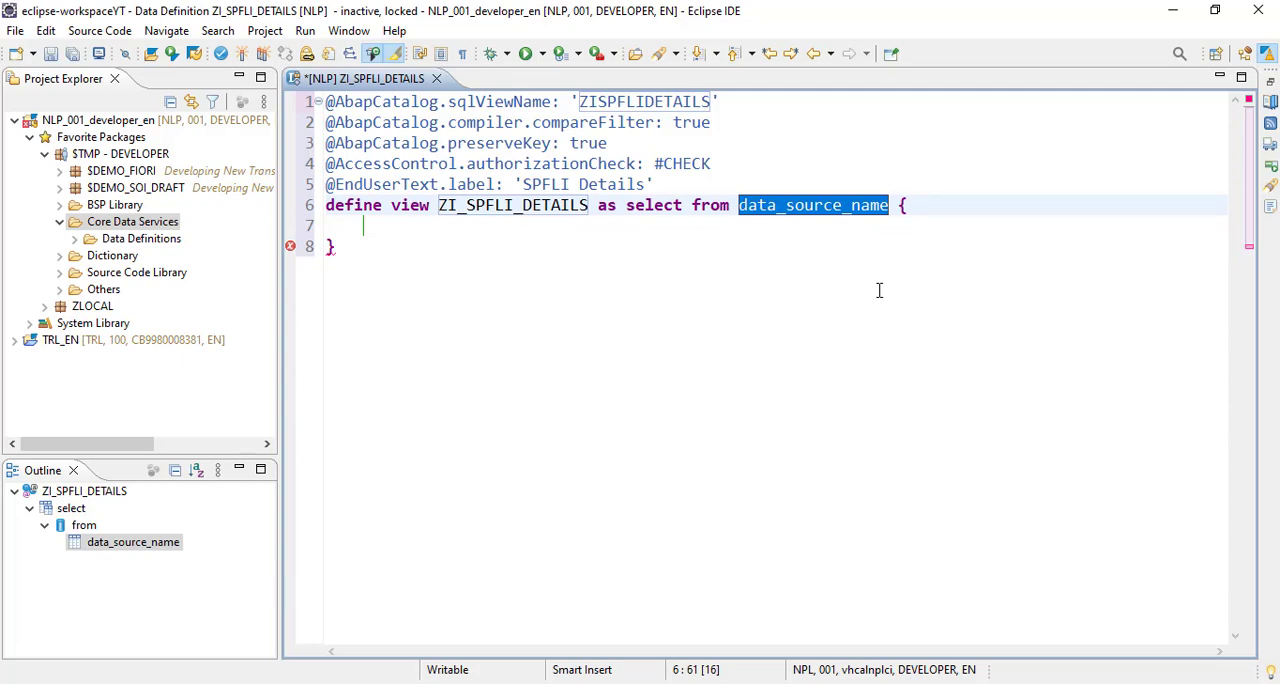
{"action": "type", "text": "SPF"}
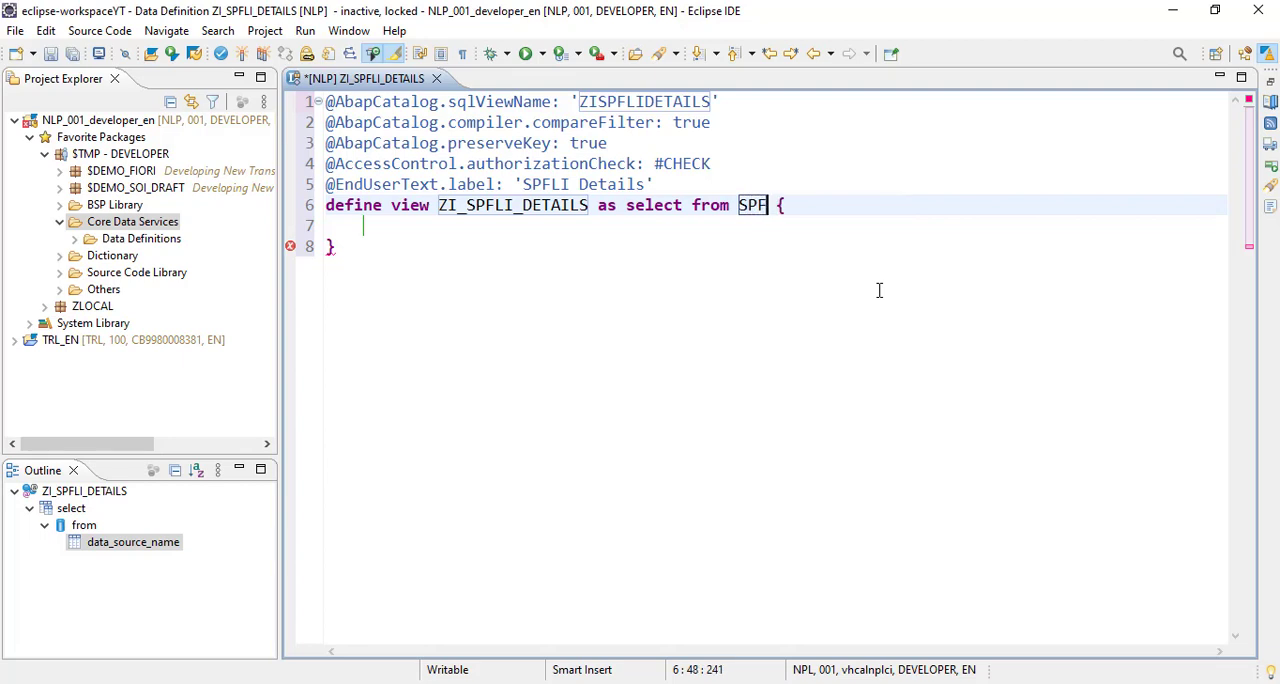
{"action": "type", "text": "LI"}
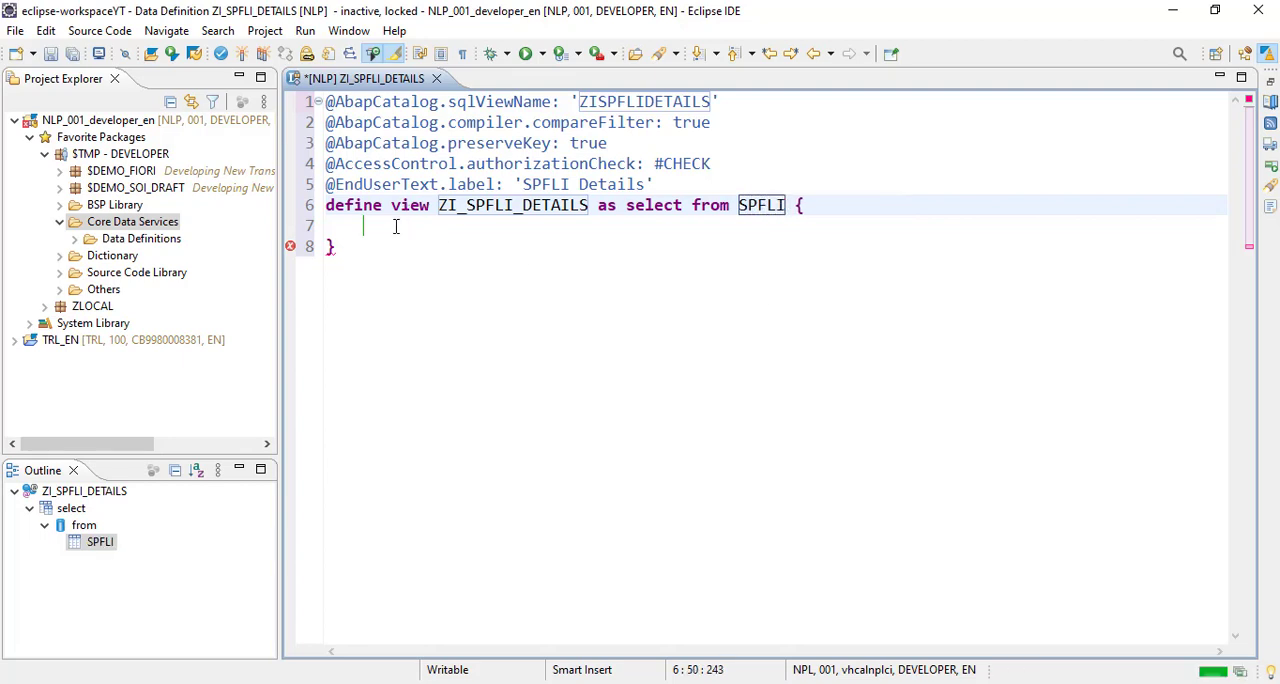
Insert all SPFLI columns as elements and remove the unneeded ones
{"action": "key", "text": "ctrl+space"}
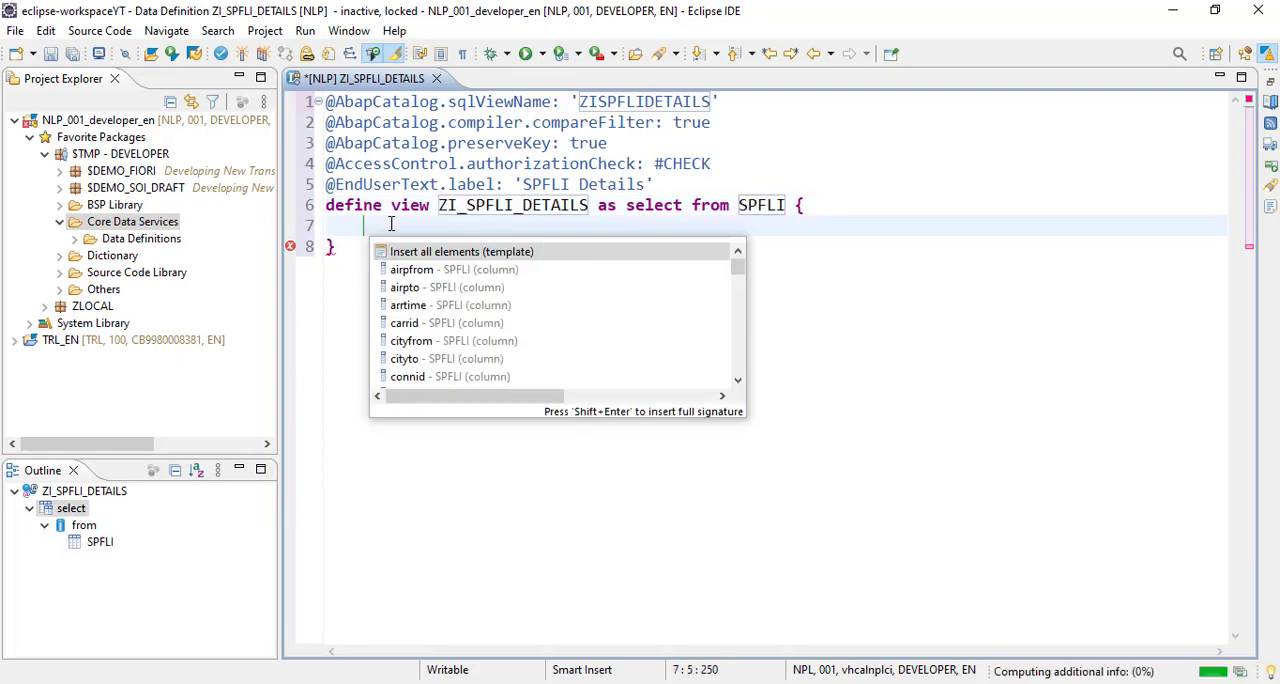
{"action": "left_click", "coordinate": [460, 252]}
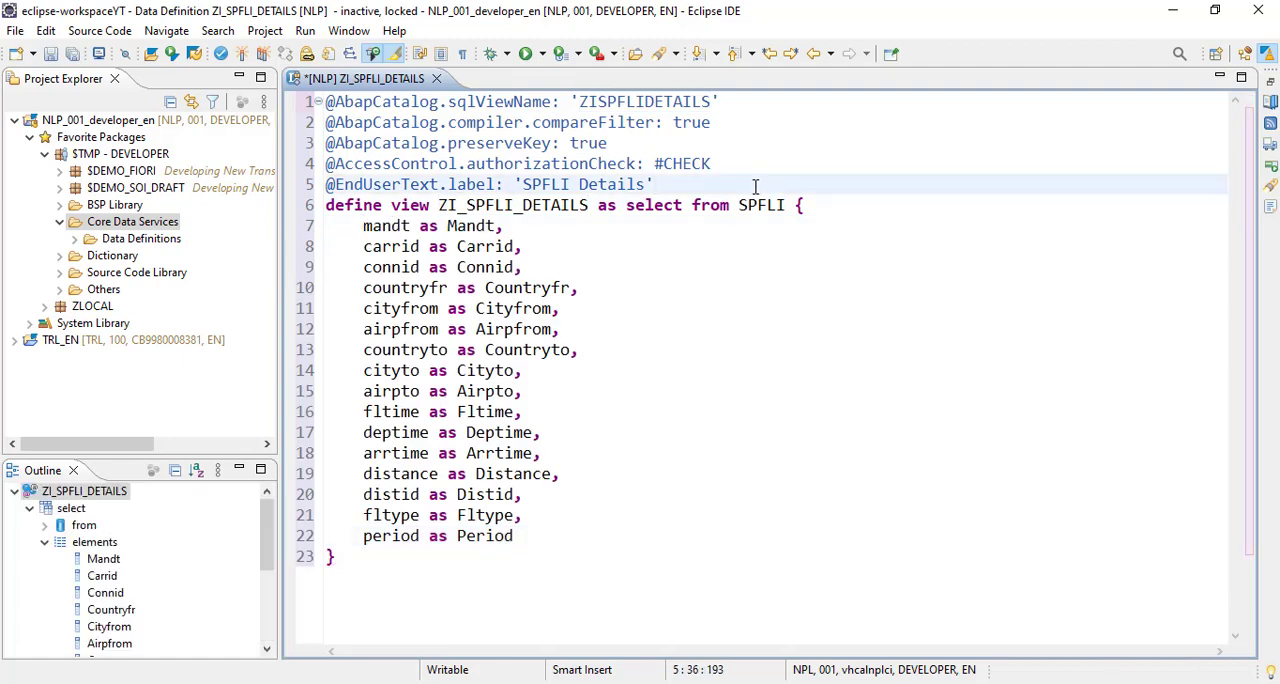
{"action": "key", "text": "Return"}
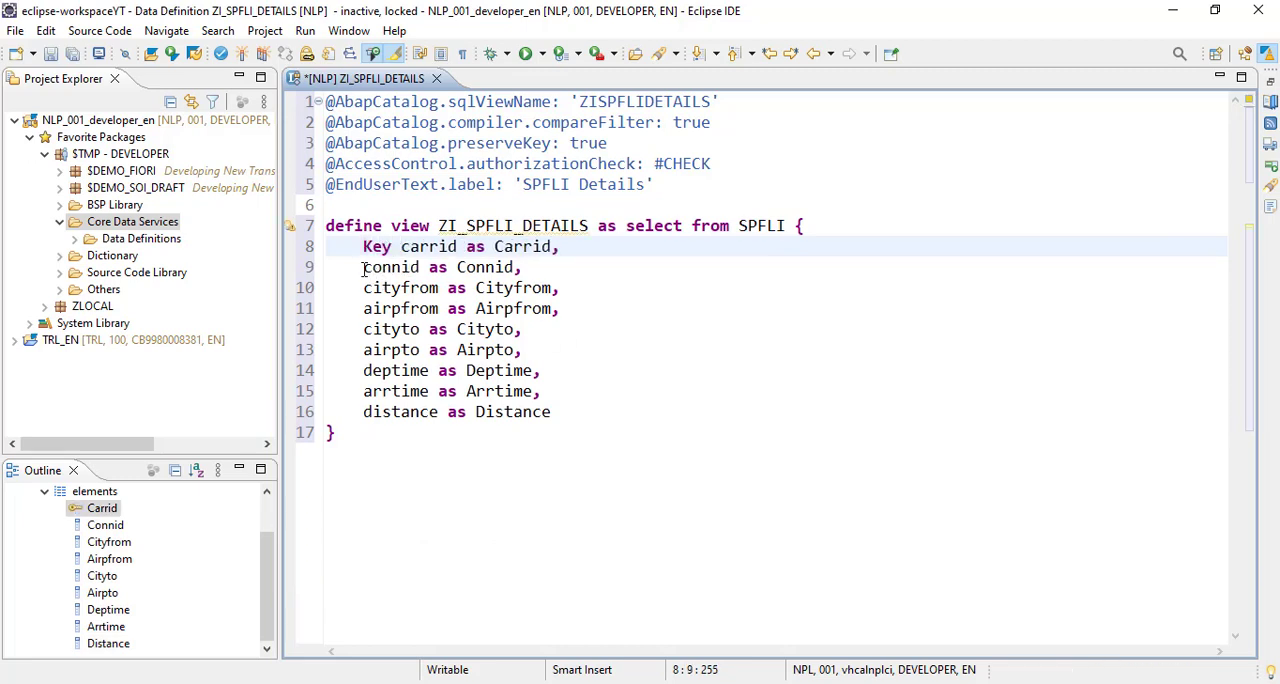
Make connid a key field, alias SPFLI as Connection, and show the data preview
{"action": "type", "text": "key"}
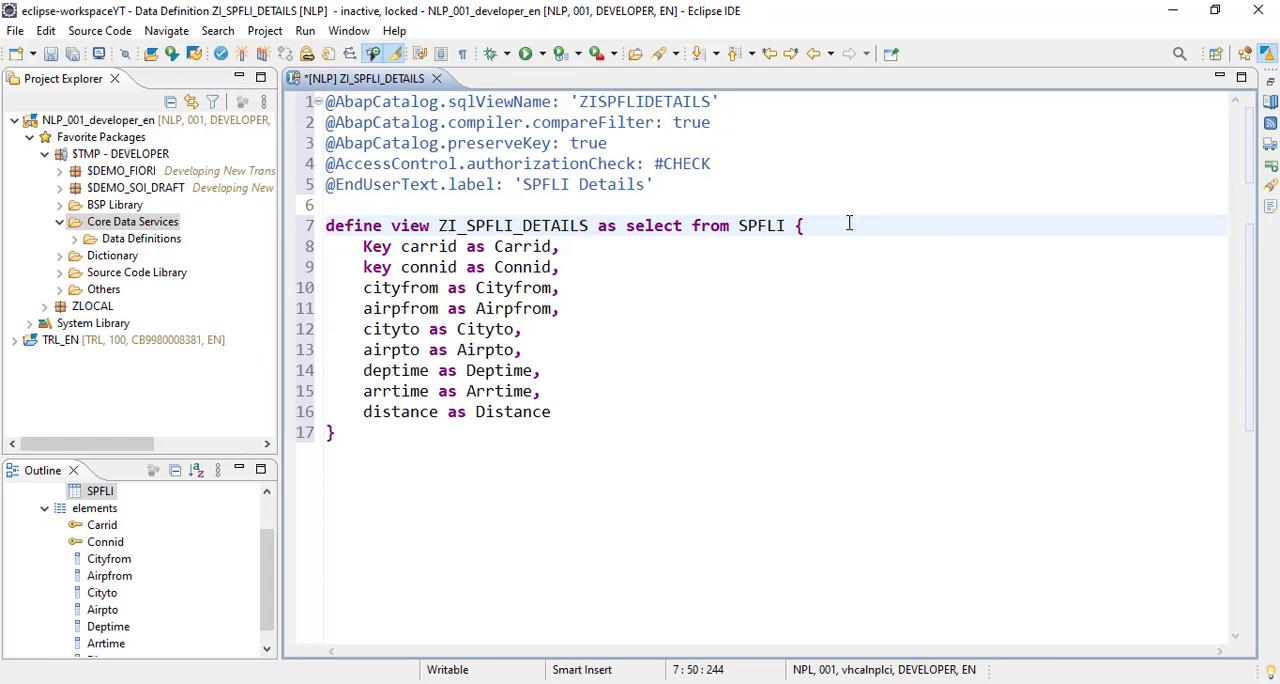
{"action": "type", "text": "a"}
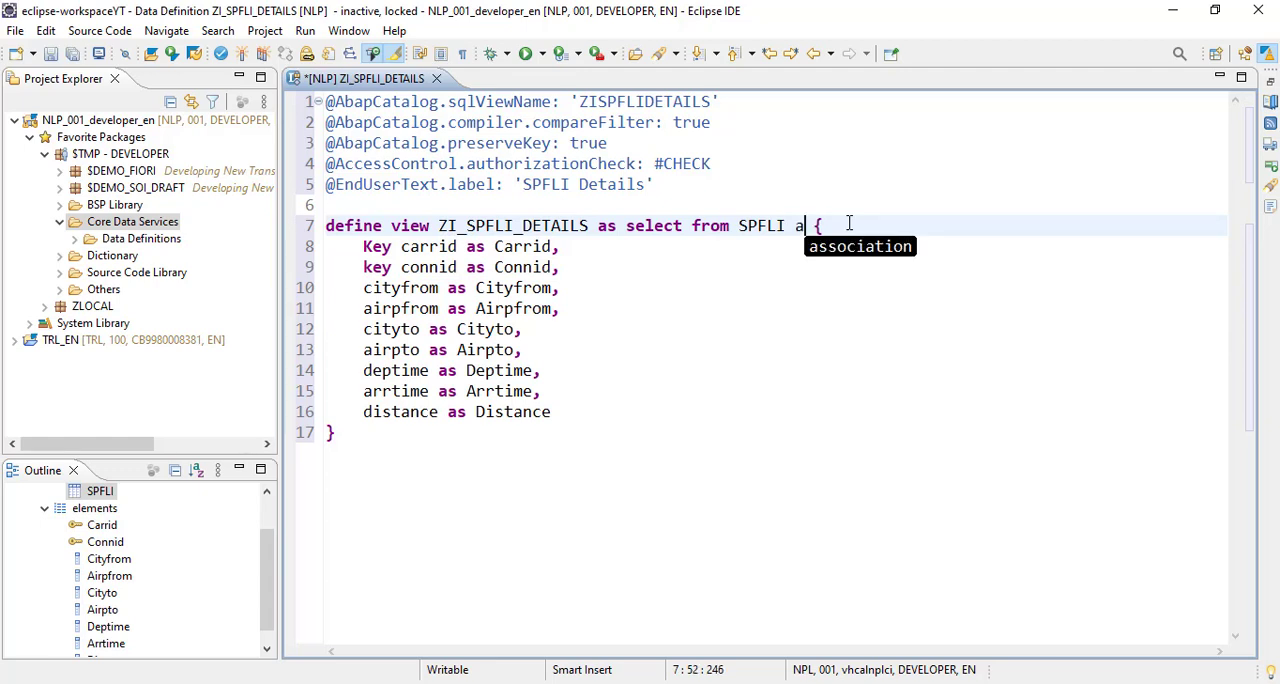
{"action": "type", "text": "s"}
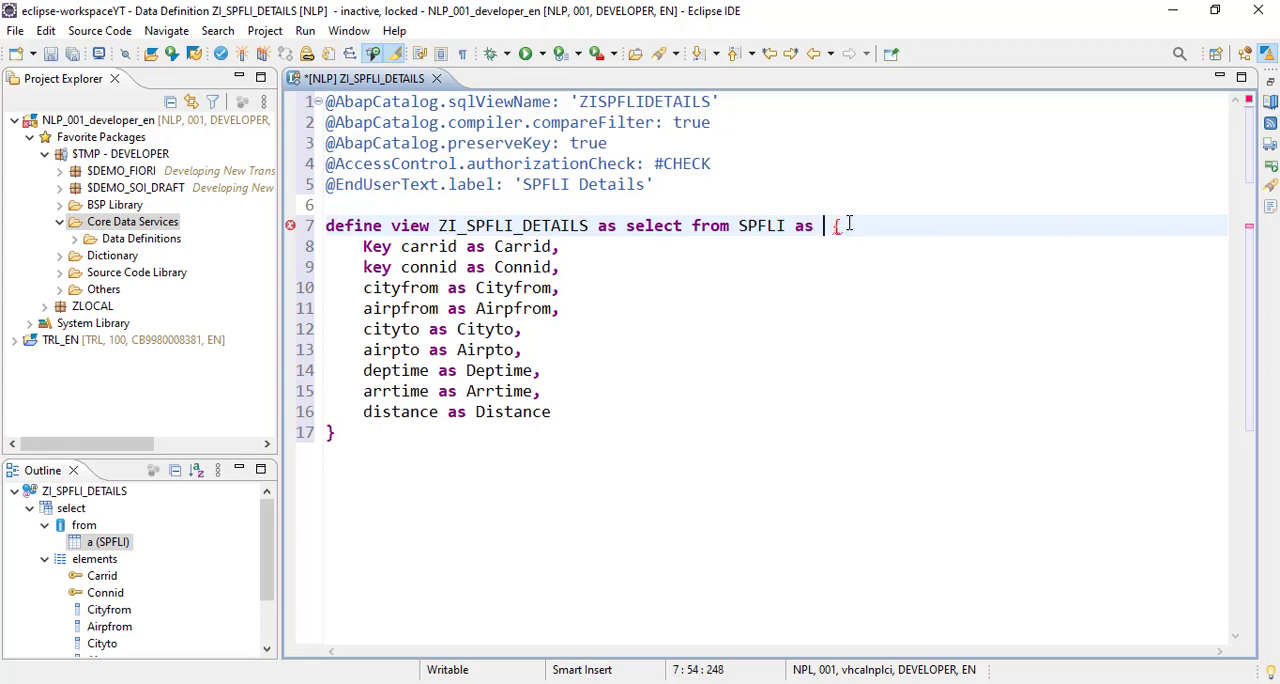
{"action": "type", "text": "Connect"}
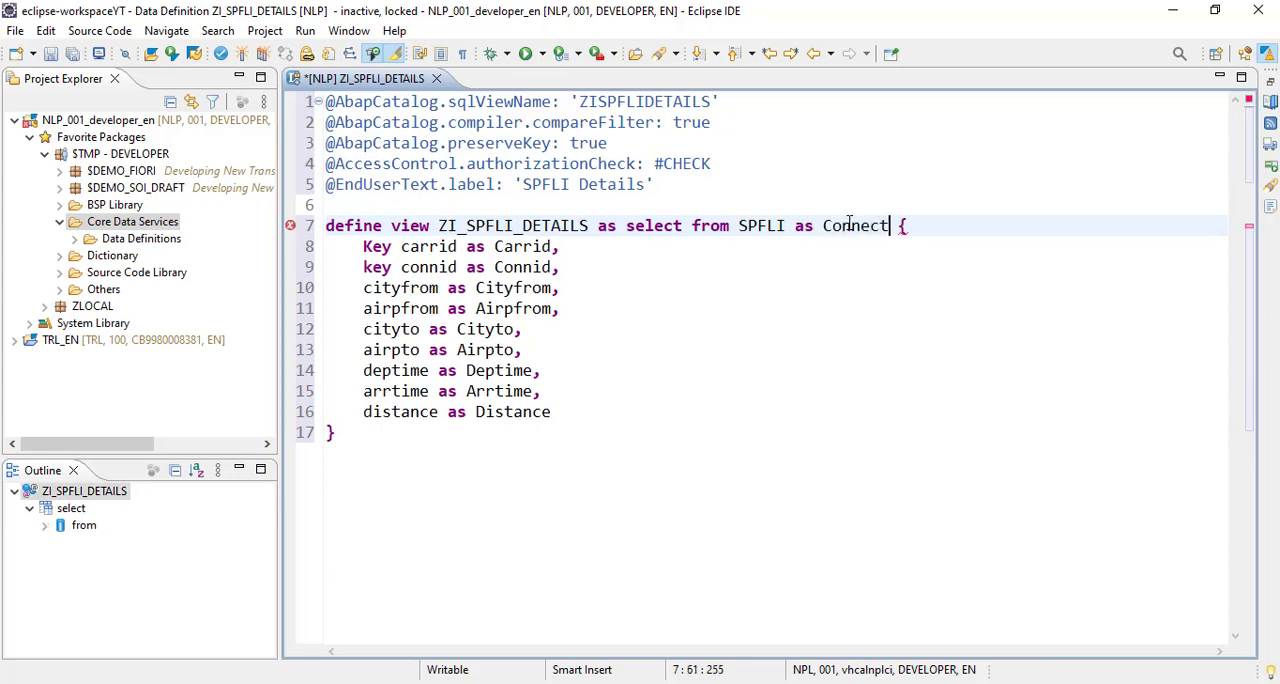
{"action": "type", "text": "ion"}
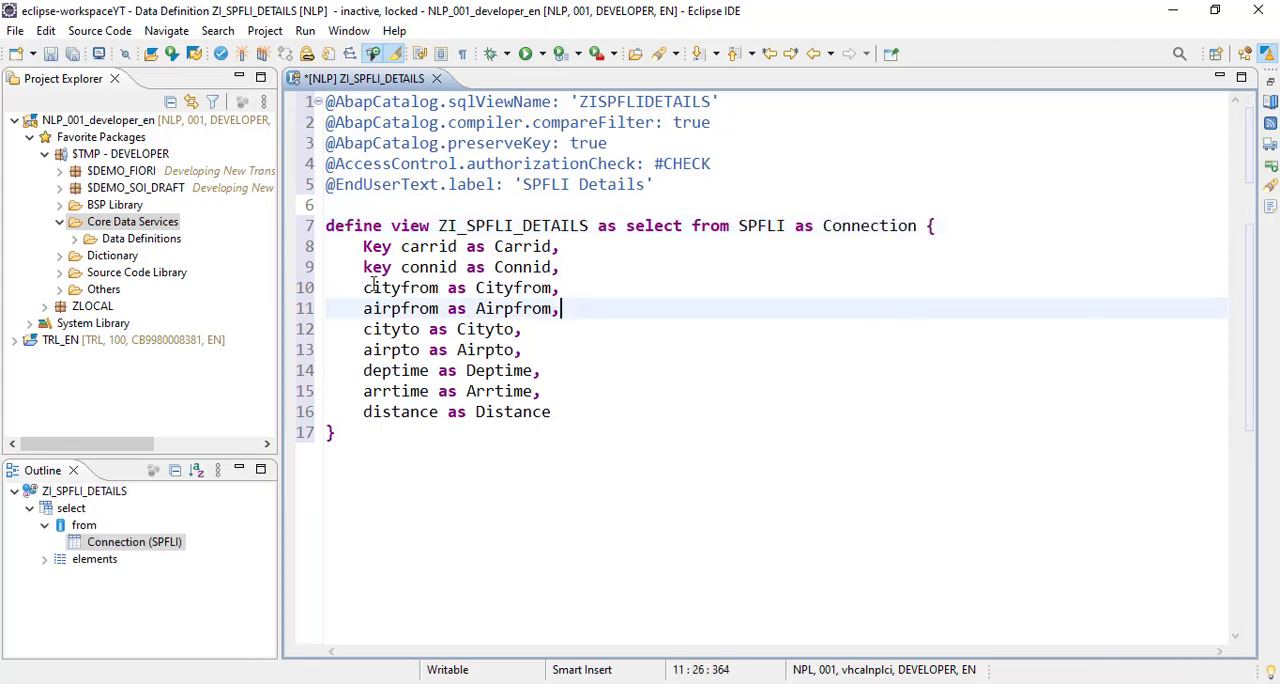
{"action": "double_click", "coordinate": [868, 226]}
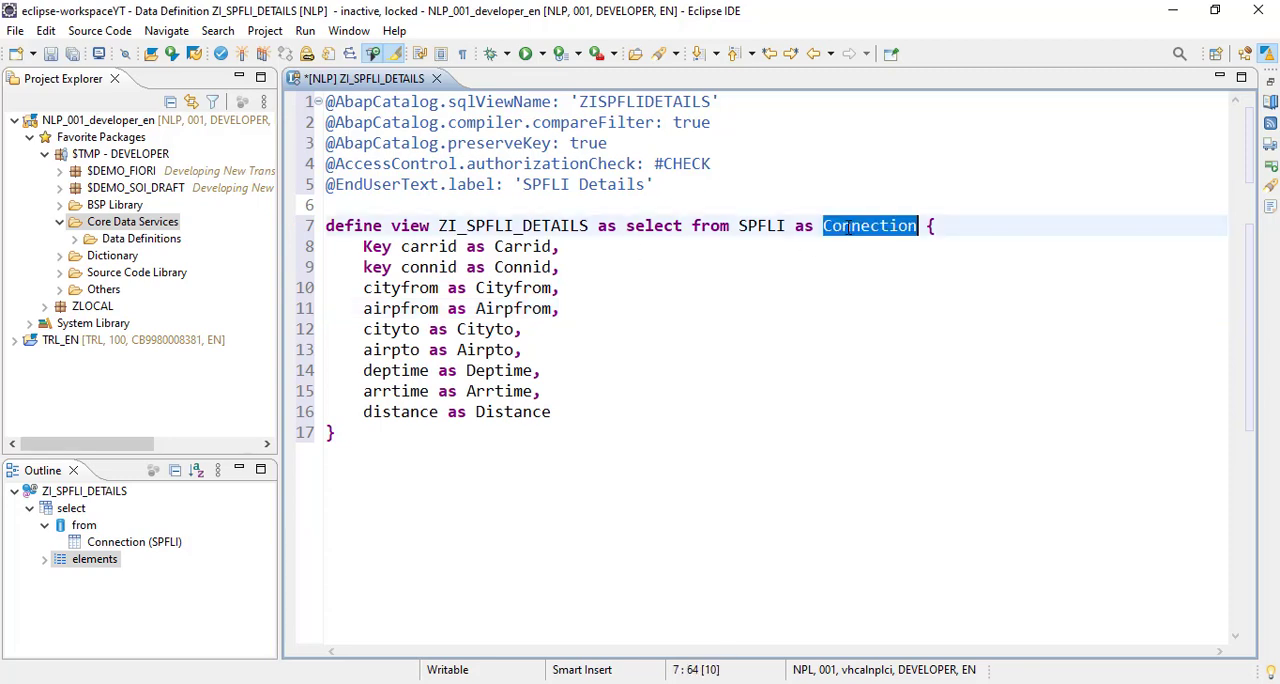
{"action": "left_click", "coordinate": [132, 540]}
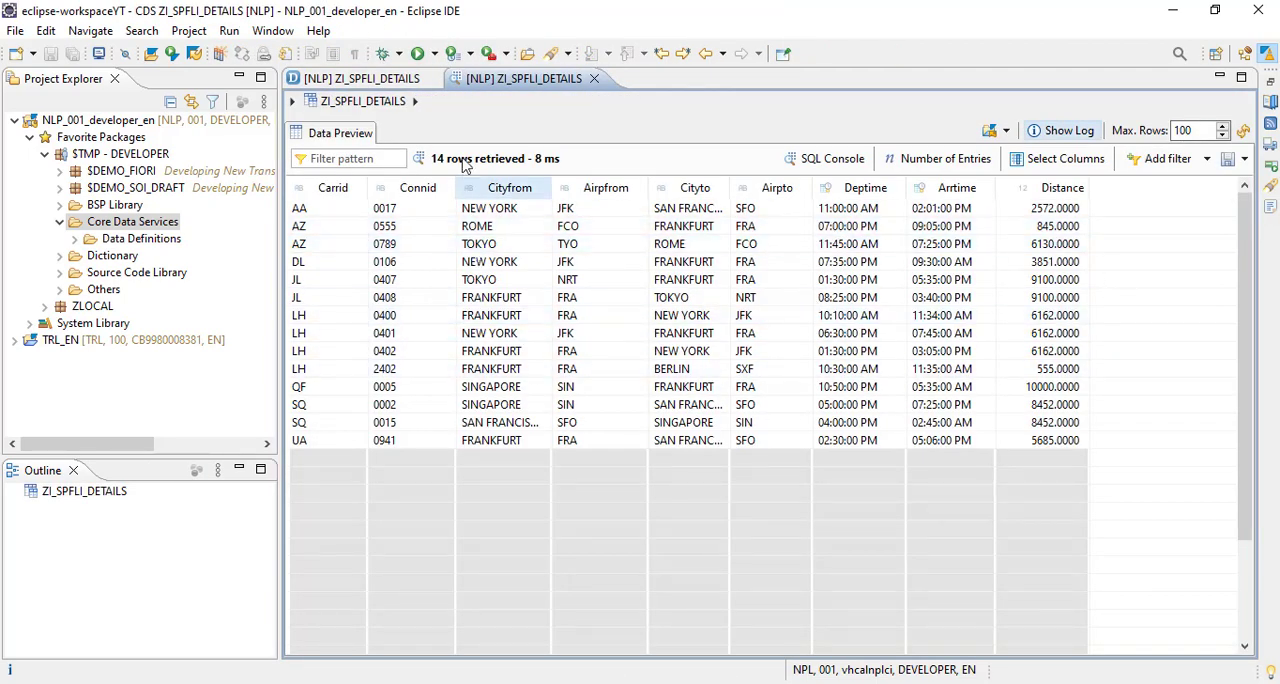
{"action": "mouse_move", "coordinate": [596, 78]}
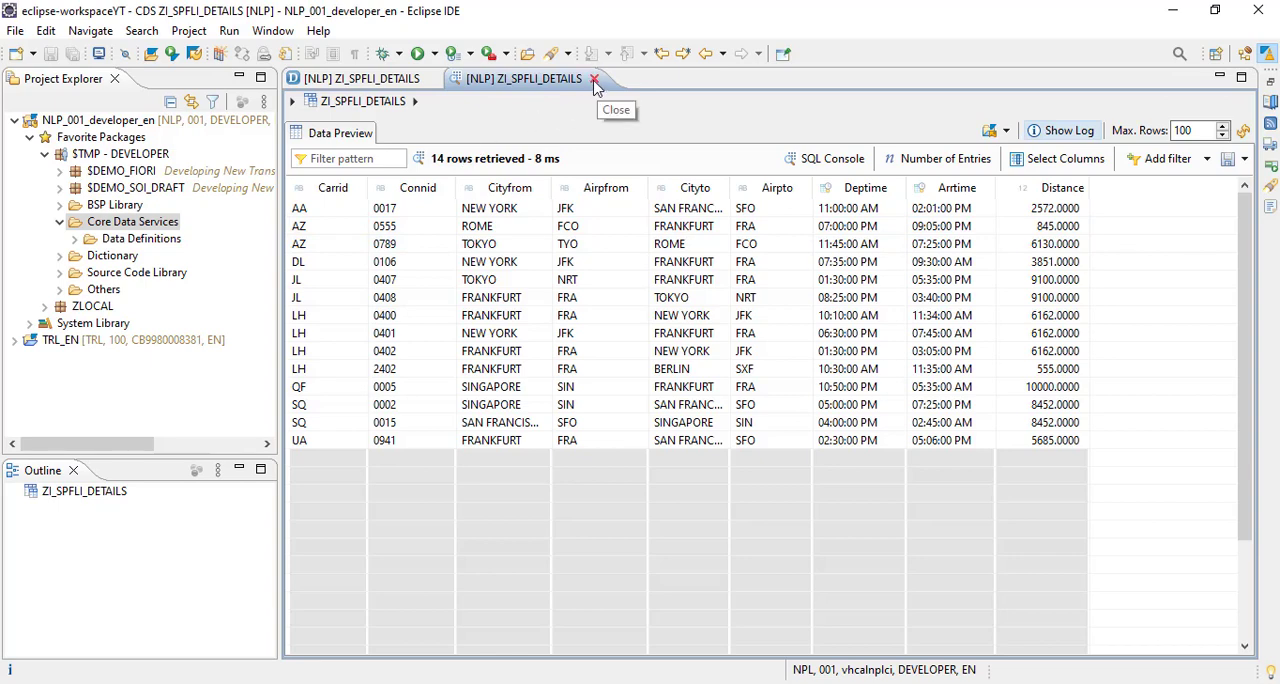
Close the ZI_SPFLI_DETAILS Data Preview tab to return to the CDS source
{"action": "left_click", "coordinate": [594, 78]}
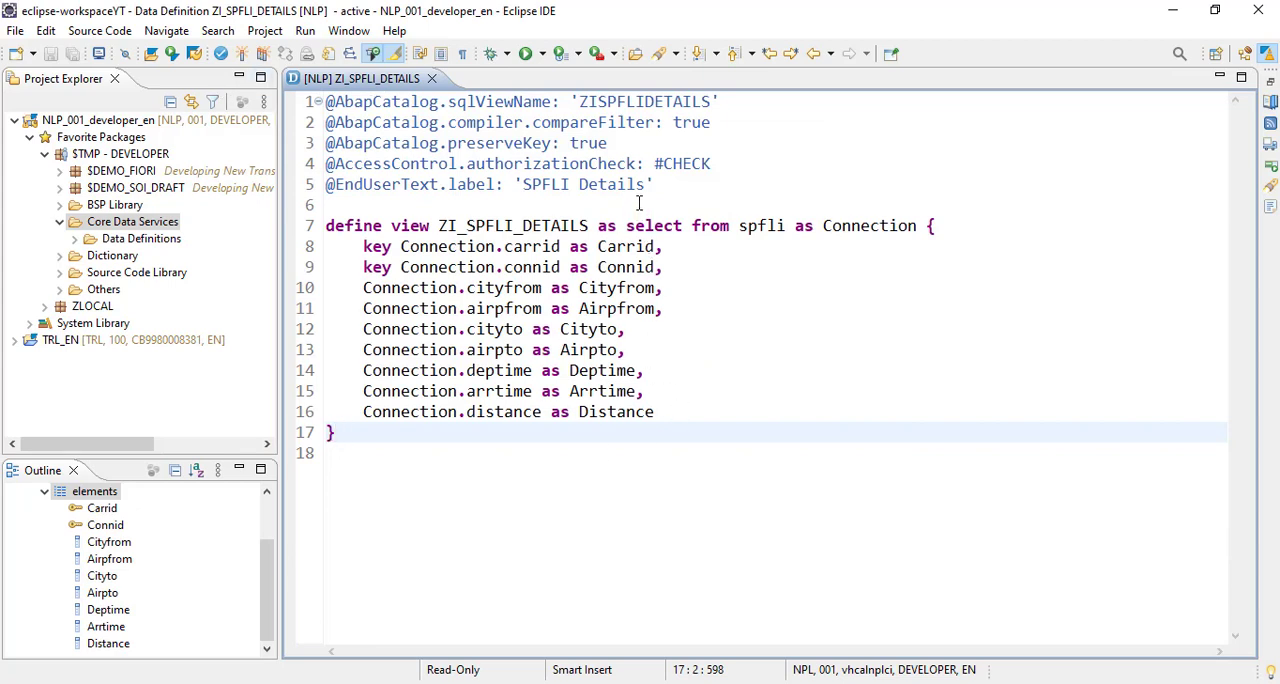
Replace #CHECK with #NOT_REQUIRED in the authorizationCheck annotation
{"action": "double_click", "coordinate": [682, 164]}
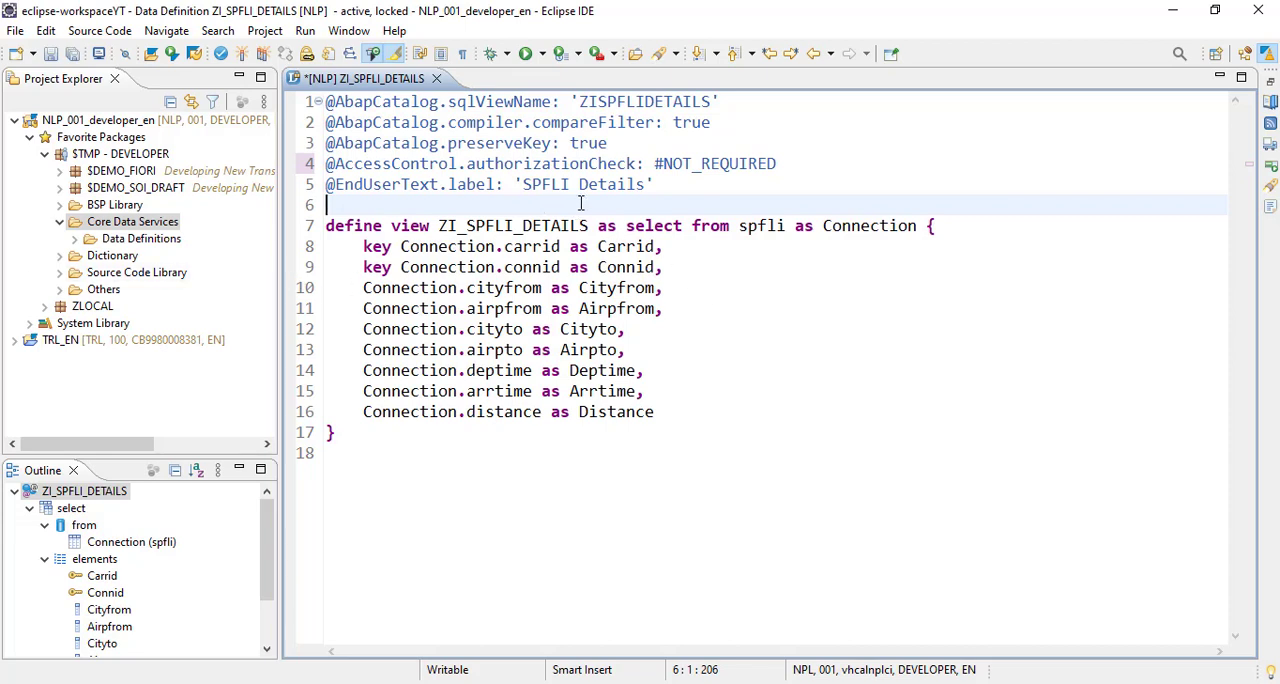
{"action": "key", "text": "Return"}
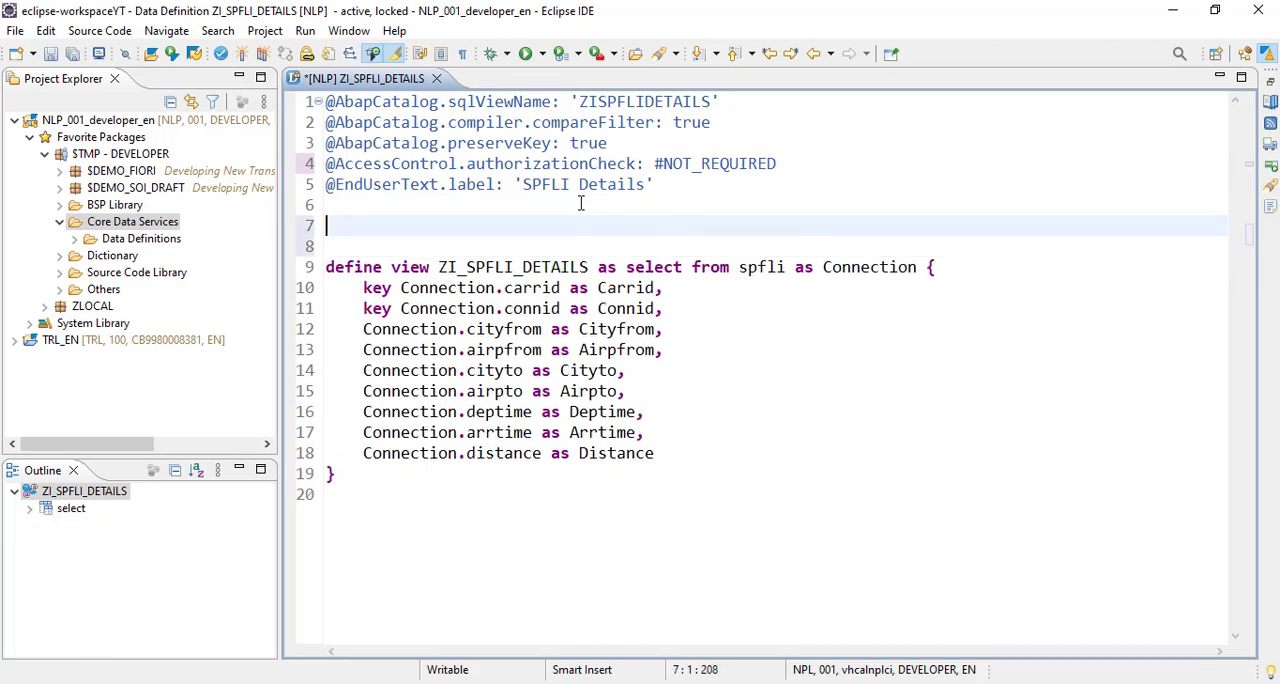
{"action": "type", "text": "@"}
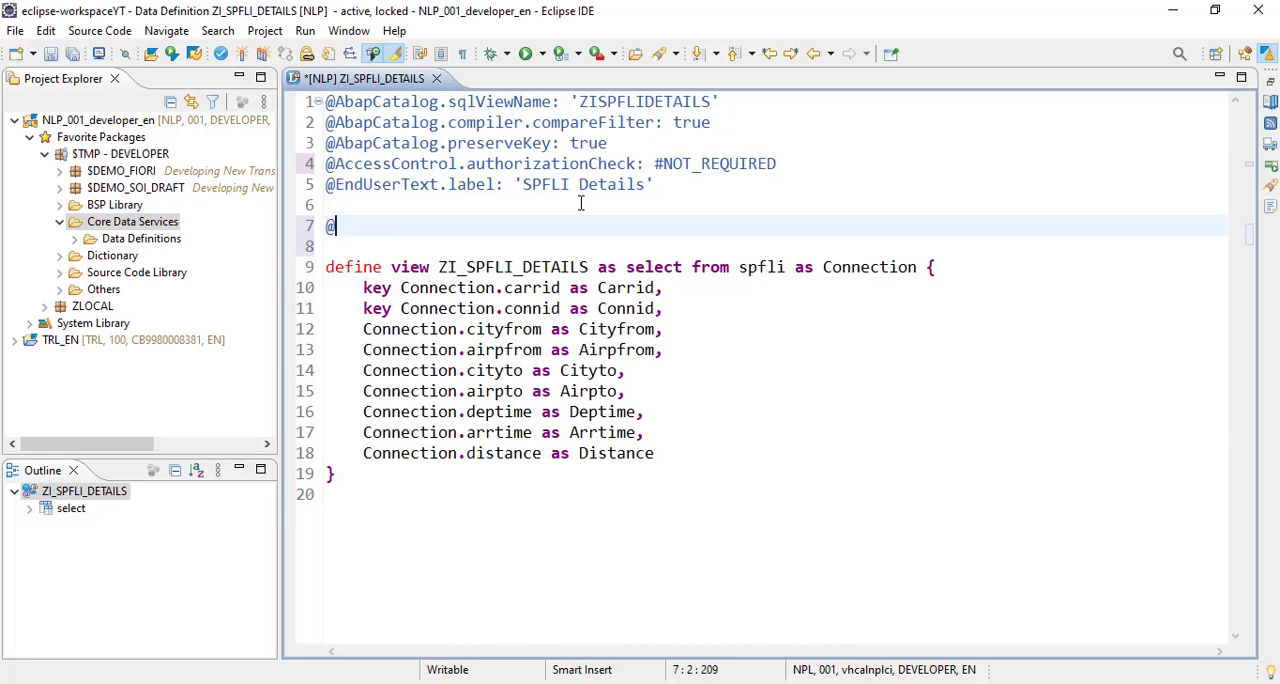
{"action": "type", "text": "O"}
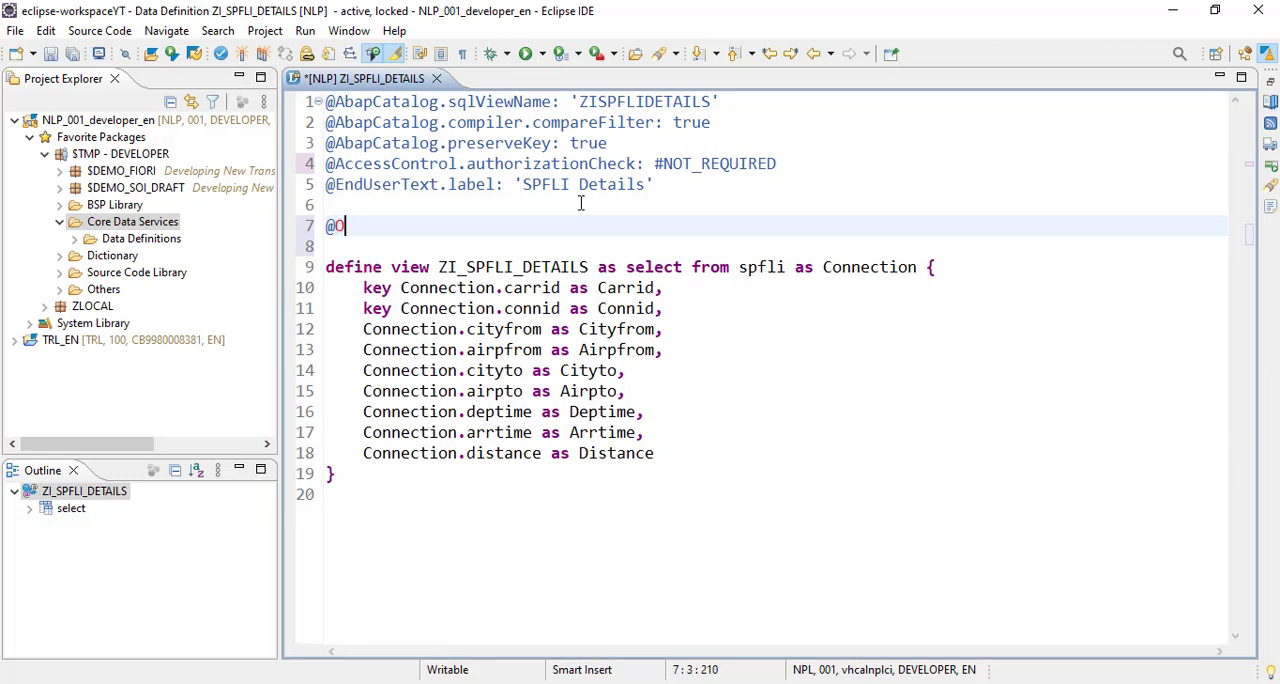
{"action": "type", "text": "D"}
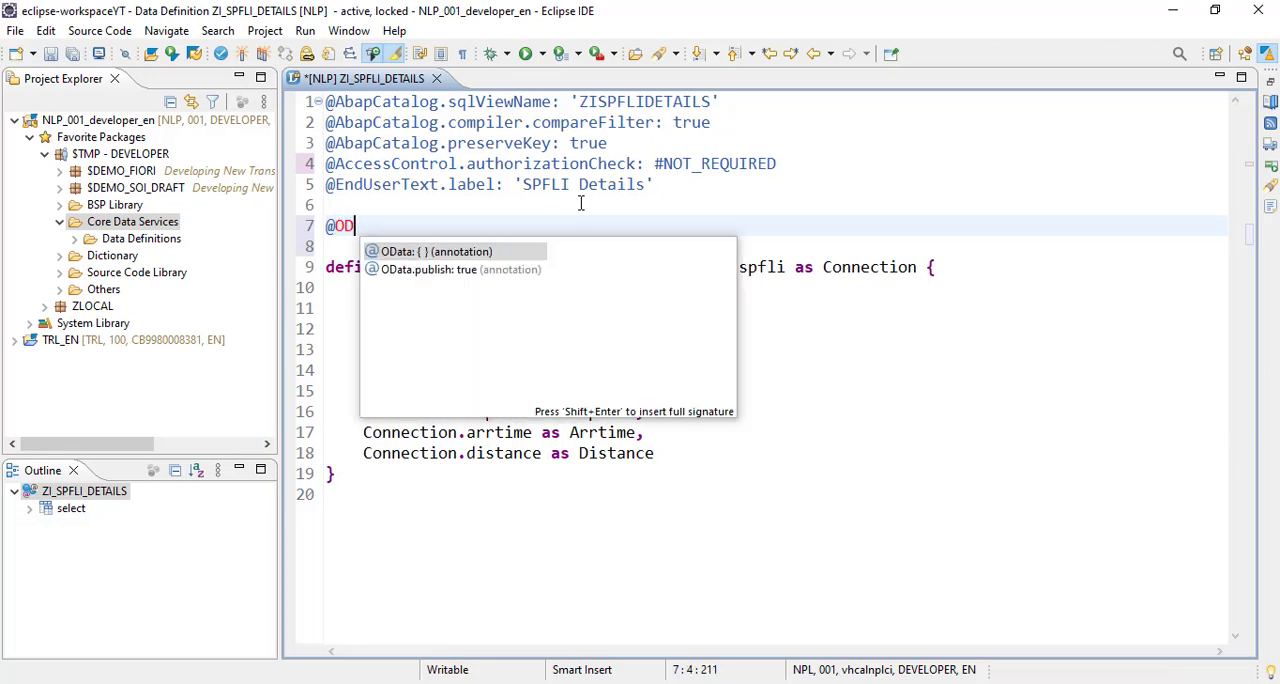
{"action": "left_click", "coordinate": [460, 268]}
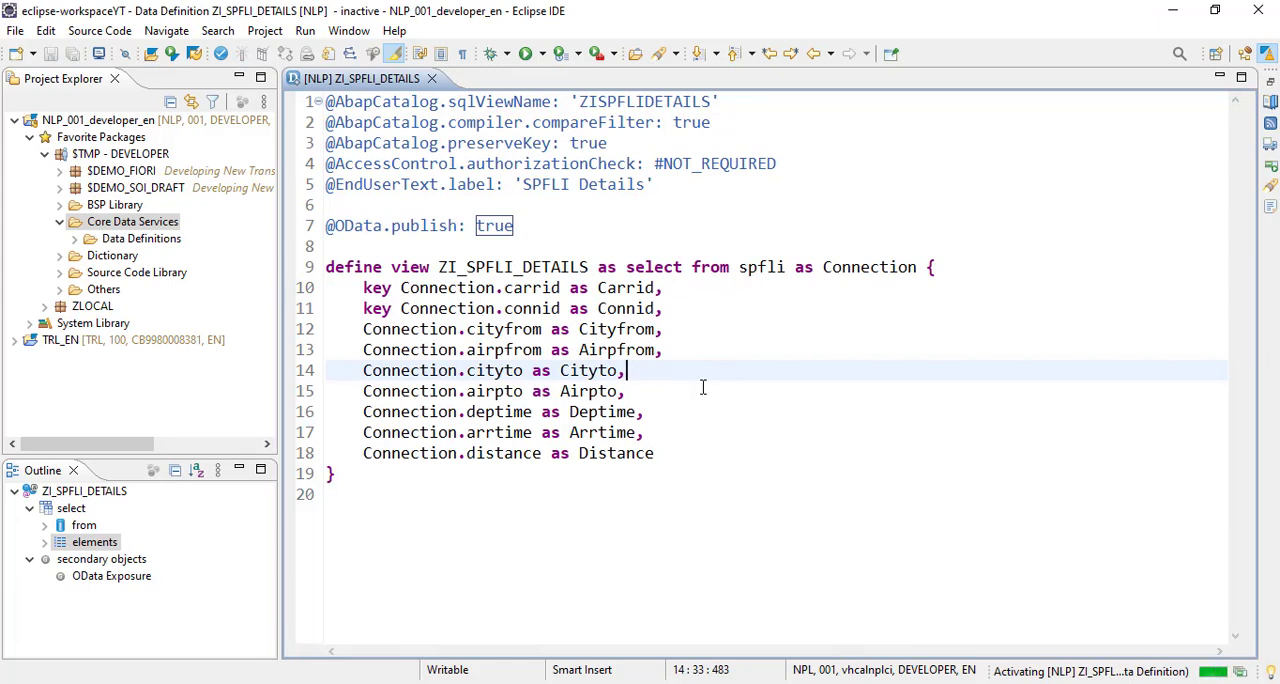
{"action": "mouse_move", "coordinate": [688, 372]}
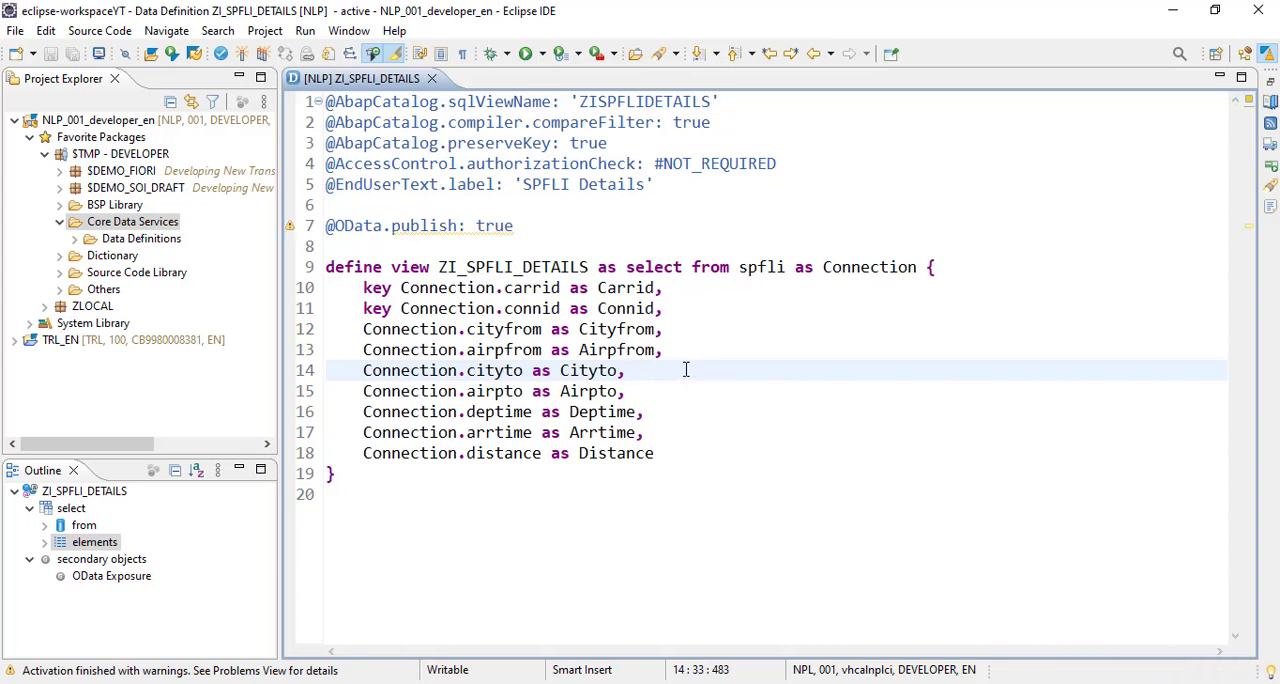
{"action": "mouse_move", "coordinate": [424, 224]}
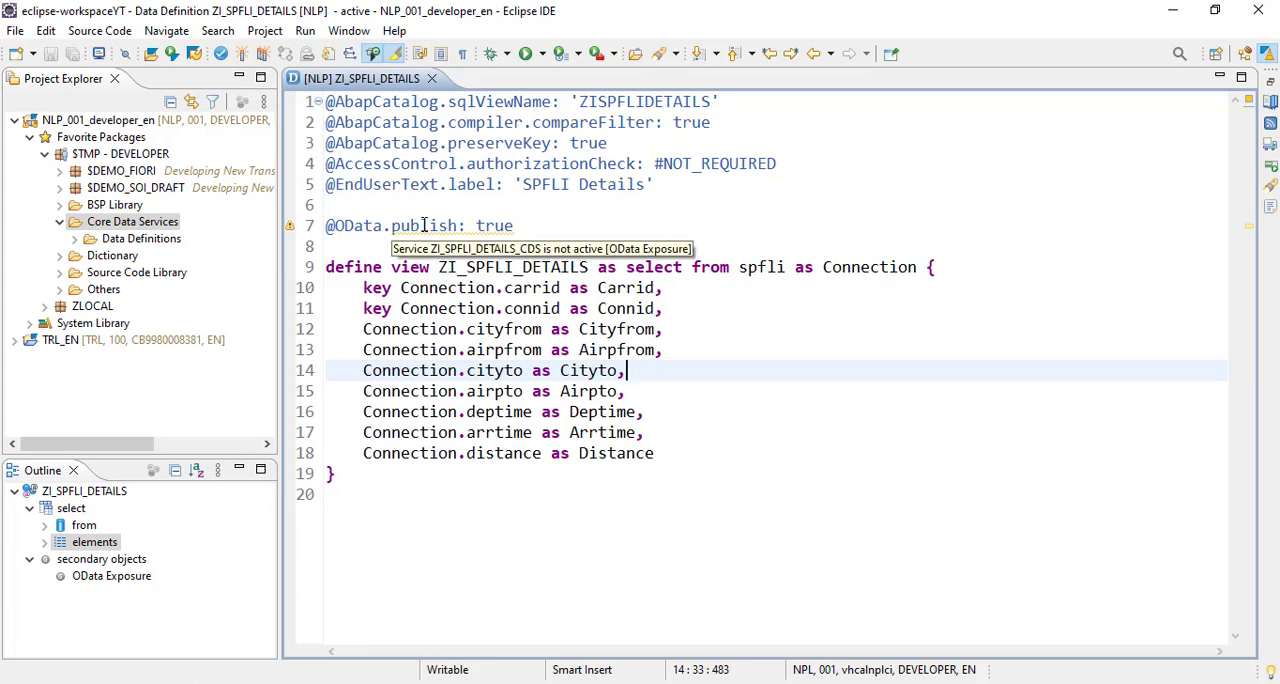
{"action": "mouse_move", "coordinate": [292, 230]}
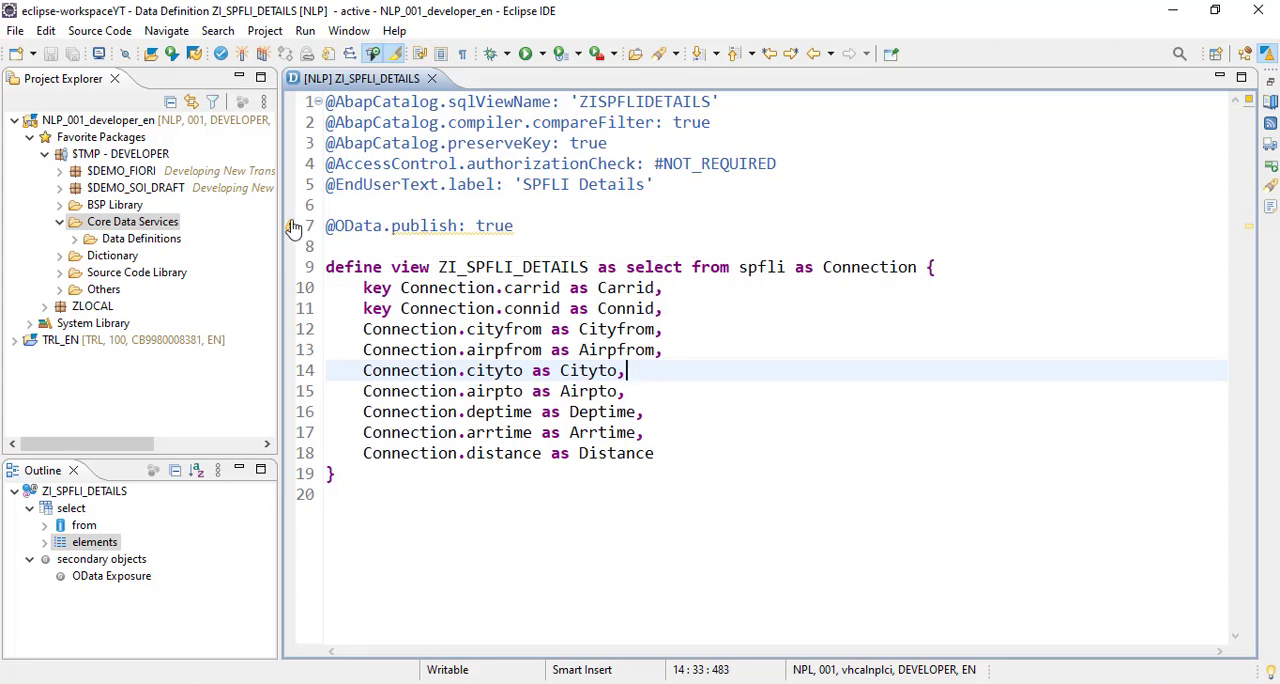
{"action": "mouse_move", "coordinate": [290, 228]}
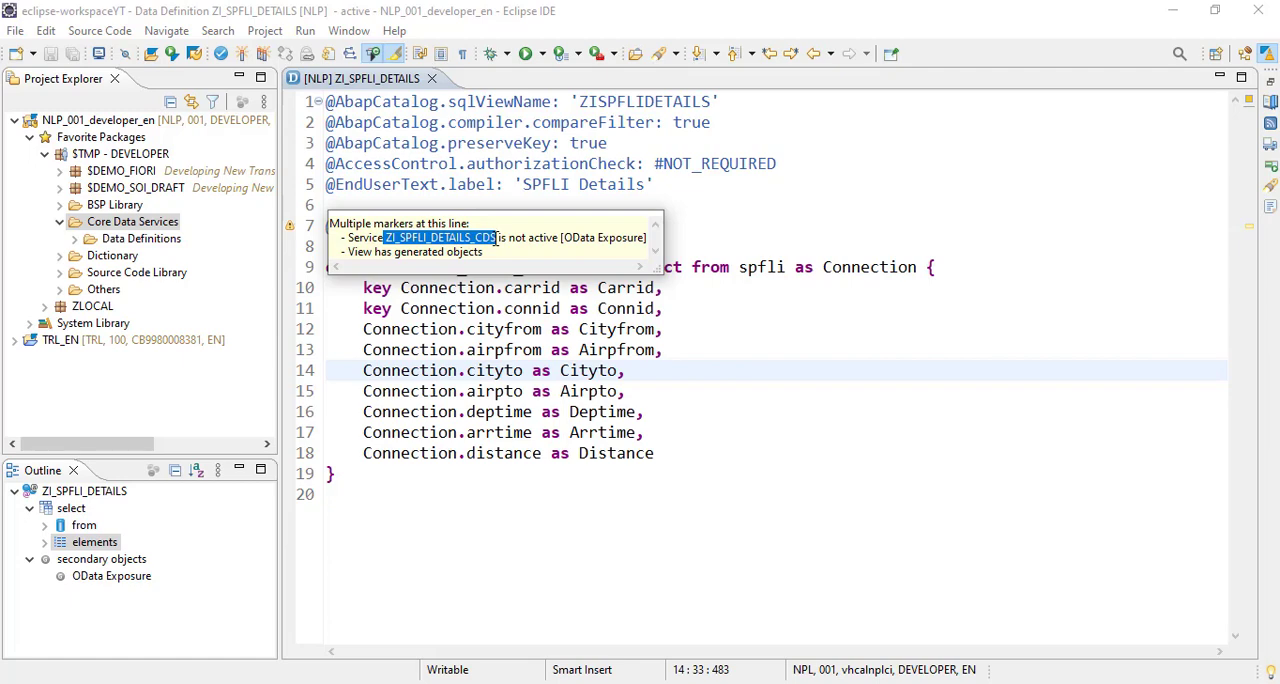
{"action": "mouse_move", "coordinate": [920, 268]}
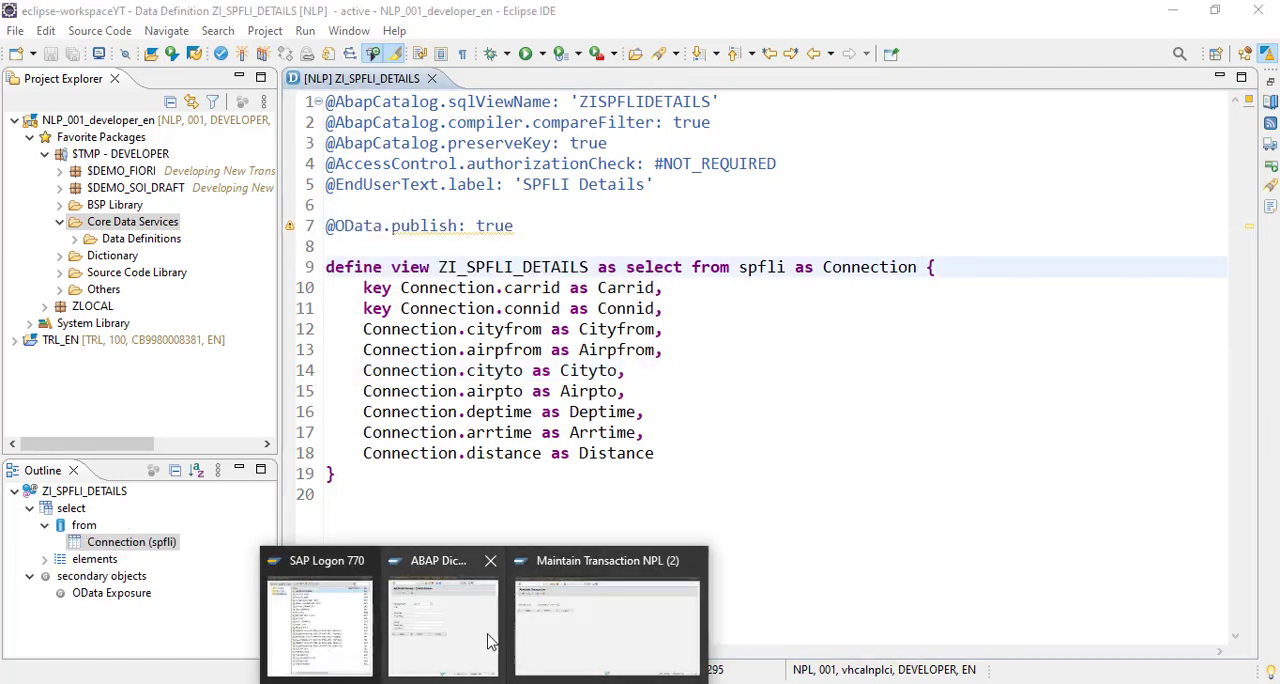
Switch from Eclipse to the SAP GUI Activate and Maintain Services window
{"action": "left_click", "coordinate": [608, 610]}
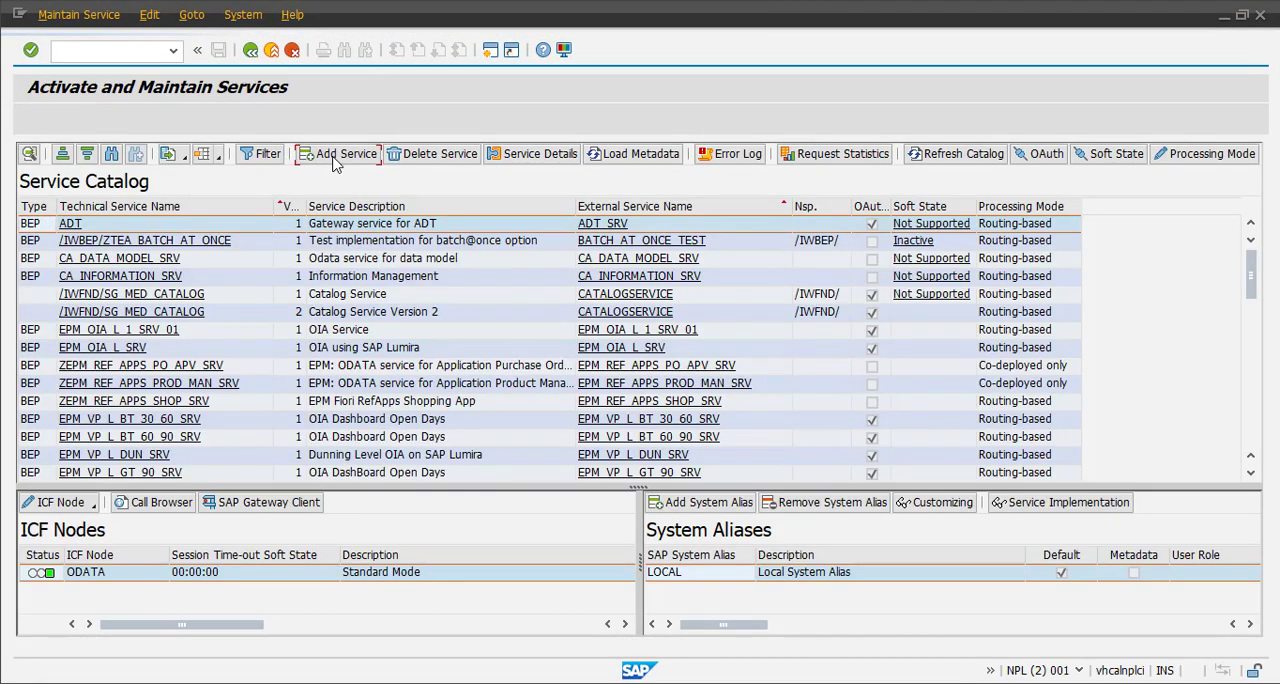
Add backend service ZI_SPFLI_DETAILS_CDS with alias LOCAL and confirm its creation
{"action": "left_click", "coordinate": [344, 152]}
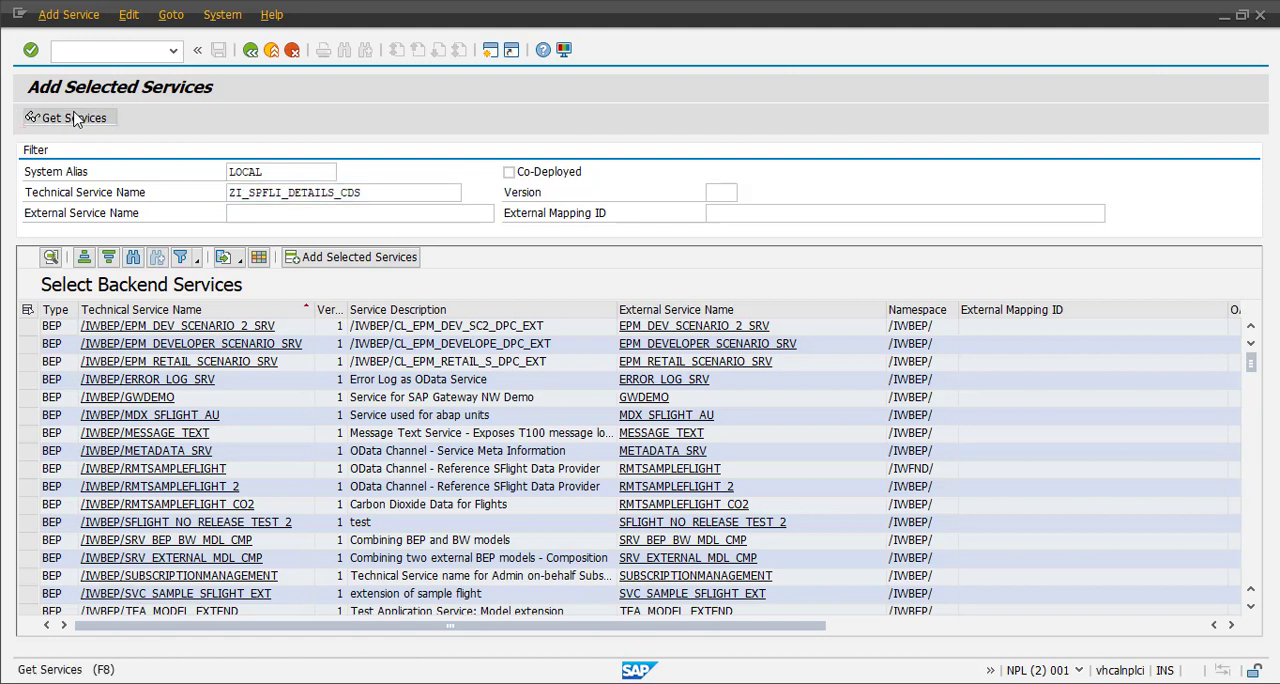
{"action": "left_click", "coordinate": [68, 116]}
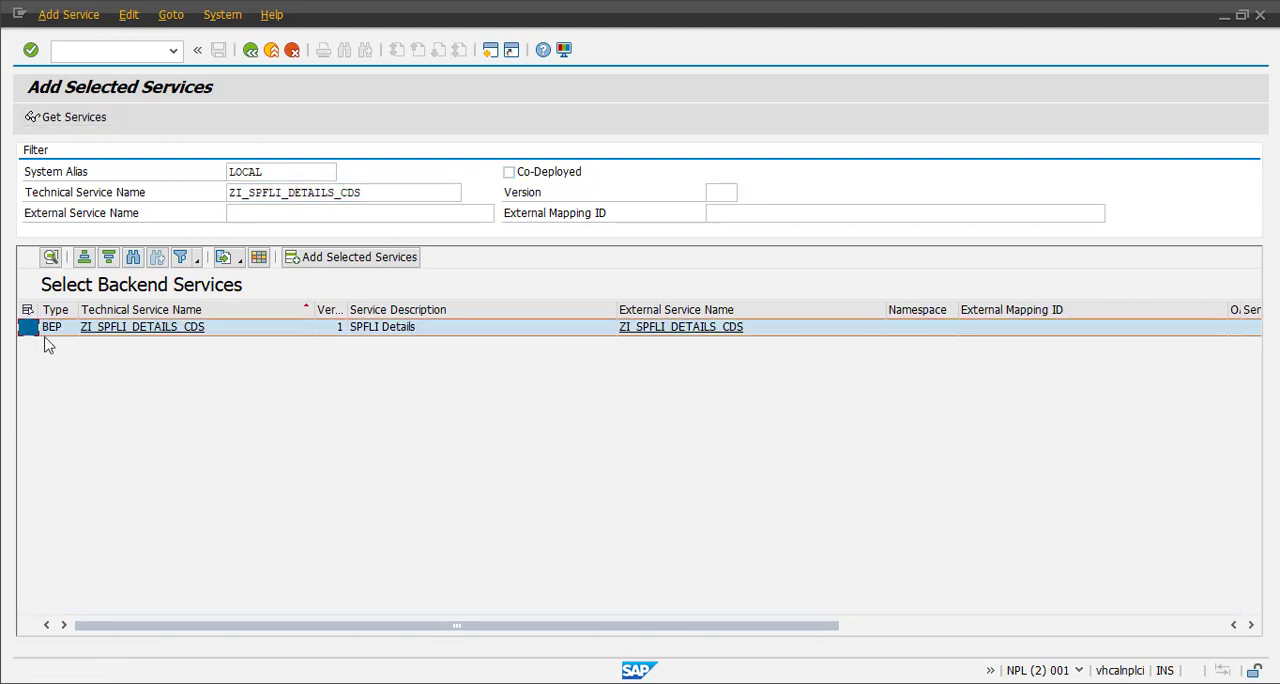
{"action": "left_click", "coordinate": [358, 256]}
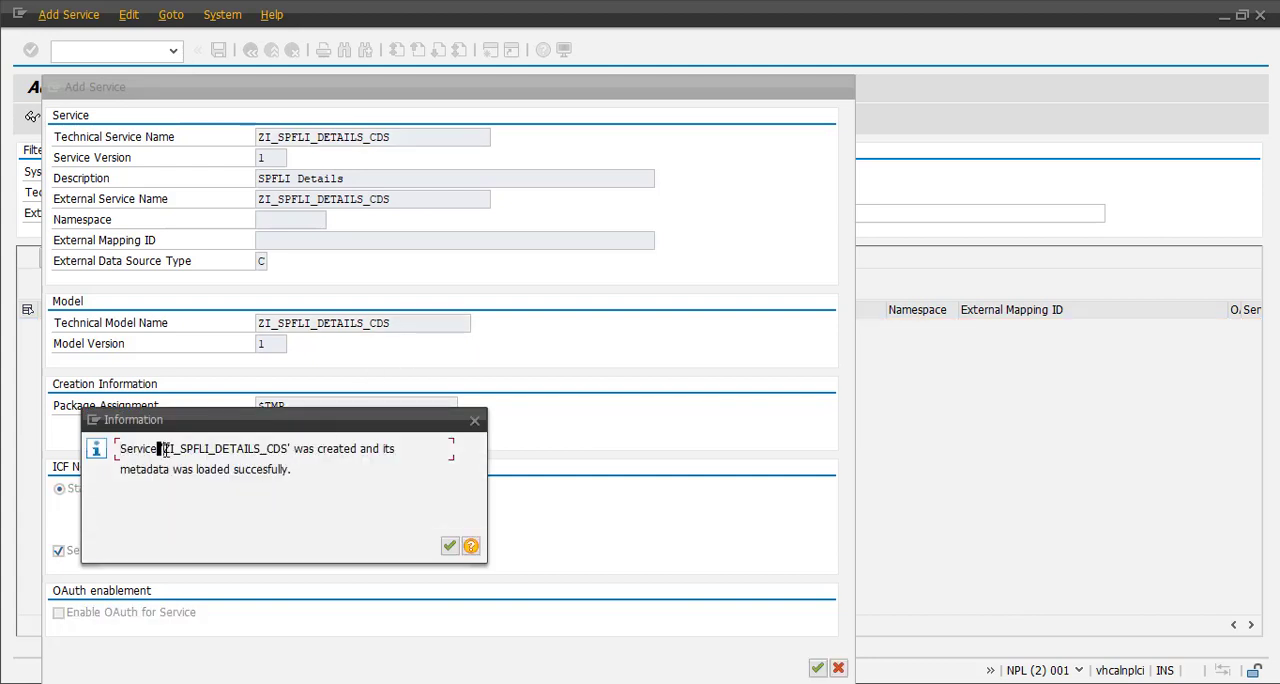
{"action": "mouse_move", "coordinate": [336, 450]}
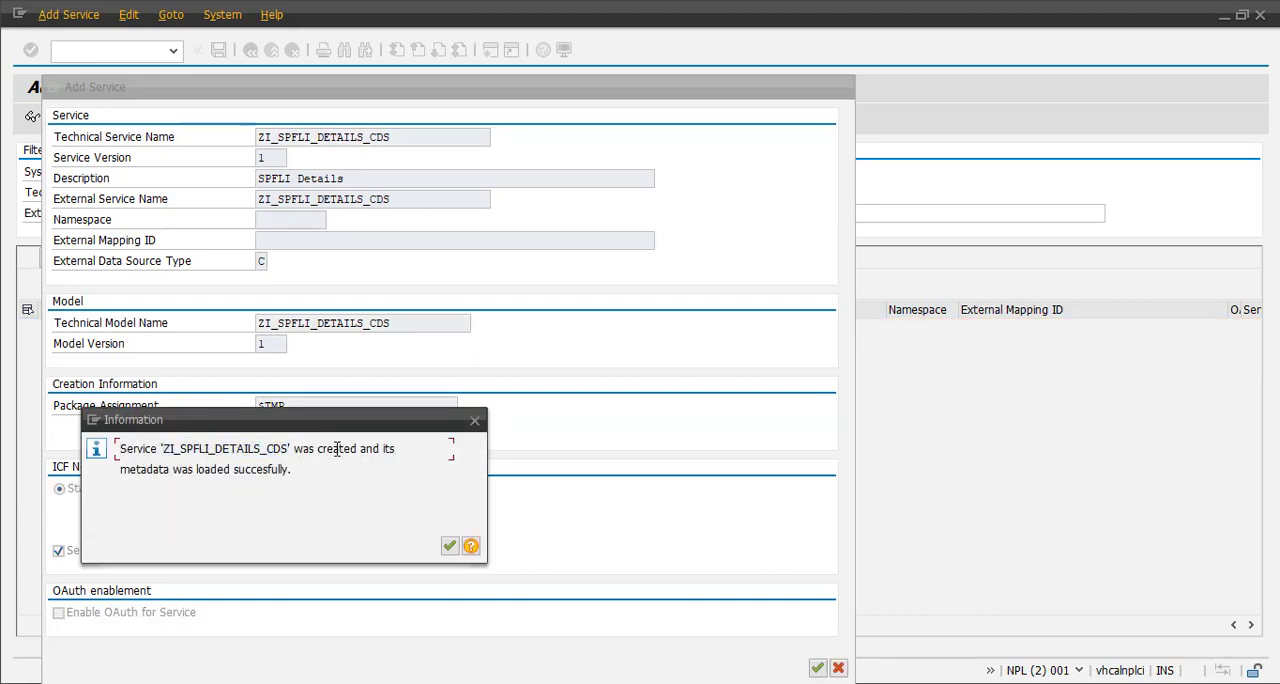
{"action": "left_click", "coordinate": [448, 544]}
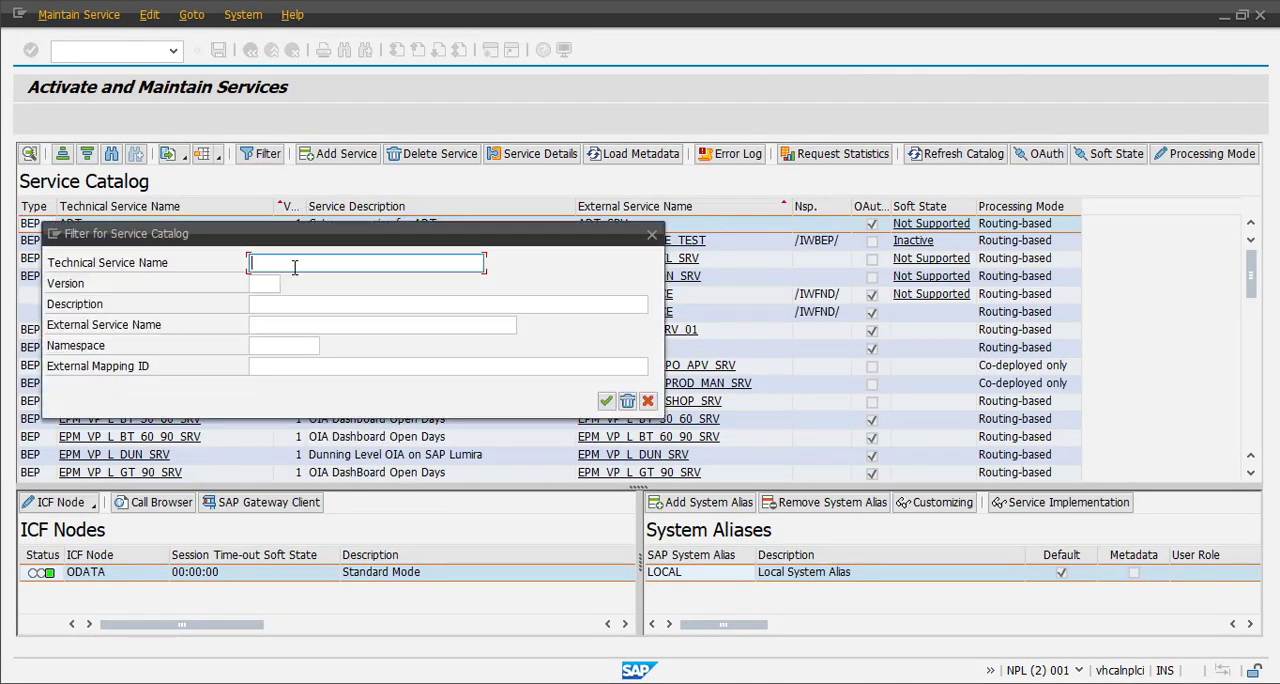
Filter the catalog to ZI_SPFLI_DETAILS_CDS, then minimize SAP GUI to return to Eclipse
{"action": "left_click", "coordinate": [604, 400]}
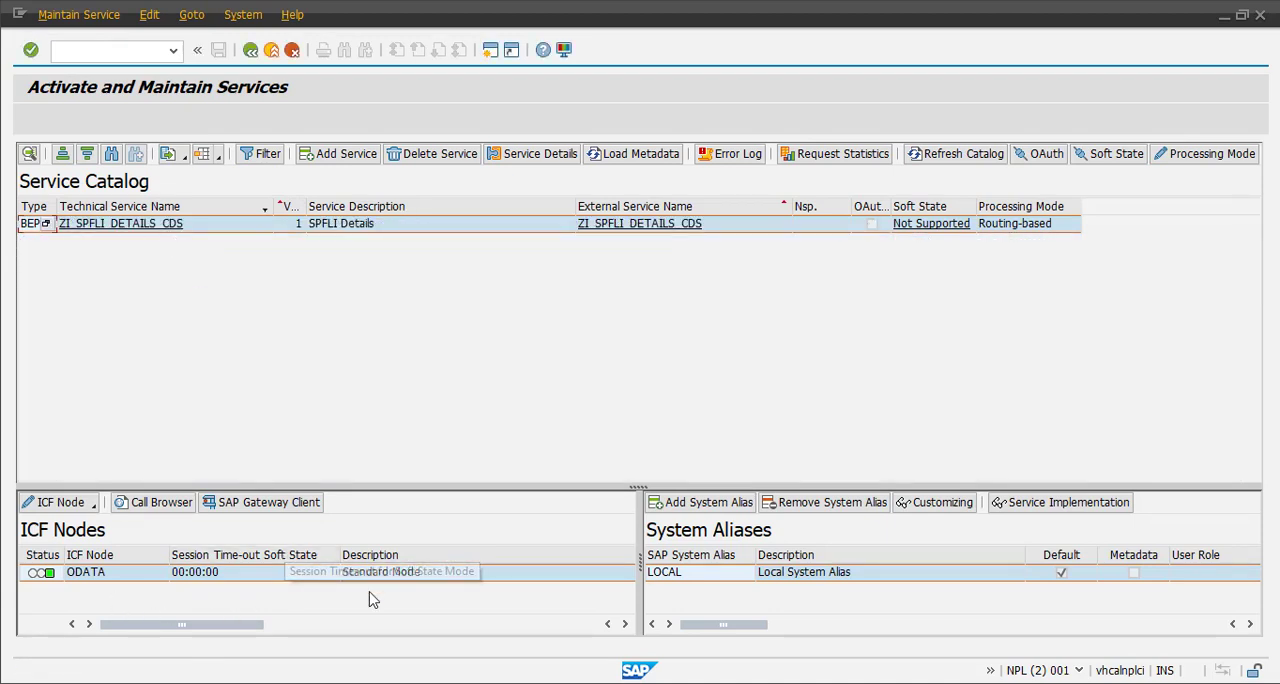
{"action": "mouse_move", "coordinate": [184, 272]}
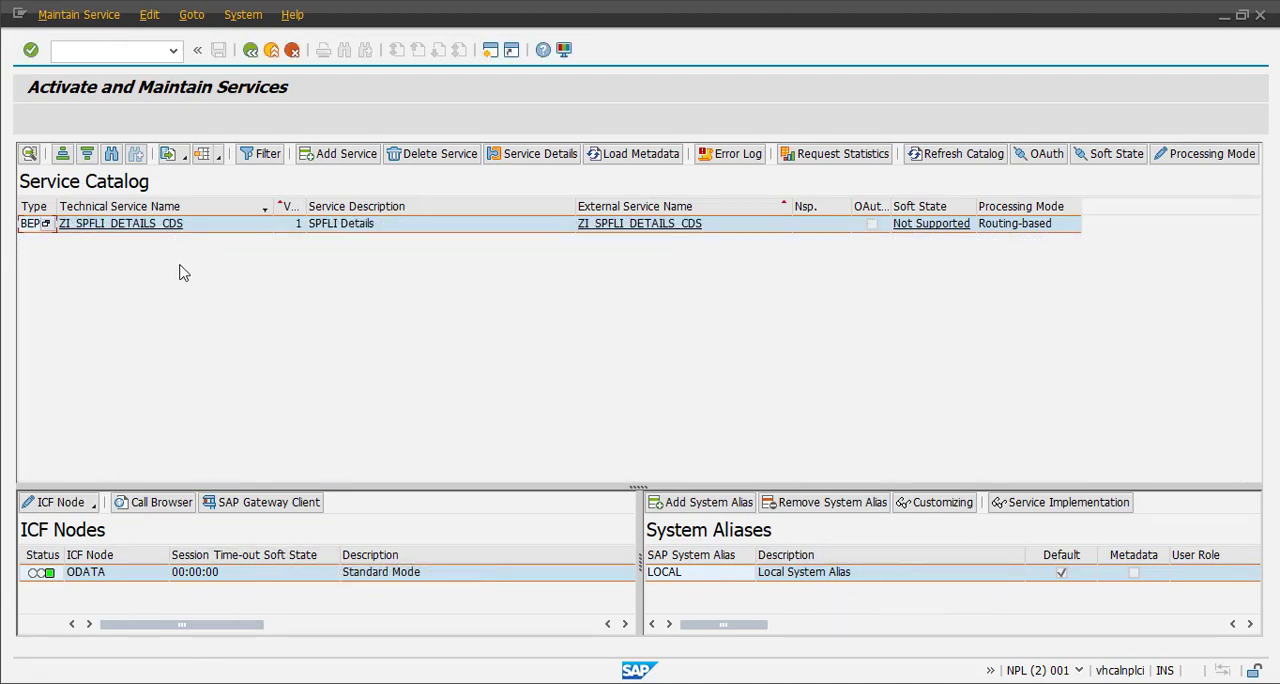
{"action": "mouse_move", "coordinate": [1154, 116]}
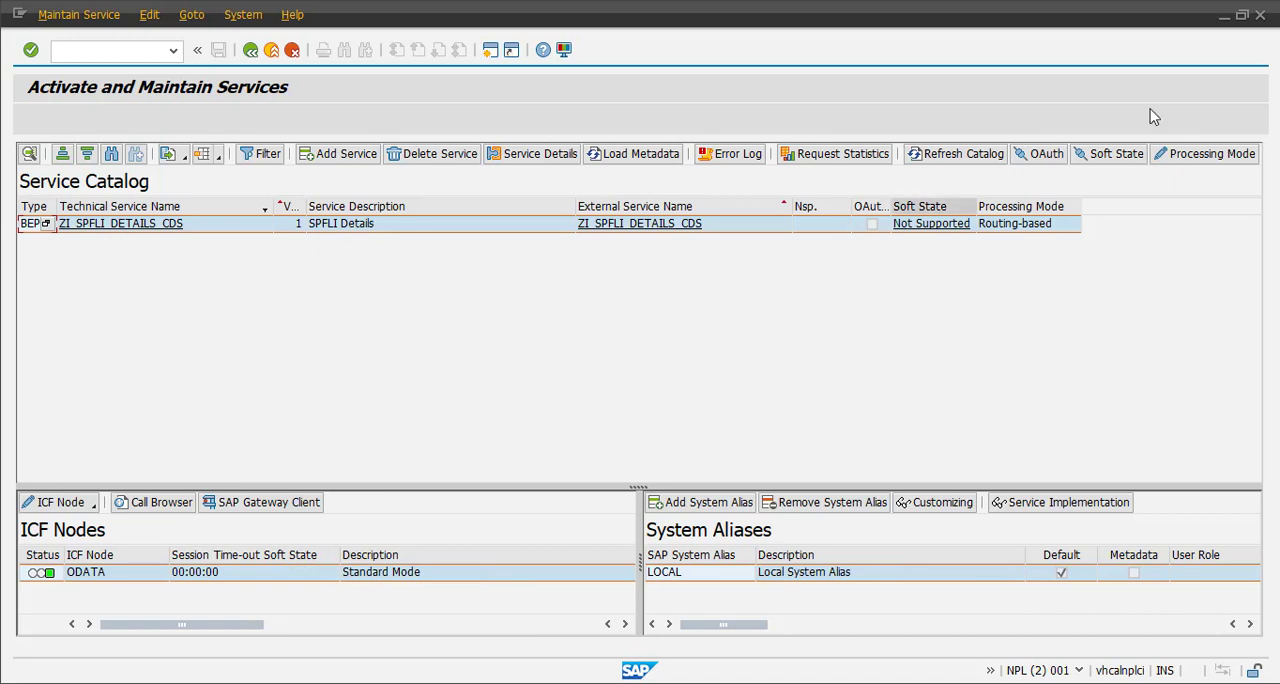
{"action": "mouse_move", "coordinate": [1224, 18]}
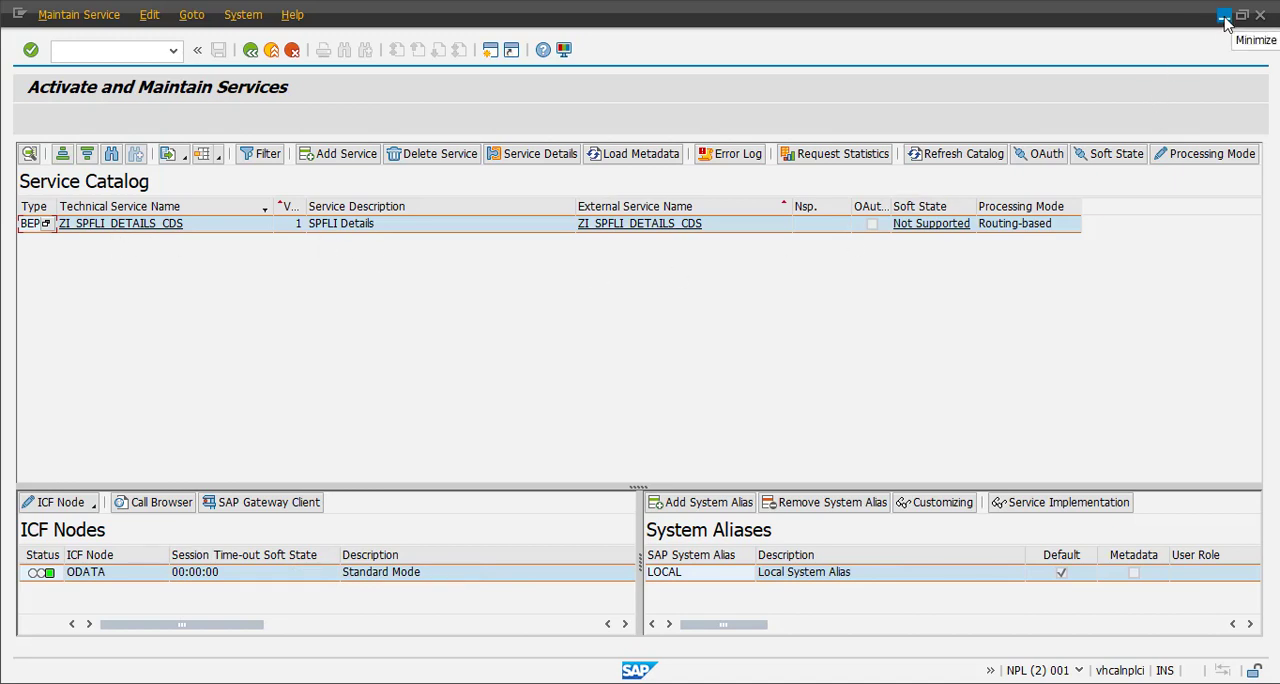
{"action": "left_click", "coordinate": [1224, 16]}
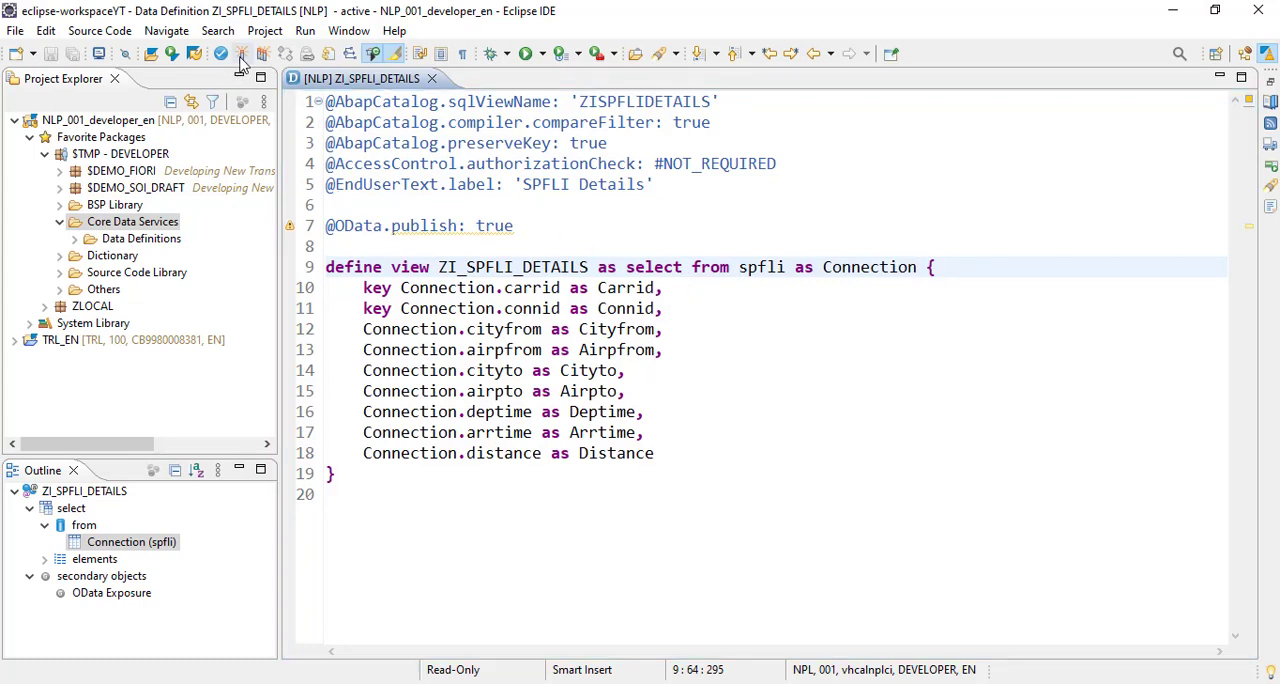
Activate ZI_SPFLI_DETAILS once more and select the view name in its definition
{"action": "left_click", "coordinate": [240, 52]}
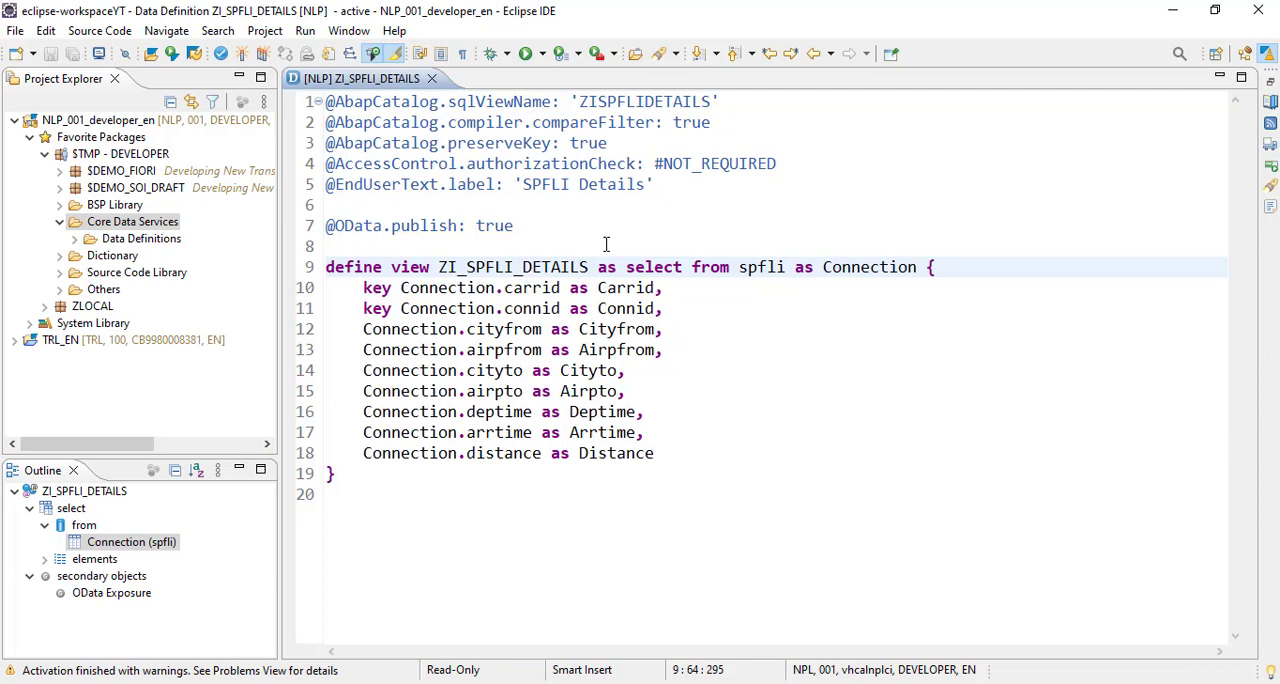
{"action": "double_click", "coordinate": [460, 268]}
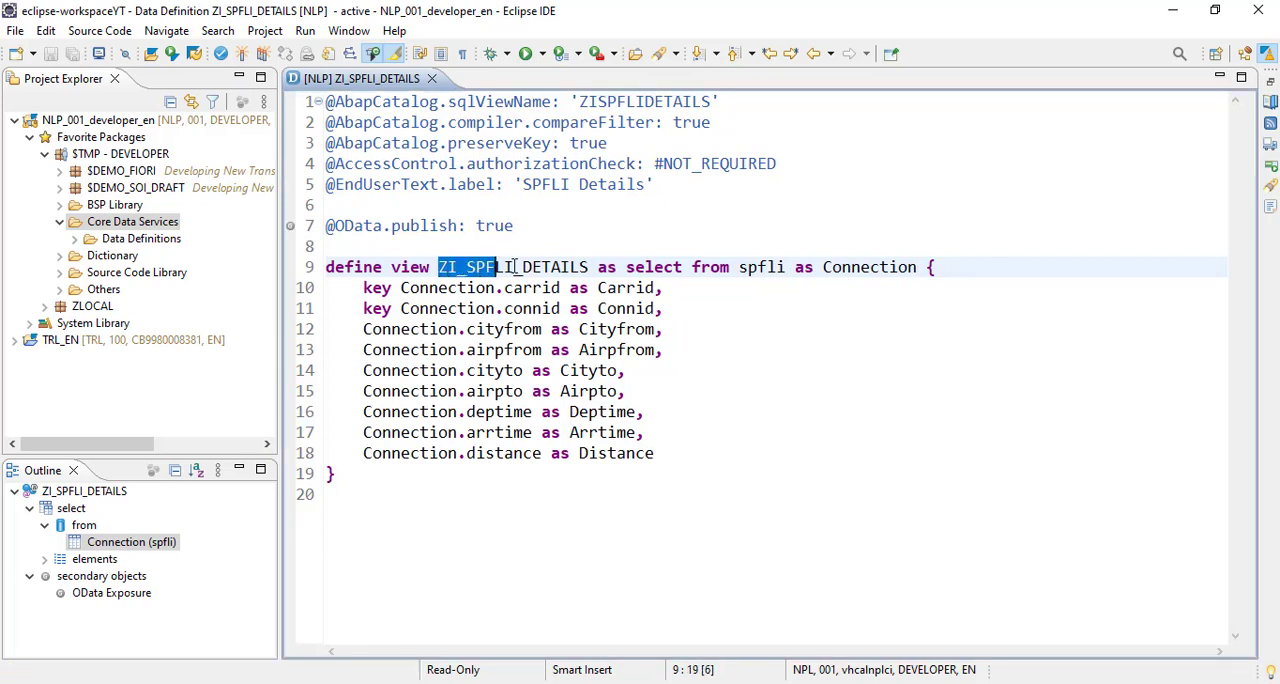
{"action": "double_click", "coordinate": [512, 268]}
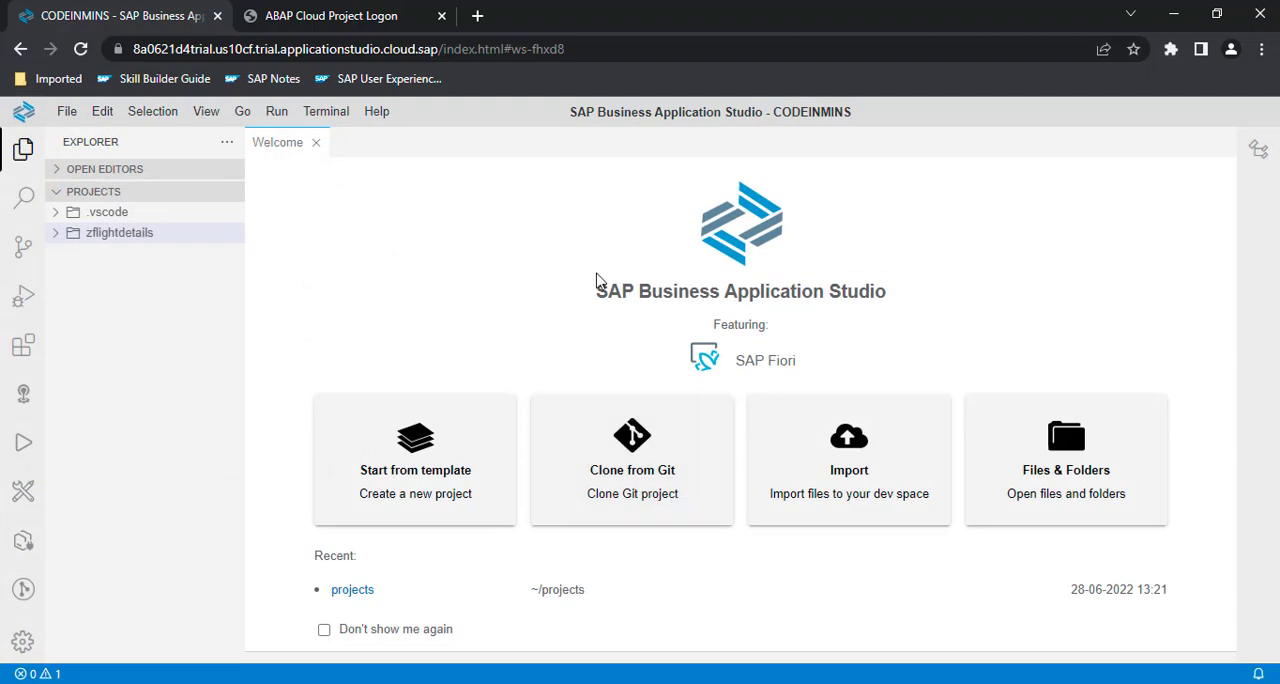
{"action": "mouse_move", "coordinate": [570, 250]}
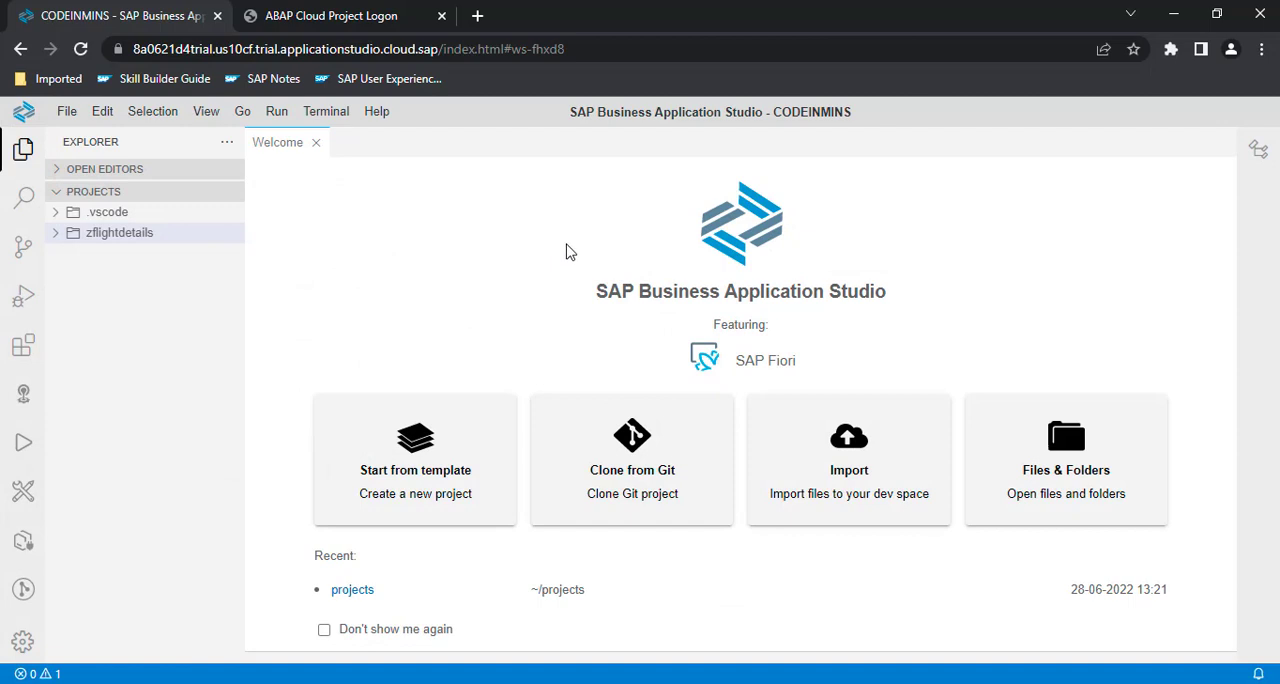
{"action": "mouse_move", "coordinate": [416, 256]}
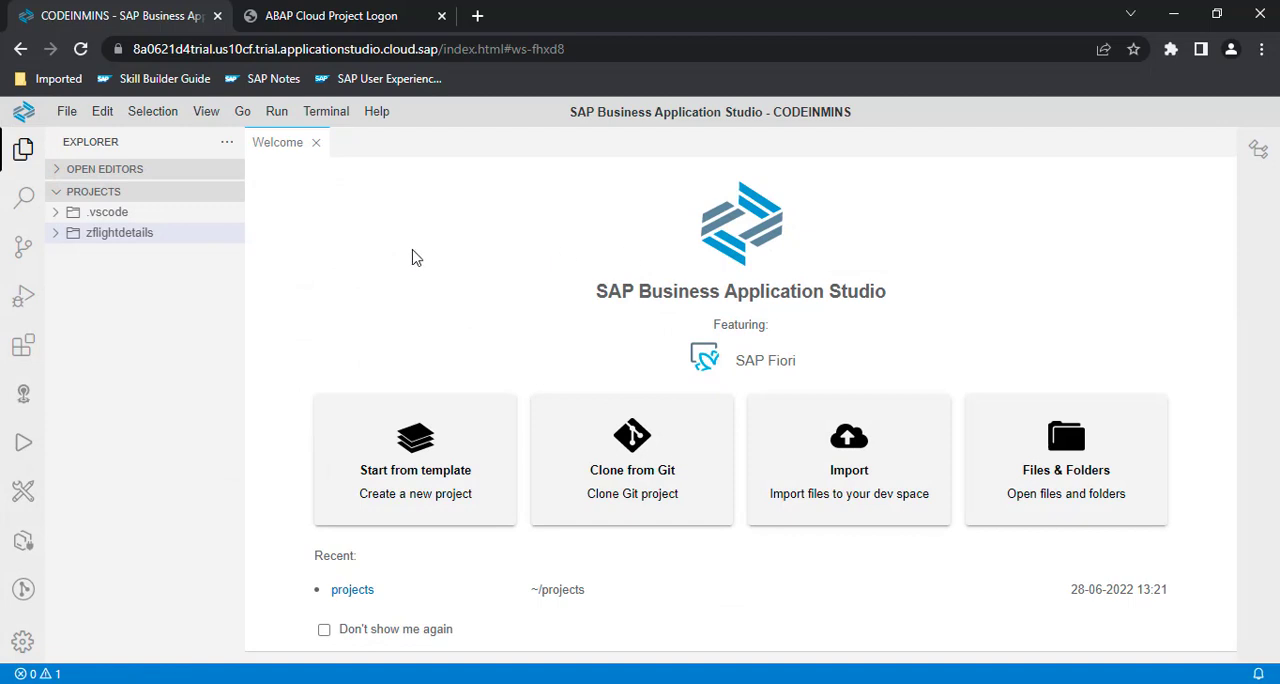
{"action": "mouse_move", "coordinate": [24, 150]}
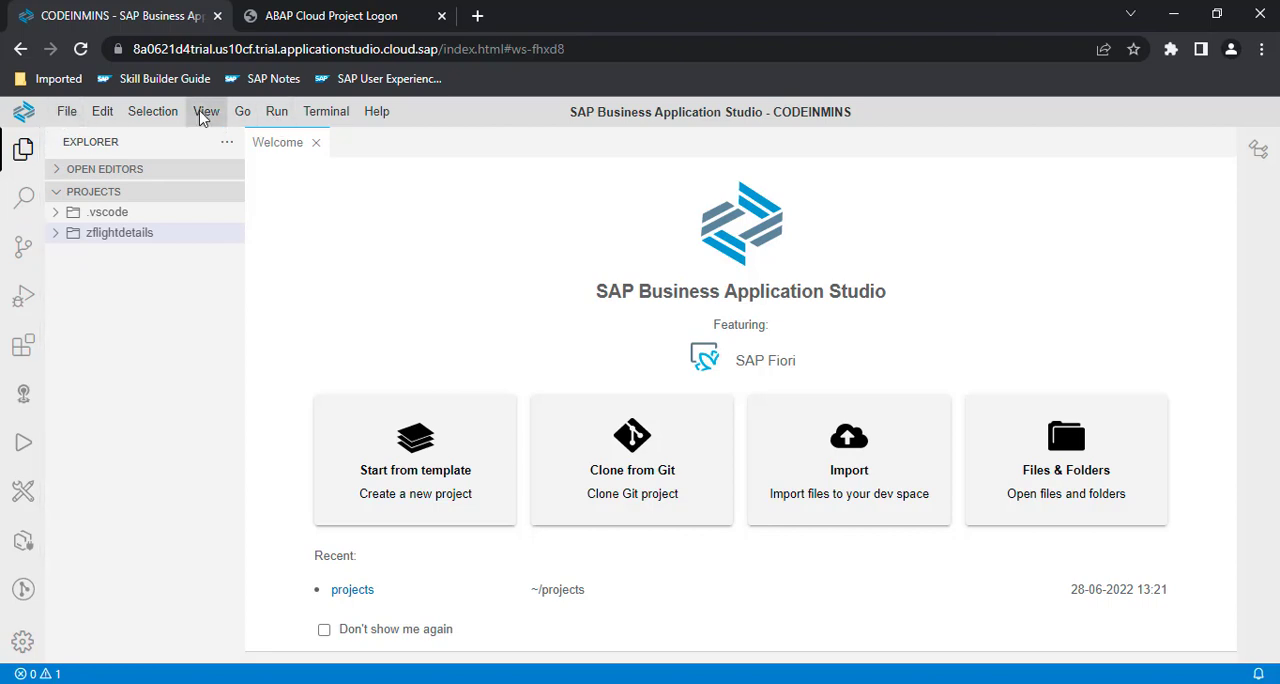
Find and run 'Fiori: Open CF Application Router Generator' from the command search
{"action": "left_click", "coordinate": [206, 112]}
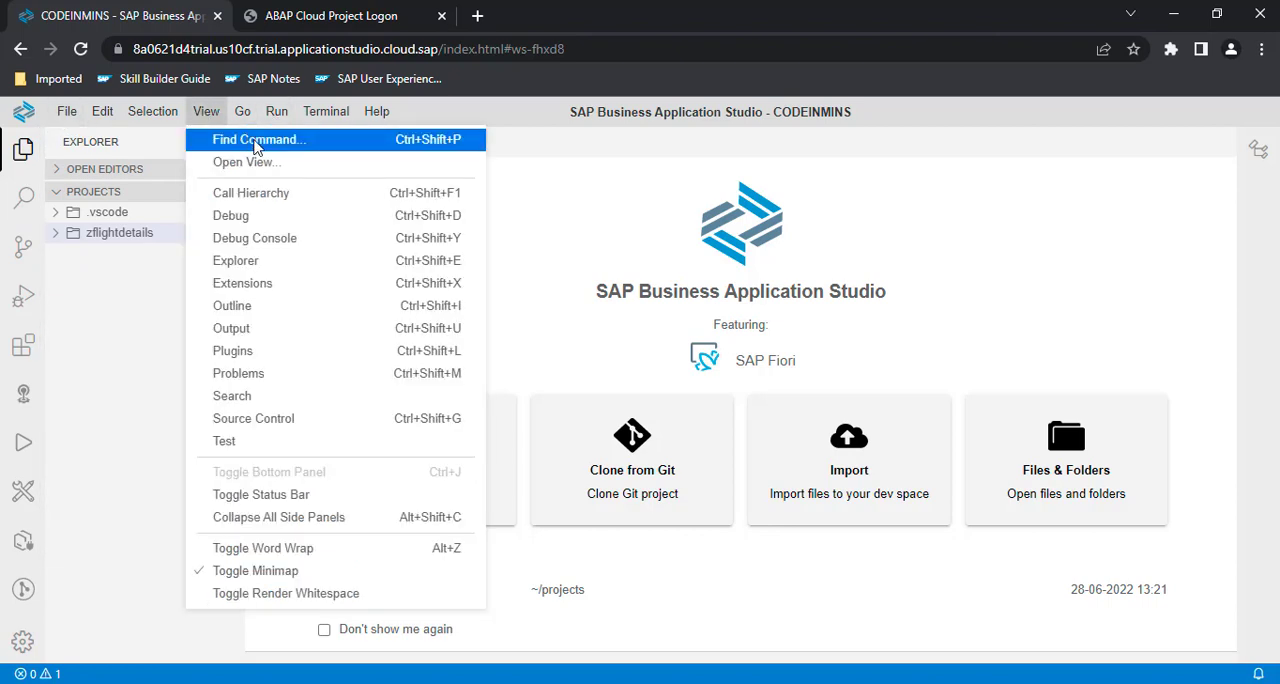
{"action": "left_click", "coordinate": [258, 140]}
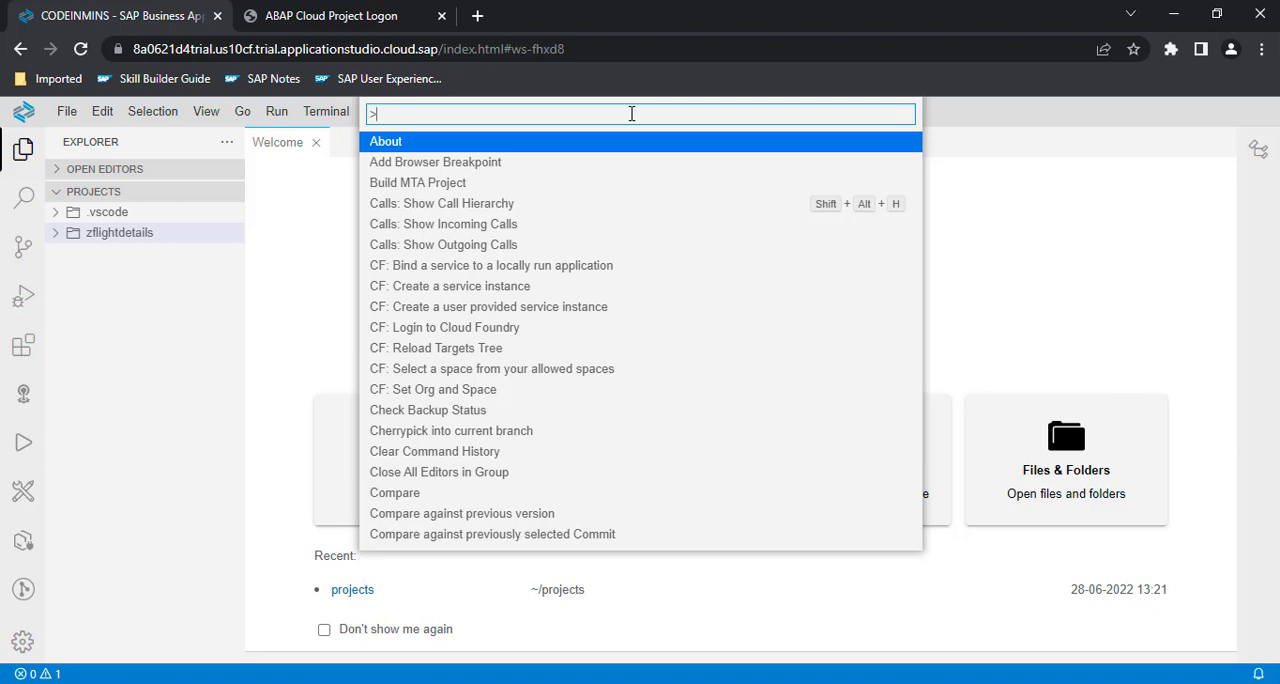
{"action": "type", "text": "app"}
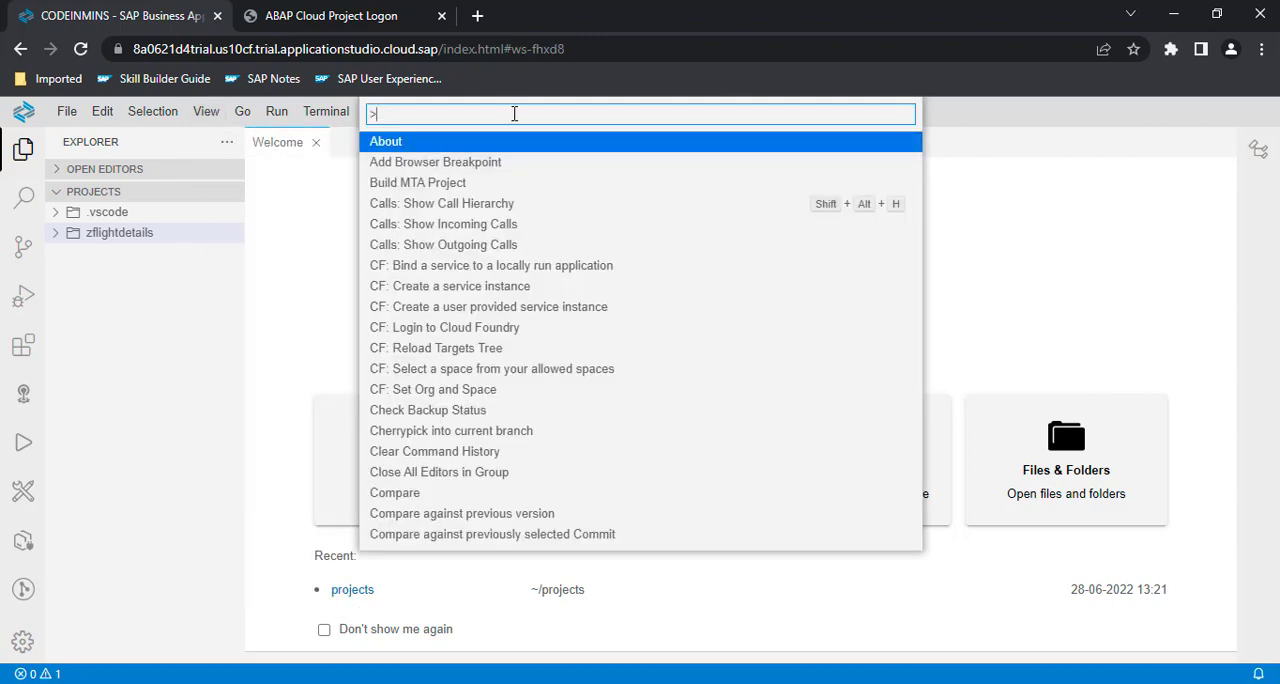
{"action": "type", "text": "Fiori"}
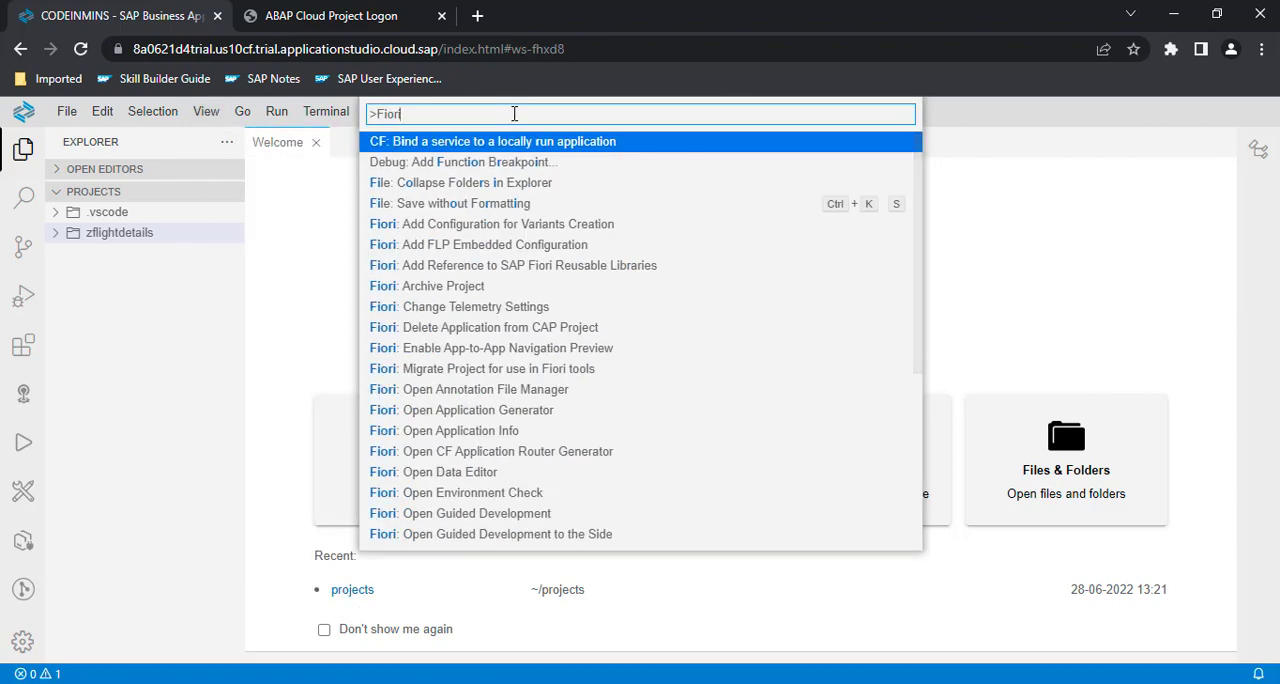
{"action": "type", "text": ":"}
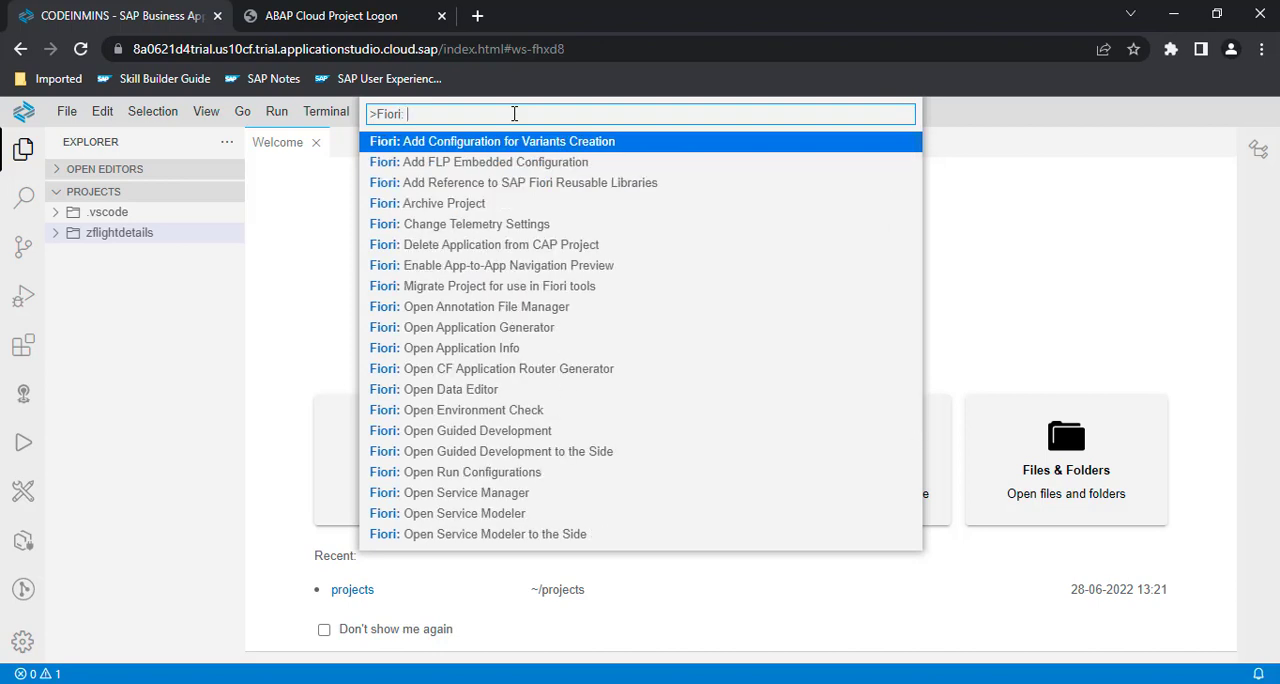
{"action": "type", "text": "rout"}
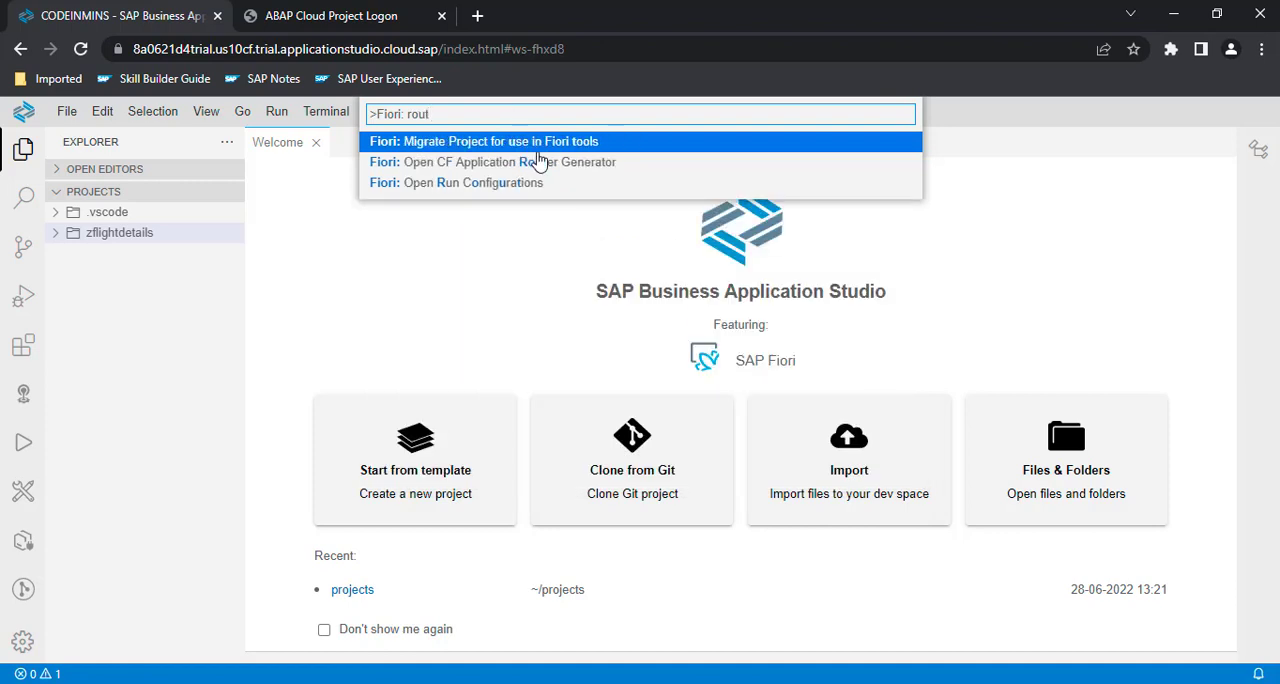
{"action": "mouse_move", "coordinate": [490, 170]}
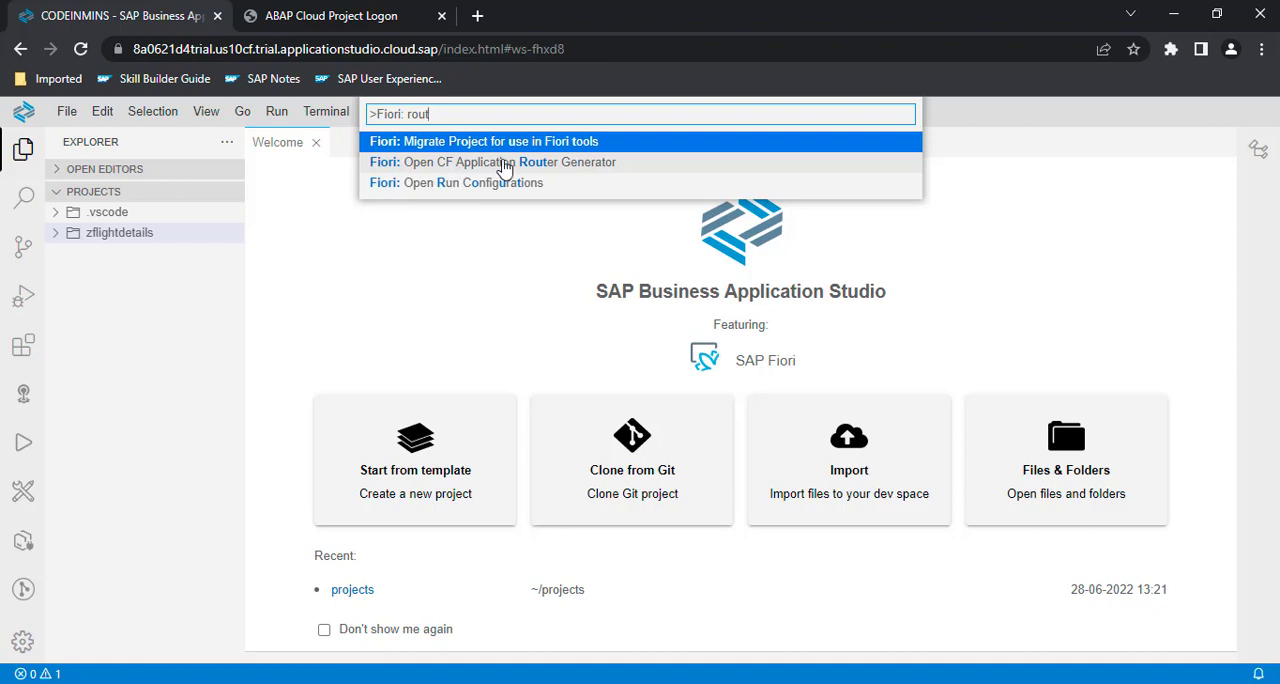
{"action": "left_click", "coordinate": [492, 162]}
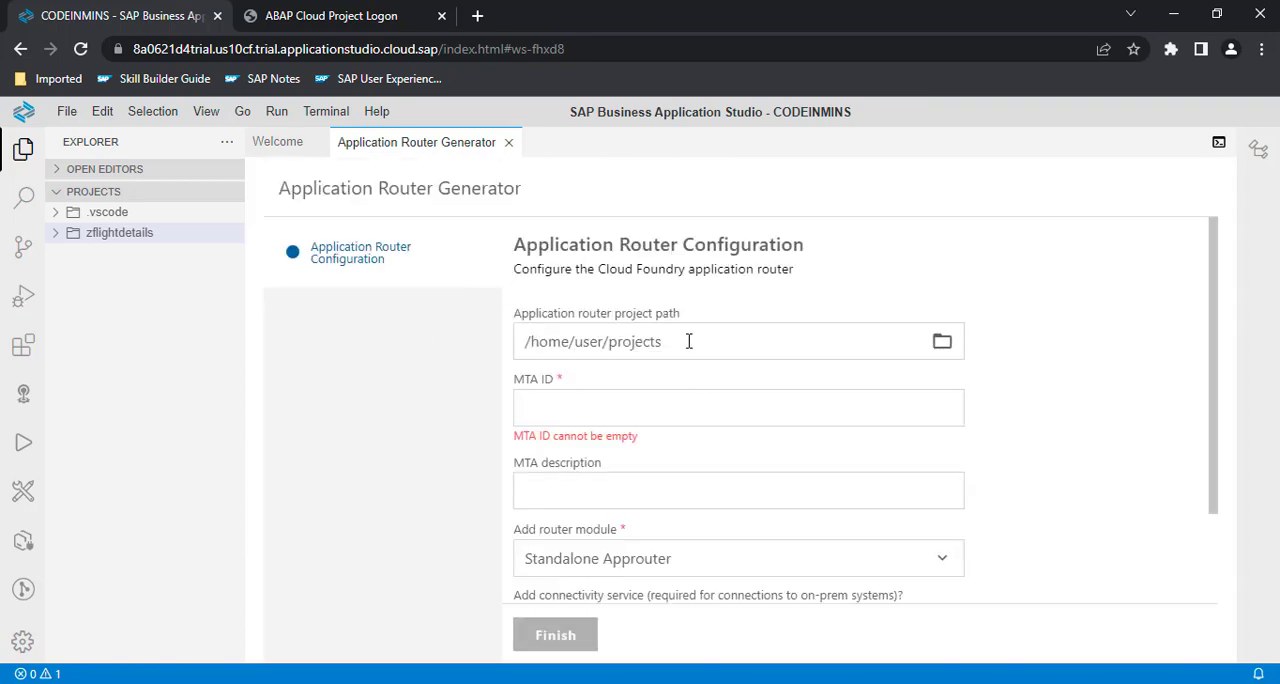
Set MTA ID CDSAnnotations and description 'Annotations in Fiori application'
{"action": "left_click", "coordinate": [738, 408]}
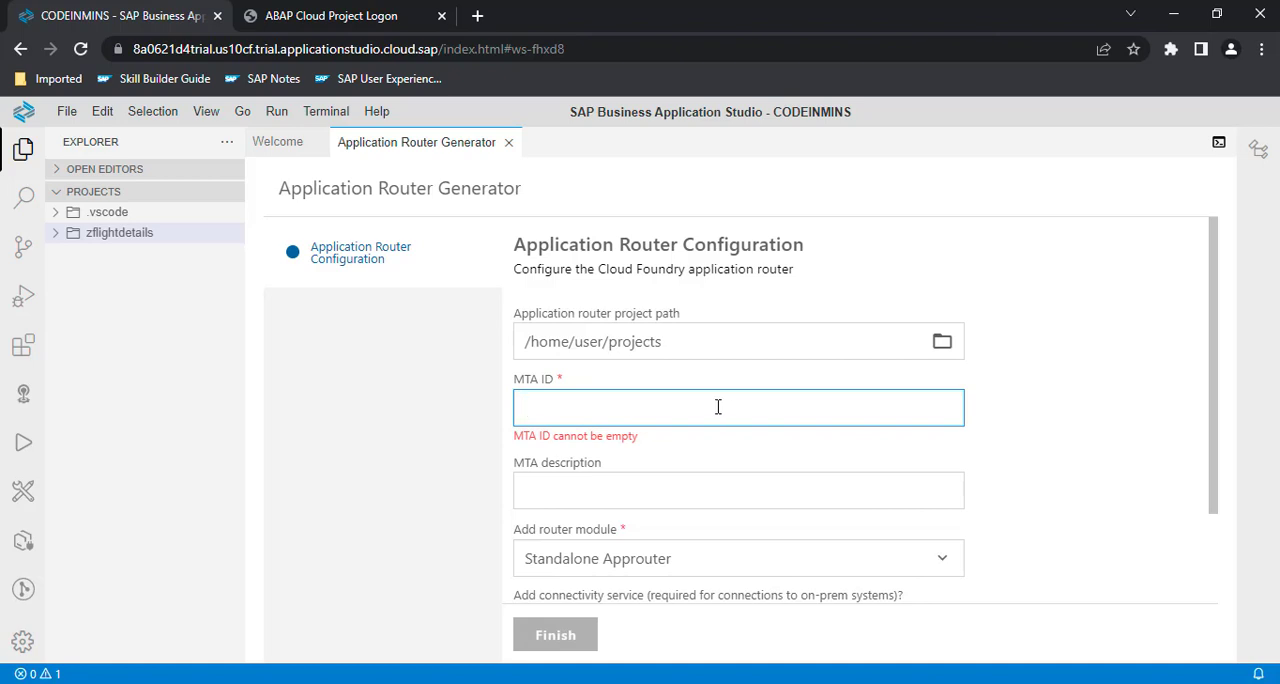
{"action": "left_click", "coordinate": [718, 408]}
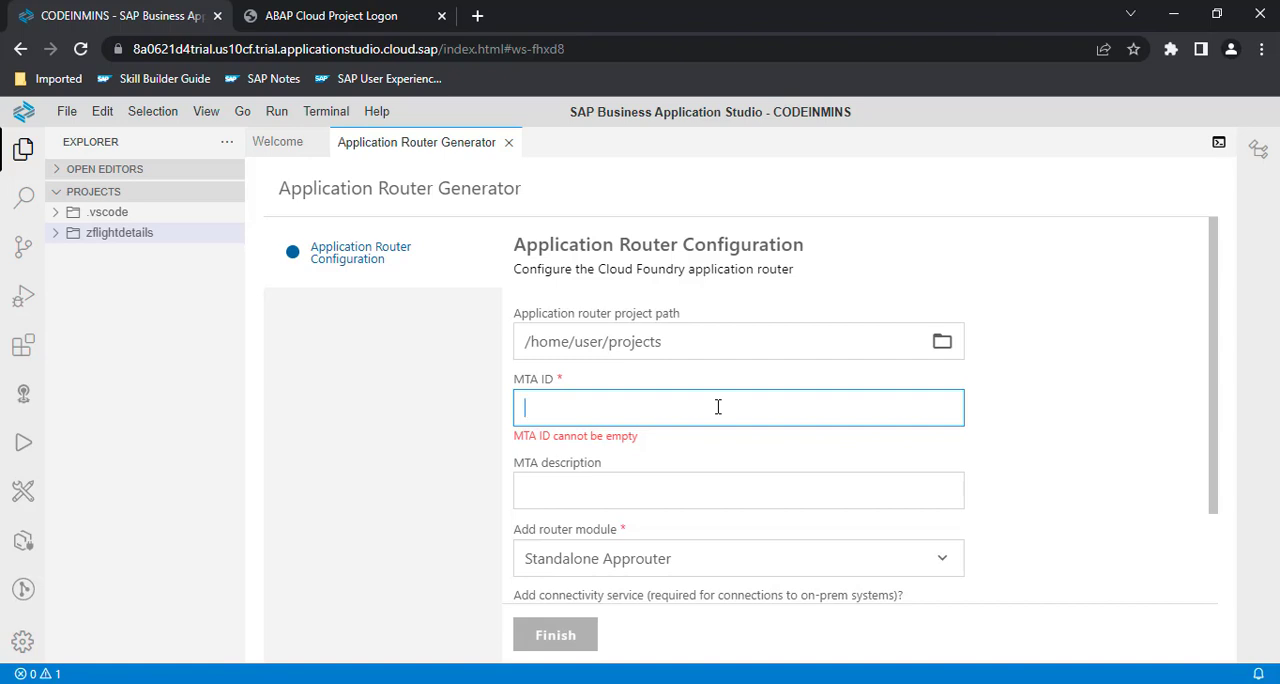
{"action": "type", "text": "CDSAnnotations"}
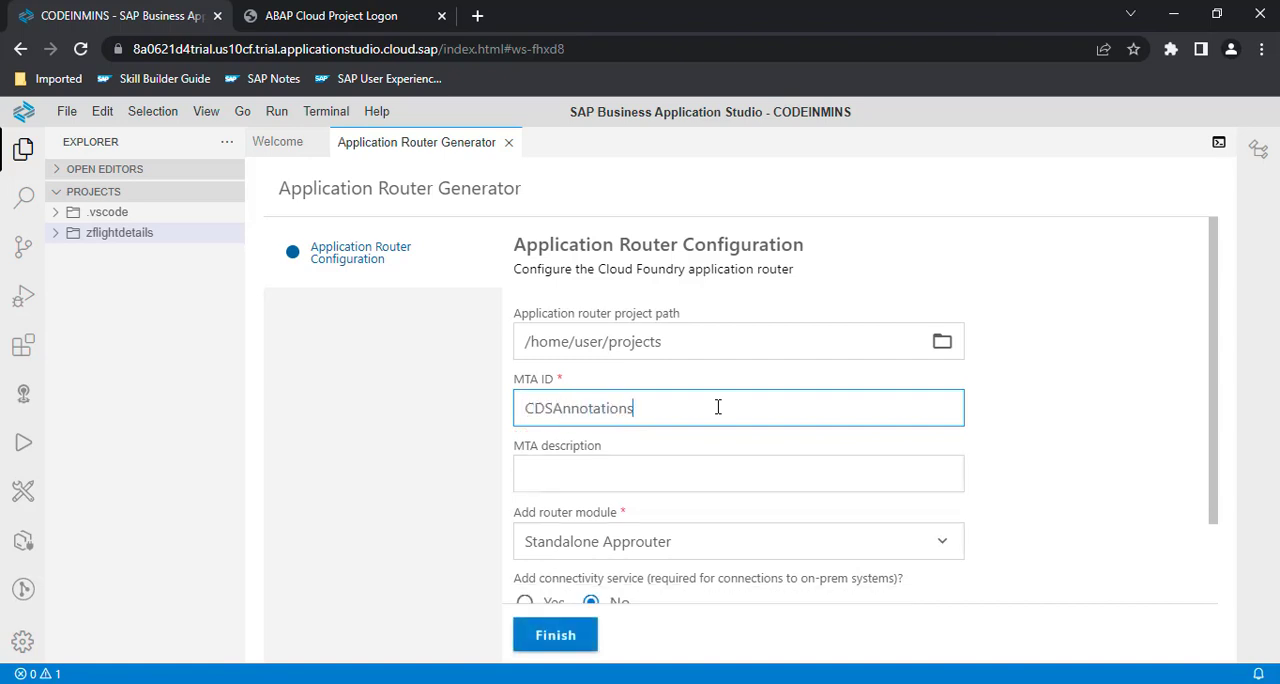
{"action": "left_click", "coordinate": [738, 472]}
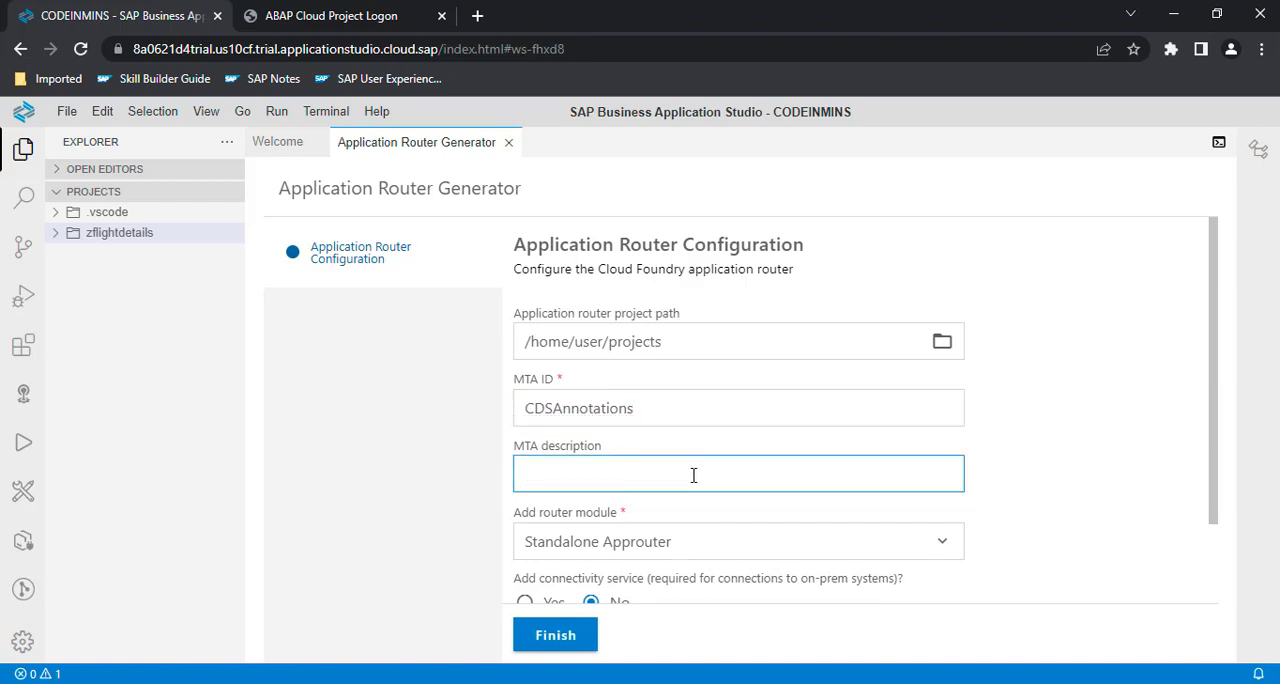
{"action": "type", "text": "Annotations in Fio"}
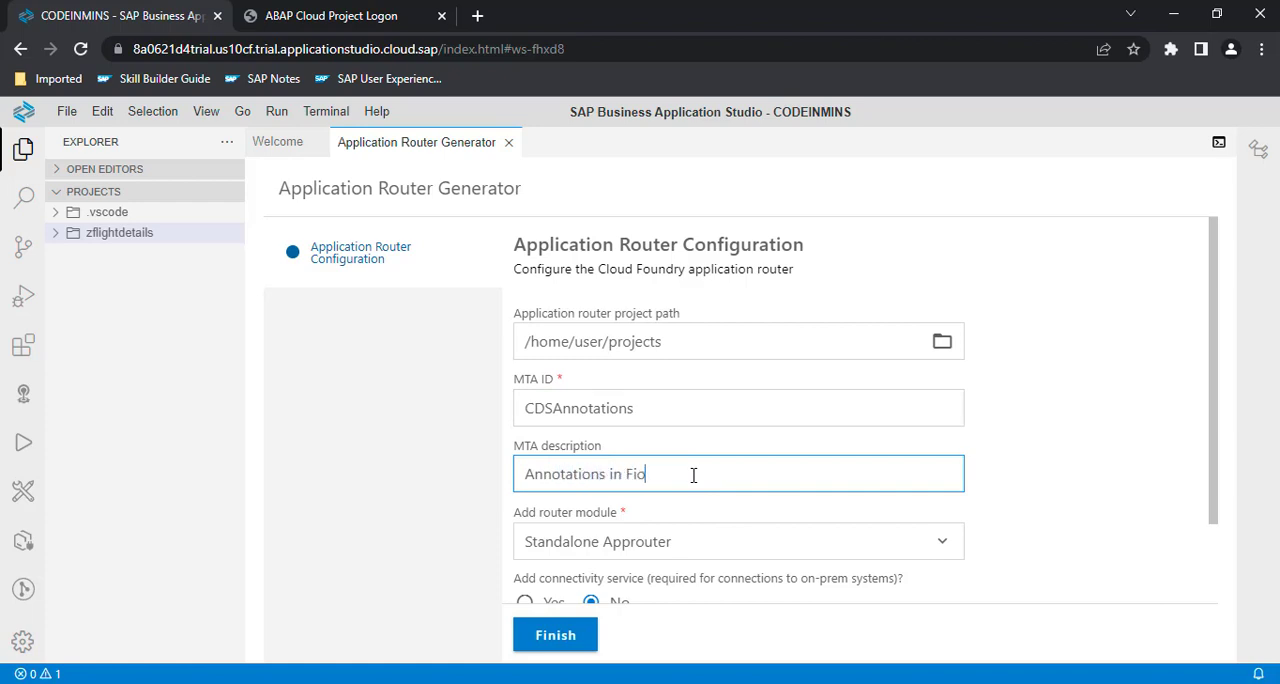
{"action": "type", "text": "ri Application"}
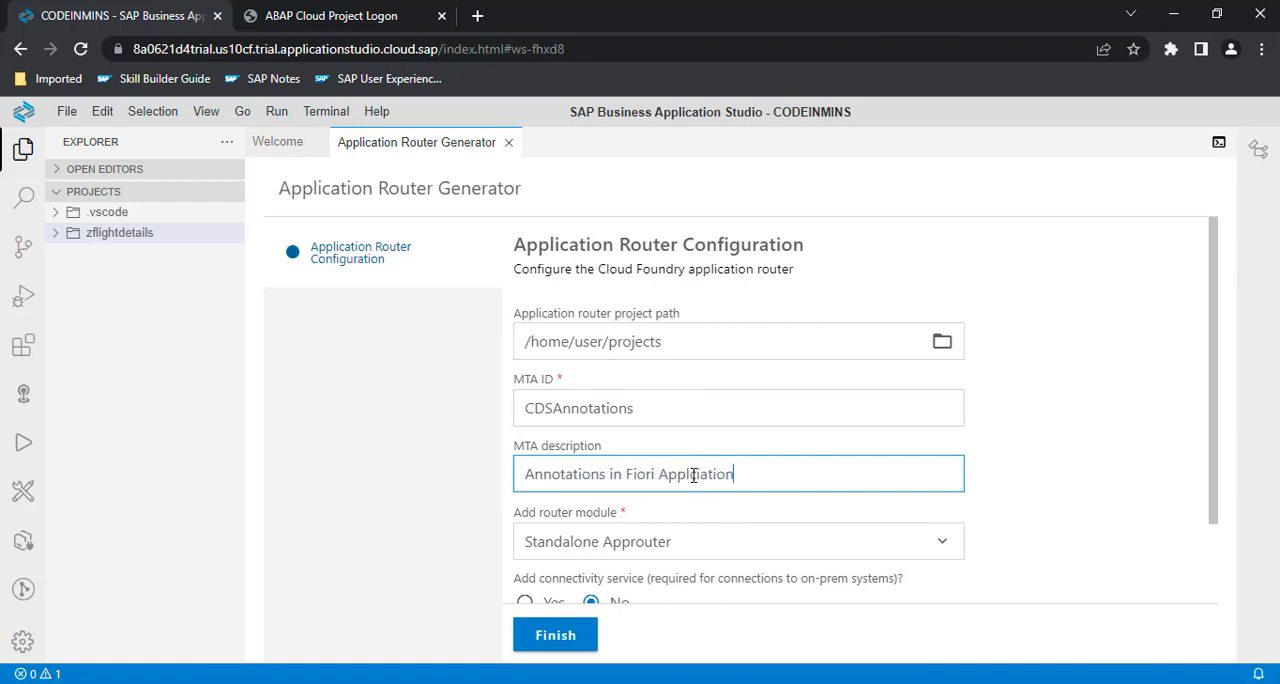
{"action": "double_click", "coordinate": [696, 472]}
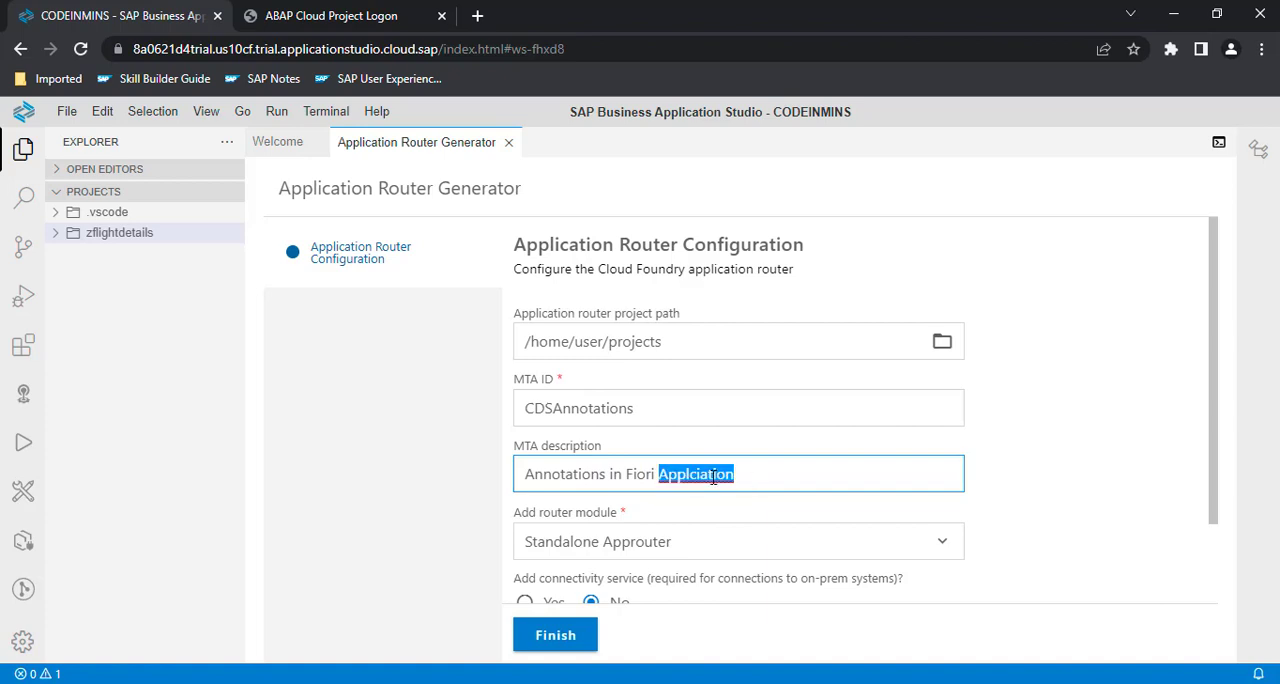
{"action": "type", "text": "application"}
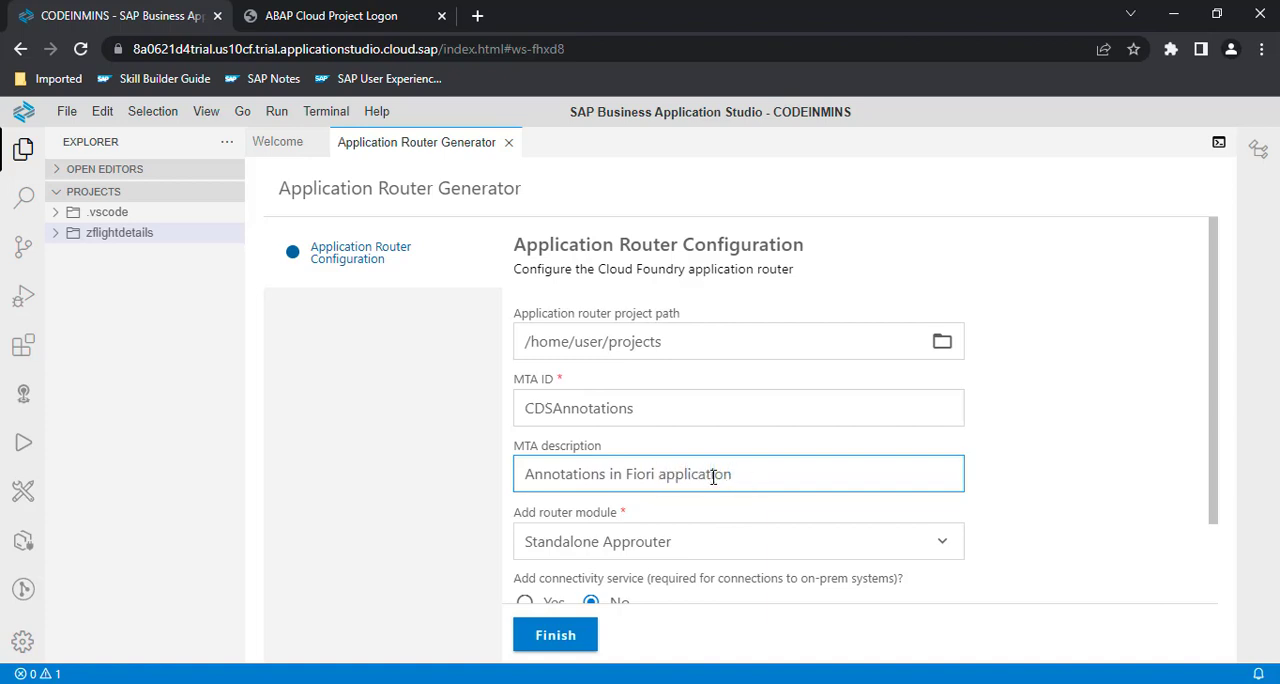
Choose Managed Approuter as router module and generate the project
{"action": "scroll", "scroll_direction": "down", "scroll_amount": 3}
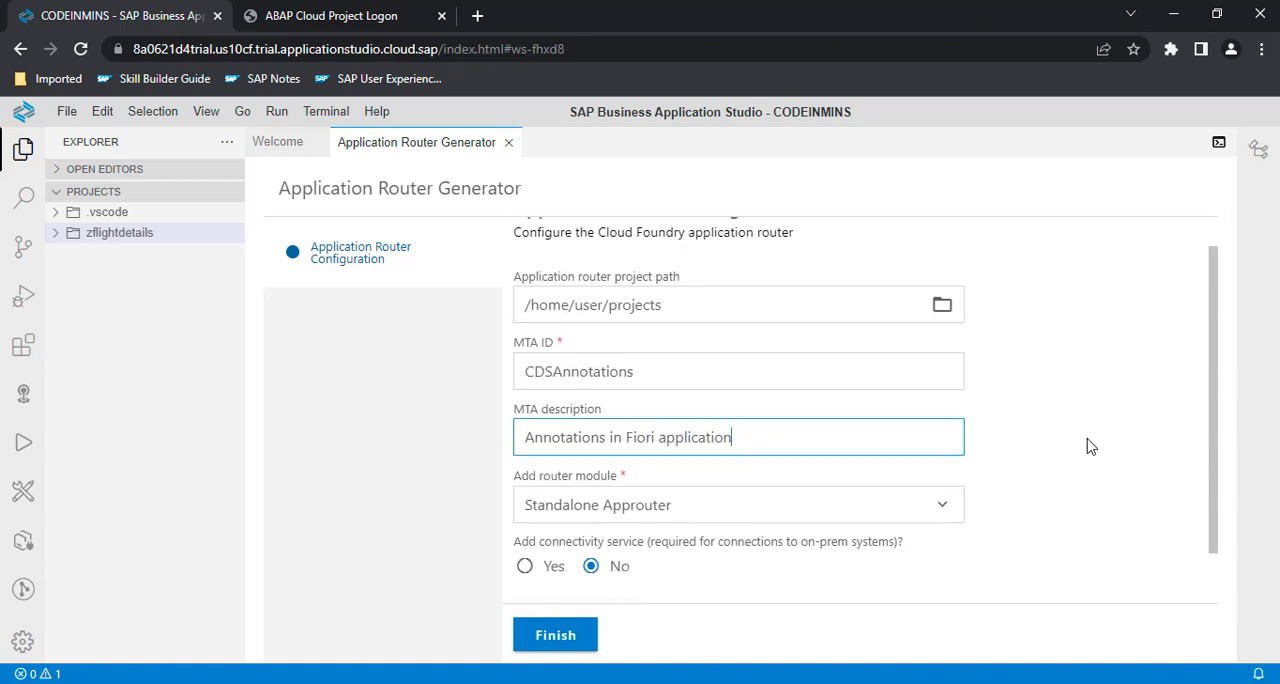
{"action": "left_click", "coordinate": [736, 504]}
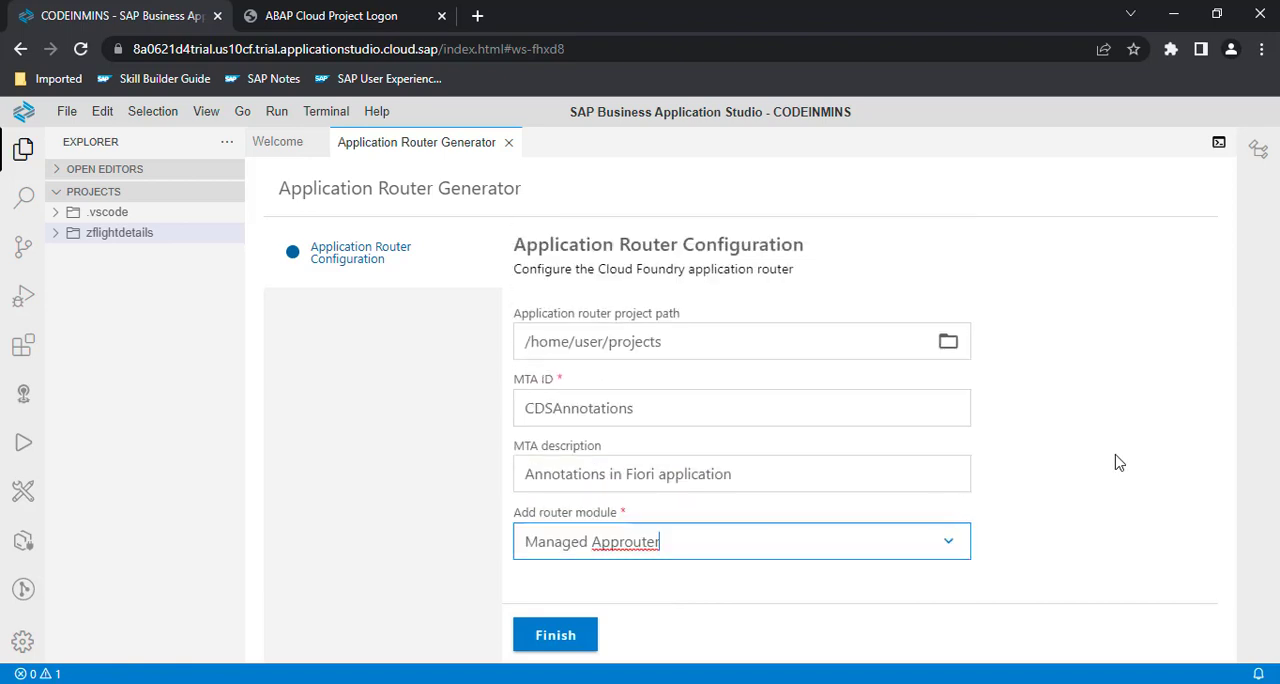
{"action": "mouse_move", "coordinate": [556, 636]}
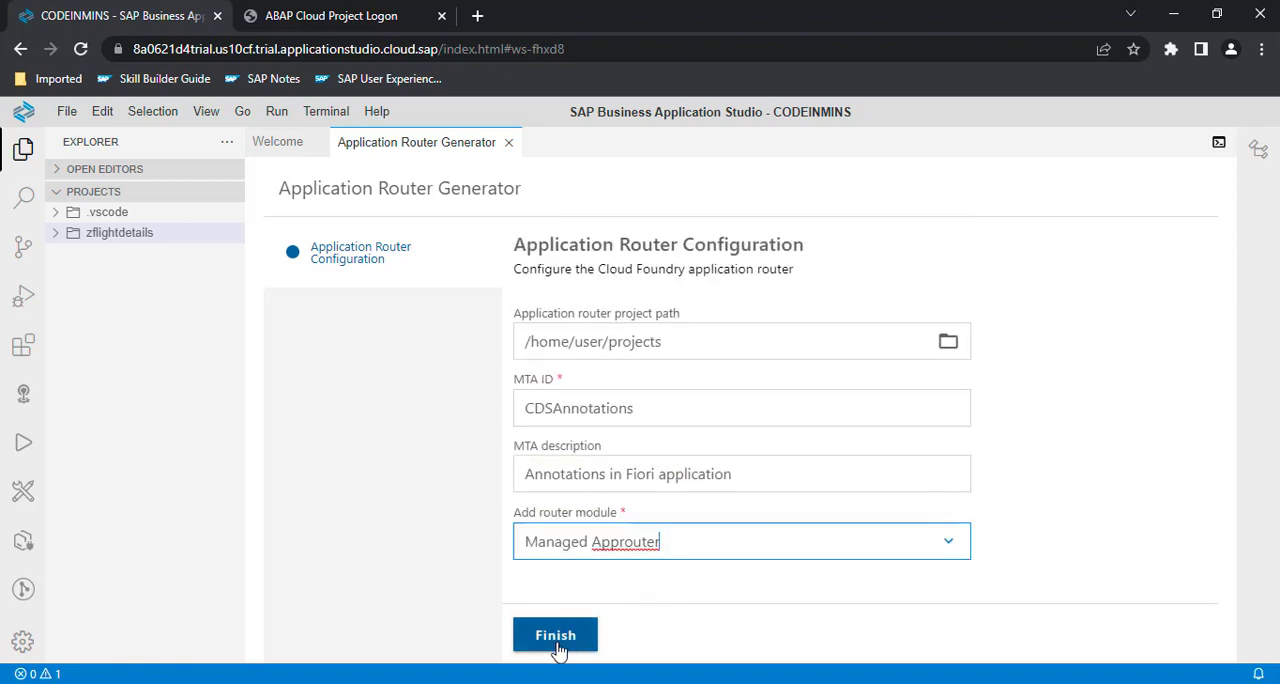
{"action": "left_click", "coordinate": [556, 636]}
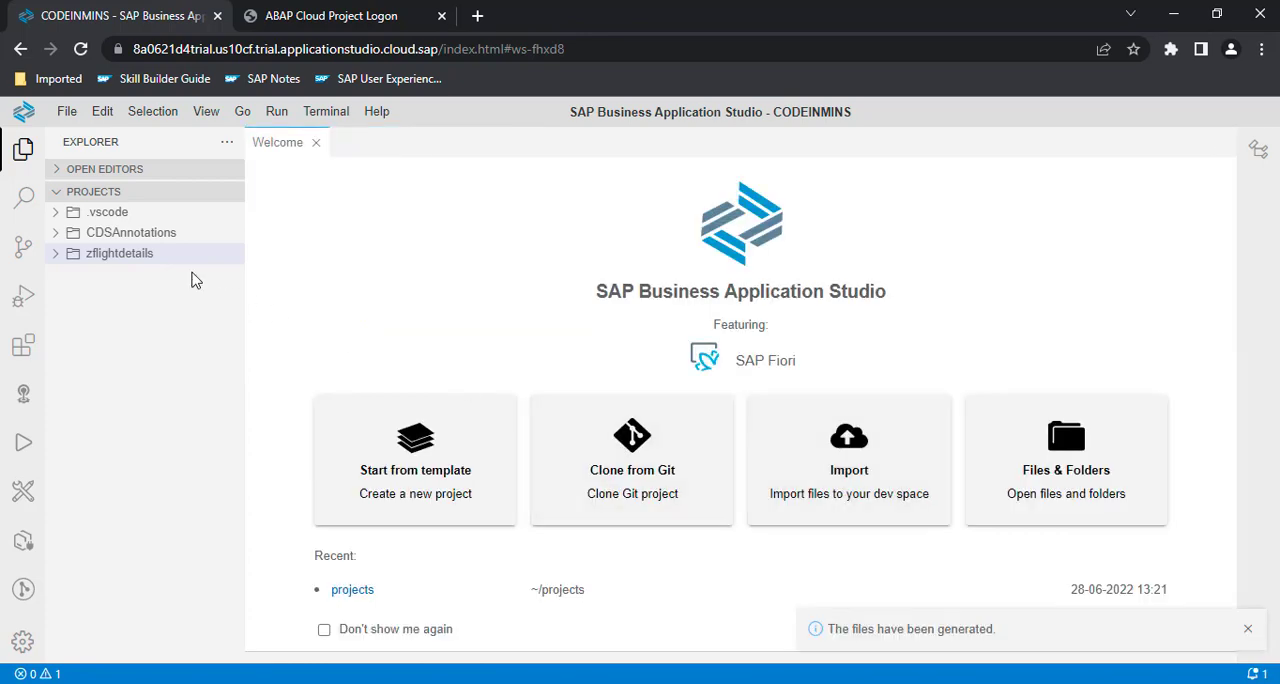
Expand the CDSAnnotations project and search the command palette for 'open app'
{"action": "left_click", "coordinate": [132, 232]}
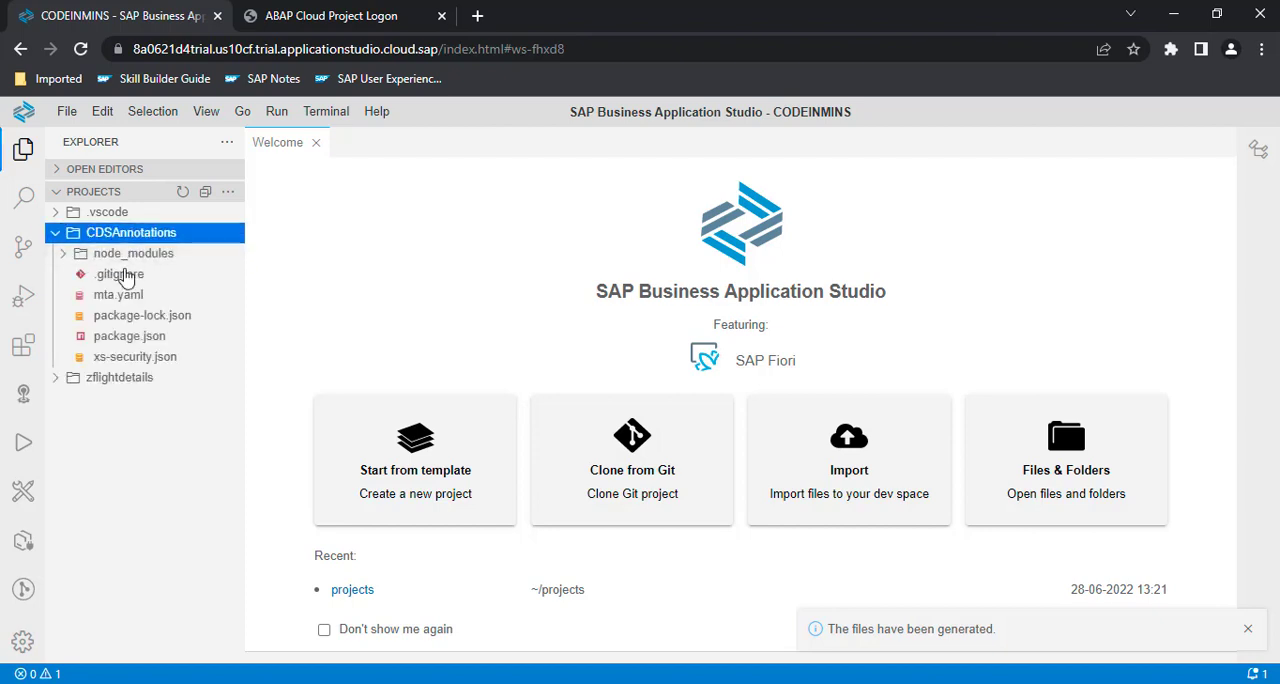
{"action": "mouse_move", "coordinate": [110, 238]}
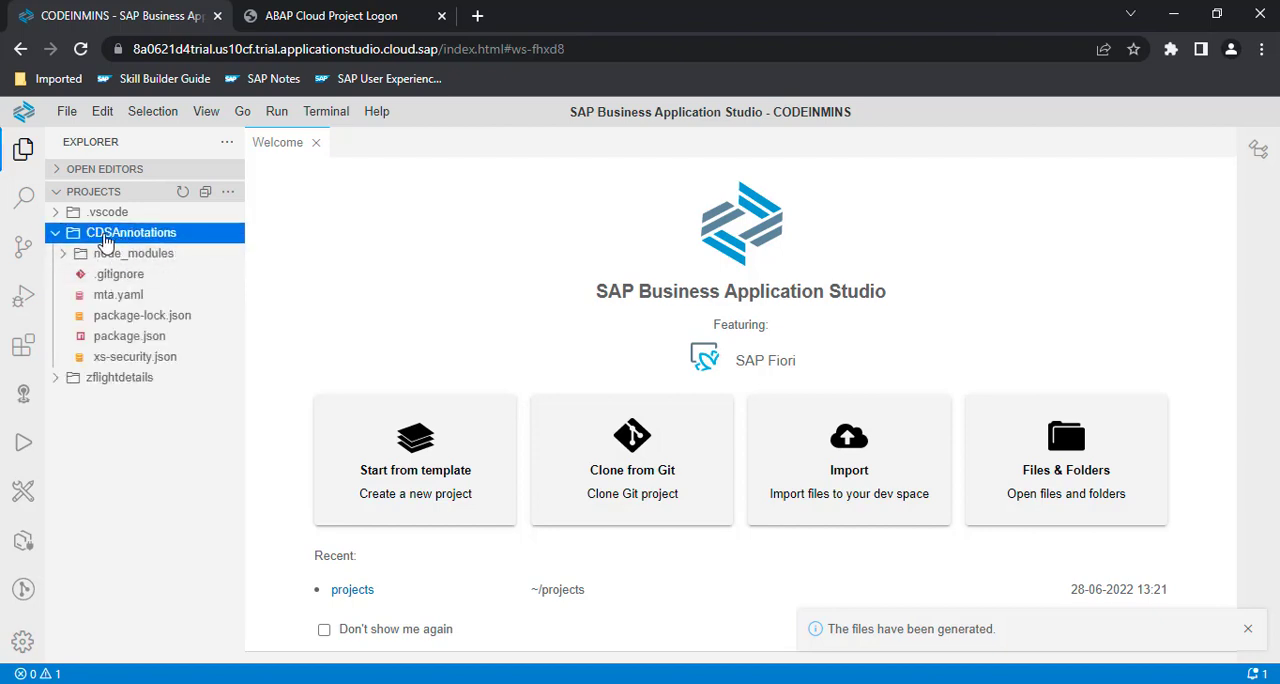
{"action": "mouse_move", "coordinate": [416, 470]}
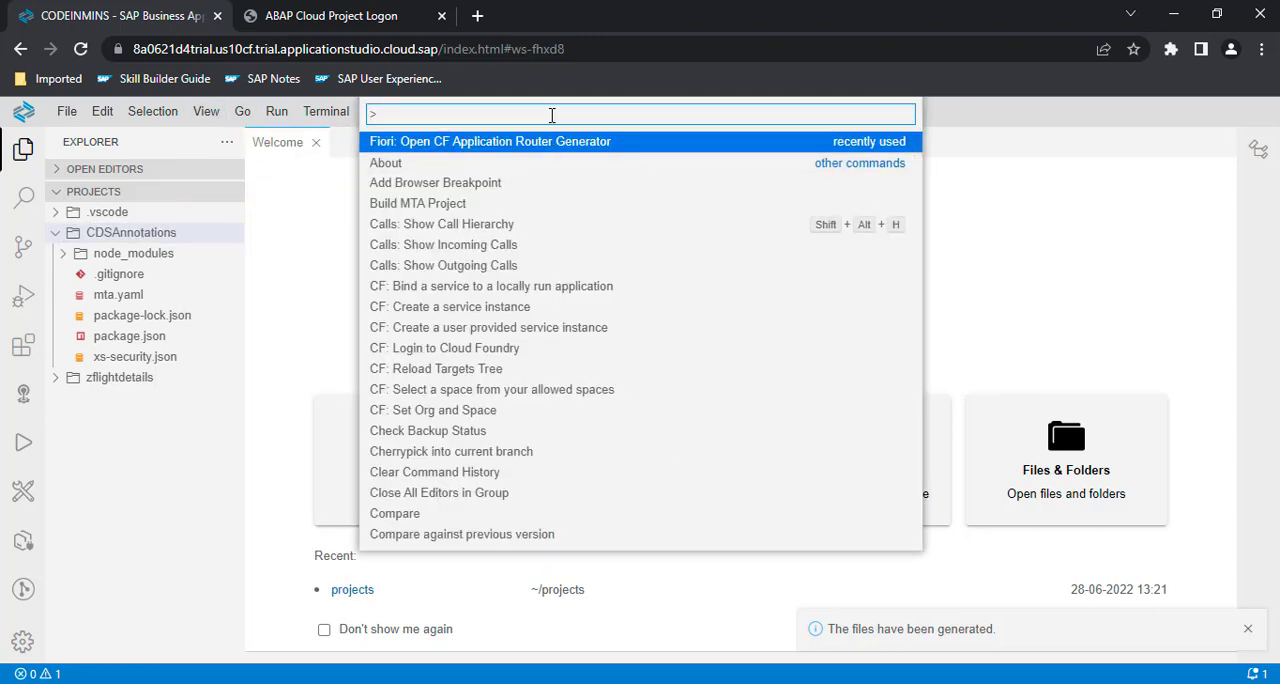
{"action": "type", "text": "open"}
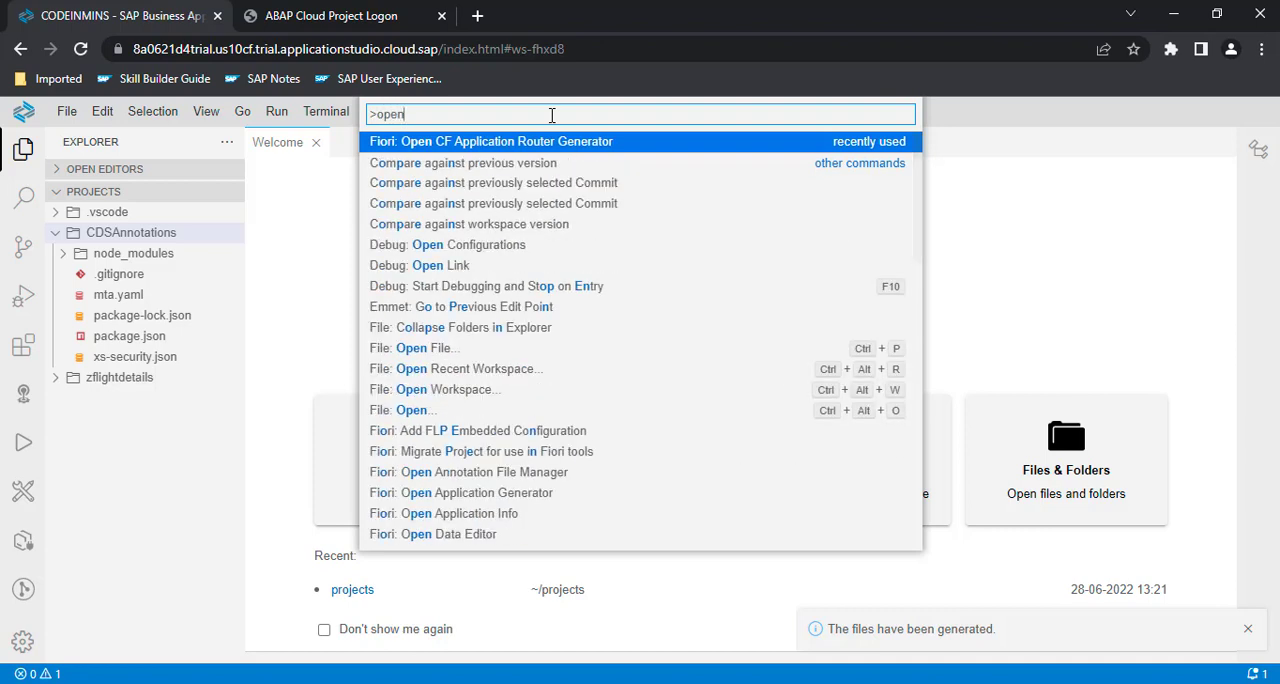
{"action": "type", "text": "app"}
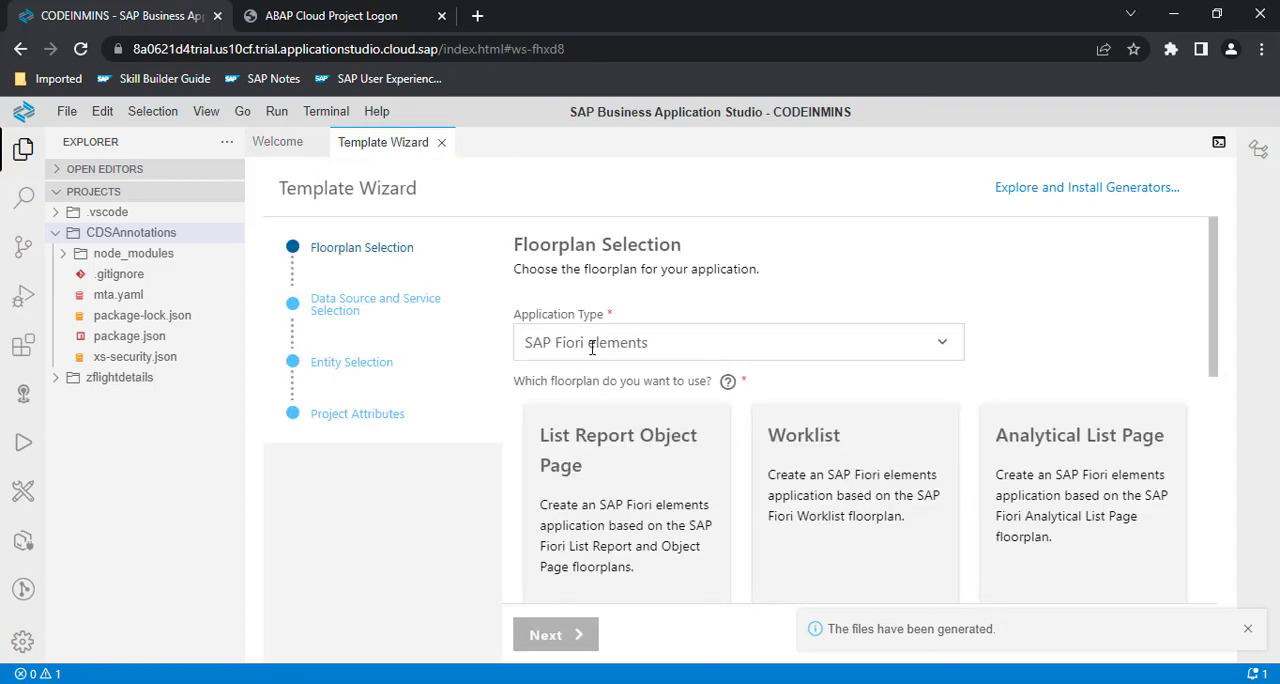
{"action": "mouse_move", "coordinate": [1118, 324]}
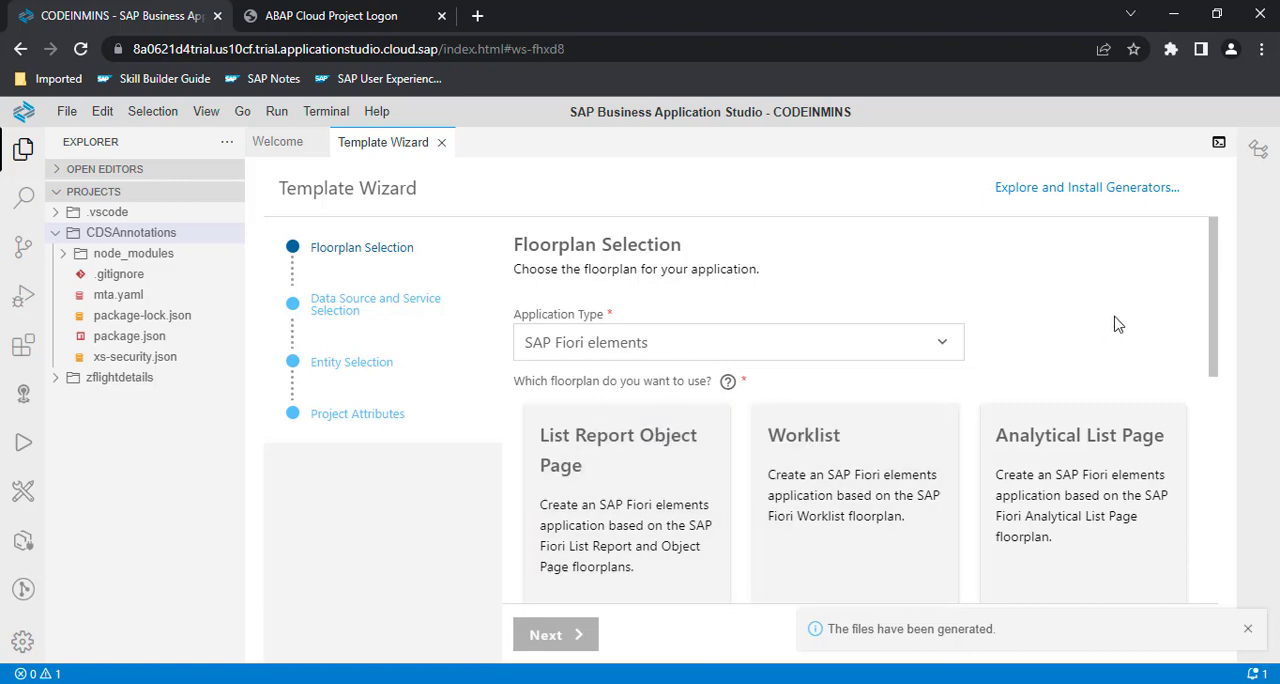
Pick the List Report Object Page floorplan under SAP Fiori elements and continue
{"action": "scroll", "scroll_direction": "down", "scroll_amount": 3}
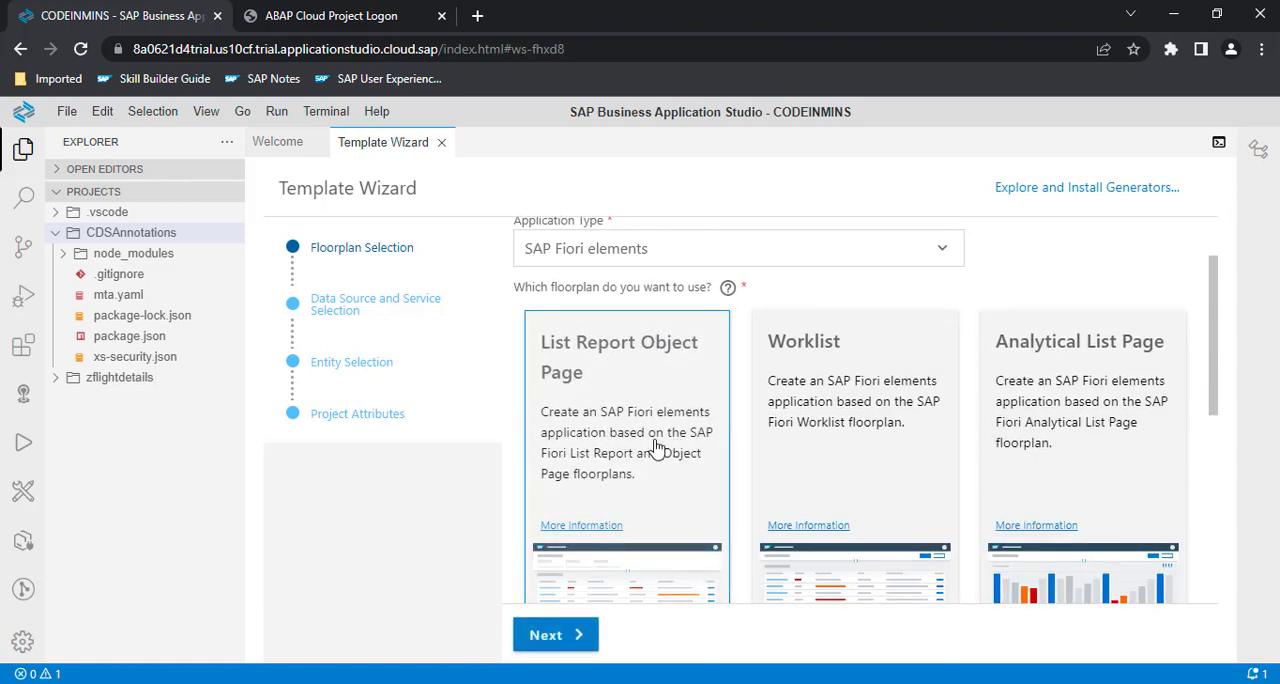
{"action": "left_click", "coordinate": [544, 634]}
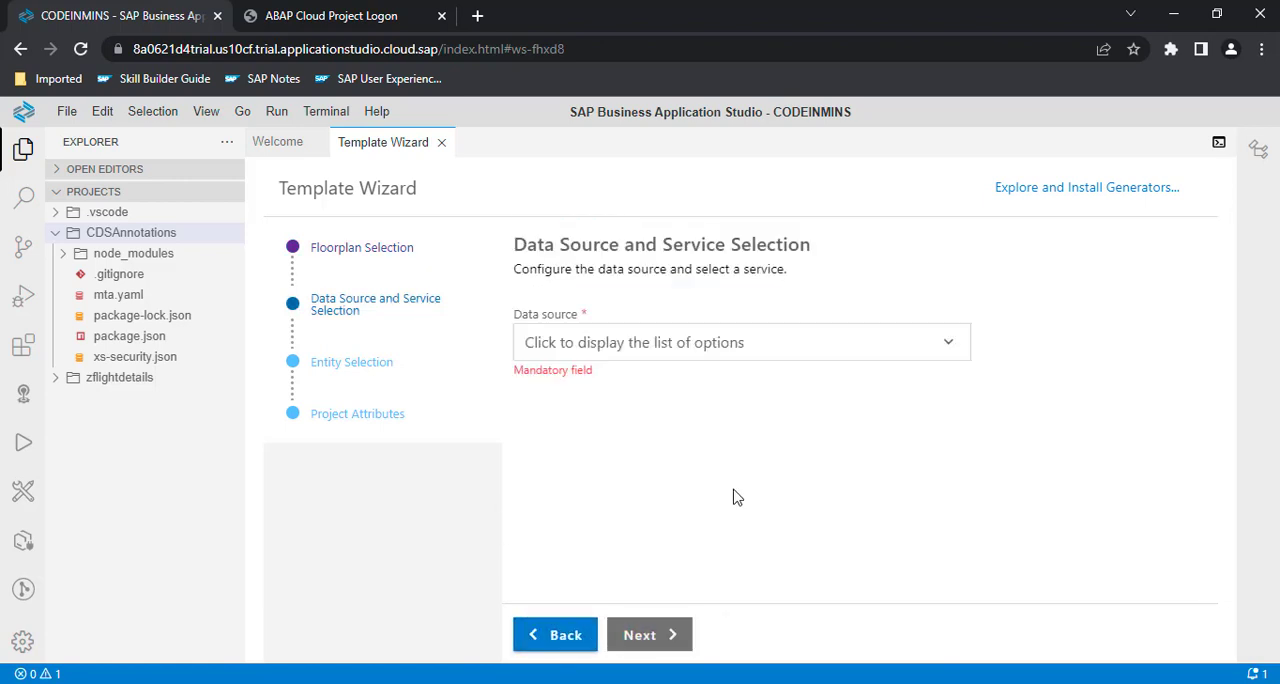
Set data source to Connect to a System with system NLP and browse its OData services
{"action": "left_click", "coordinate": [740, 342]}
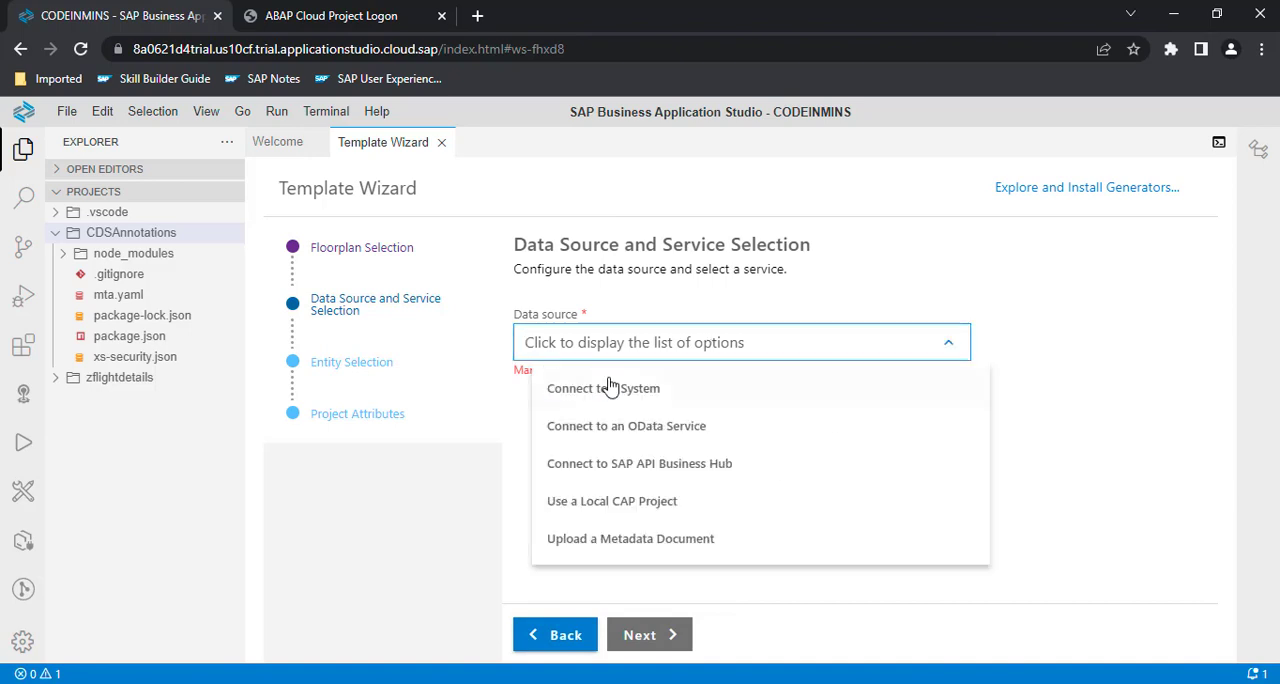
{"action": "left_click", "coordinate": [604, 388]}
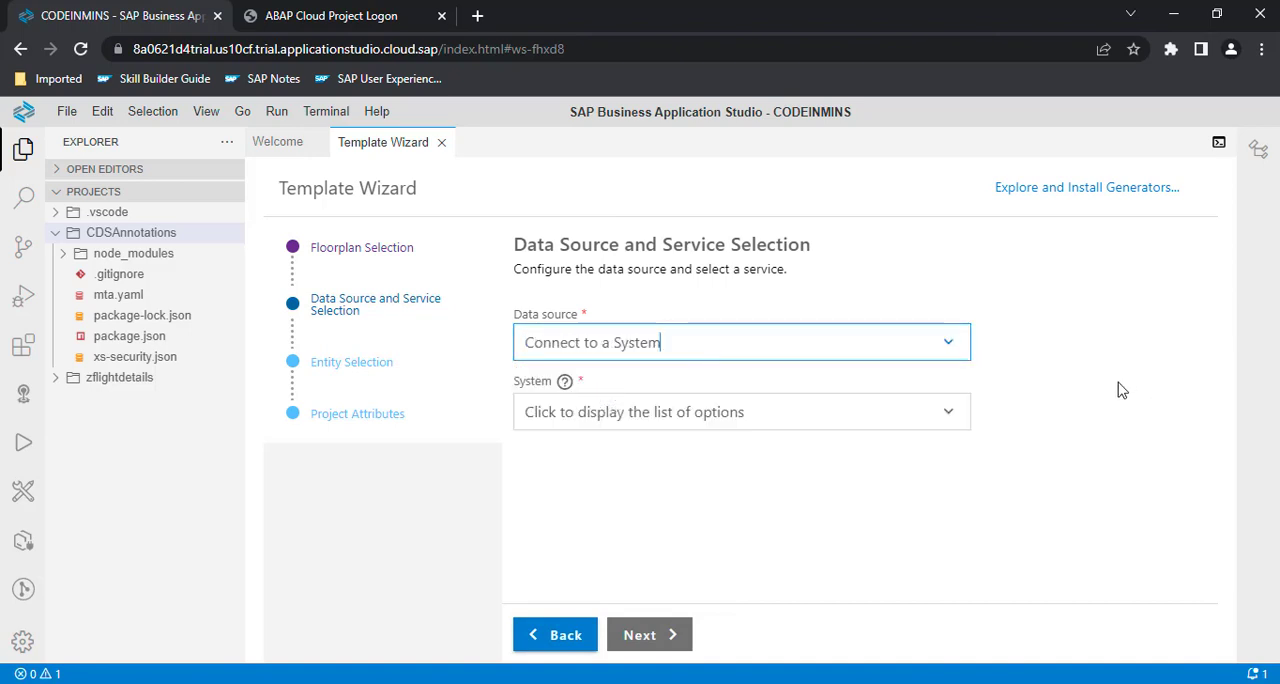
{"action": "left_click", "coordinate": [740, 412]}
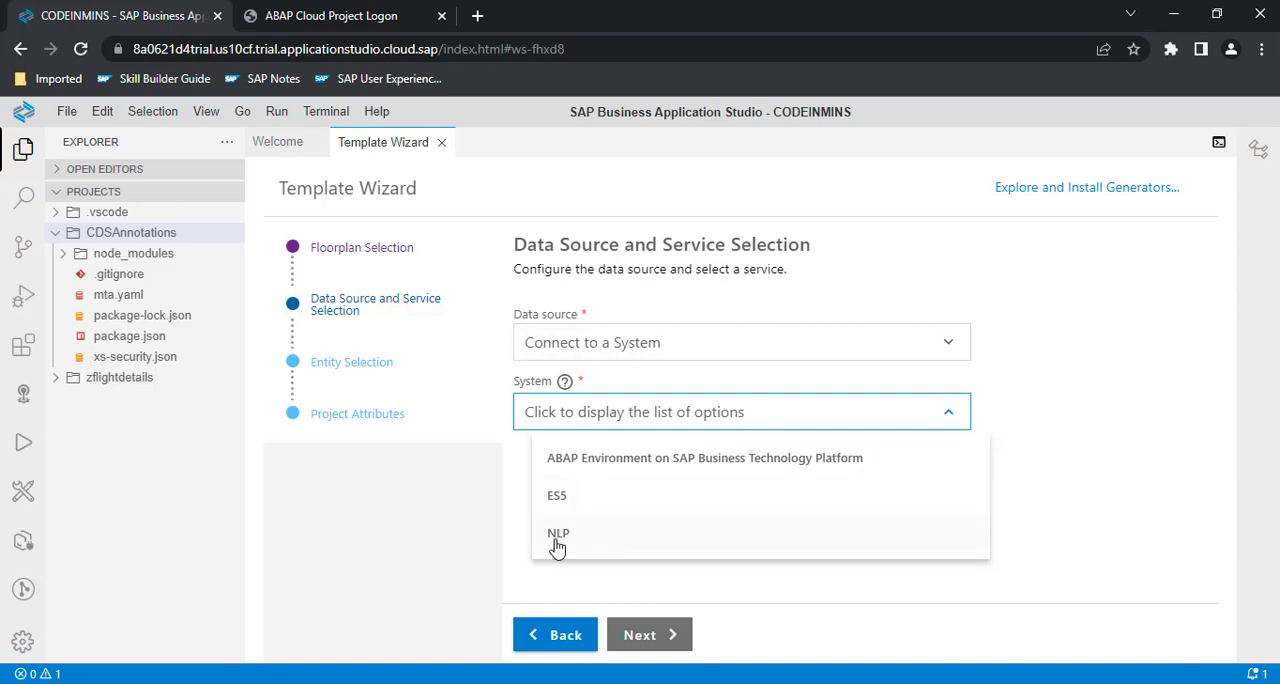
{"action": "left_click", "coordinate": [558, 532]}
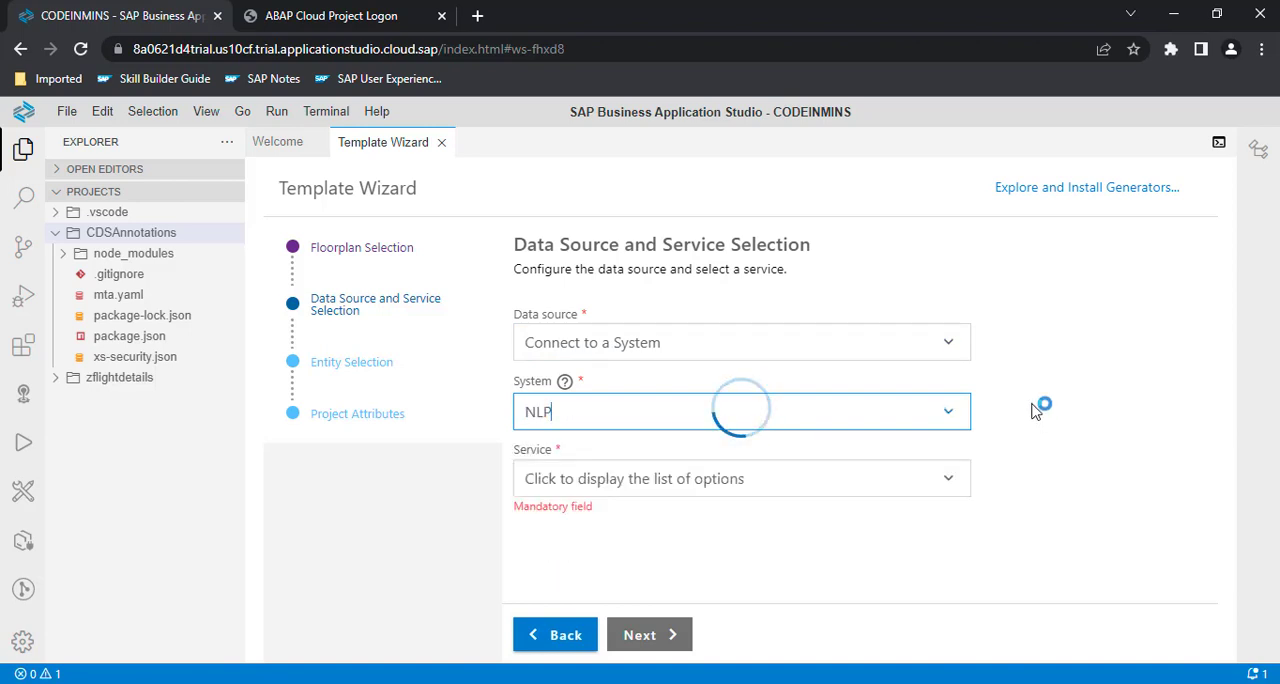
{"action": "left_click", "coordinate": [740, 478]}
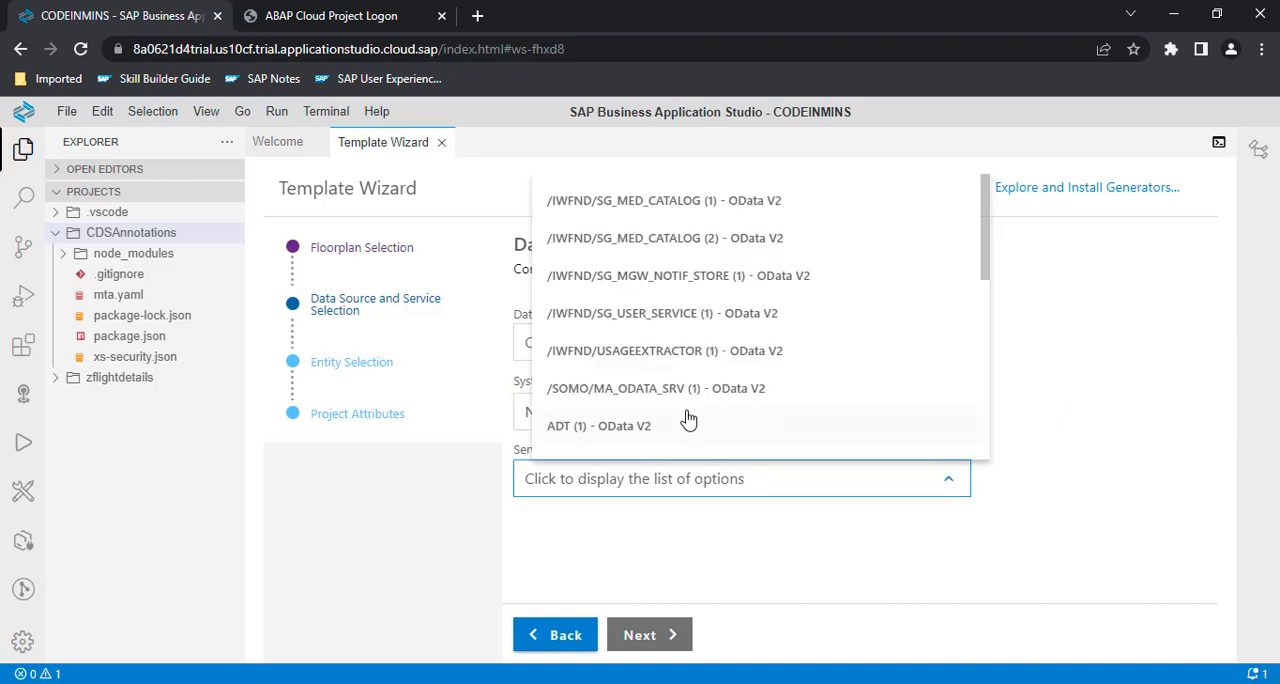
{"action": "scroll", "scroll_direction": "down", "scroll_amount": 3}
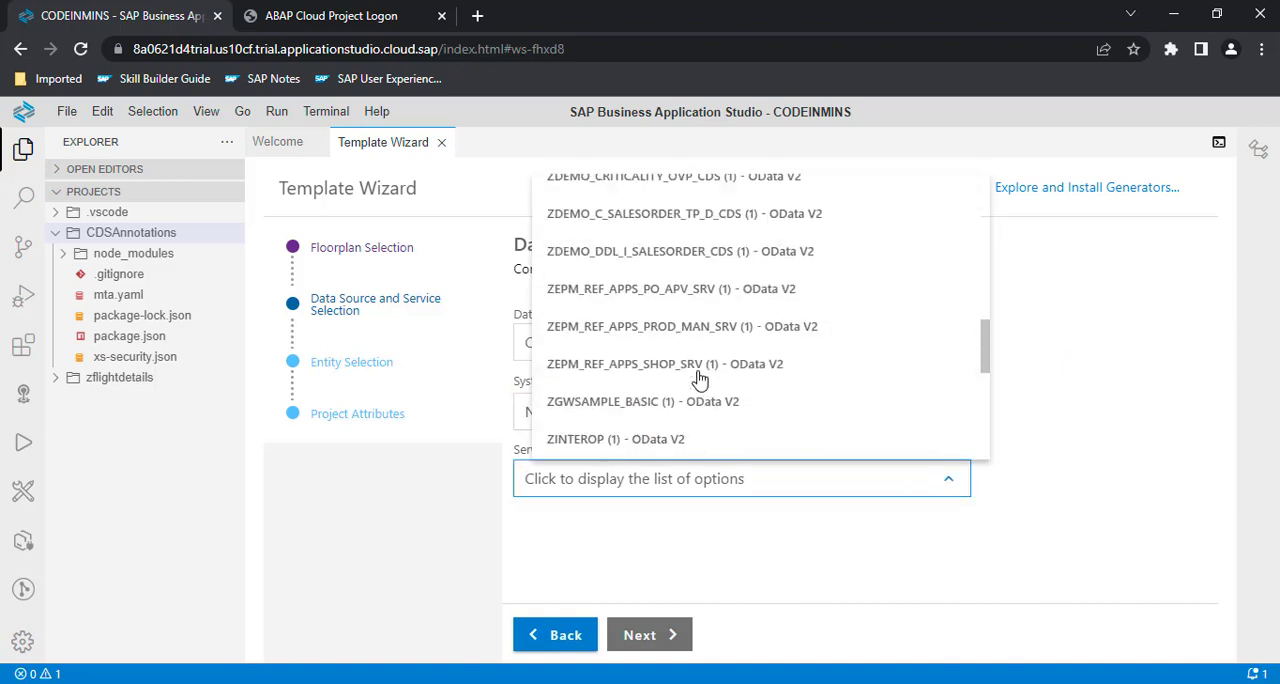
{"action": "scroll", "scroll_direction": "down", "scroll_amount": 3}
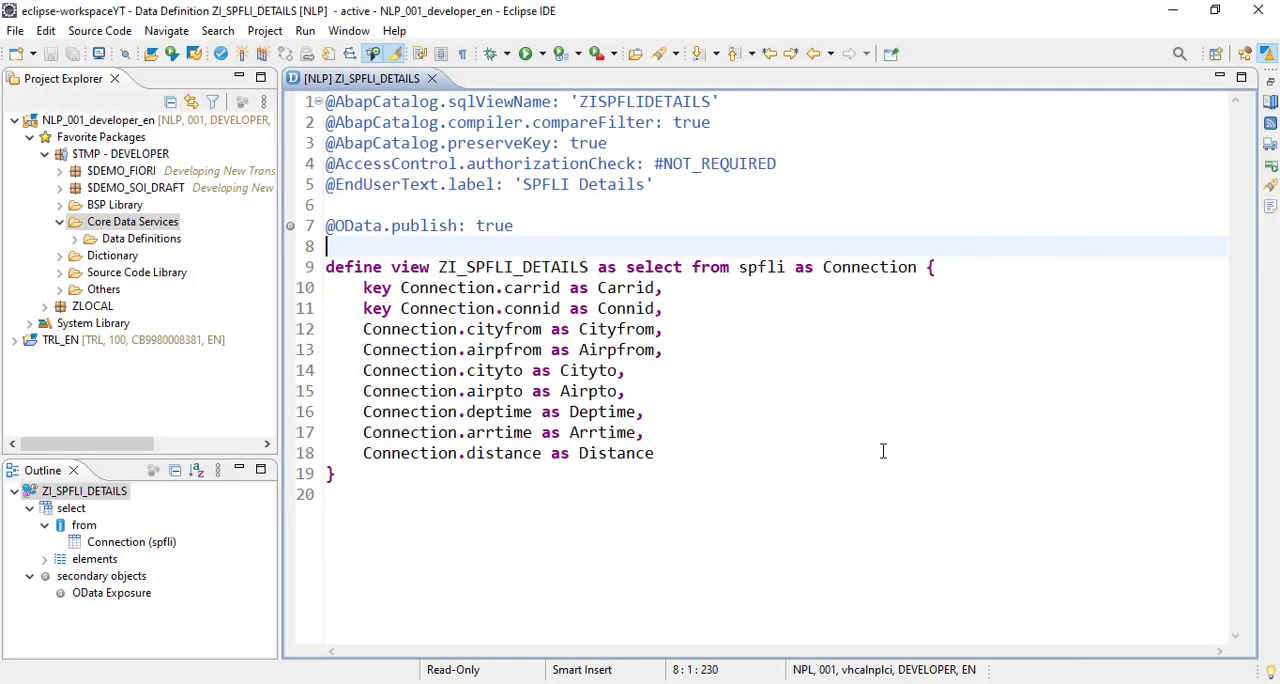
Select the view name ZI_SPFLI_DETAILS in the Eclipse data definition to copy it
{"action": "double_click", "coordinate": [476, 268]}
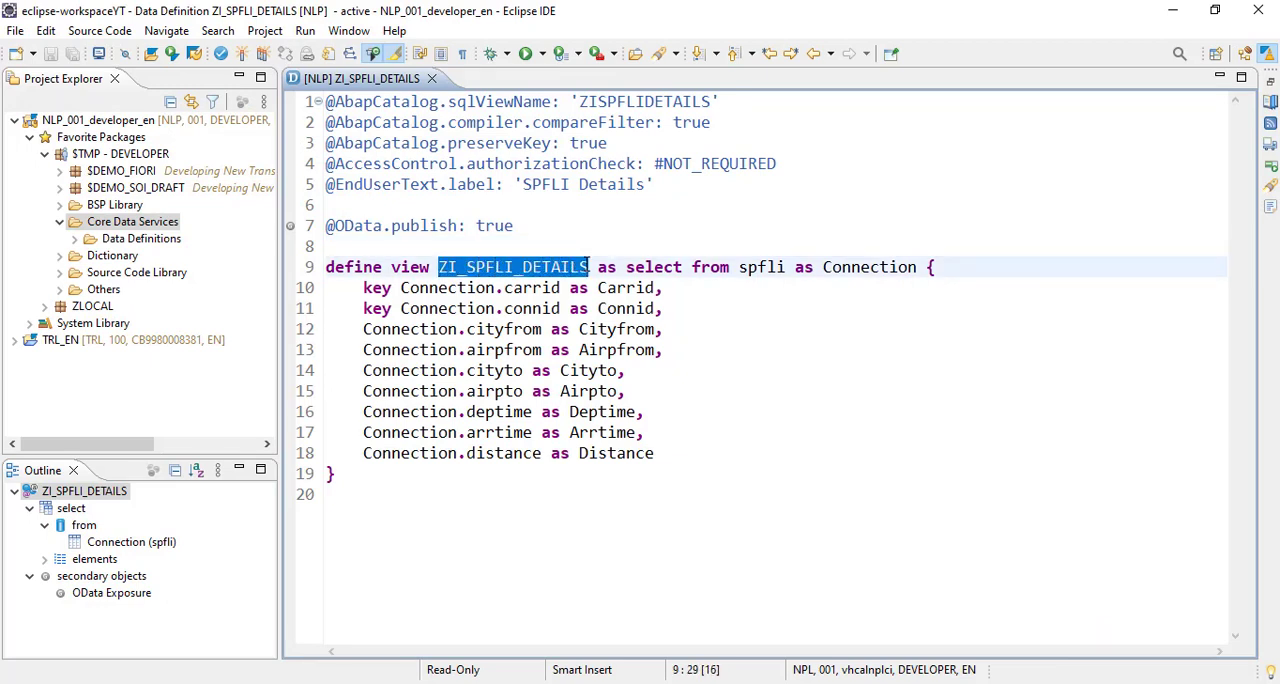
{"action": "mouse_move", "coordinate": [536, 620]}
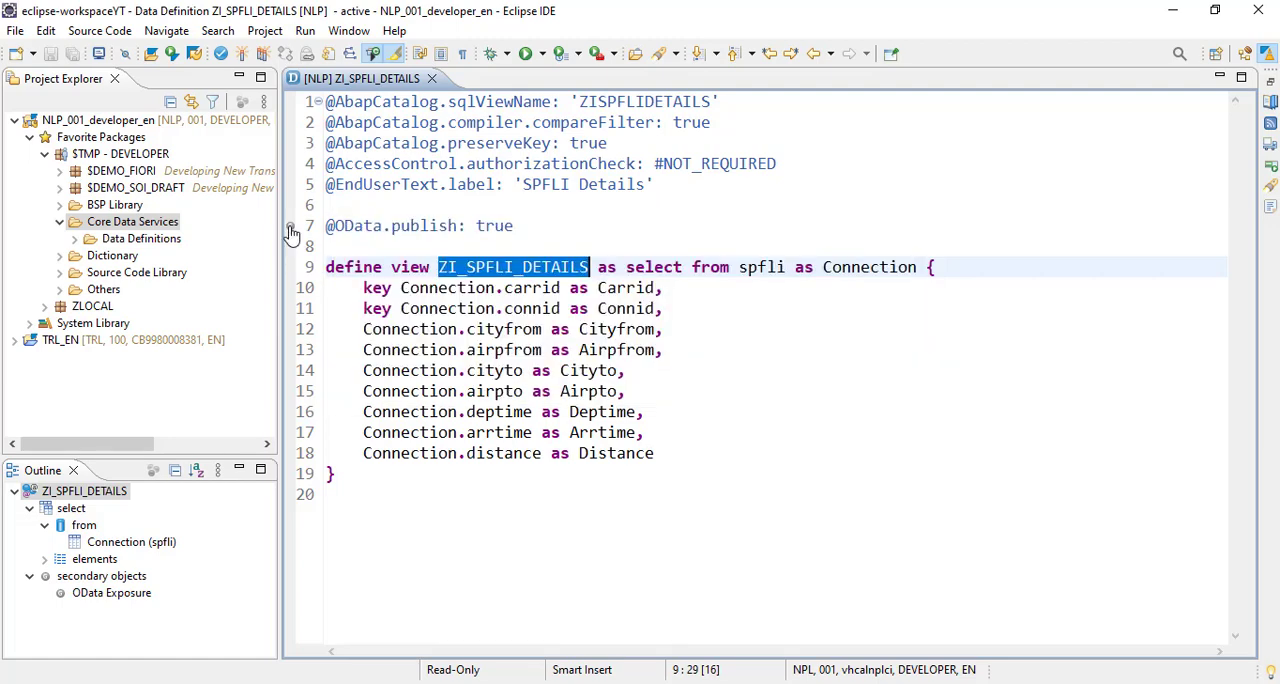
{"action": "right_click", "coordinate": [512, 268]}
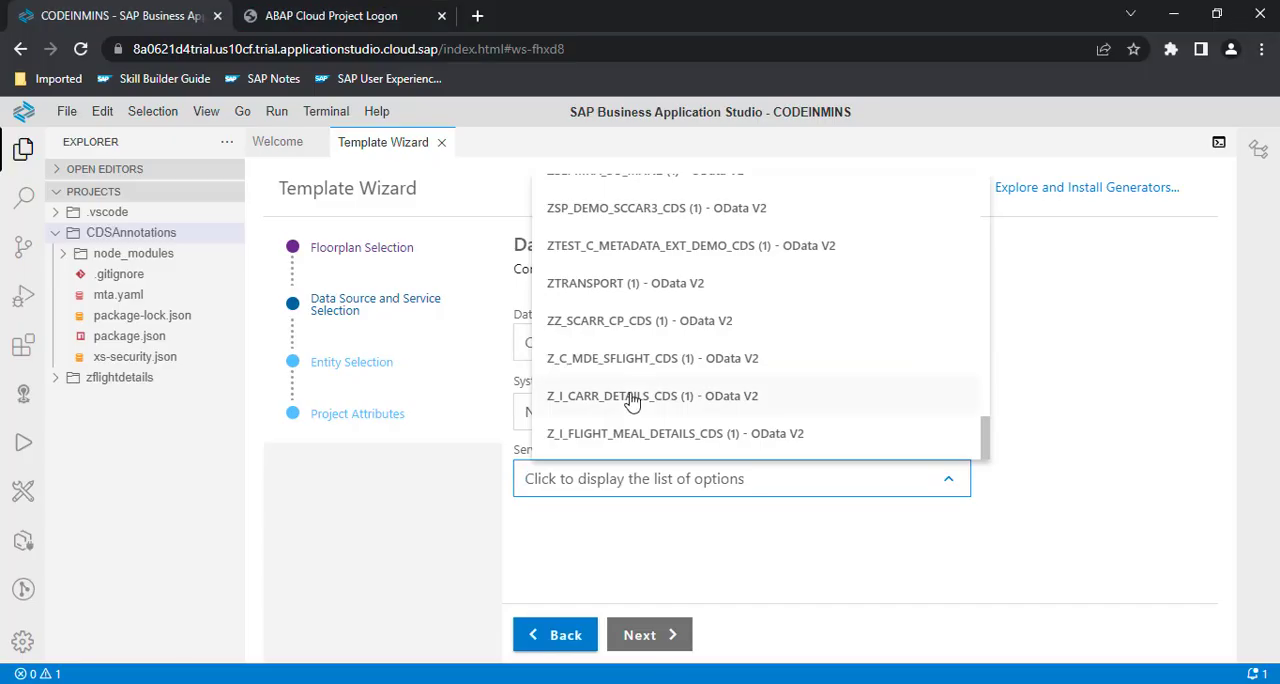
Filter the services by ZI_SPFLI_DETAILS and confirm ZI_SPFLI_DETAILS_CDS - OData V2
{"action": "scroll", "scroll_direction": "up", "scroll_amount": 3}
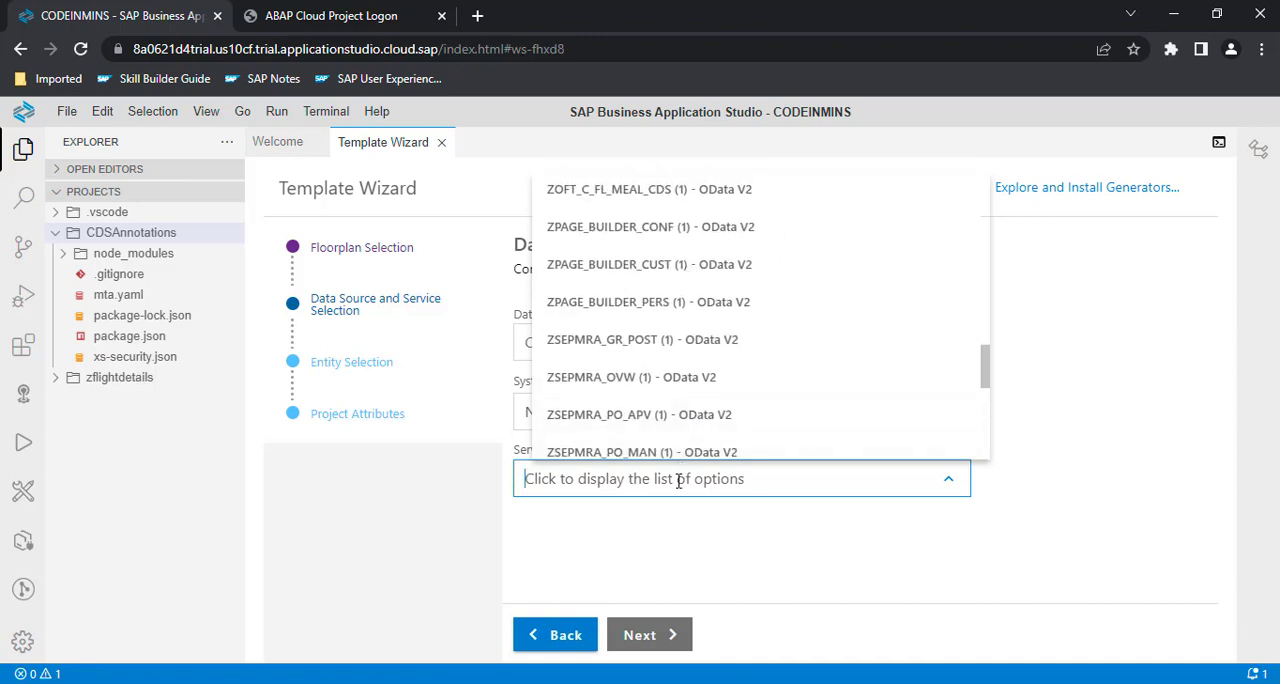
{"action": "type", "text": "ZI_SPFLI_DETAILS"}
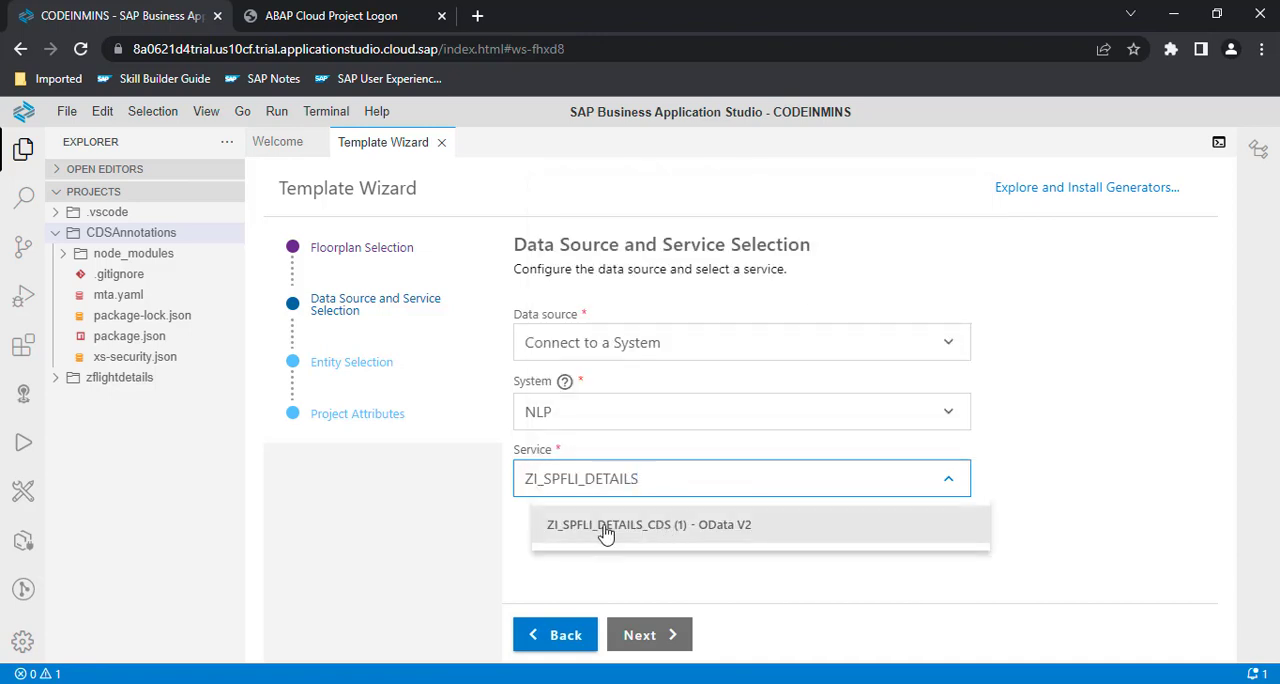
{"action": "left_click", "coordinate": [648, 524]}
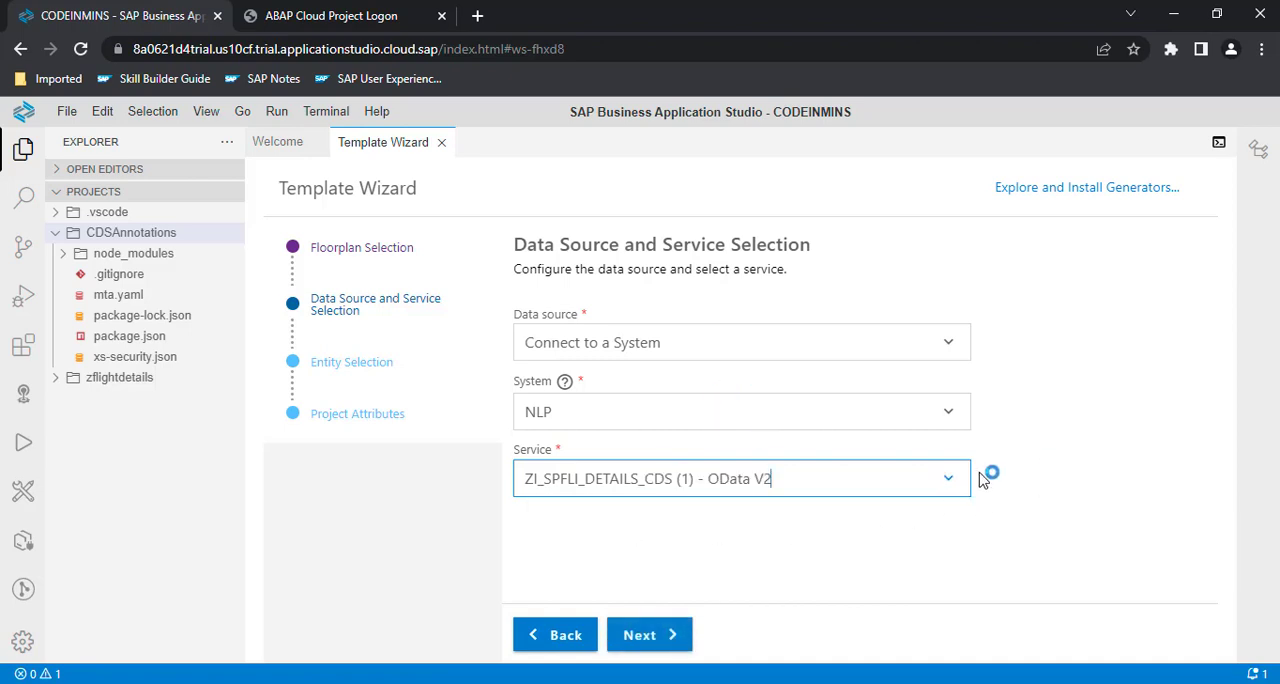
{"action": "left_click", "coordinate": [648, 634]}
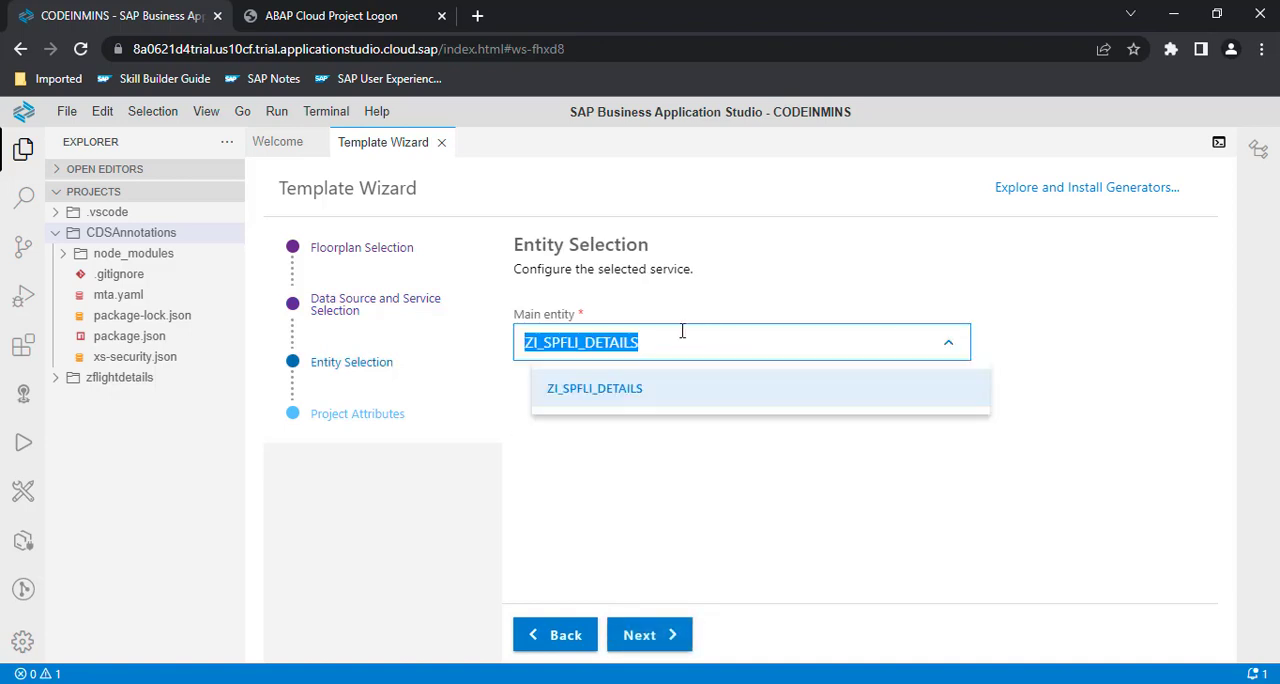
{"action": "mouse_move", "coordinate": [744, 340]}
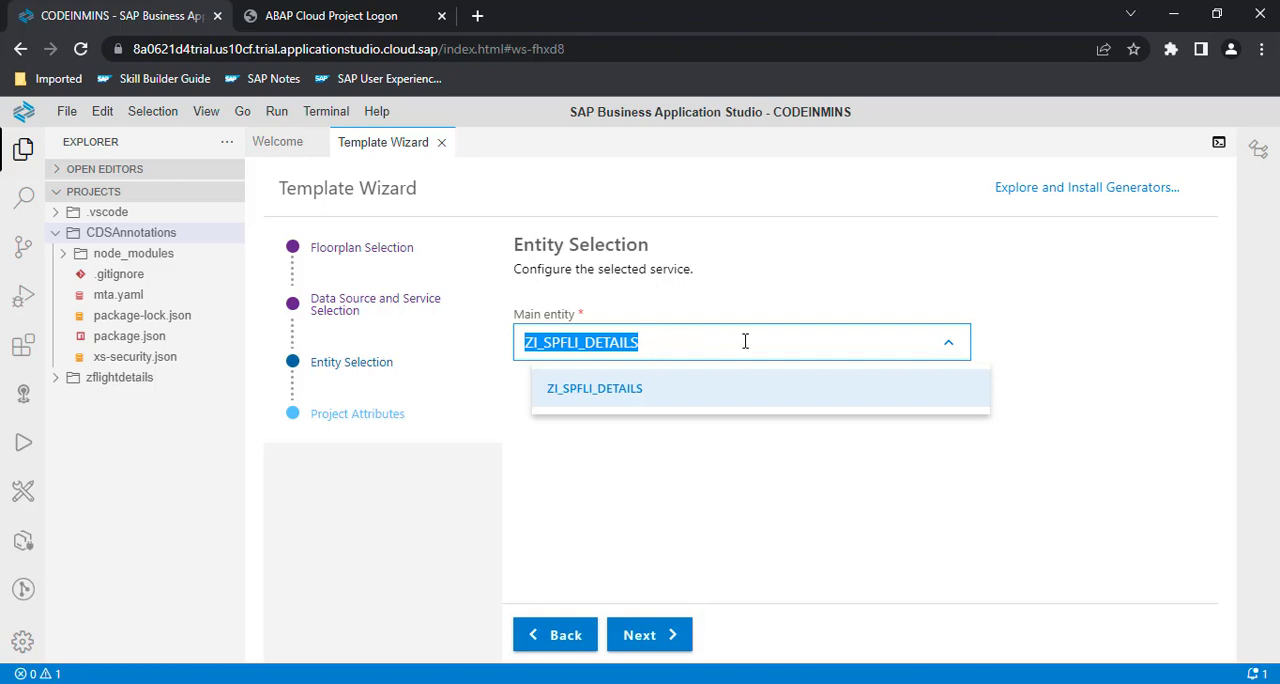
{"action": "mouse_move", "coordinate": [556, 388]}
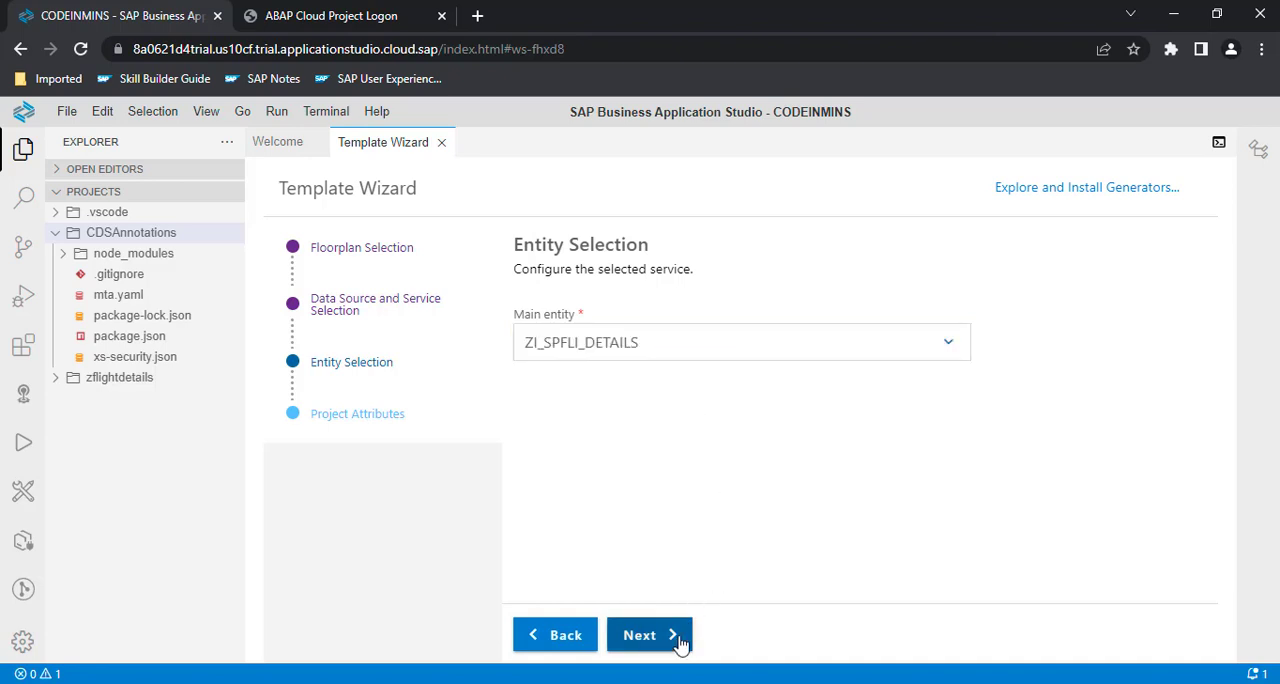
Accept main entity ZI_SPFLI_DETAILS and proceed to Project Attributes
{"action": "left_click", "coordinate": [648, 636]}
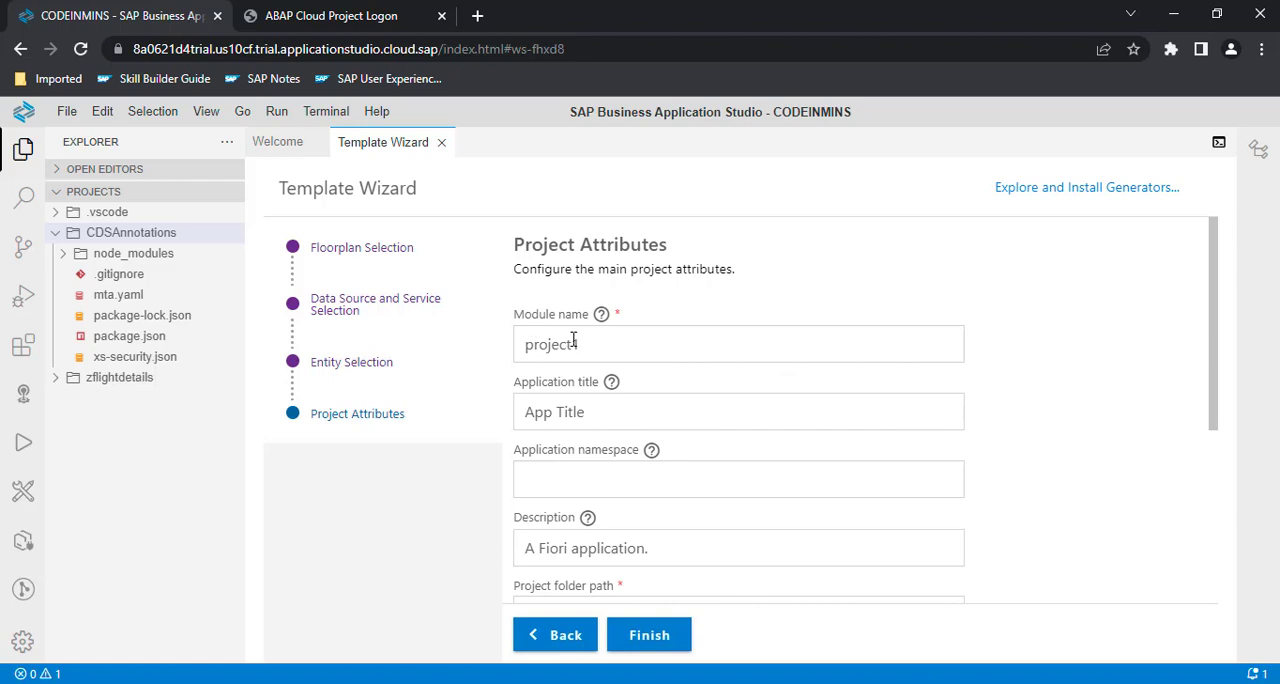
Set module name annotations and application title Annotations Usage
{"action": "type", "text": "1"}
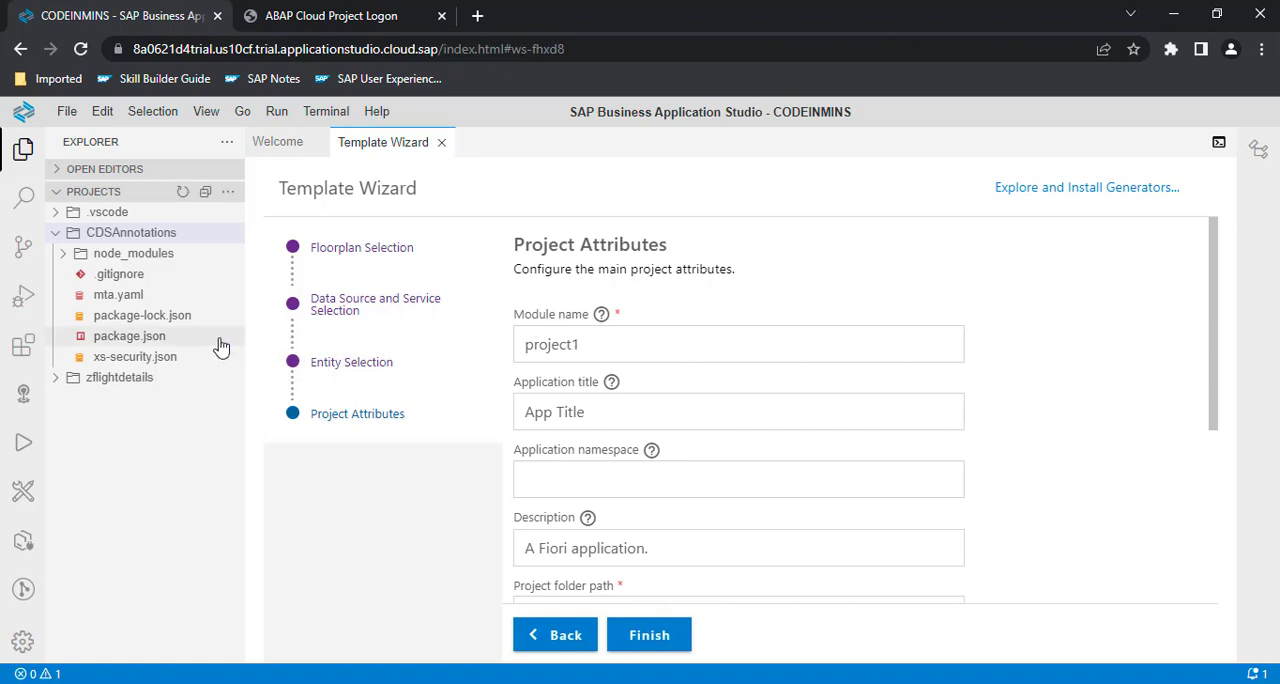
{"action": "mouse_move", "coordinate": [120, 280]}
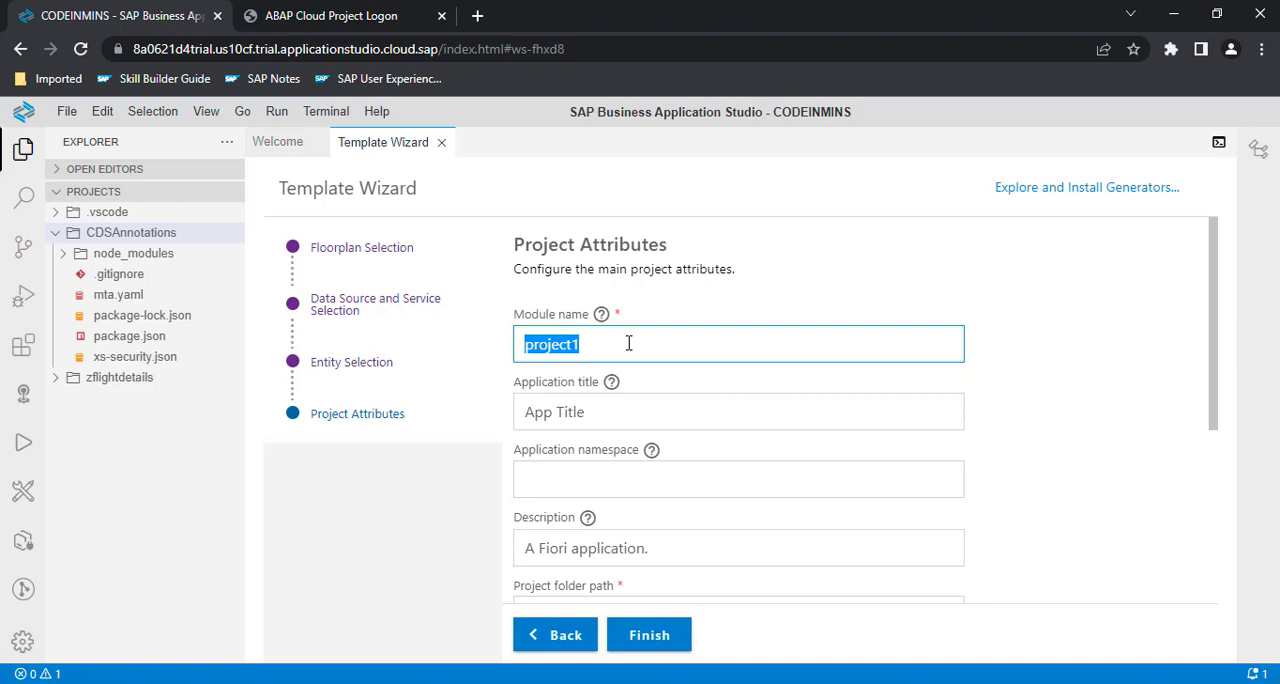
{"action": "type", "text": "annotations"}
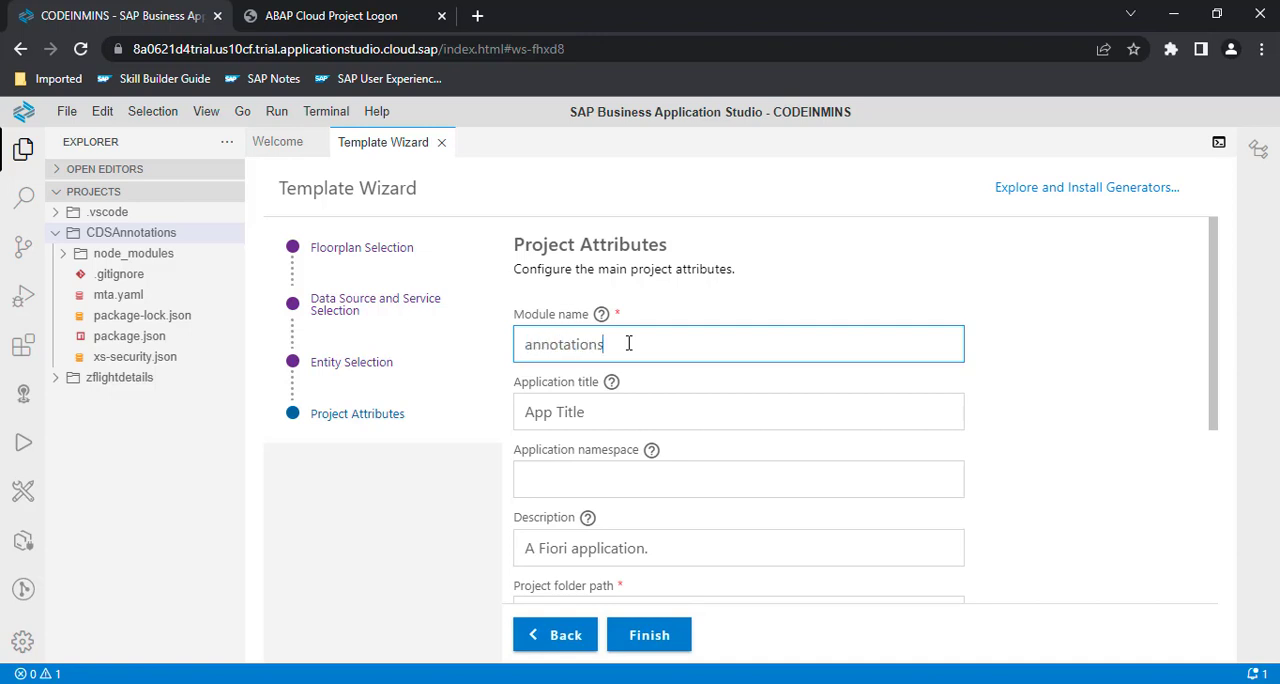
{"action": "left_click", "coordinate": [738, 412]}
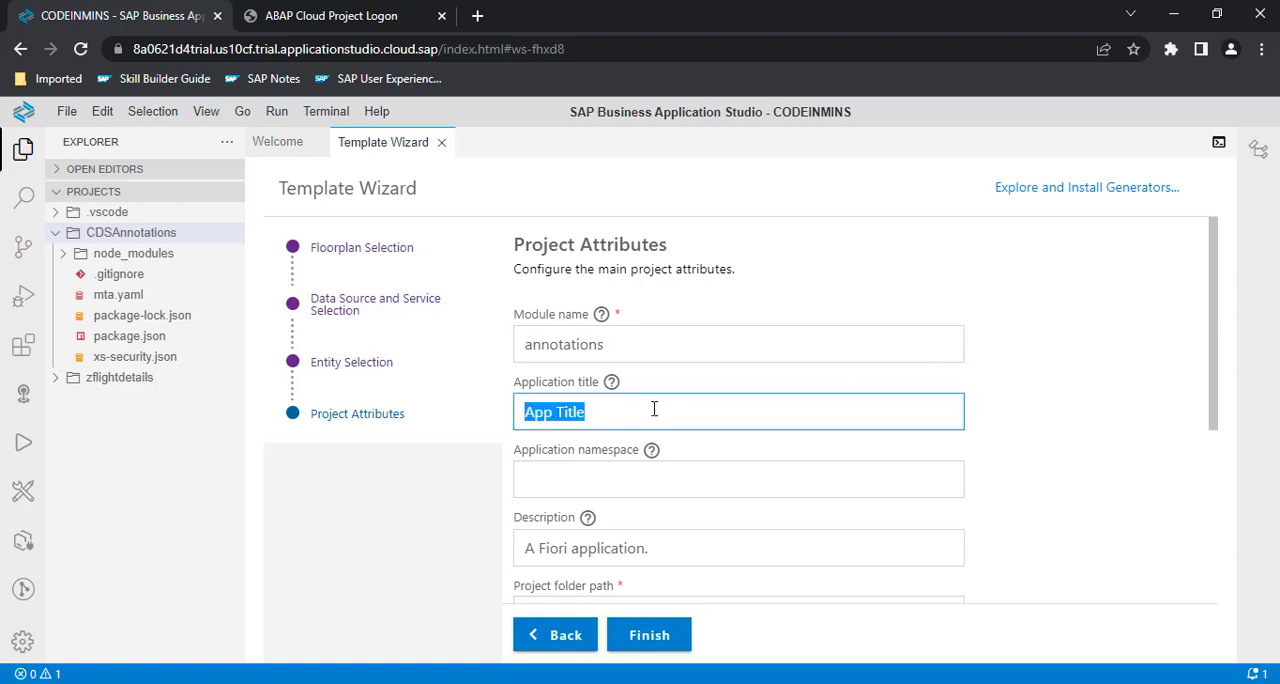
{"action": "type", "text": "Annotations"}
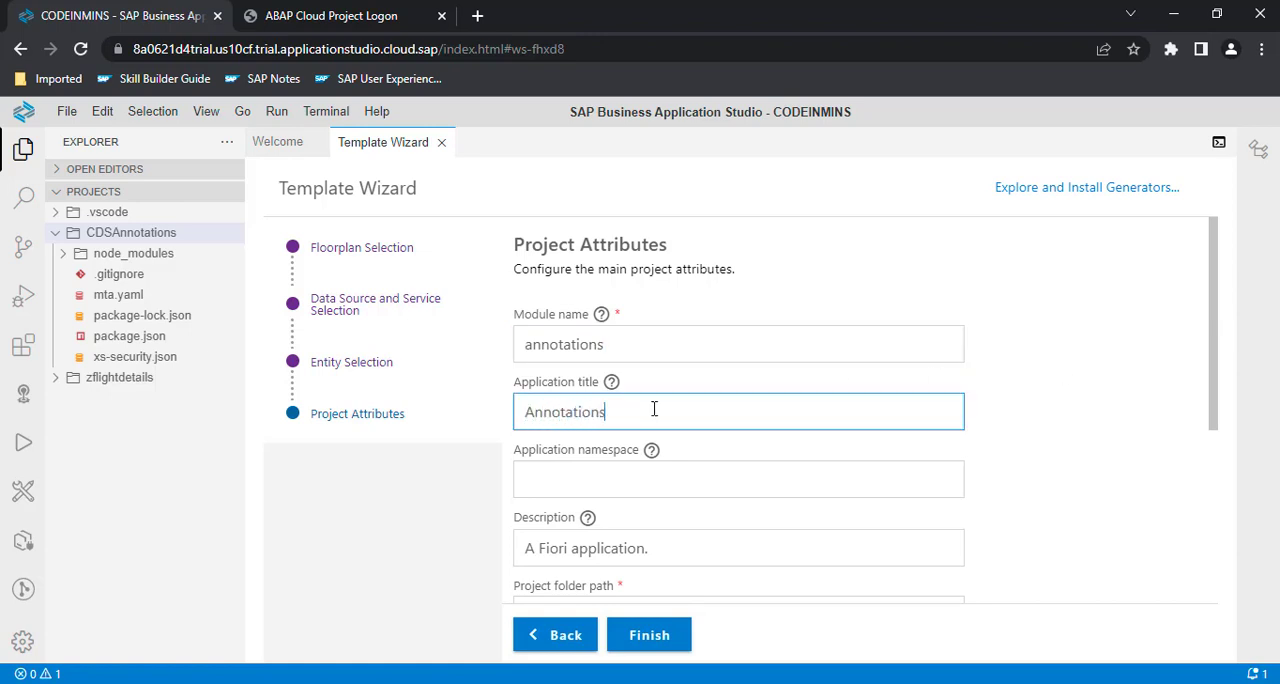
{"action": "type", "text": "Details"}
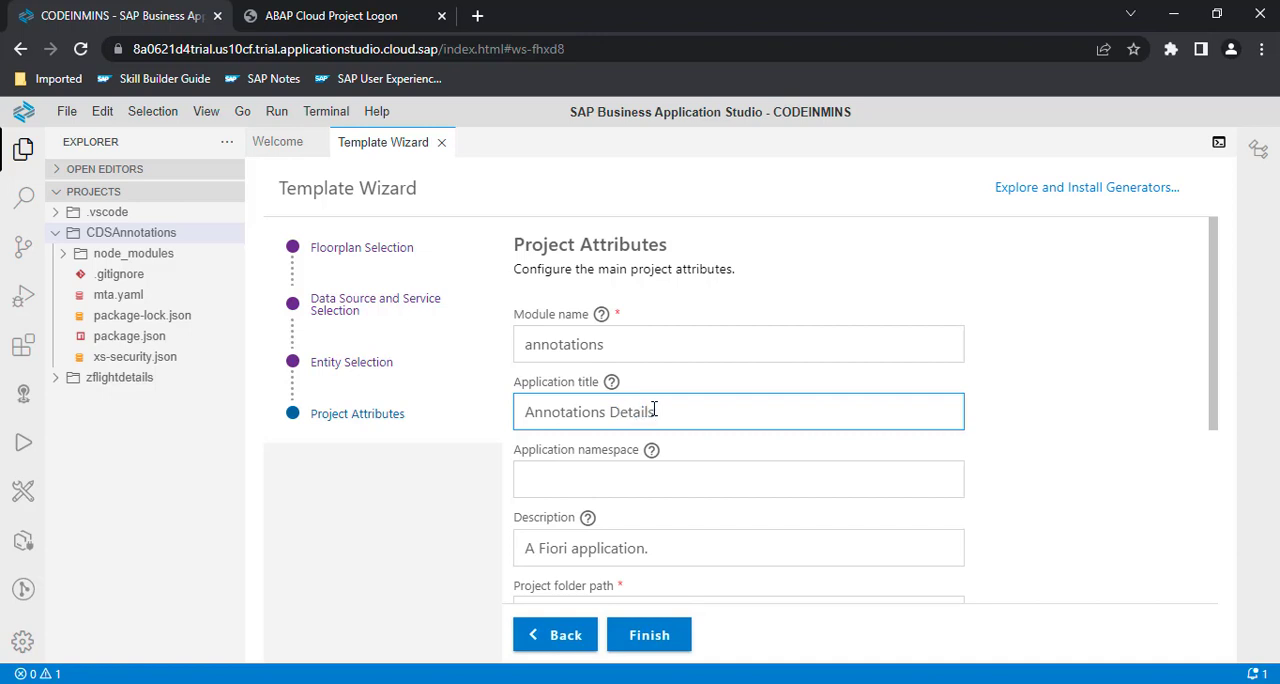
{"action": "double_click", "coordinate": [632, 412]}
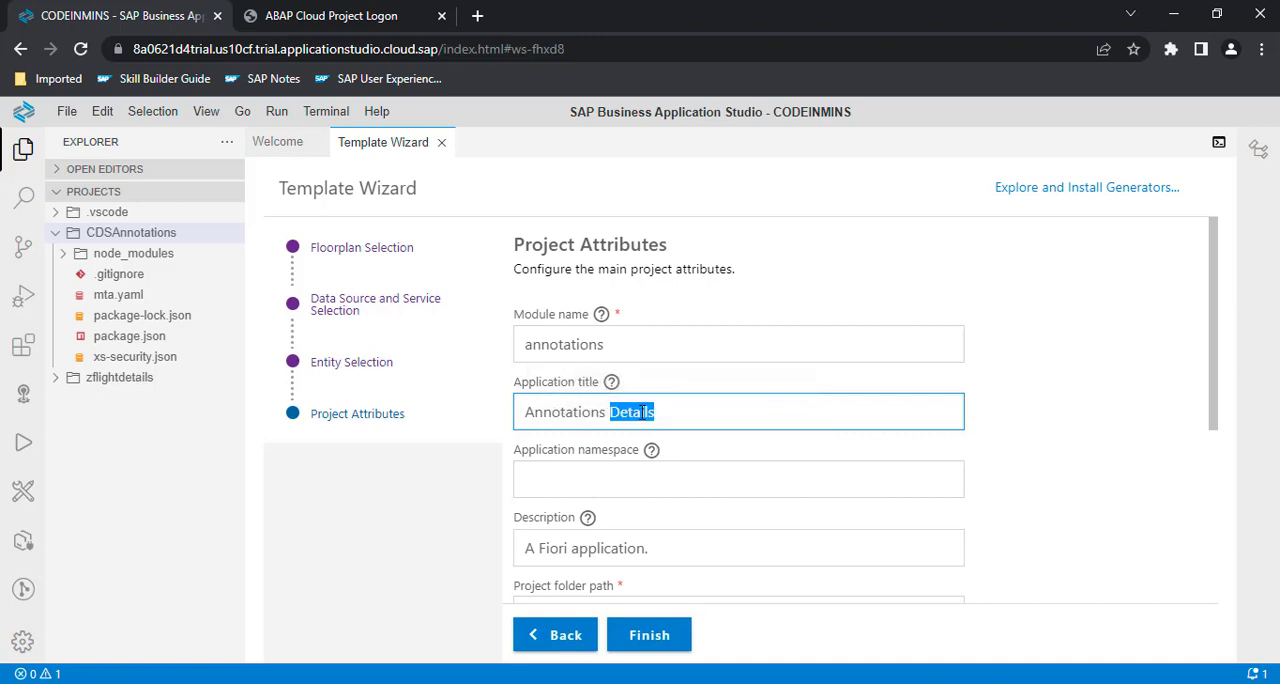
{"action": "type", "text": "Usage"}
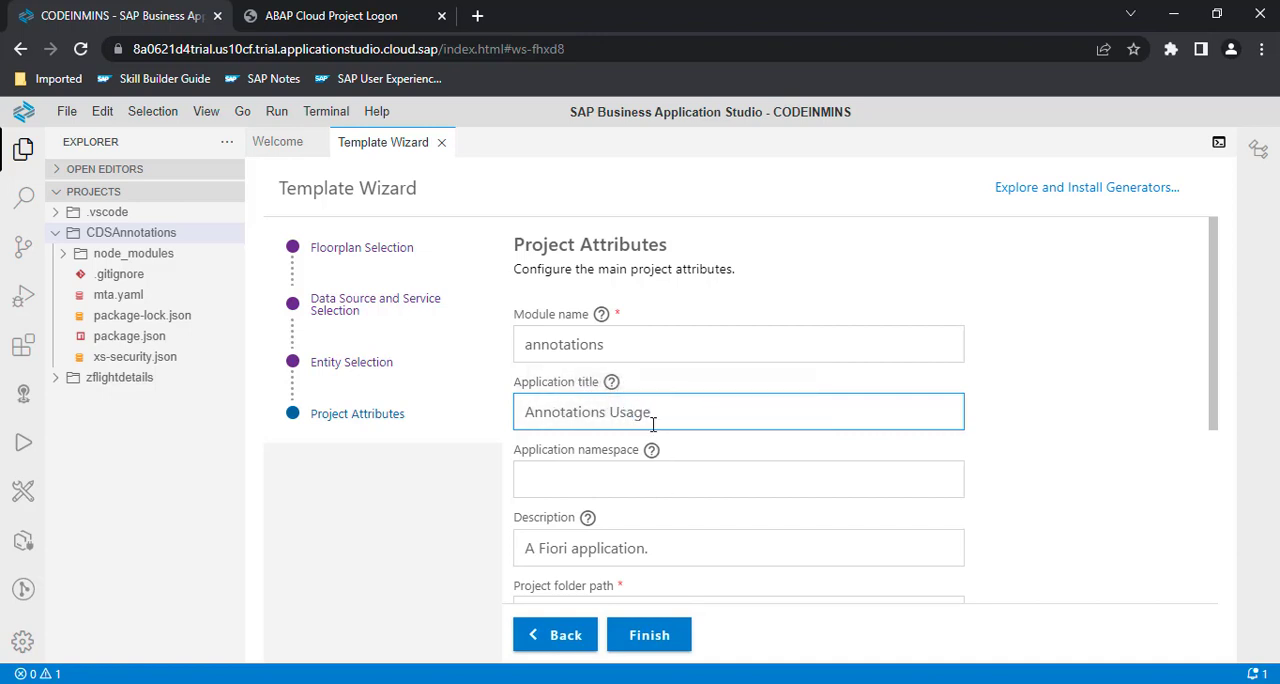
Set application namespace com.codeinmins and move to the project folder path field
{"action": "type", "text": "com"}
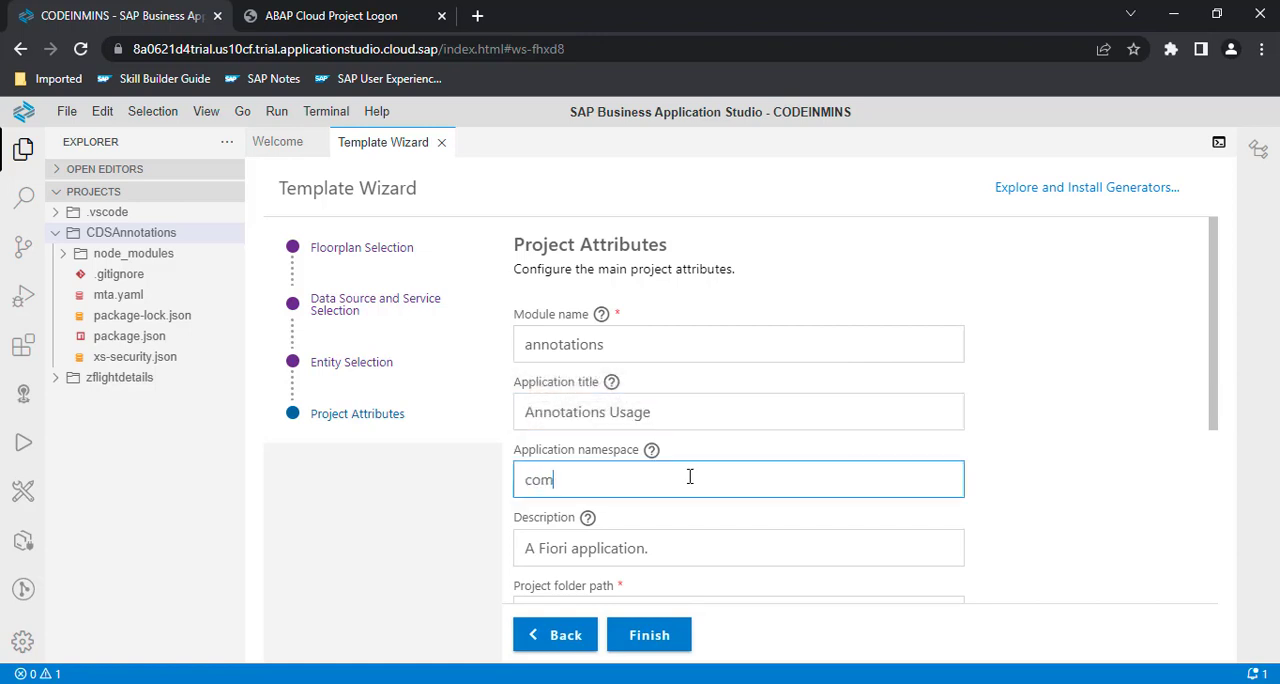
{"action": "type", "text": ".code"}
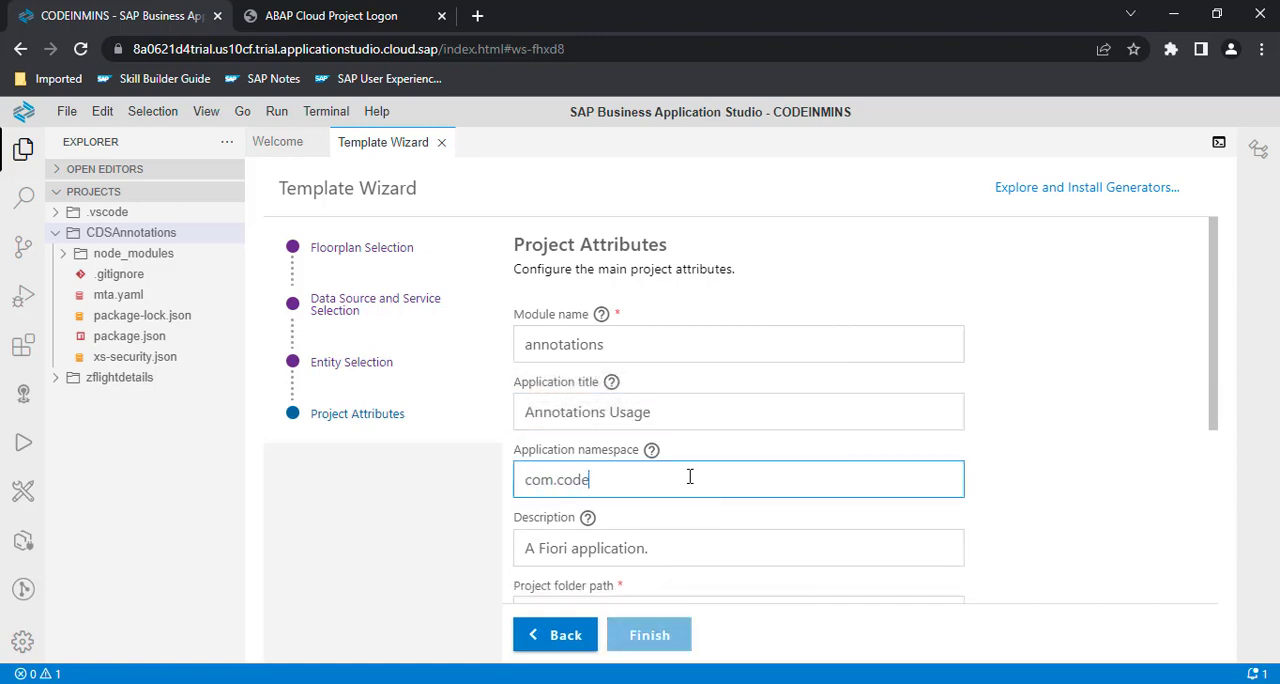
{"action": "type", "text": "inmins"}
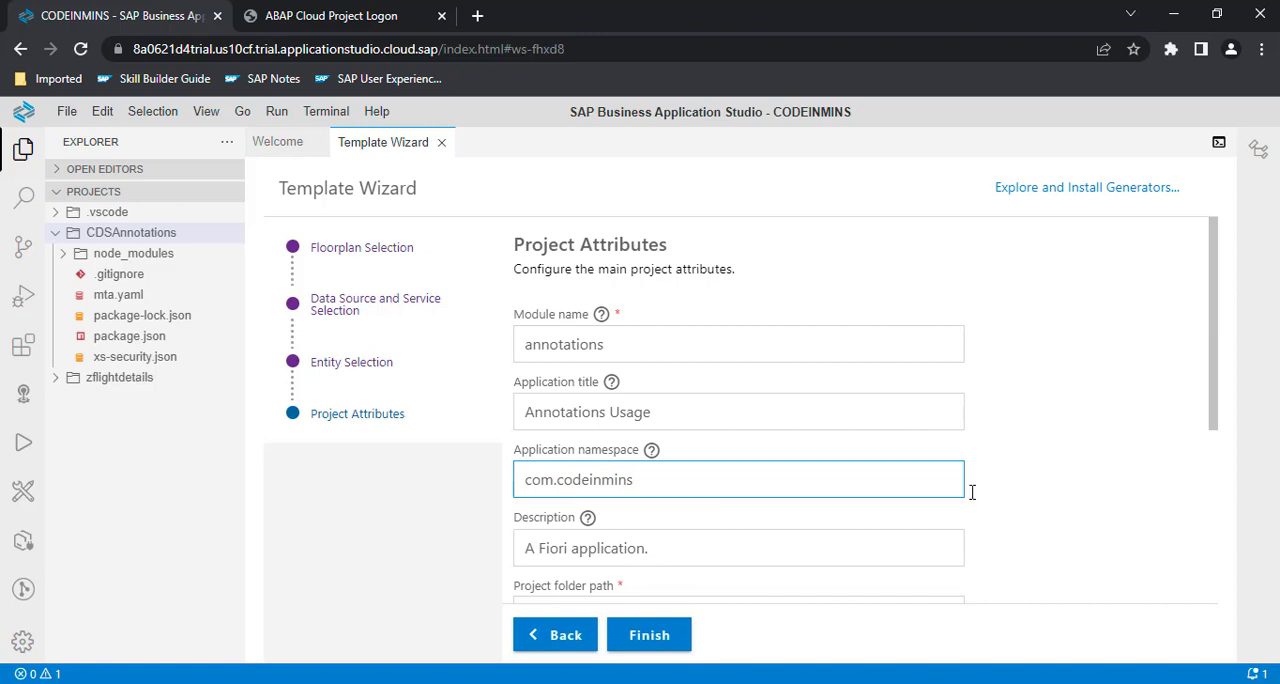
{"action": "scroll", "scroll_direction": "down", "scroll_amount": 3}
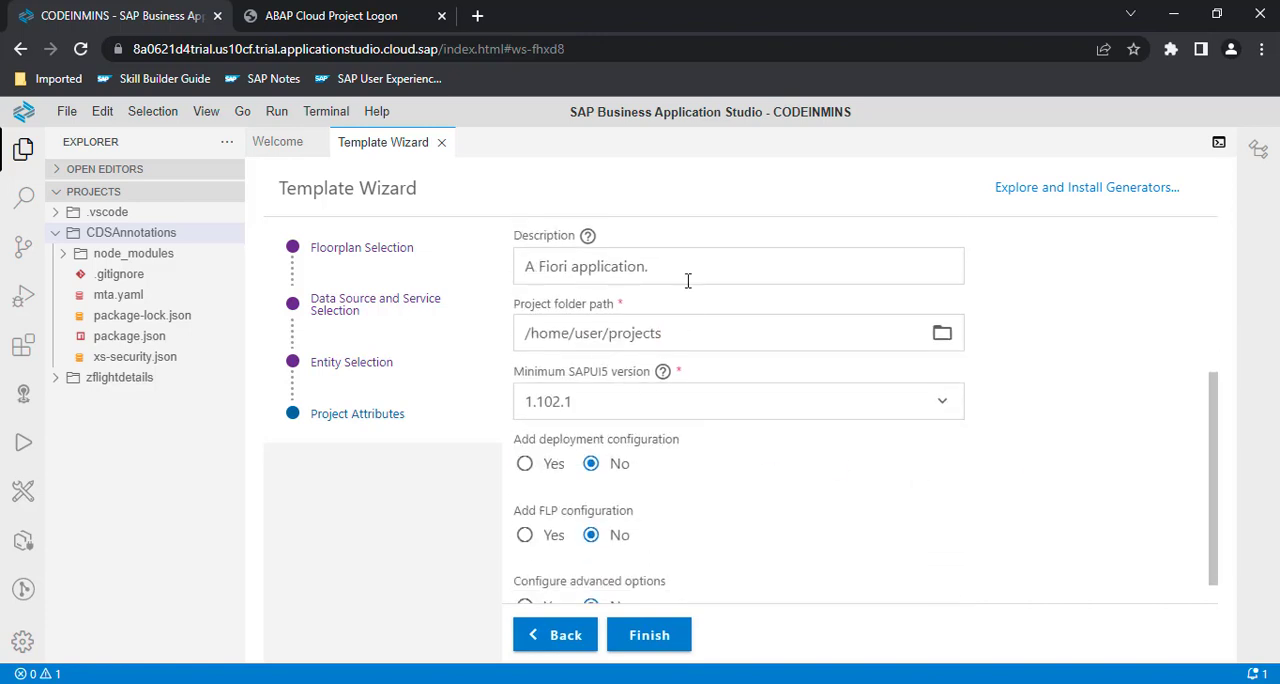
{"action": "left_click", "coordinate": [738, 332]}
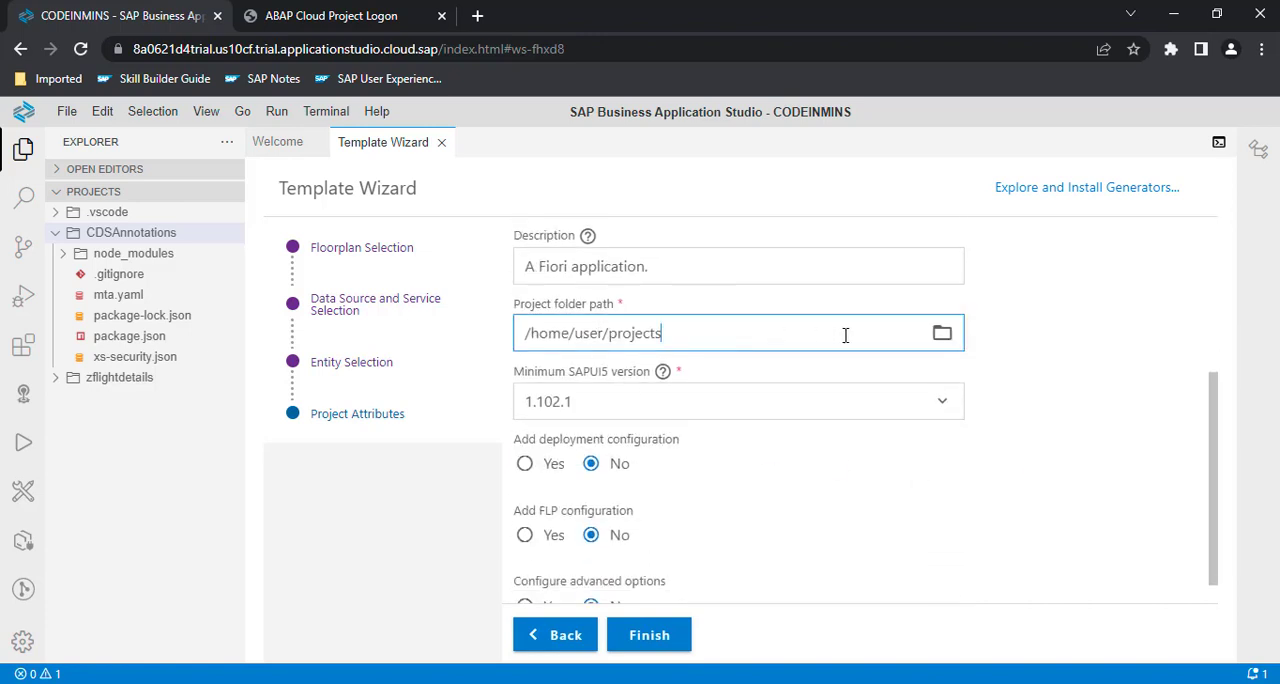
Point the project folder to /home/user/projects/CDSAnnotations and scroll to the deployment options
{"action": "left_click", "coordinate": [940, 332]}
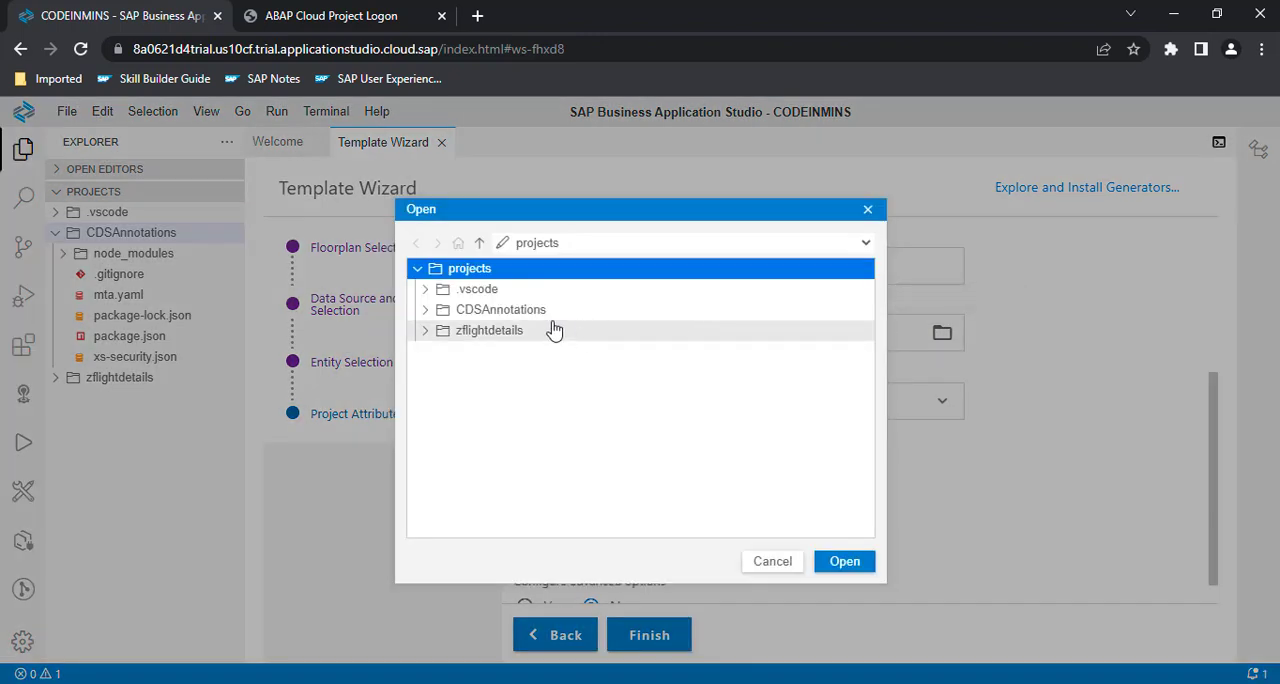
{"action": "left_click", "coordinate": [500, 308]}
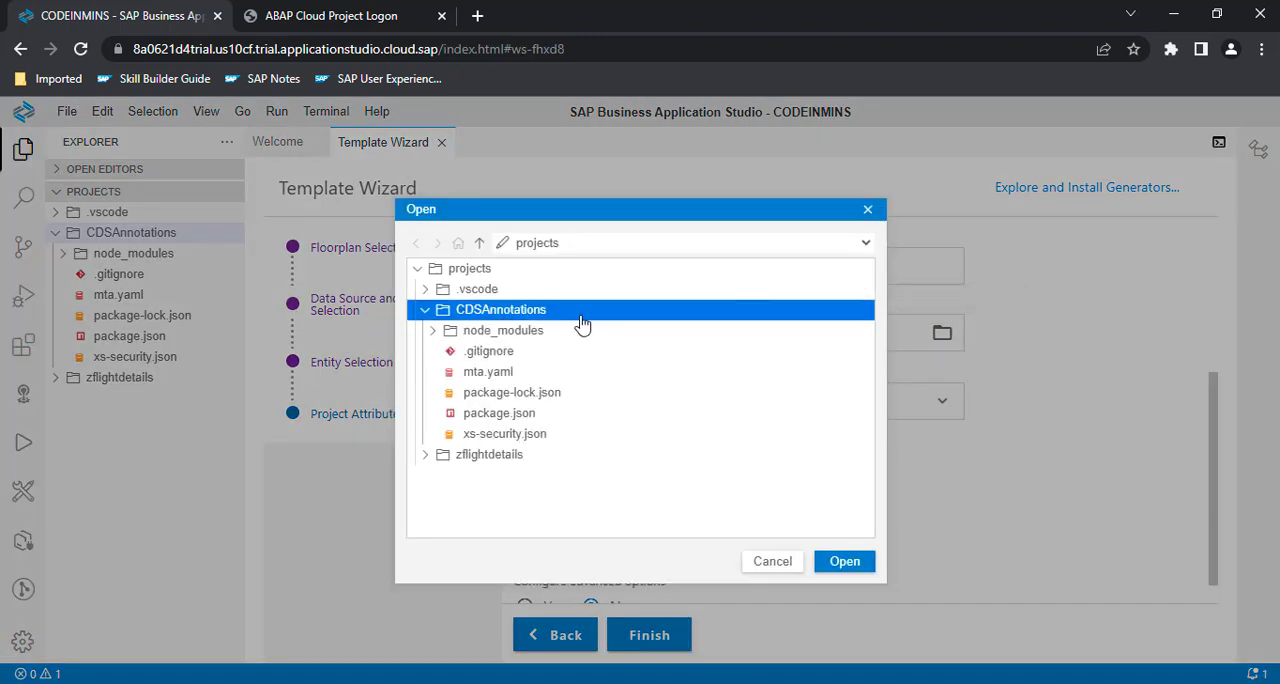
{"action": "mouse_move", "coordinate": [496, 330]}
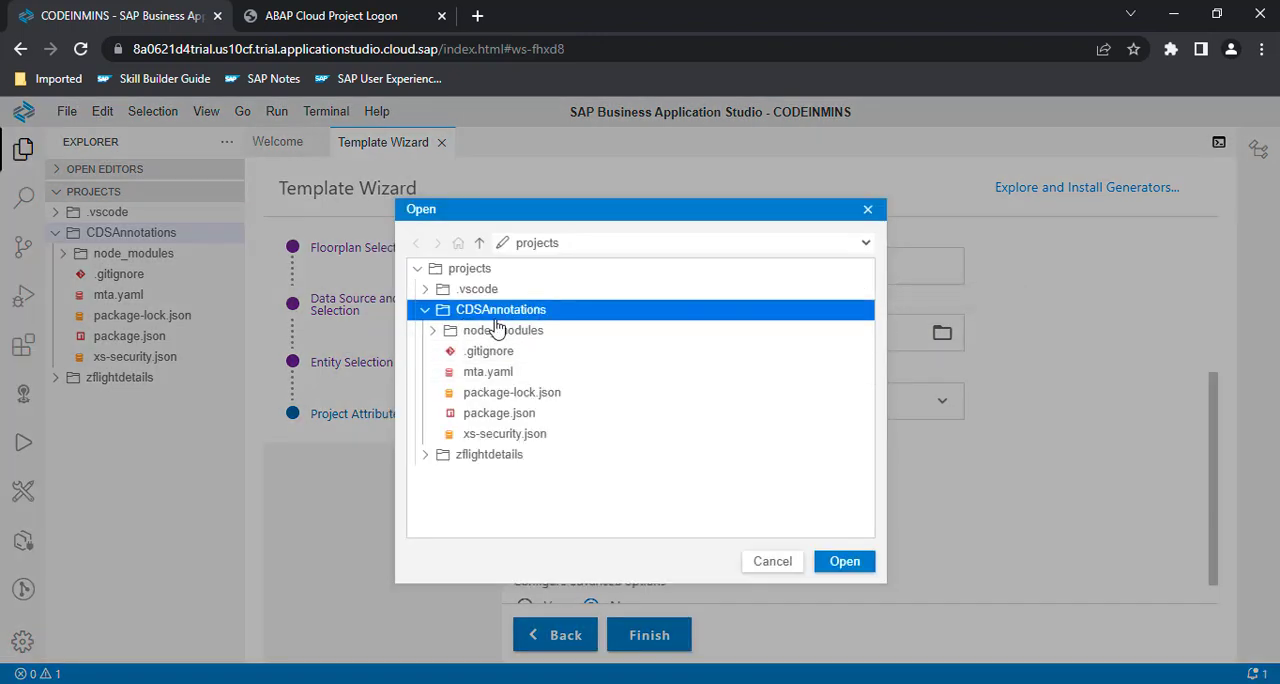
{"action": "left_click", "coordinate": [844, 560]}
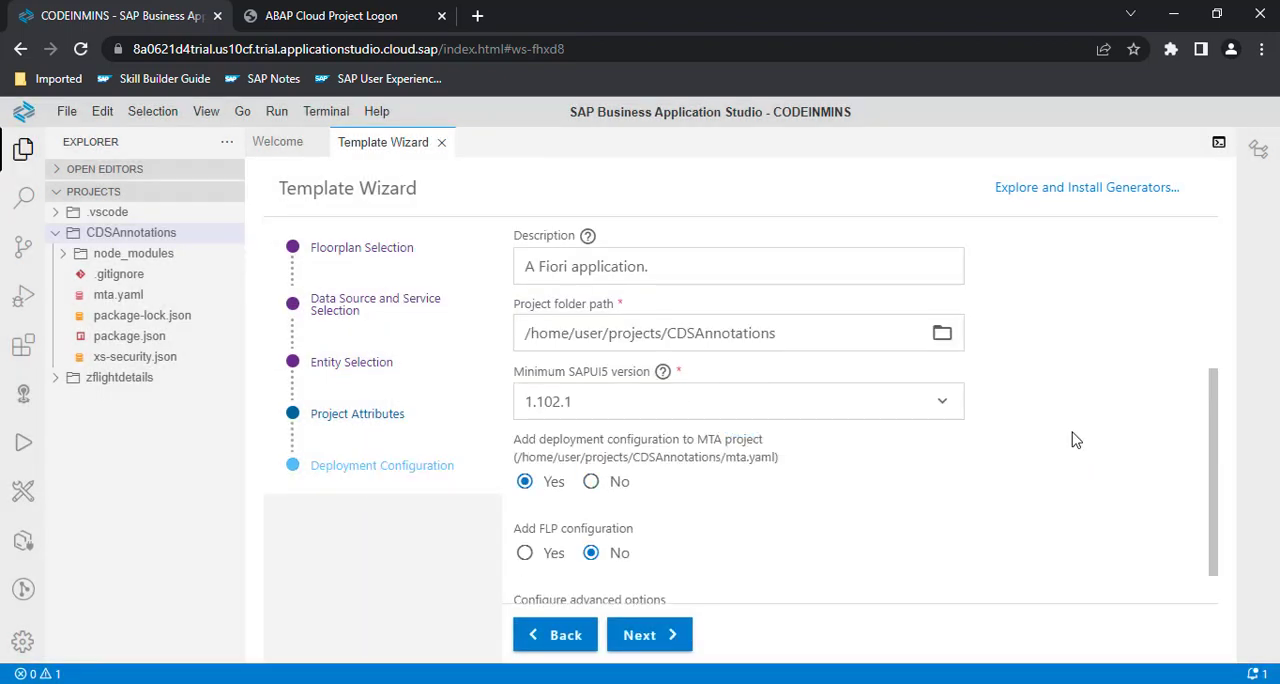
{"action": "scroll", "scroll_direction": "down", "scroll_amount": 3}
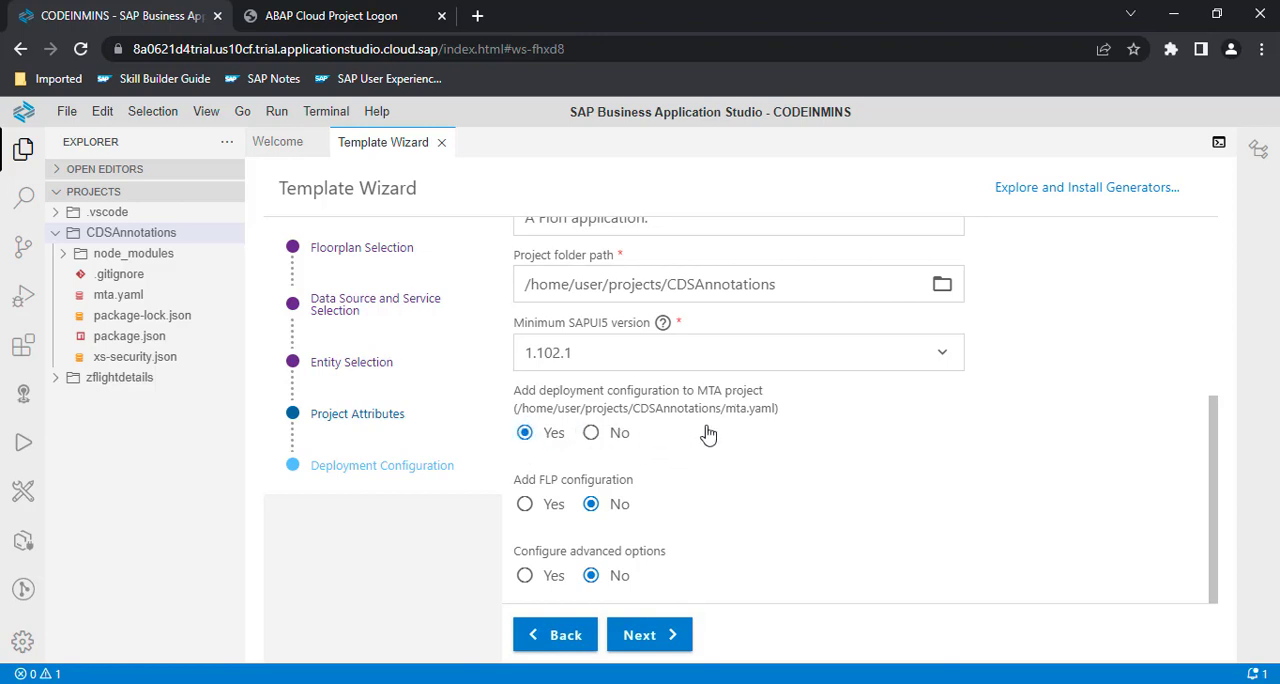
{"action": "mouse_move", "coordinate": [712, 630]}
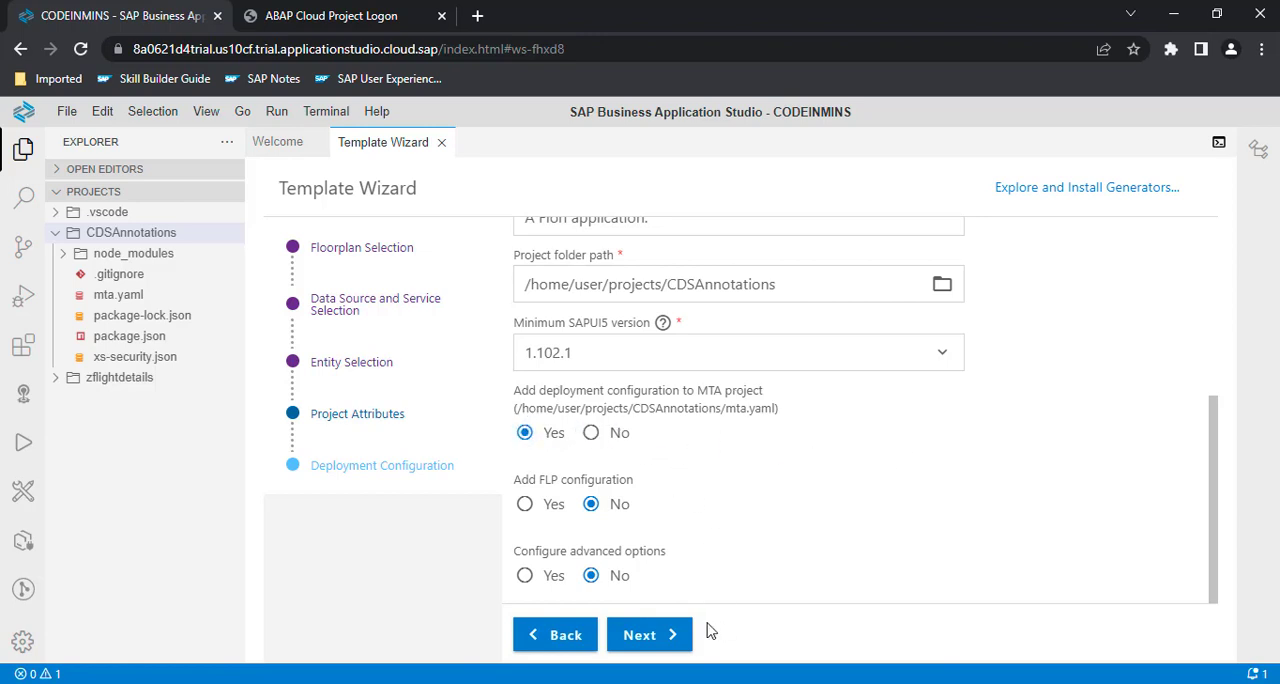
Generate the Fiori app with Cloud Foundry as deployment target and the NLP destination
{"action": "left_click", "coordinate": [648, 634]}
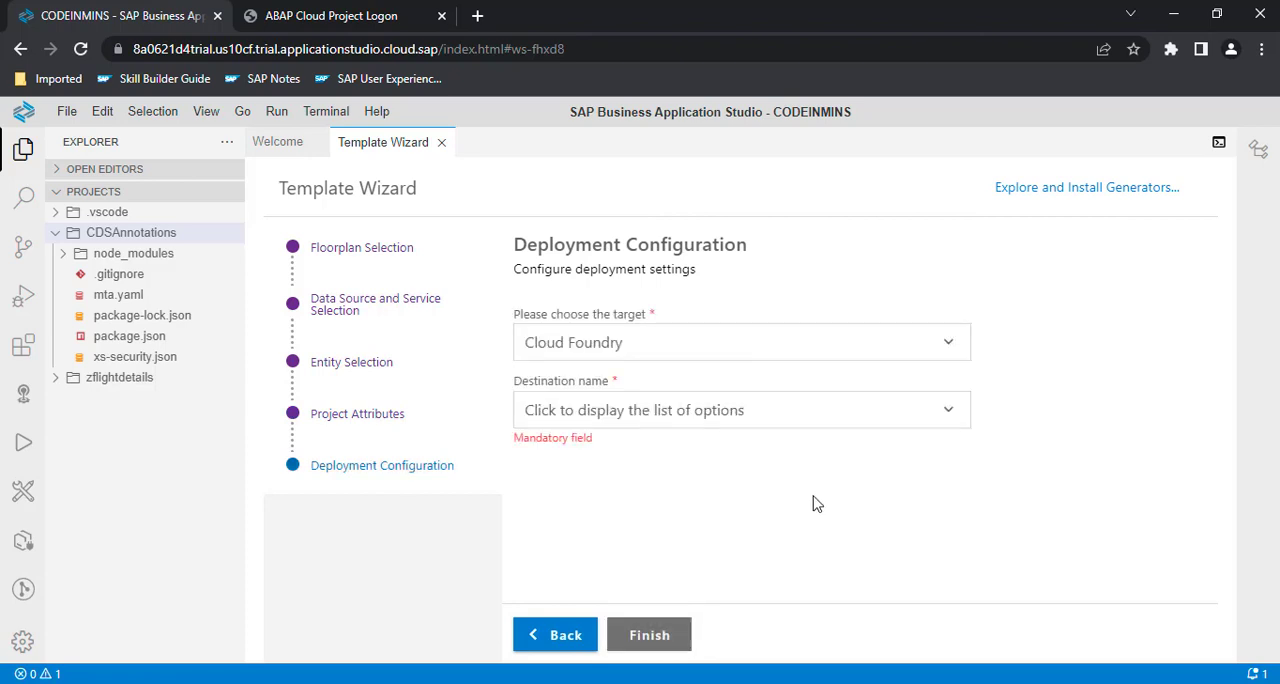
{"action": "left_click", "coordinate": [740, 342]}
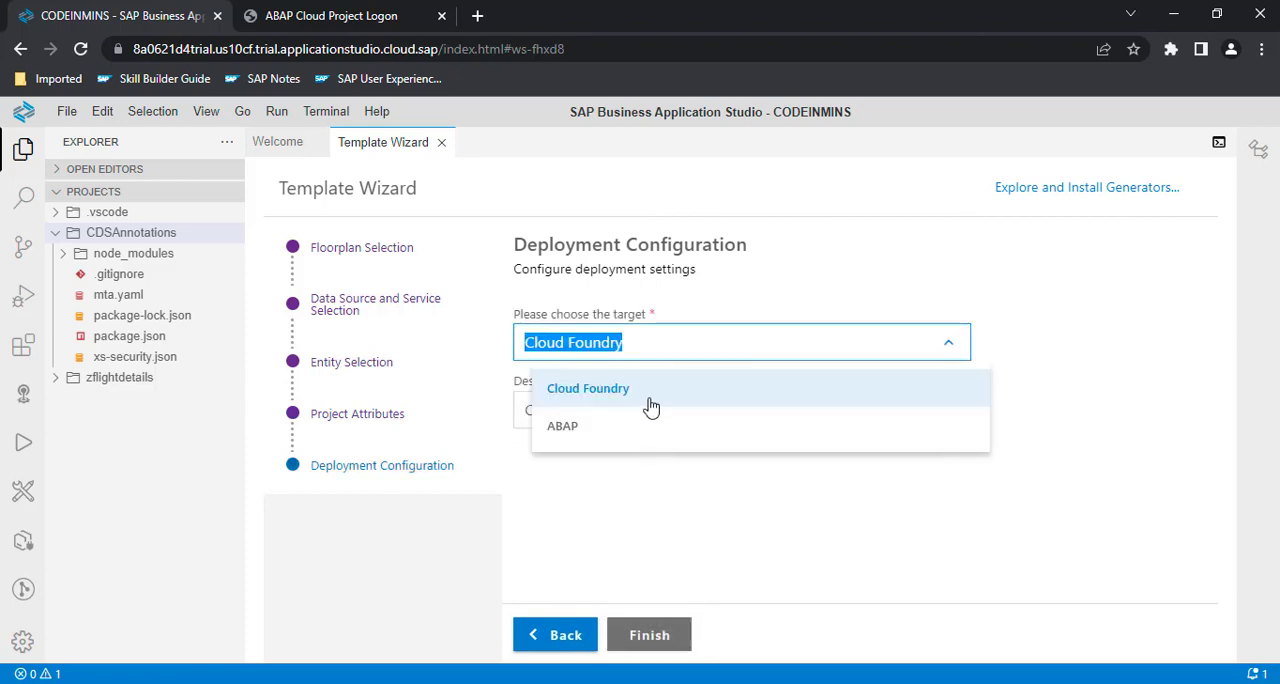
{"action": "left_click", "coordinate": [588, 388]}
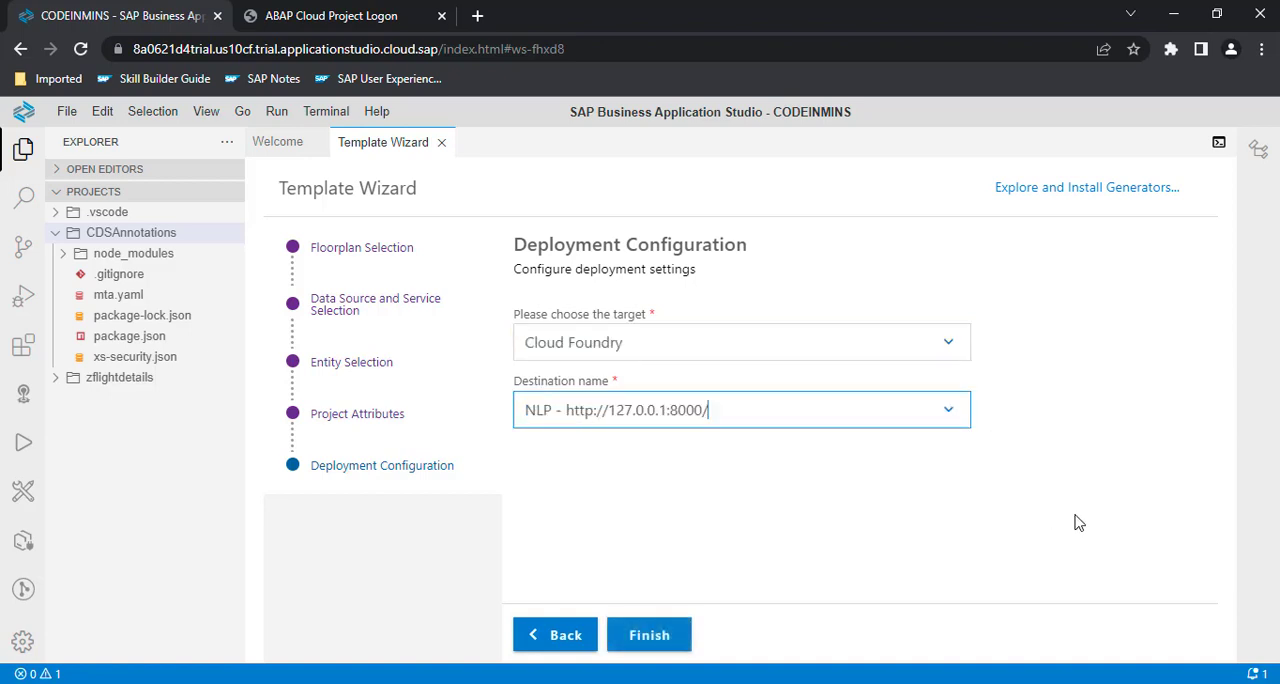
{"action": "left_click", "coordinate": [648, 636]}
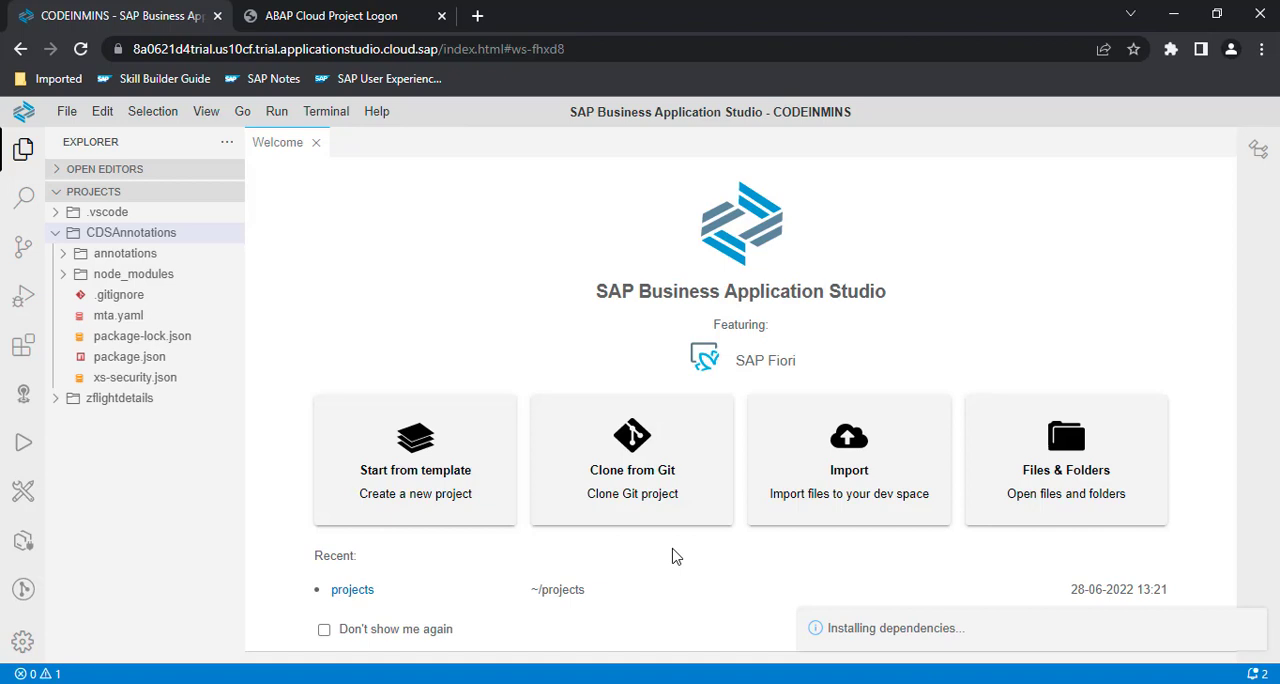
{"action": "mouse_move", "coordinate": [910, 636]}
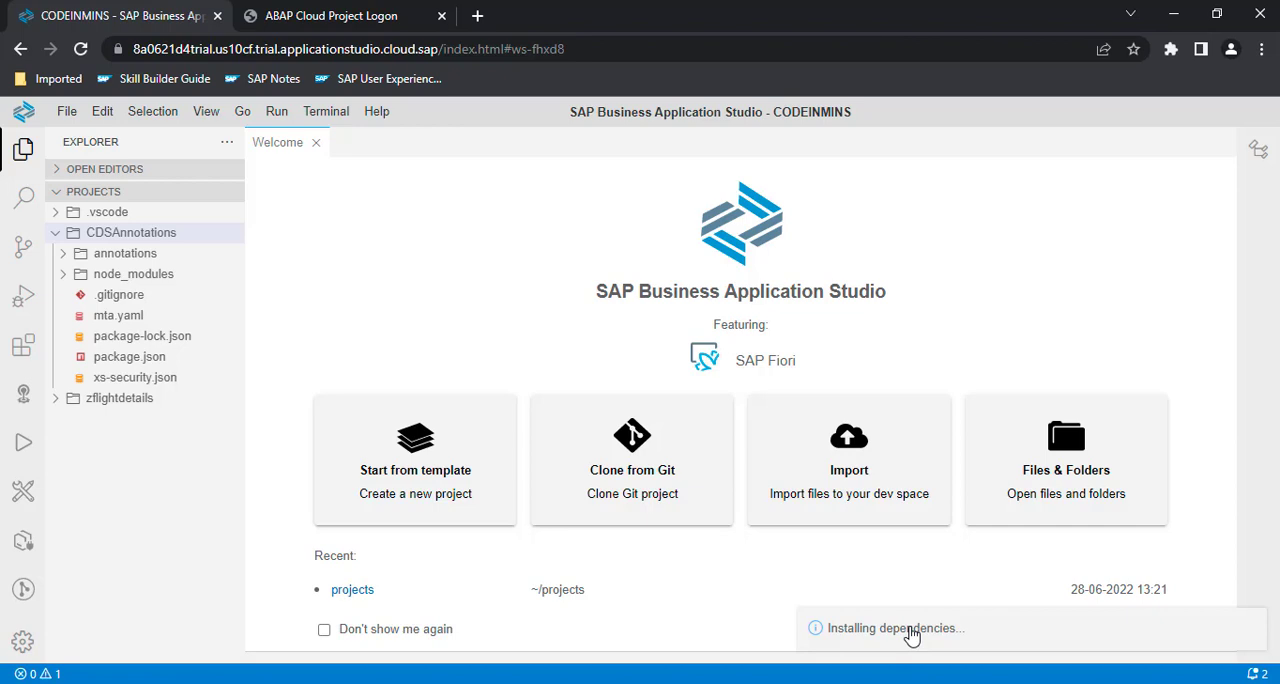
{"action": "mouse_move", "coordinate": [888, 636]}
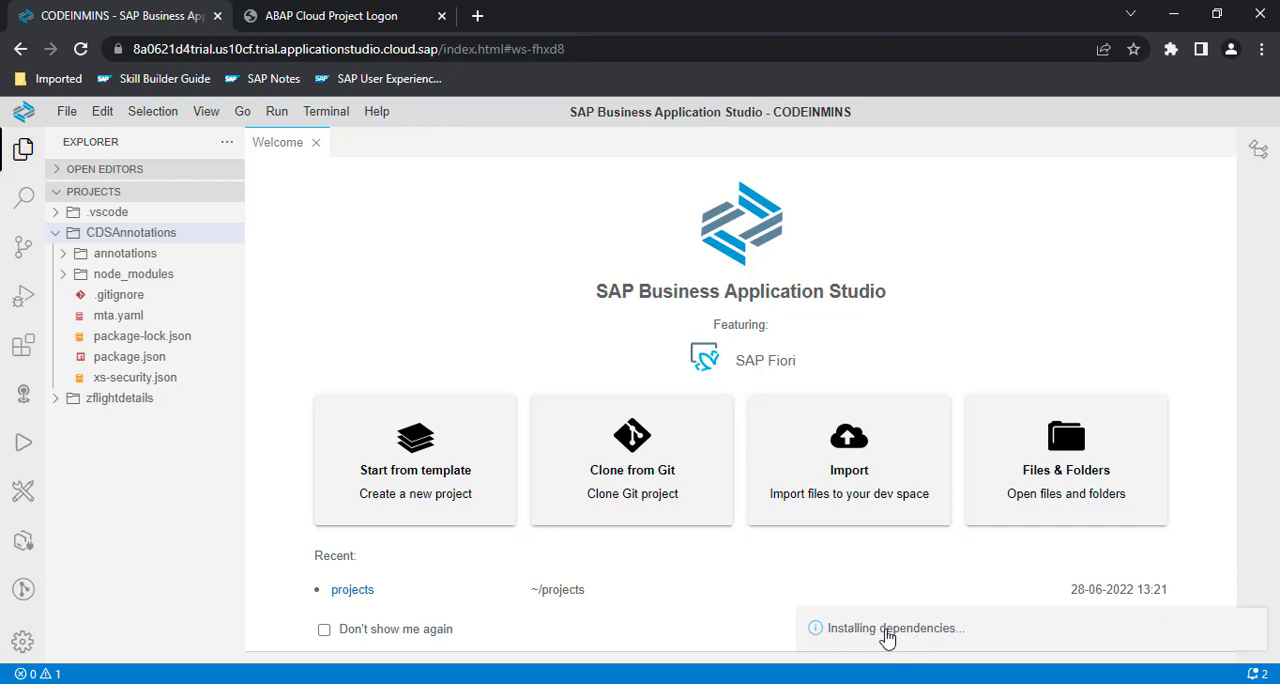
{"action": "mouse_move", "coordinate": [896, 636]}
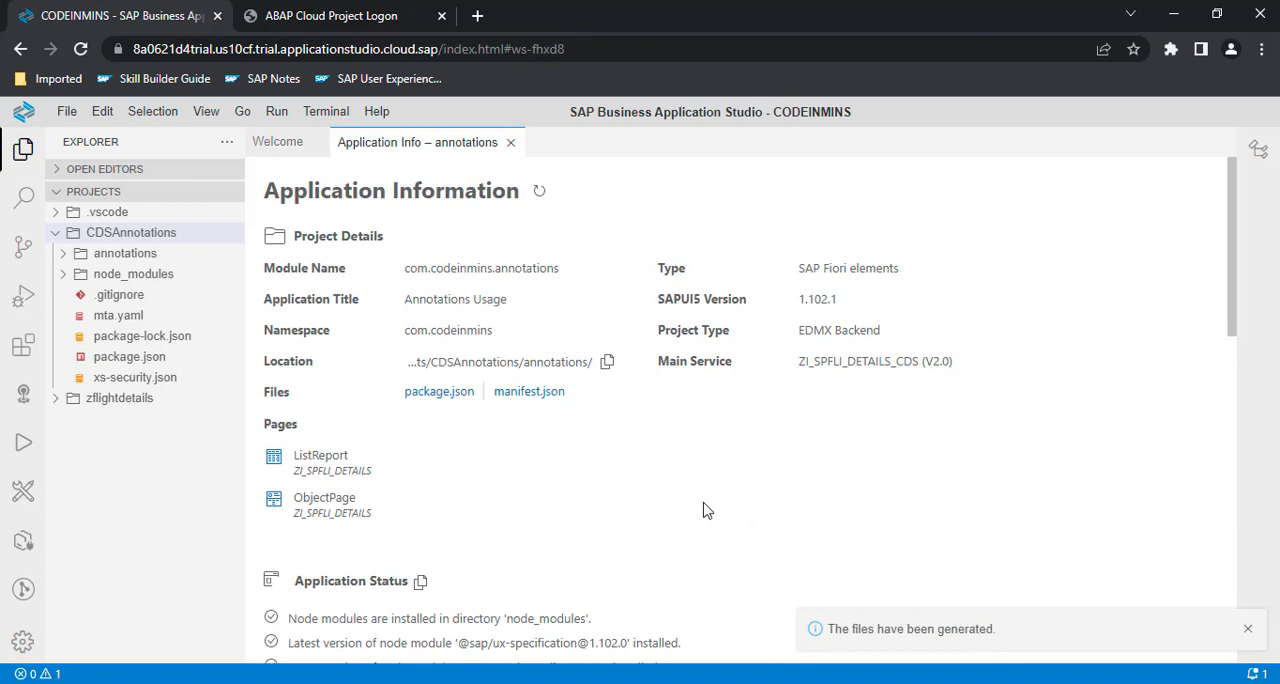
Scroll through the Application Info – annotations page to review the generated app
{"action": "scroll", "scroll_direction": "down", "scroll_amount": 3}
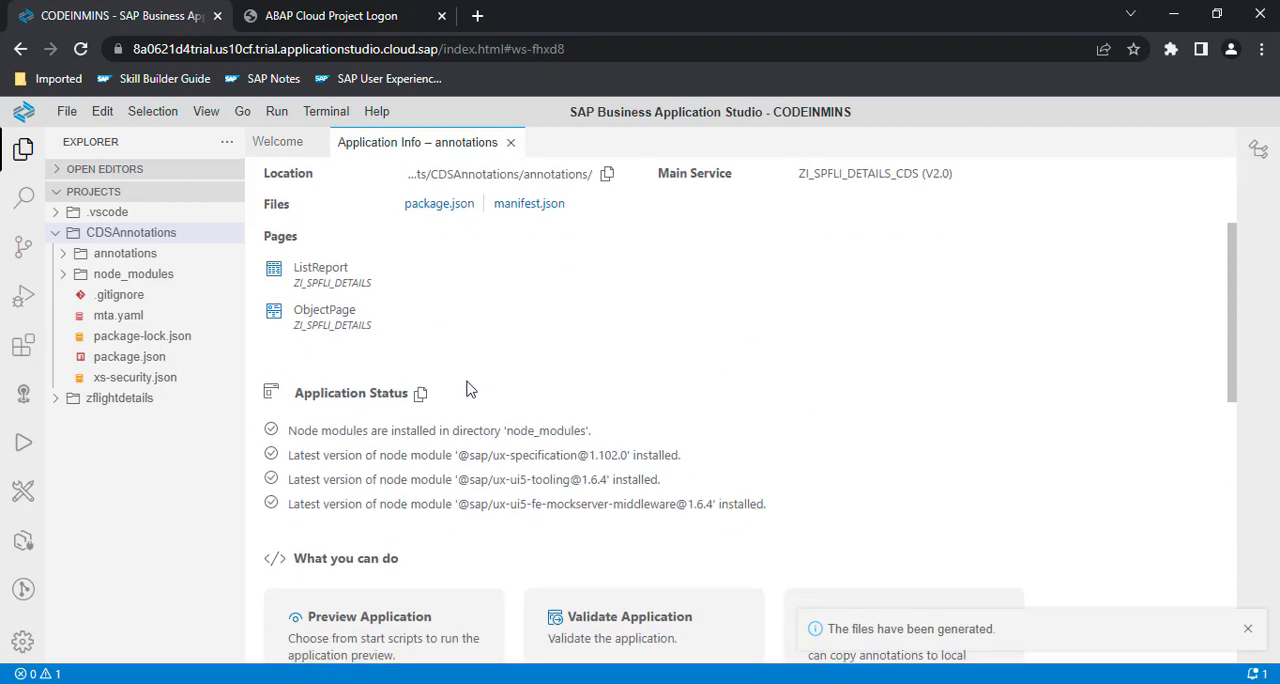
{"action": "scroll", "scroll_direction": "down", "scroll_amount": 3}
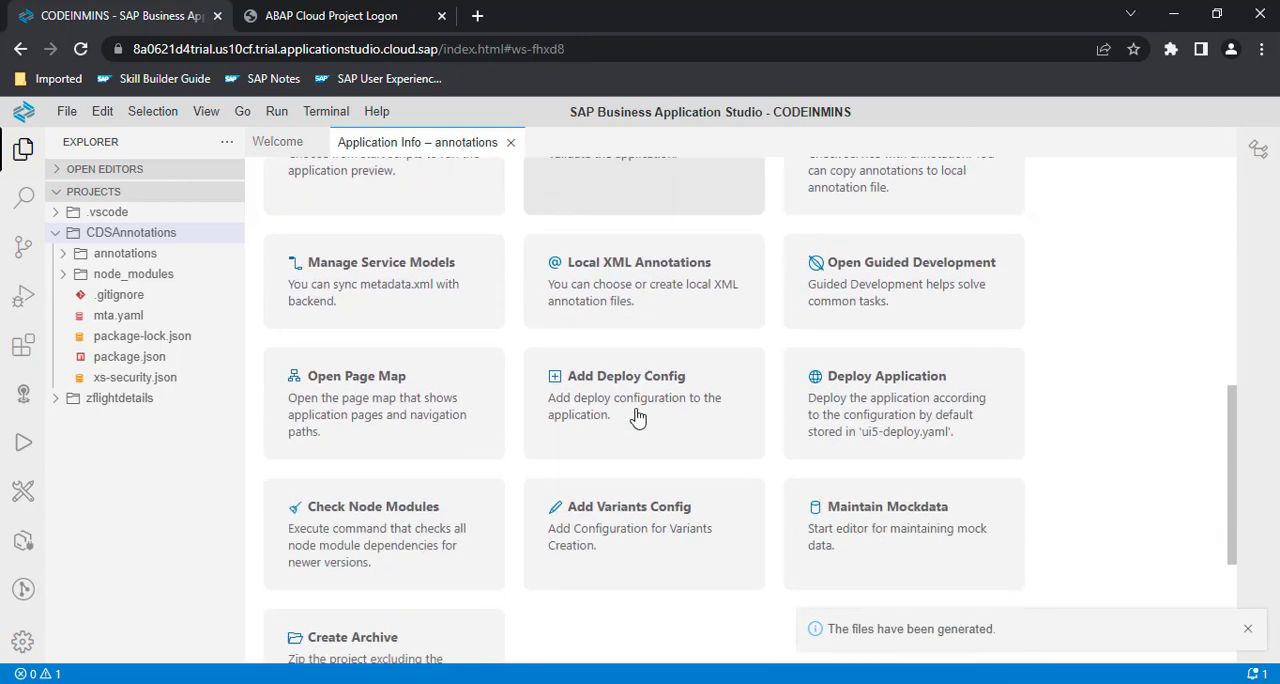
{"action": "scroll", "scroll_direction": "up", "scroll_amount": 3}
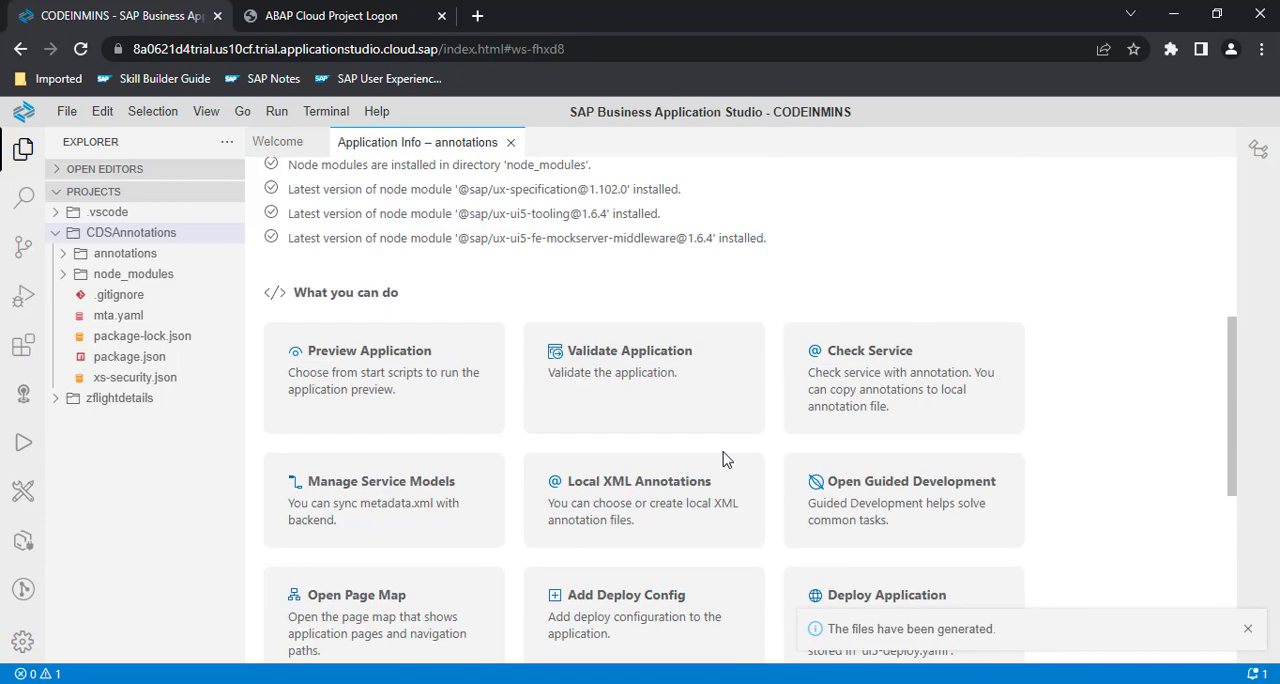
{"action": "scroll", "scroll_direction": "up", "scroll_amount": 3}
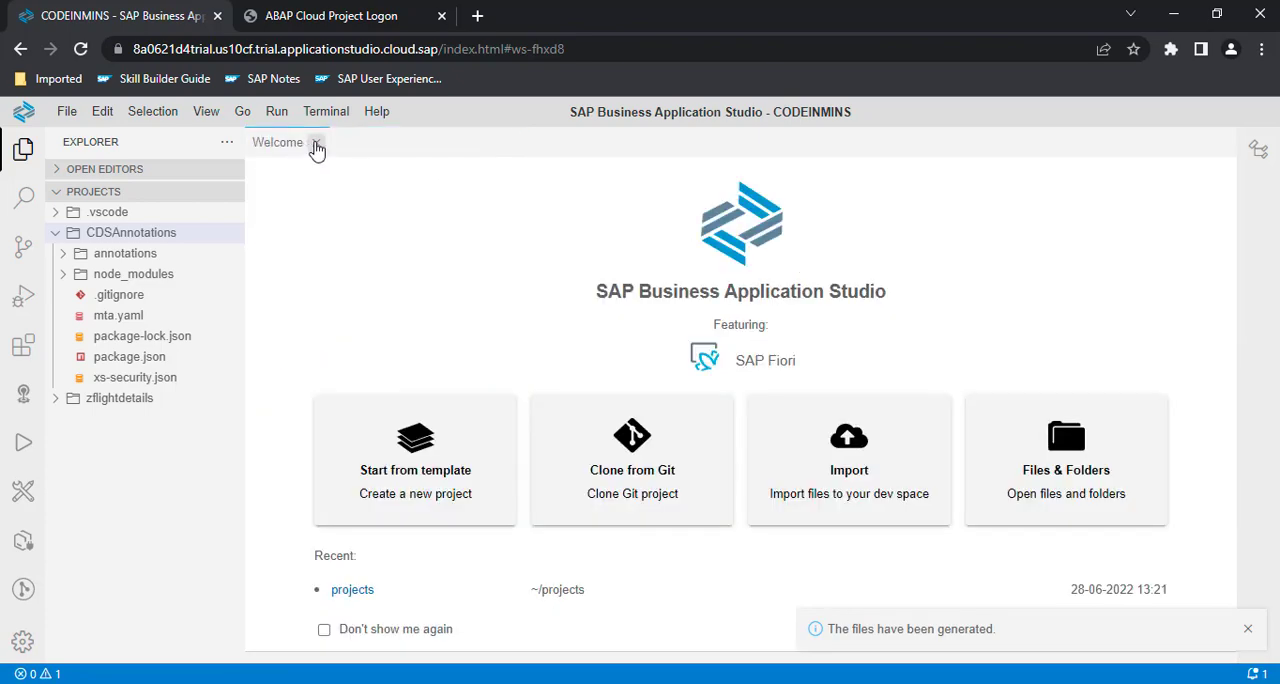
Close Welcome, select CDSAnnotations, show Run Configurations and collapse zflightinformation
{"action": "left_click", "coordinate": [316, 142]}
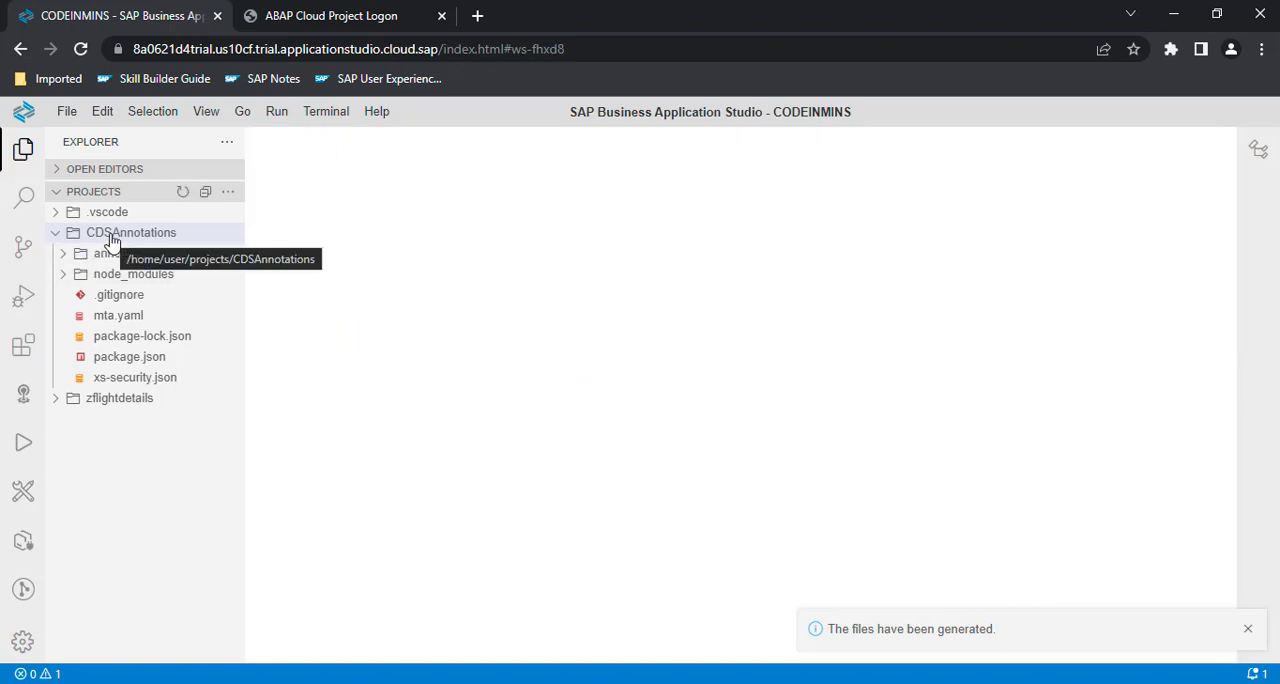
{"action": "left_click", "coordinate": [132, 232]}
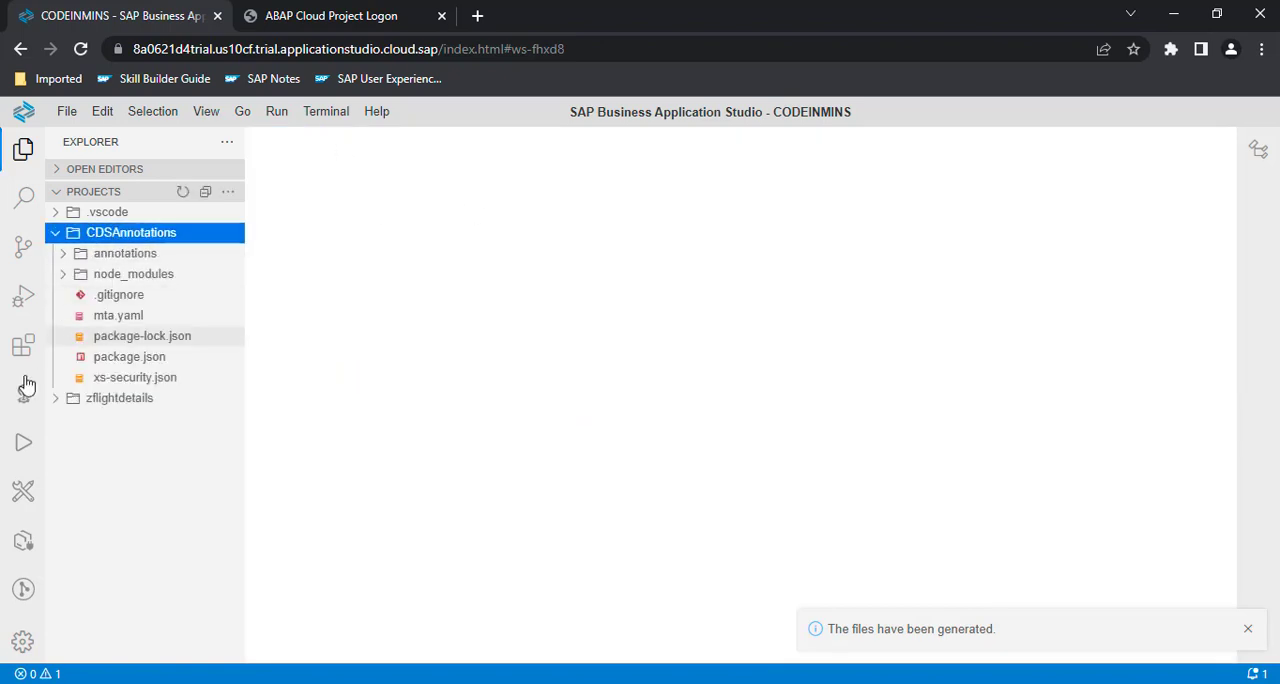
{"action": "left_click", "coordinate": [24, 442]}
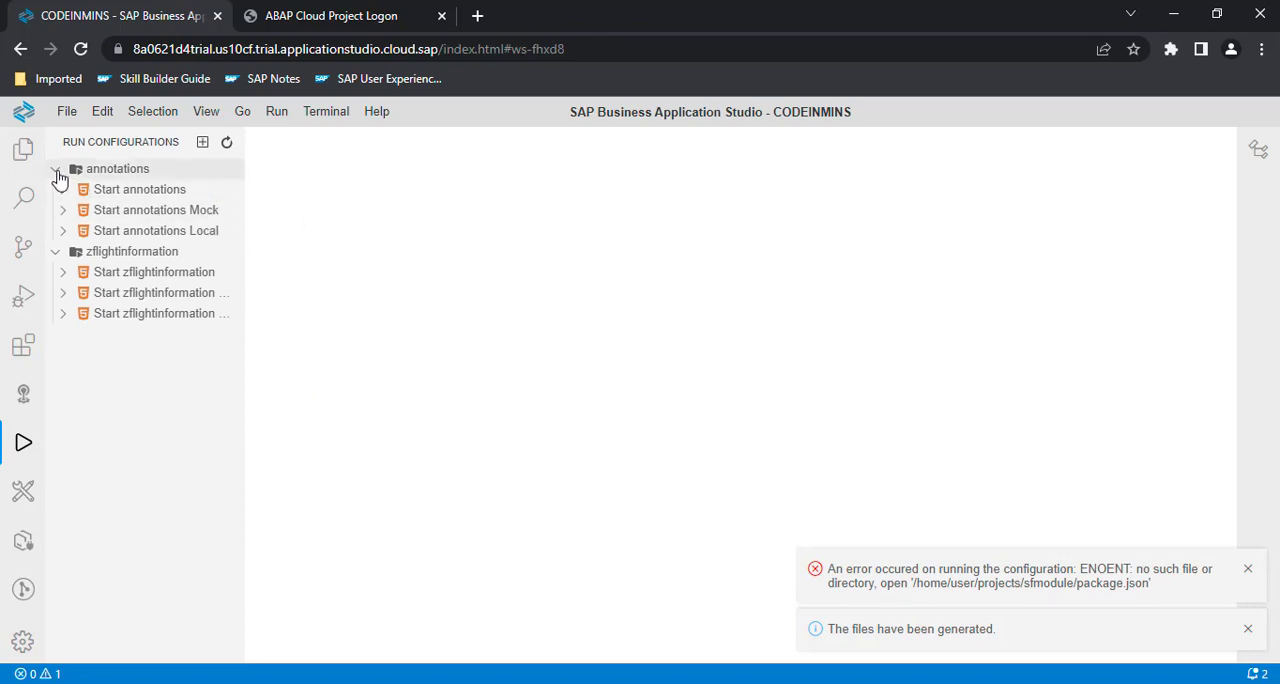
{"action": "left_click", "coordinate": [56, 252]}
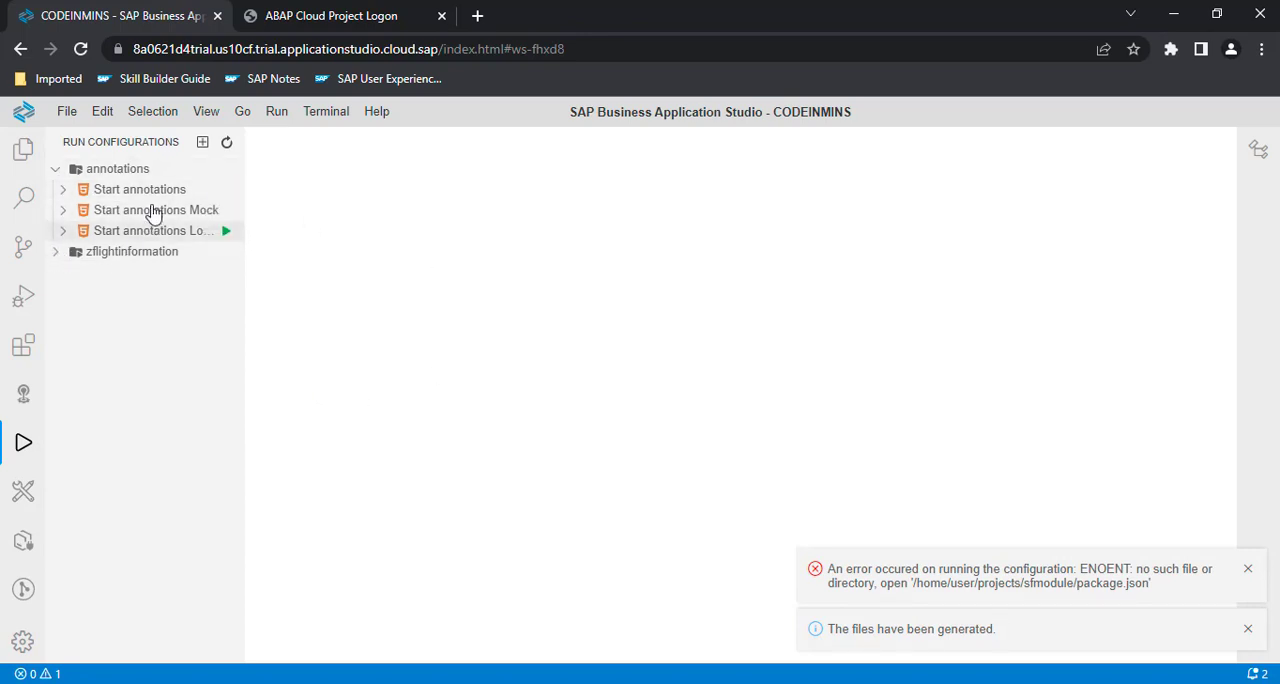
{"action": "mouse_move", "coordinate": [520, 252]}
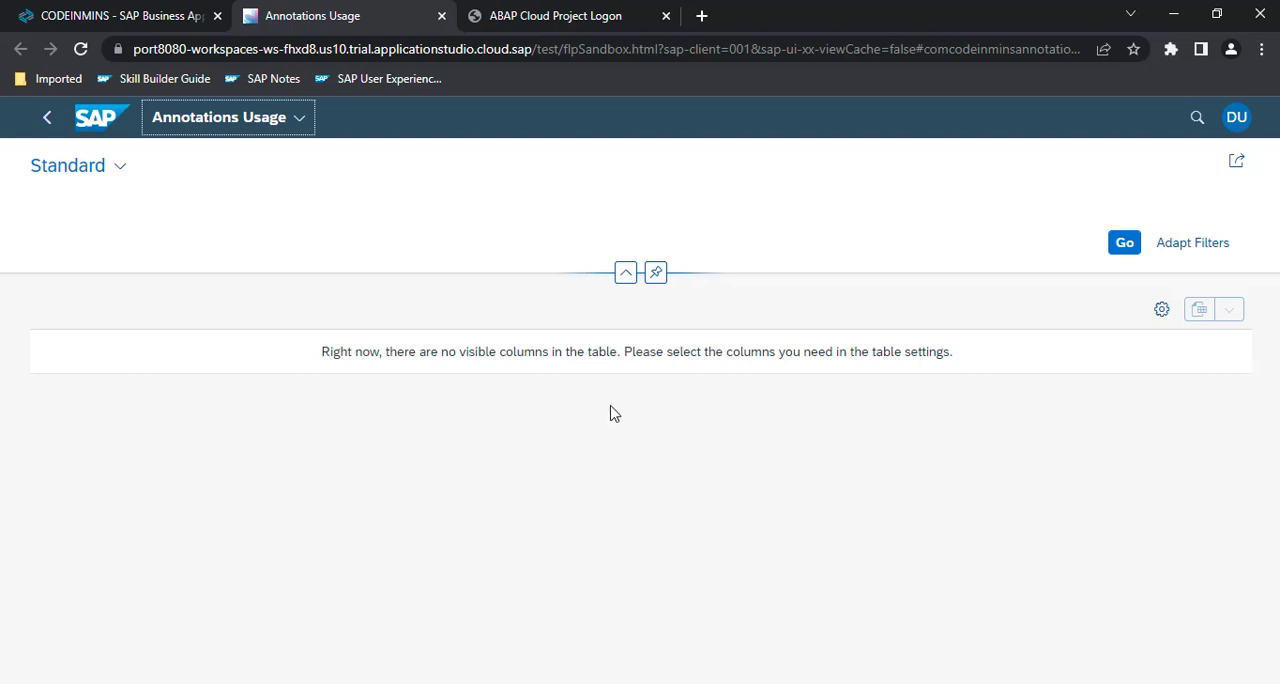
{"action": "mouse_move", "coordinate": [624, 352]}
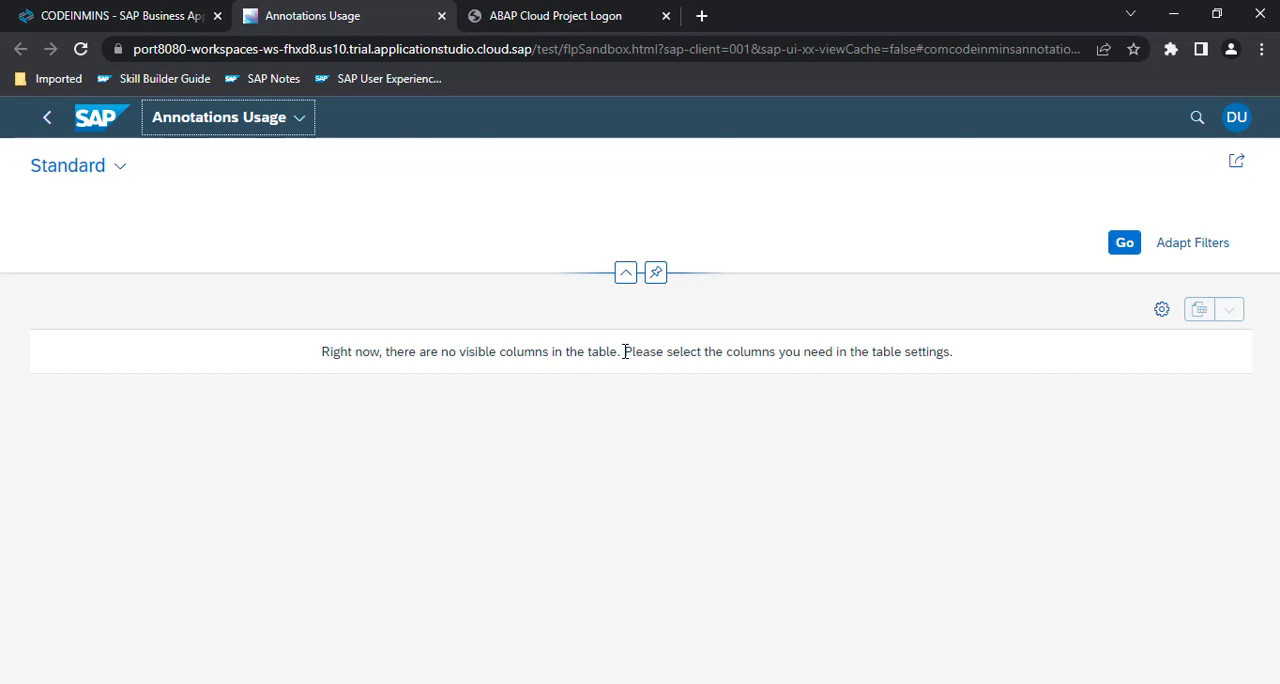
{"action": "mouse_move", "coordinate": [336, 354]}
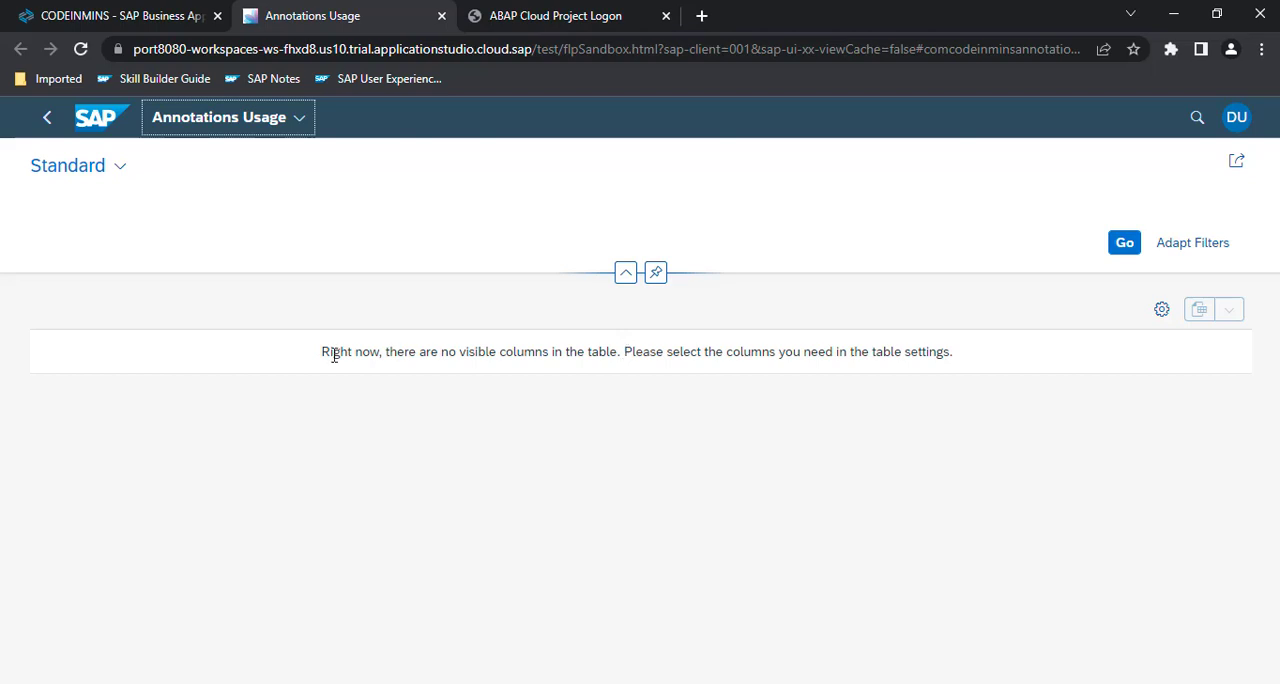
{"action": "mouse_move", "coordinate": [490, 424]}
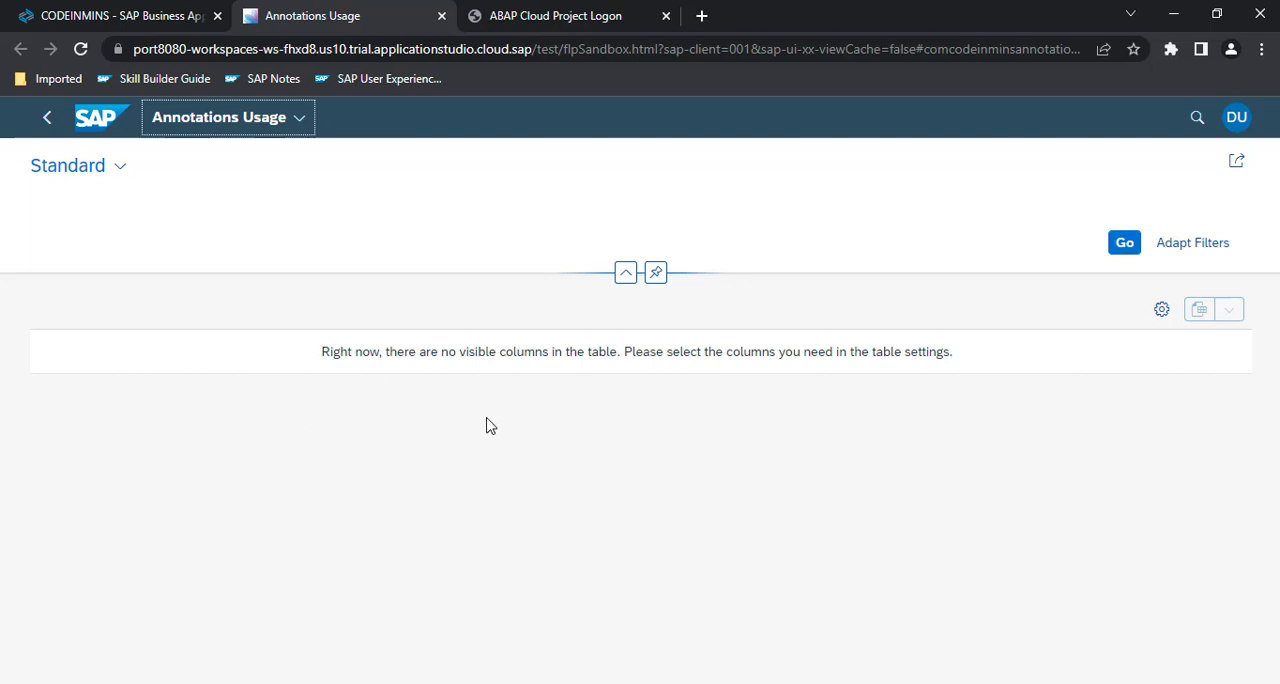
{"action": "mouse_move", "coordinate": [904, 628]}
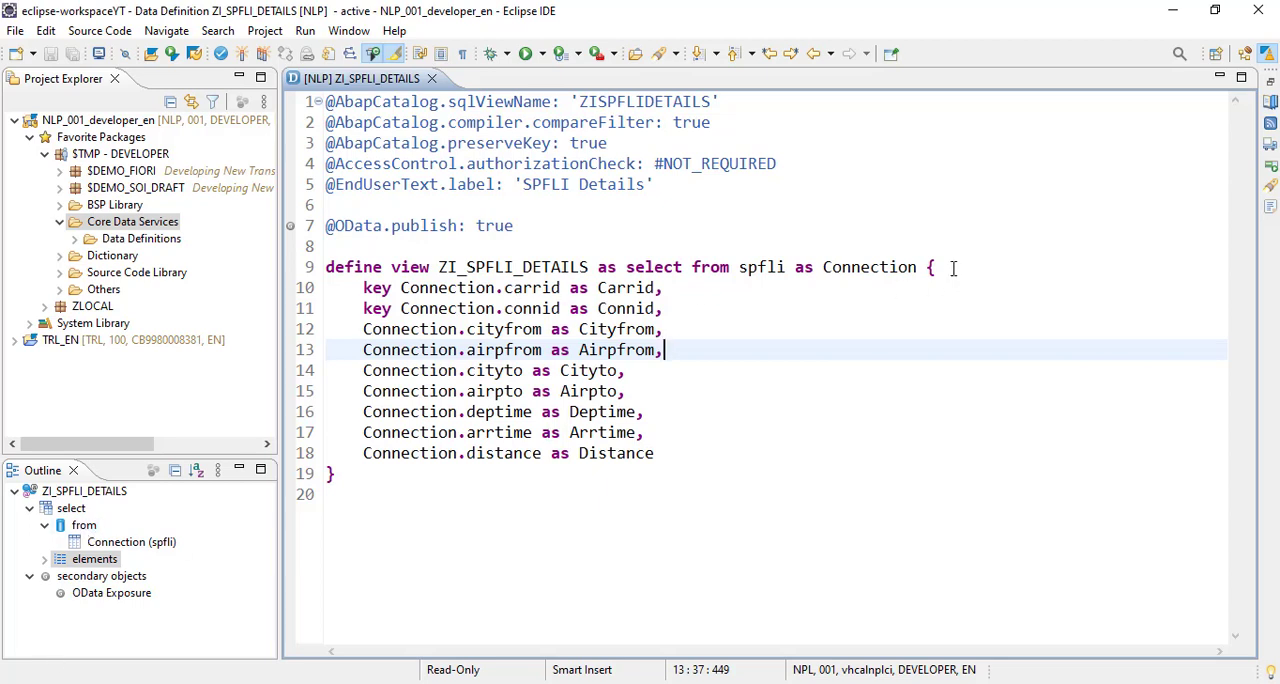
Focus the ZI_SPFLI_DETAILS definition and switch it into edit mode
{"action": "left_click", "coordinate": [936, 268]}
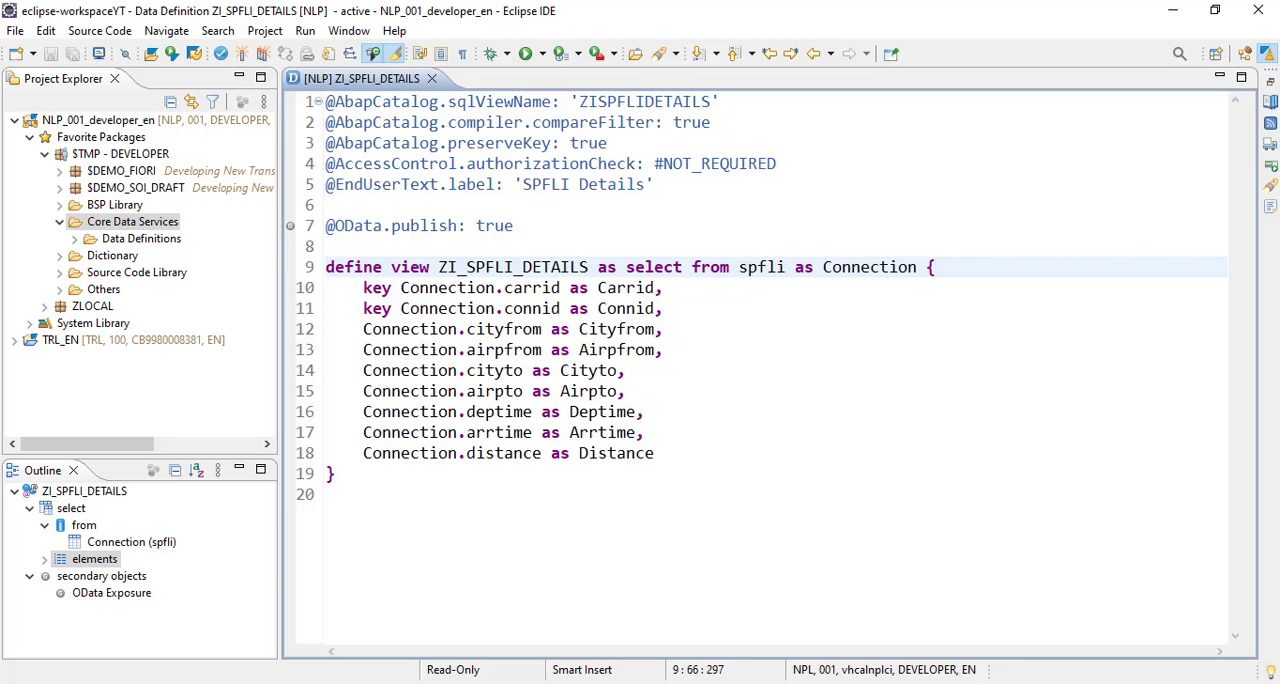
{"action": "left_click", "coordinate": [936, 268]}
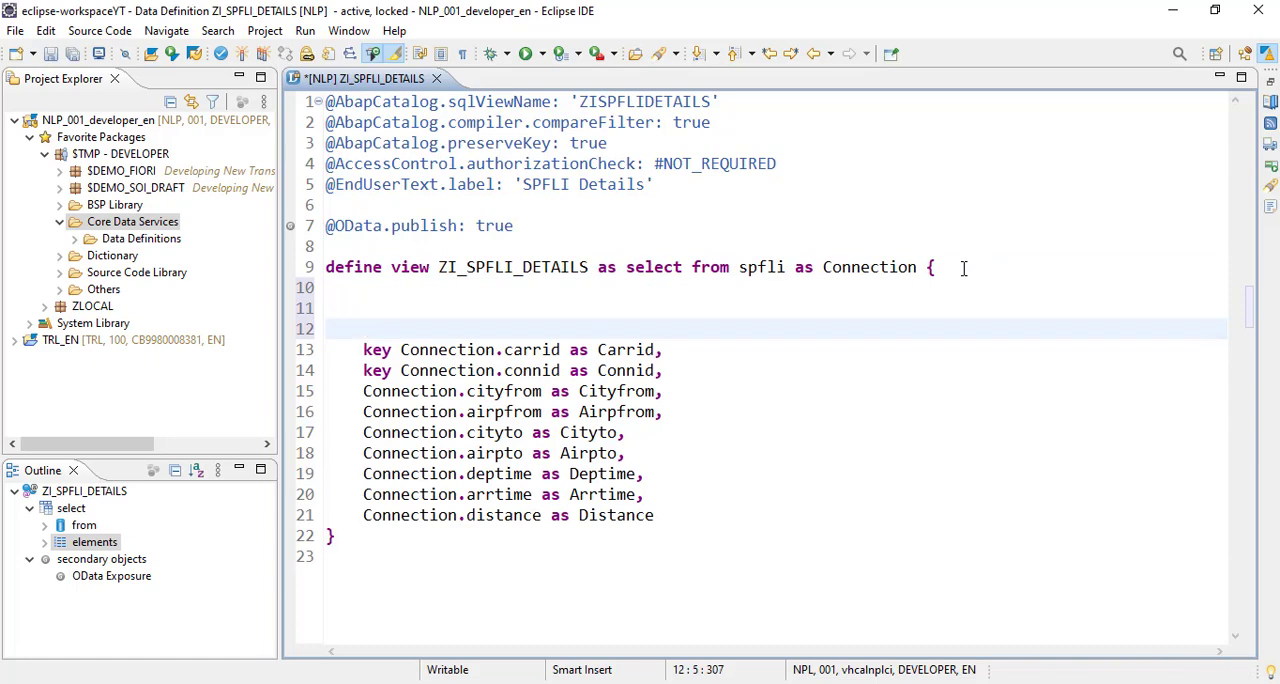
{"action": "type", "text": "@UI.lineItem: [{"}
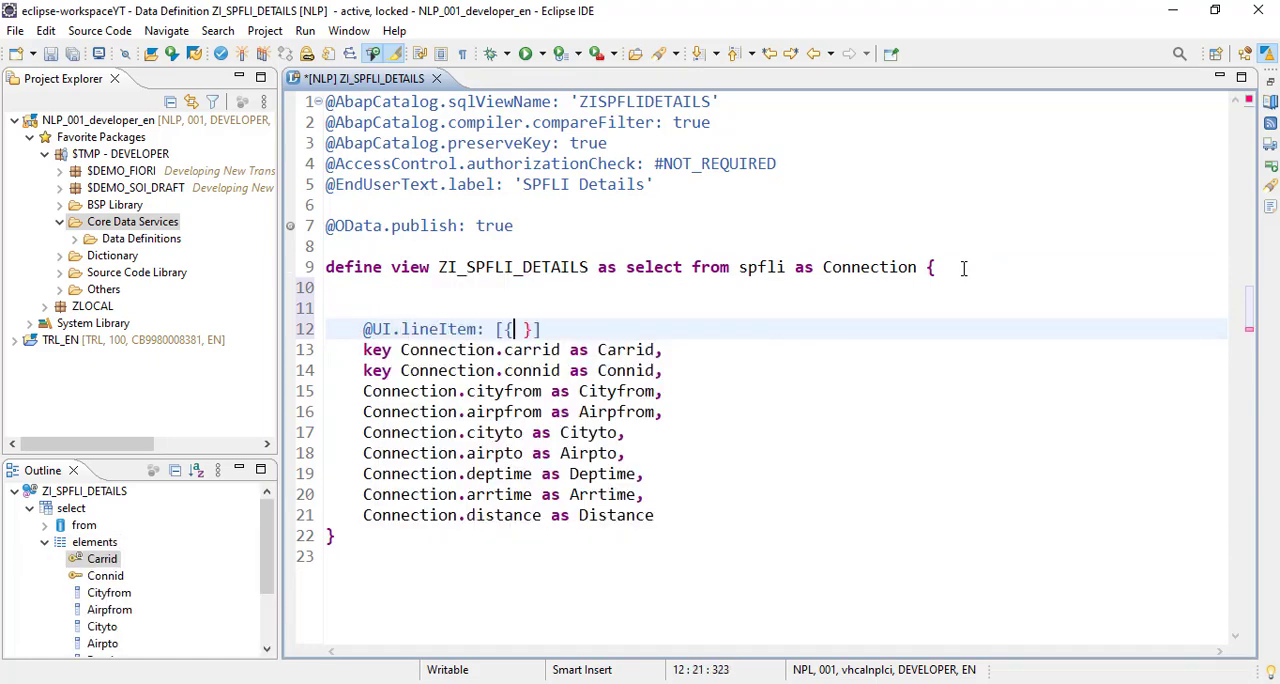
{"action": "type", "text": "position:"}
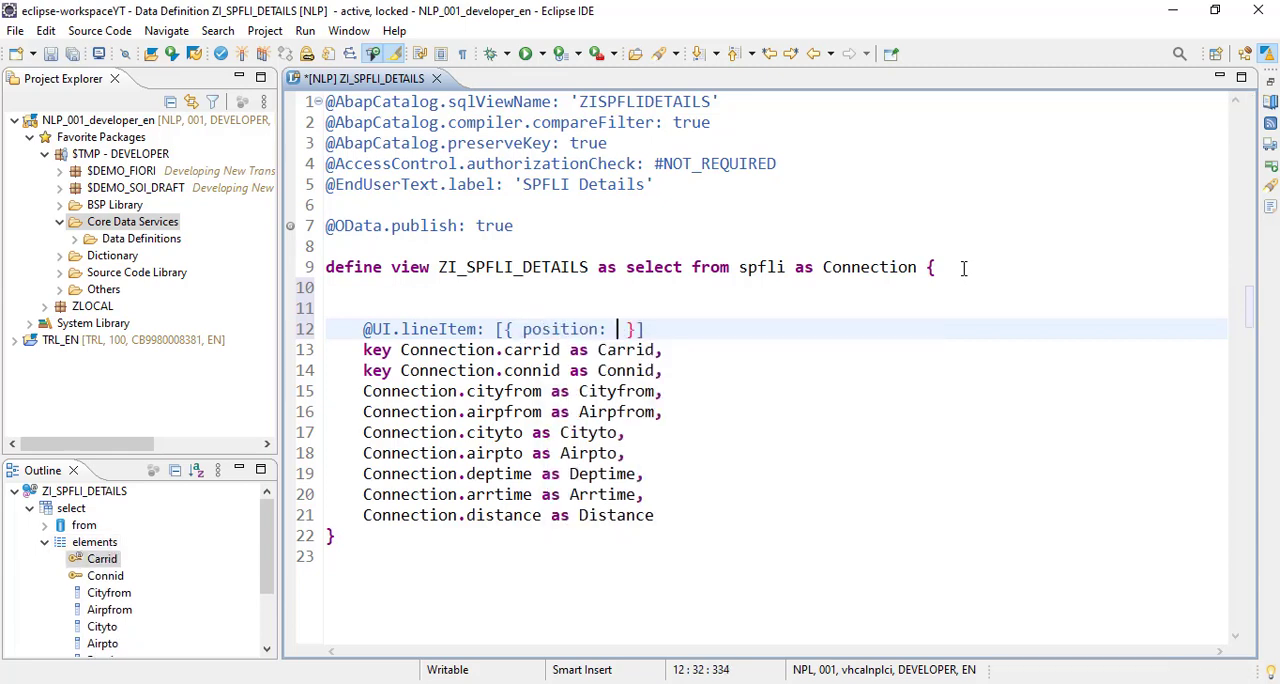
{"action": "type", "text": "10"}
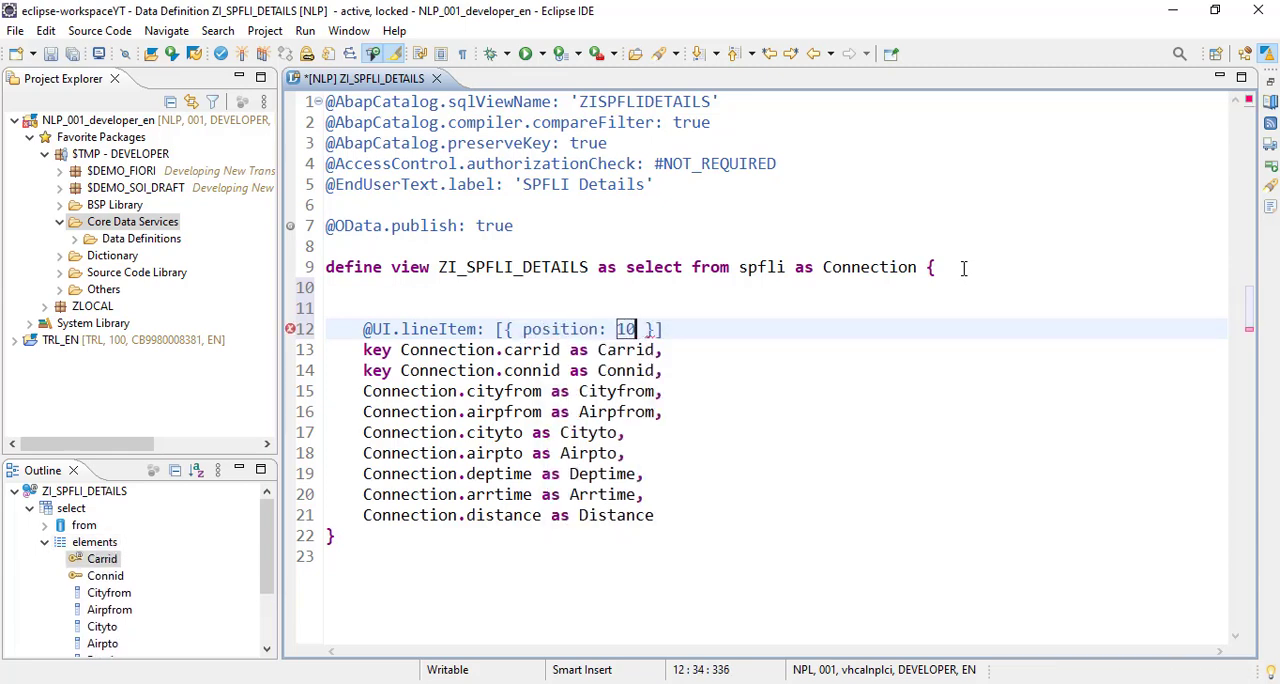
{"action": "type", "text": ", label: '"}
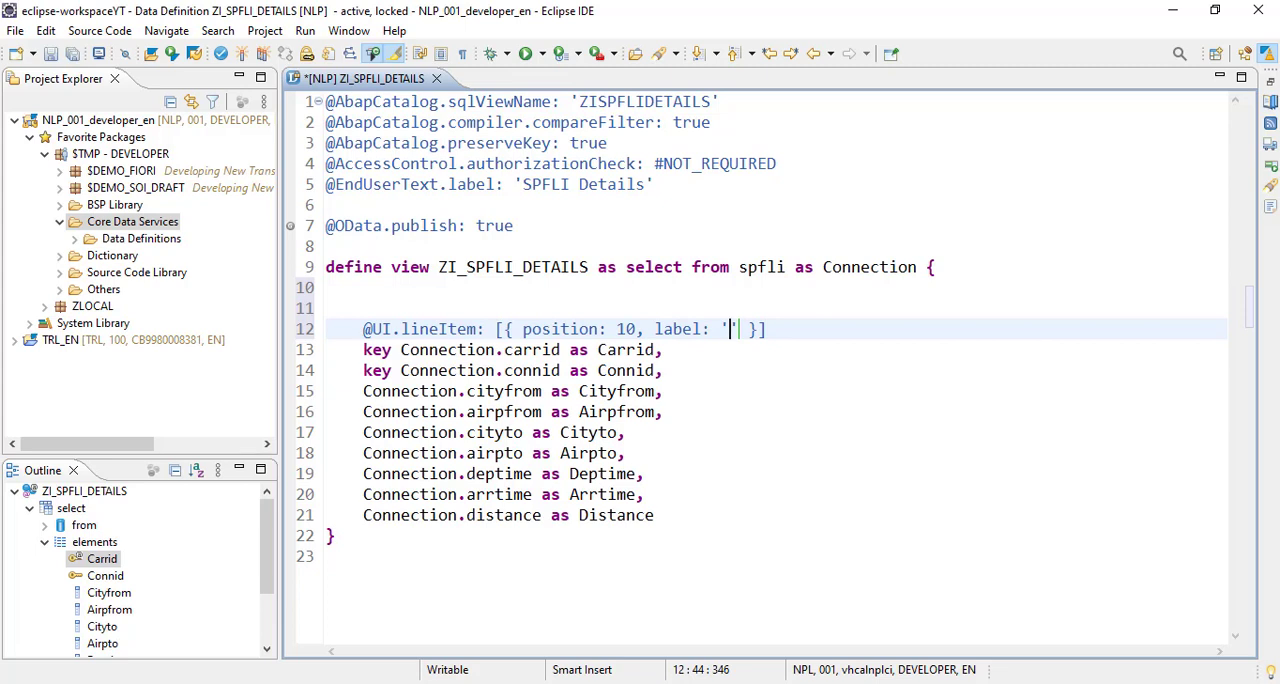
{"action": "type", "text": "Airline I"}
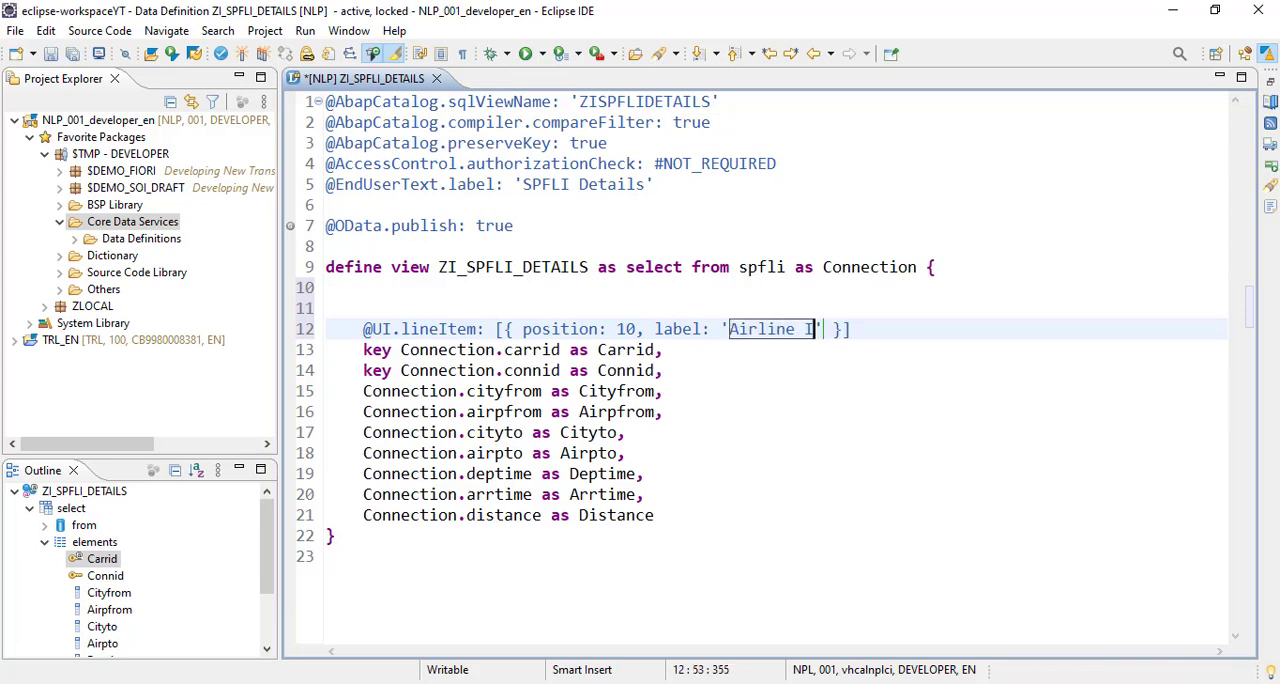
{"action": "type", "text": "D"}
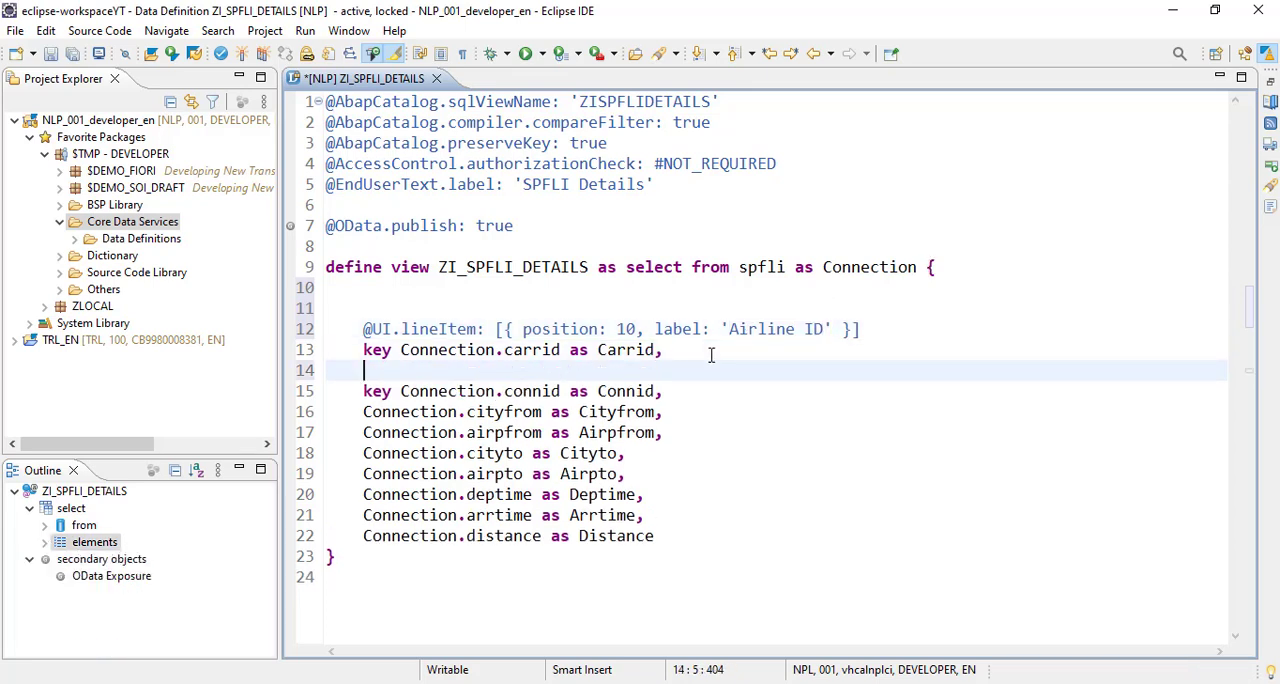
{"action": "type", "text": "@UI.lineItem: [{"}
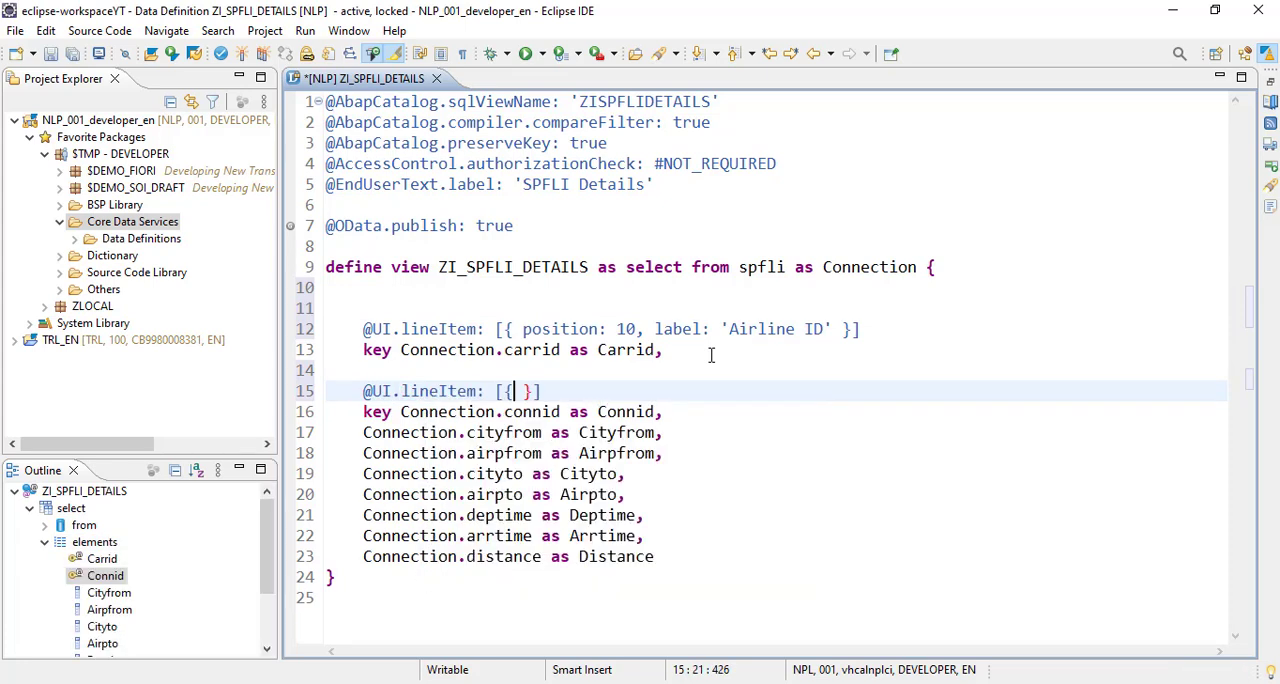
{"action": "type", "text": "position:"}
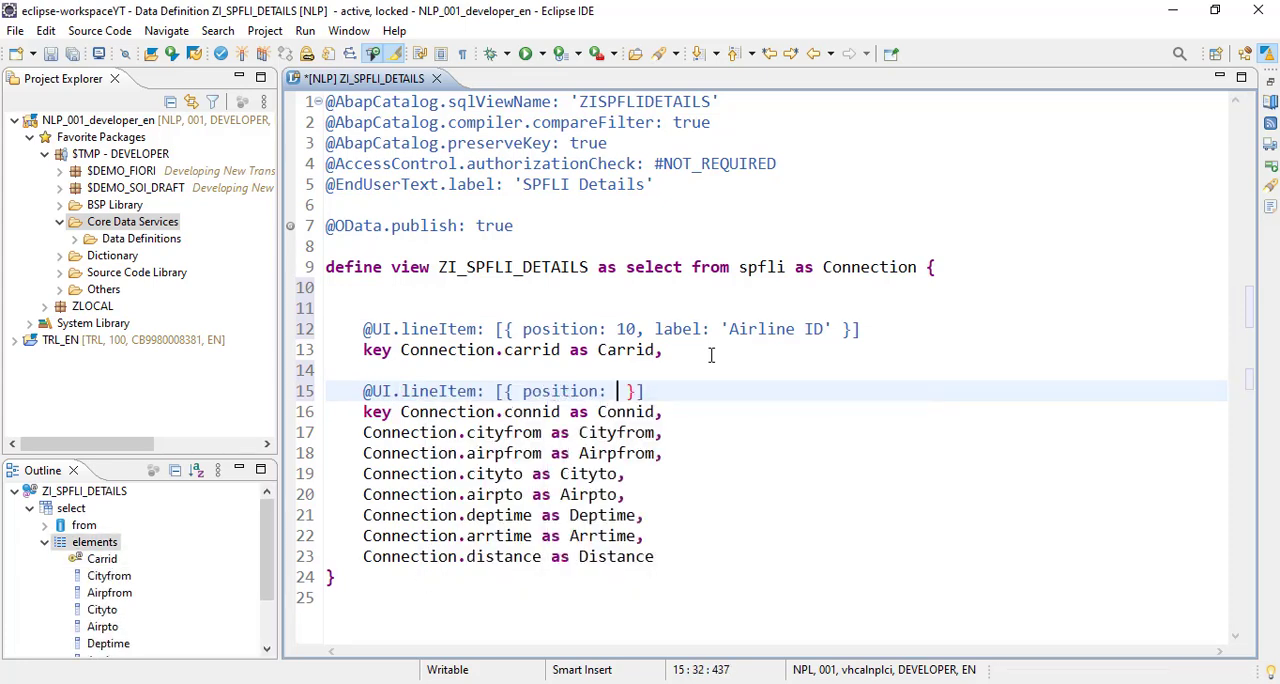
{"action": "type", "text": "20"}
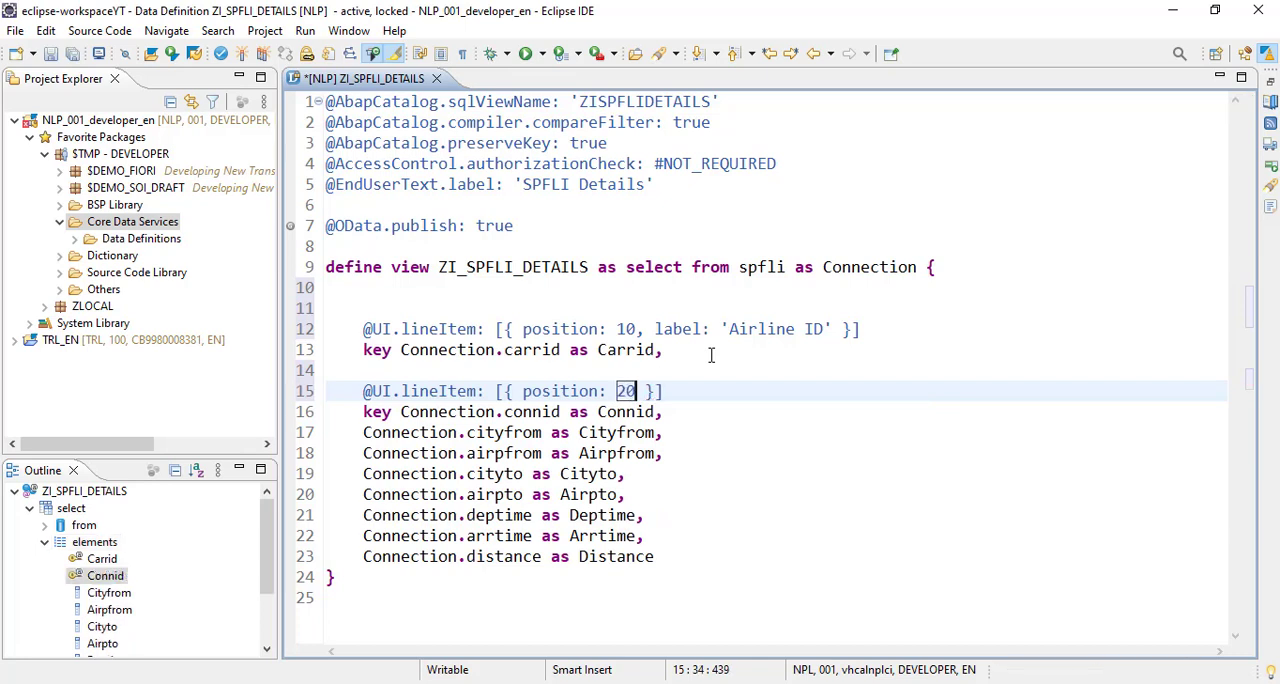
{"action": "type", "text": ", label: 'Connection ID"}
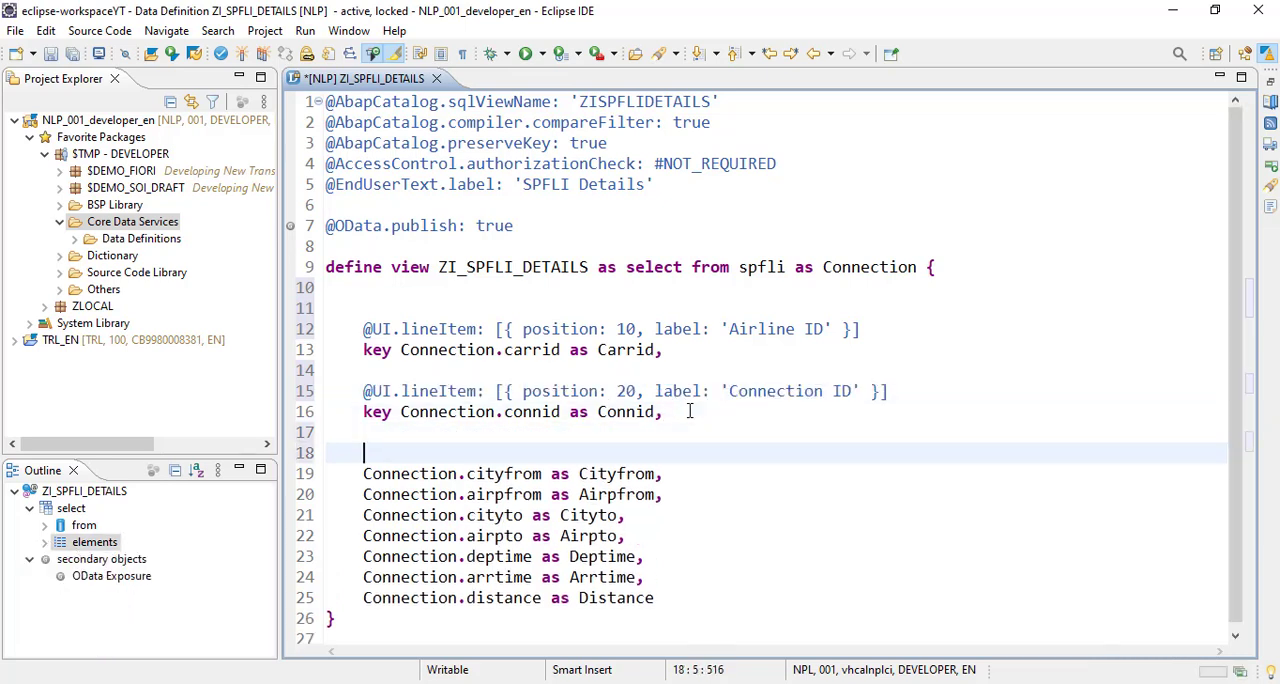
Complete connid as position 20 'Connection ID' and set cityfrom to position 30 'City From'
{"action": "type", "text": "@UI.lineItem: [{ position: 20, label: 'Connection ID' }]"}
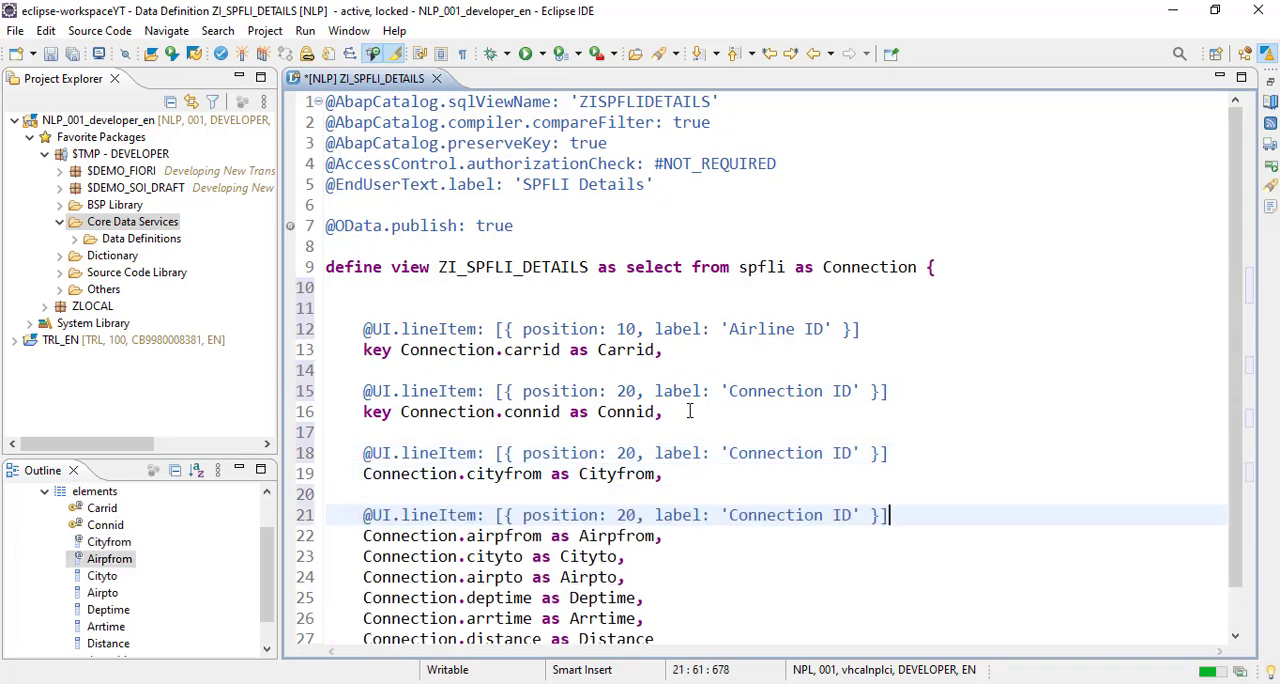
{"action": "left_click", "coordinate": [624, 452]}
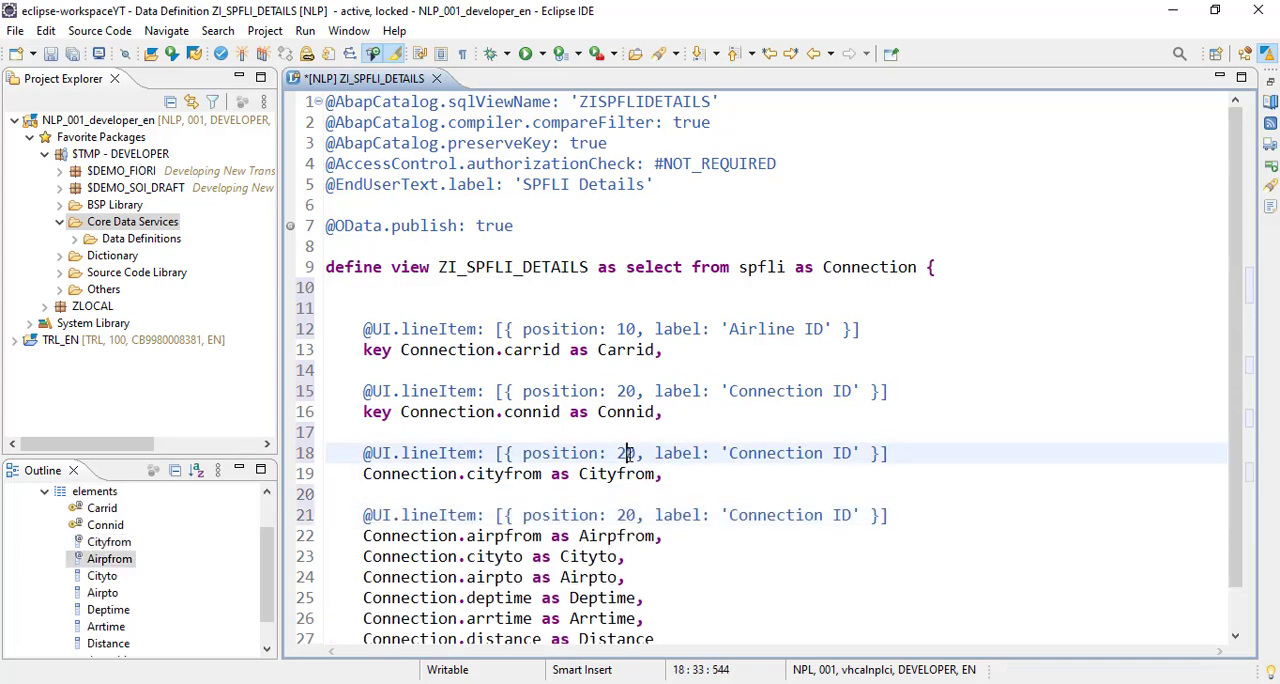
{"action": "type", "text": "3"}
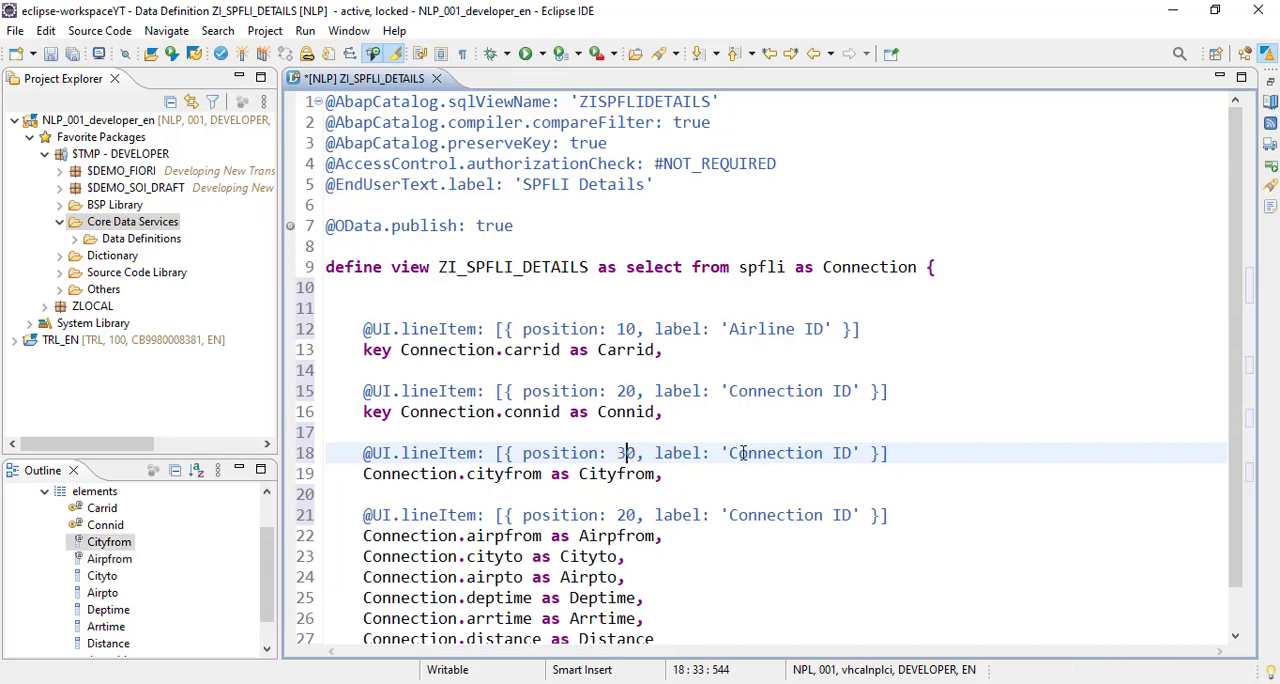
{"action": "double_click", "coordinate": [788, 452]}
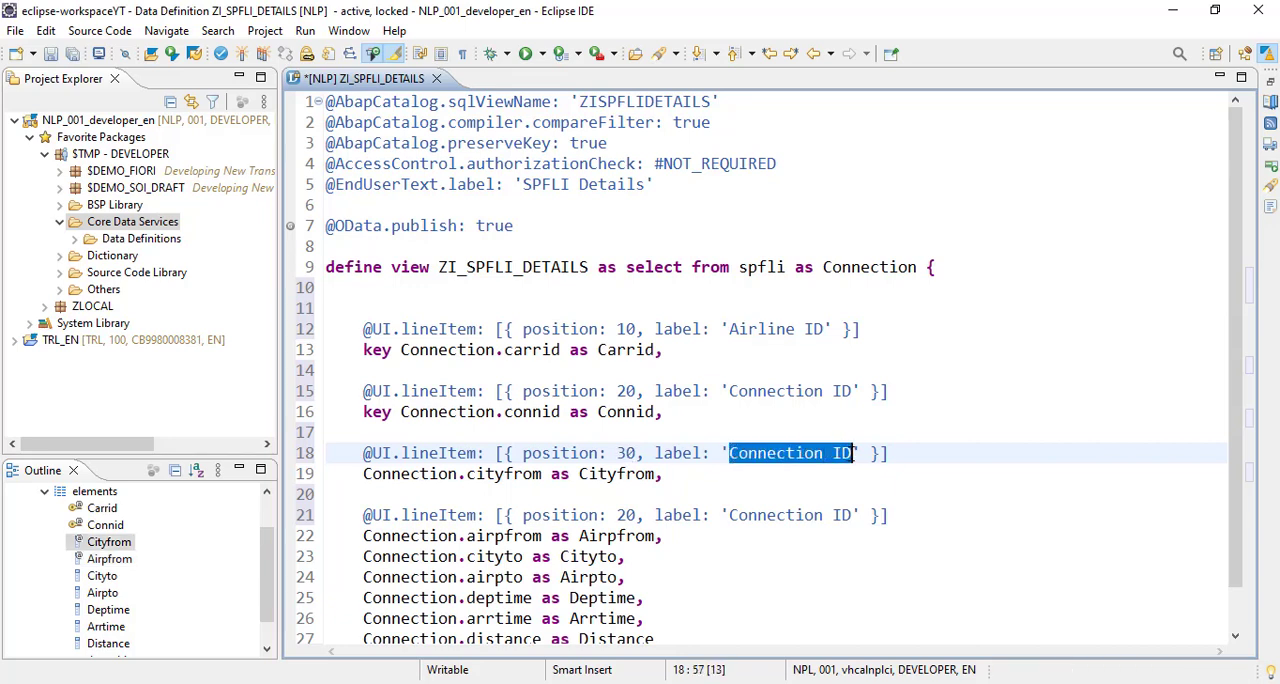
{"action": "type", "text": "Cit"}
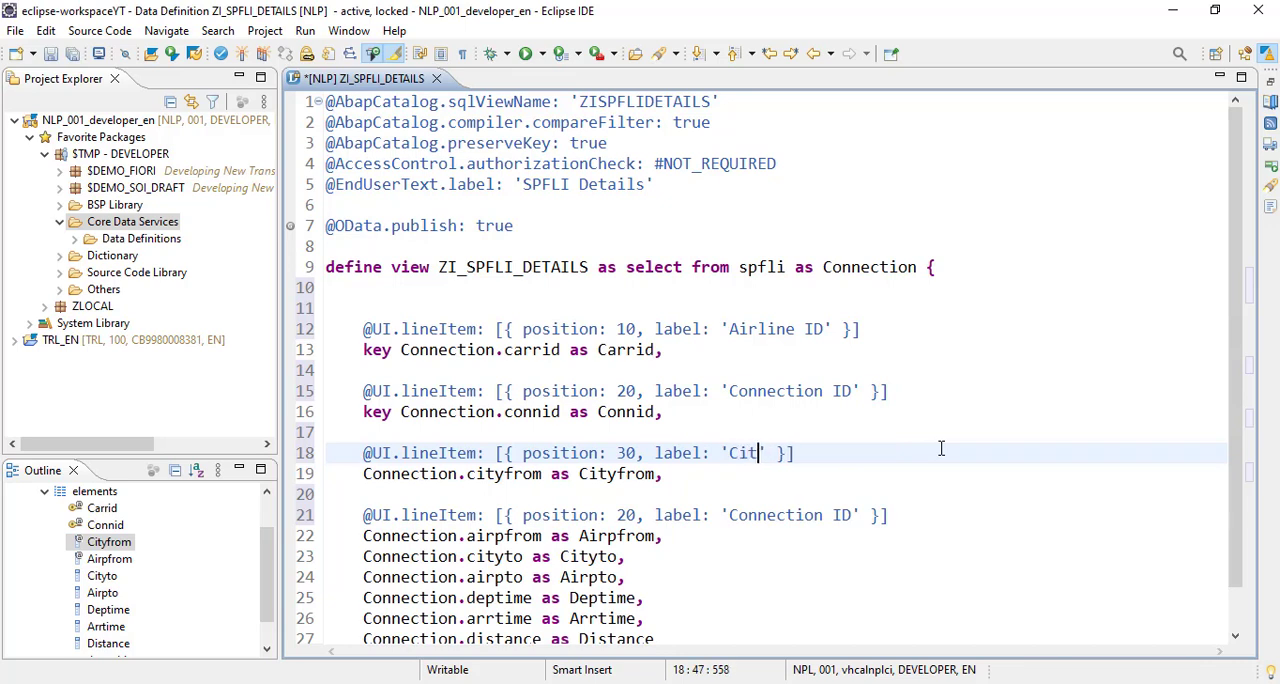
{"action": "type", "text": "y From"}
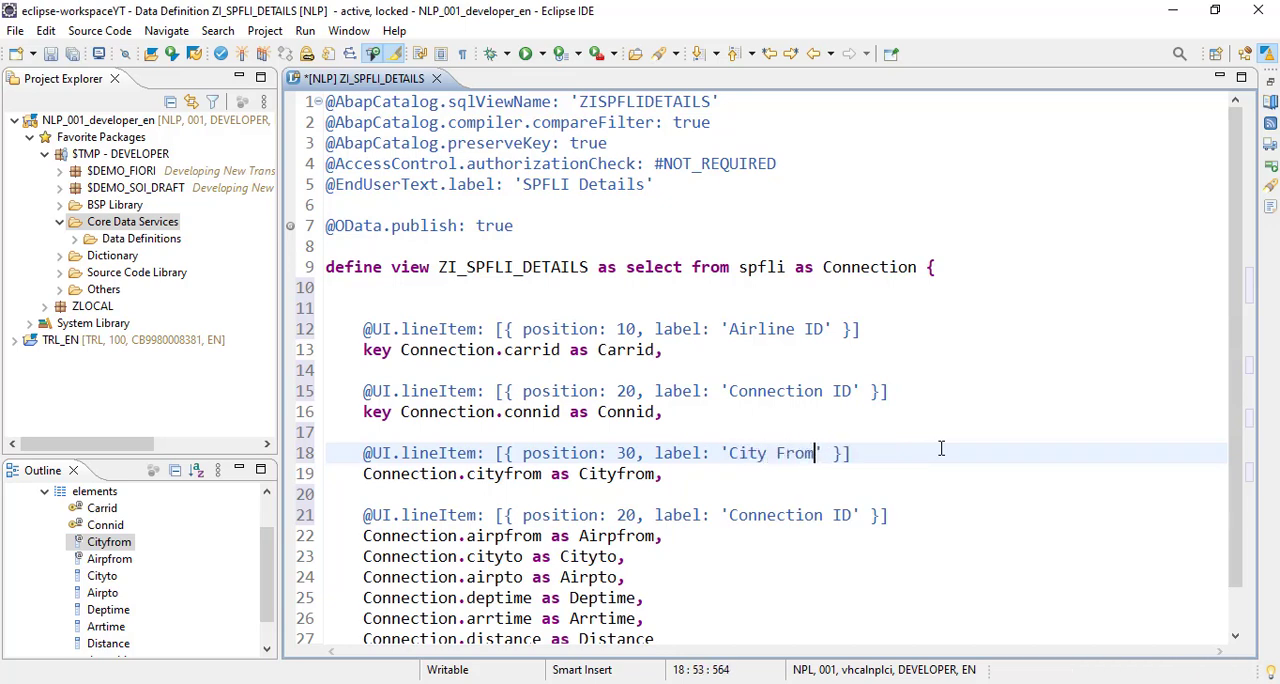
Label the airpfrom column 'Airport From', then rename it to 'Departure Airport'
{"action": "scroll", "scroll_direction": "up", "scroll_amount": 3}
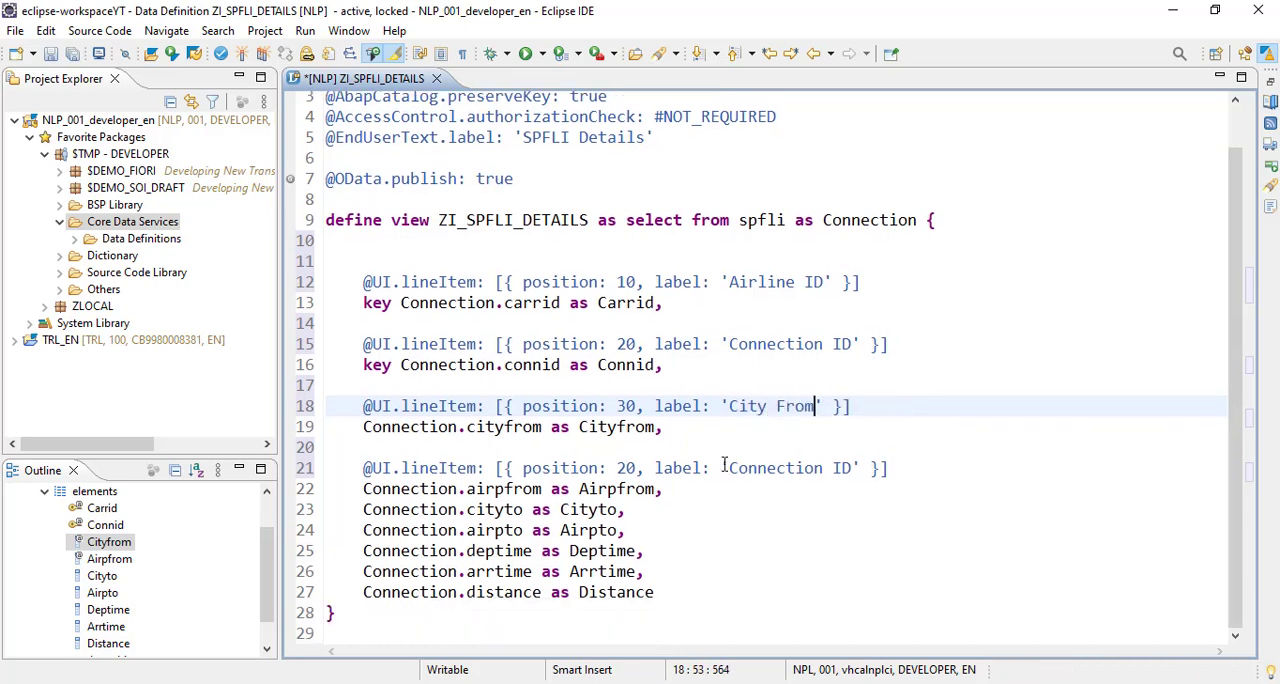
{"action": "left_click", "coordinate": [620, 468]}
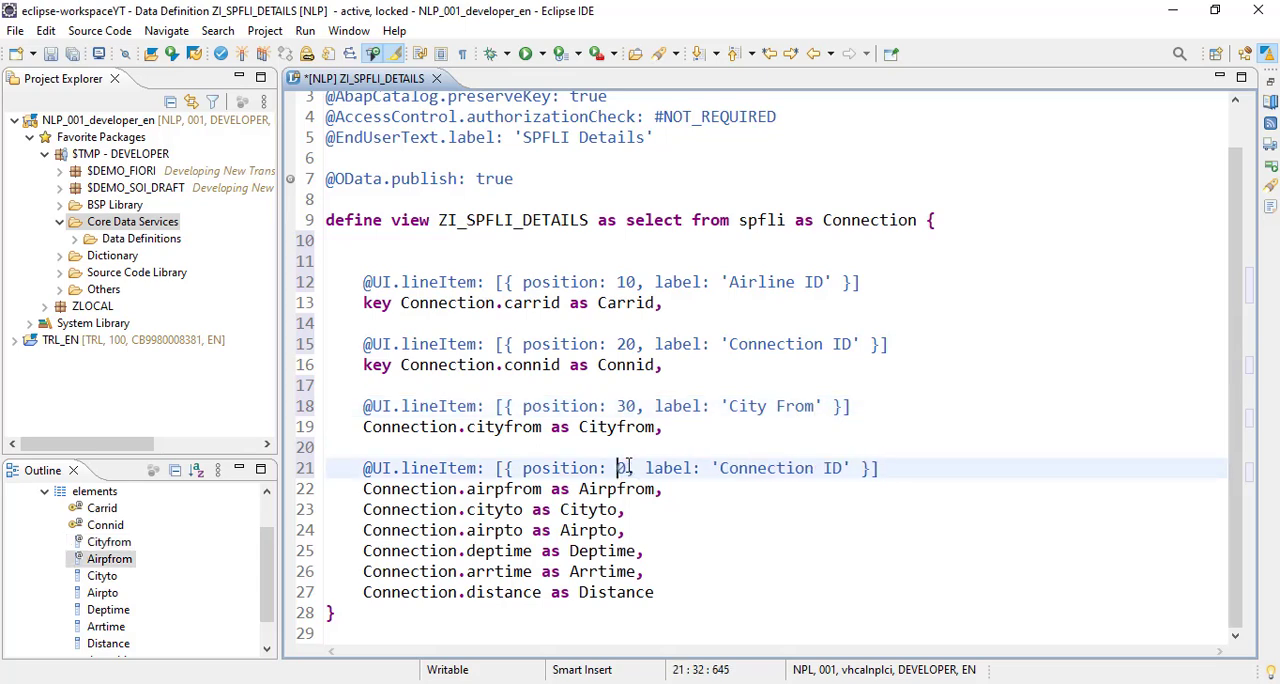
{"action": "double_click", "coordinate": [762, 468]}
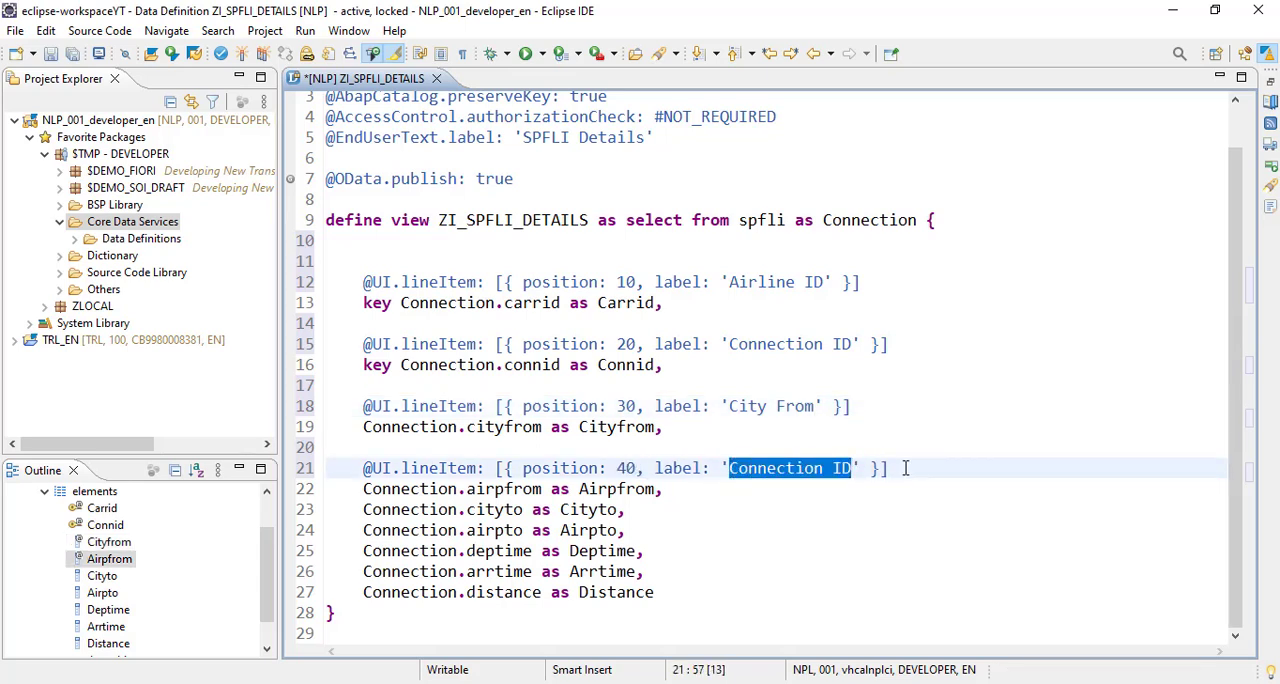
{"action": "type", "text": "Airport F"}
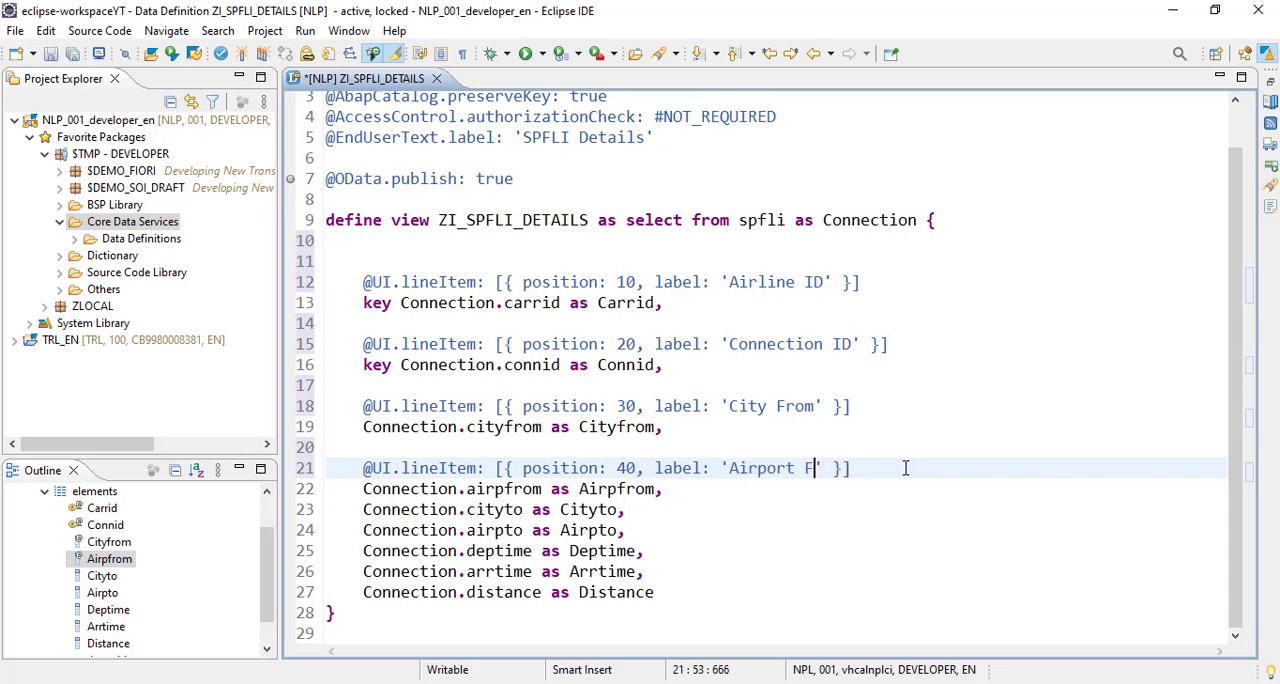
{"action": "type", "text": "rom"}
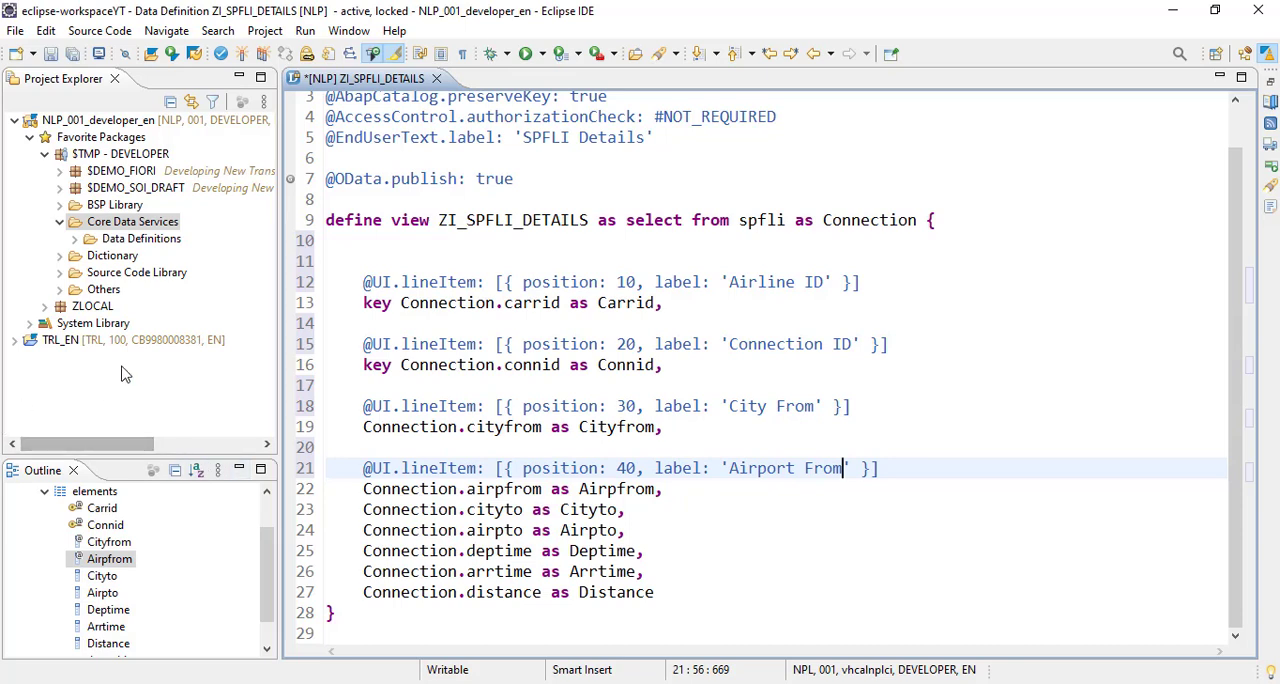
{"action": "mouse_move", "coordinate": [762, 484]}
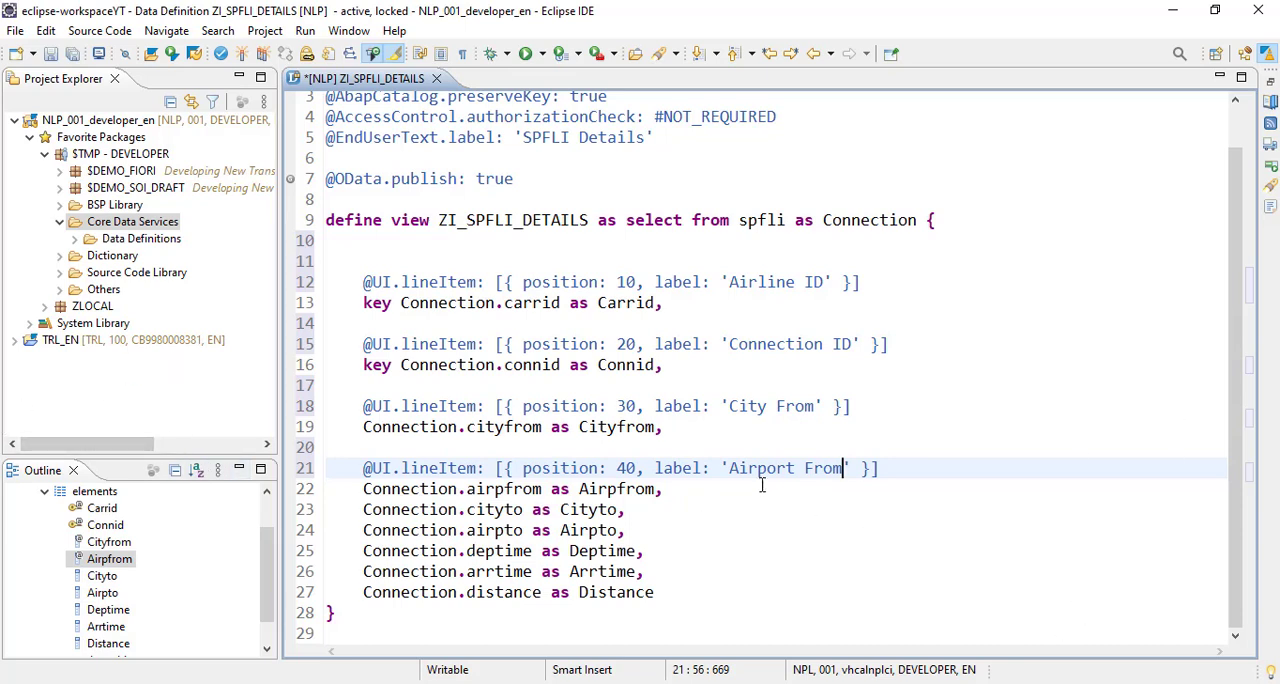
{"action": "double_click", "coordinate": [760, 468]}
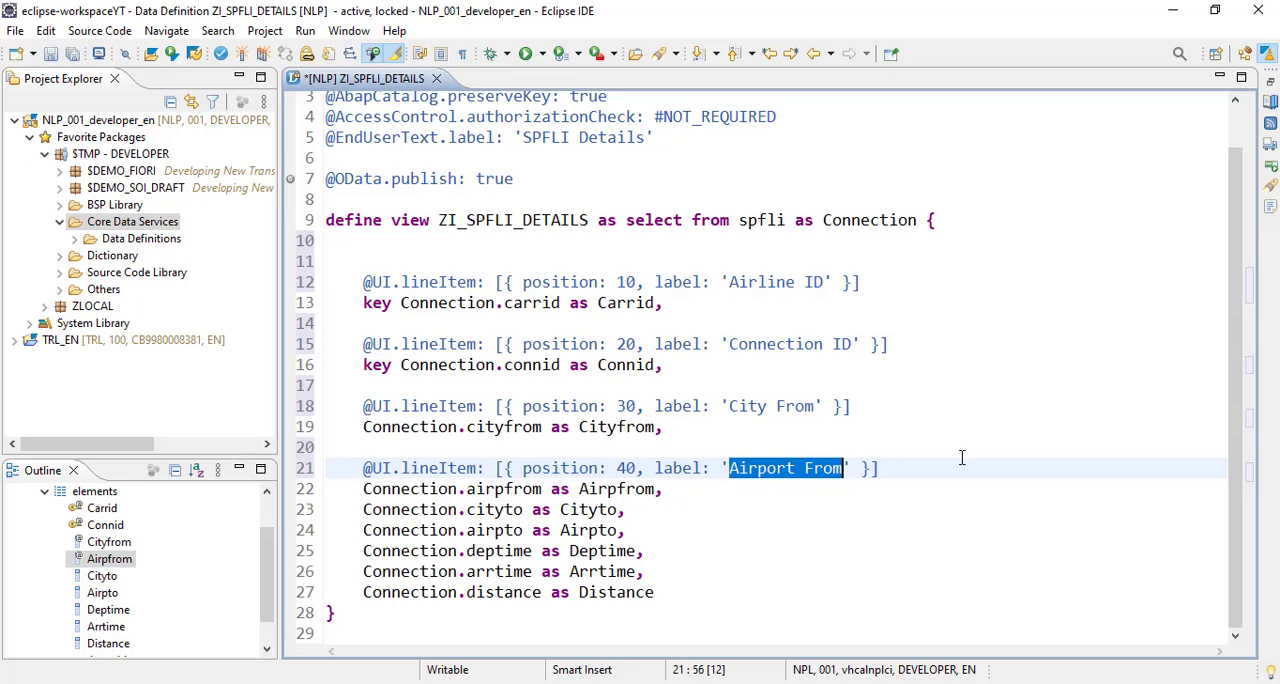
{"action": "type", "text": "Depar"}
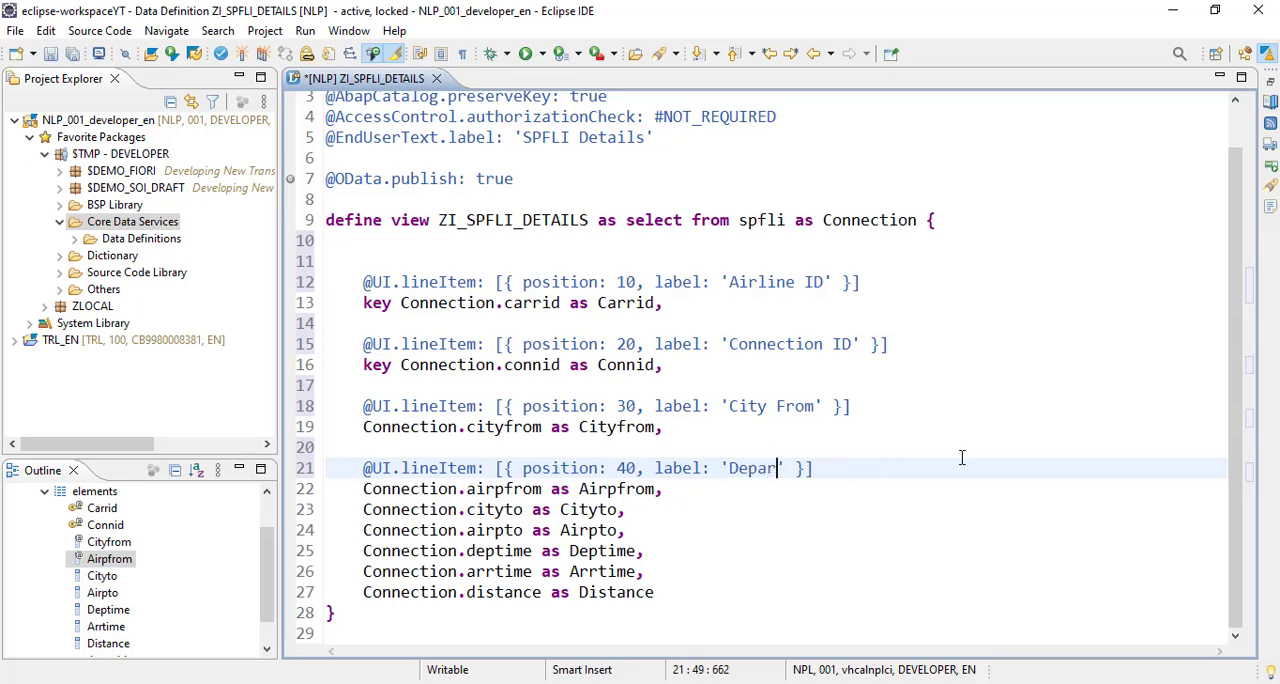
{"action": "type", "text": "ture"}
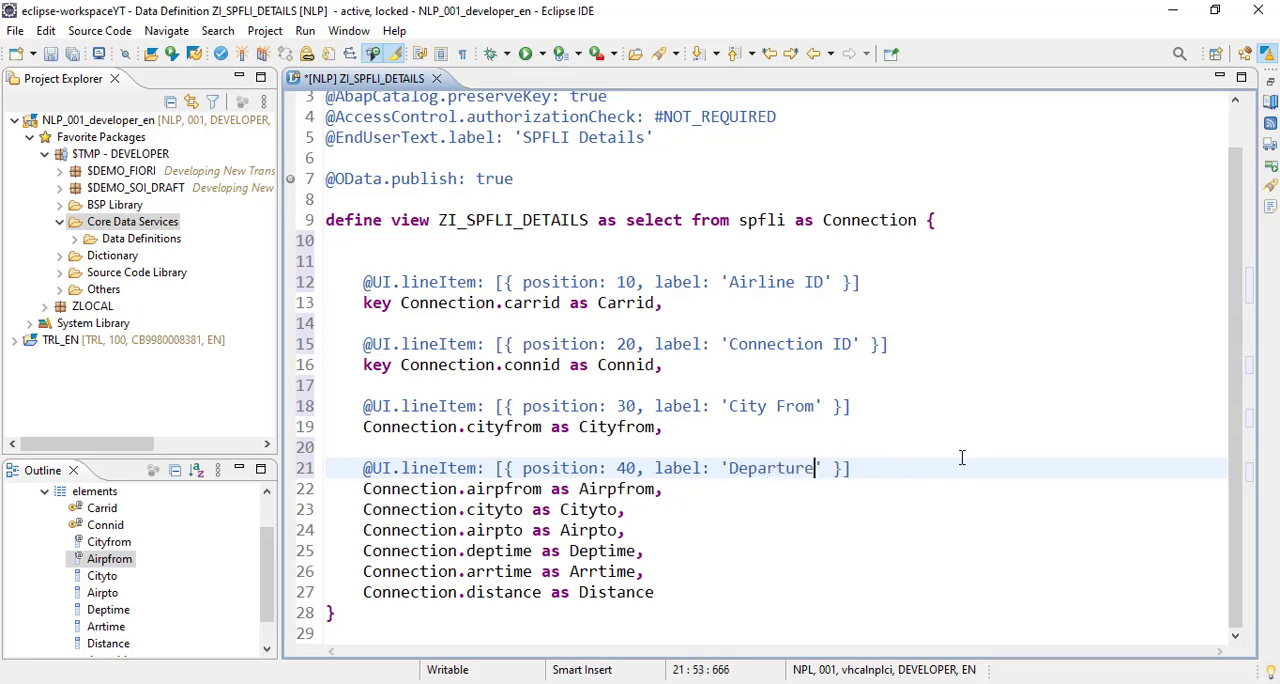
{"action": "type", "text": "A"}
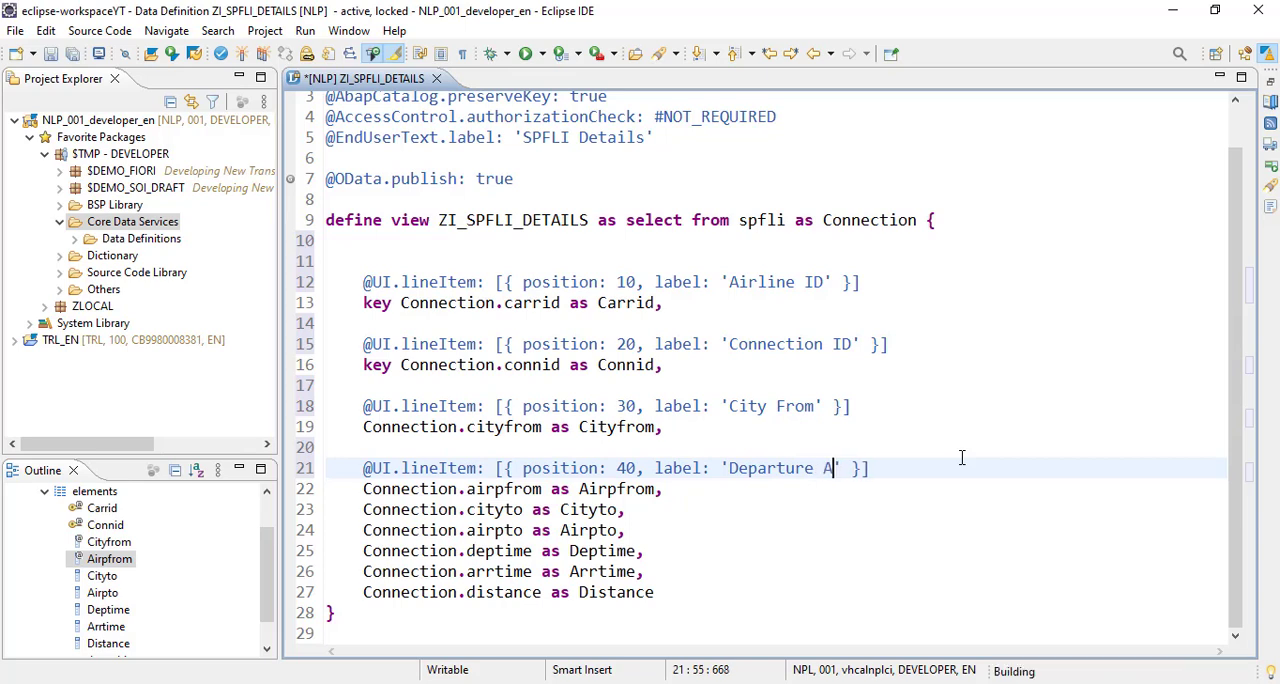
{"action": "type", "text": "irpo"}
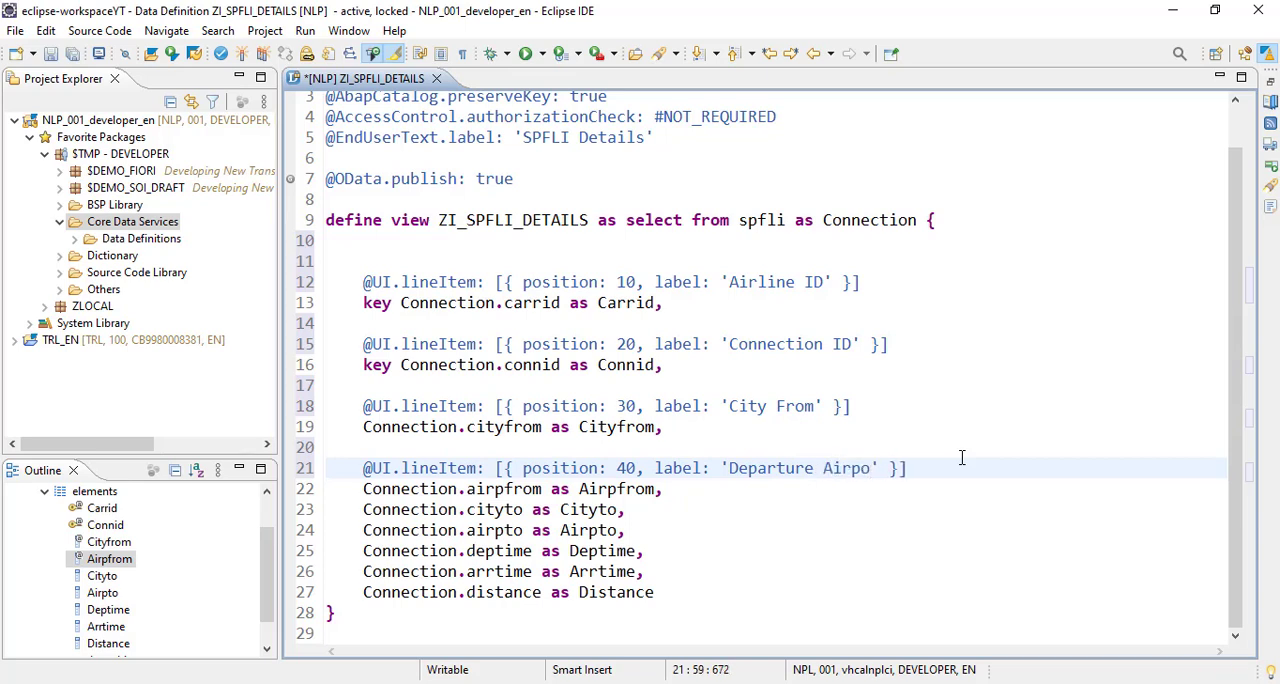
{"action": "type", "text": "rt"}
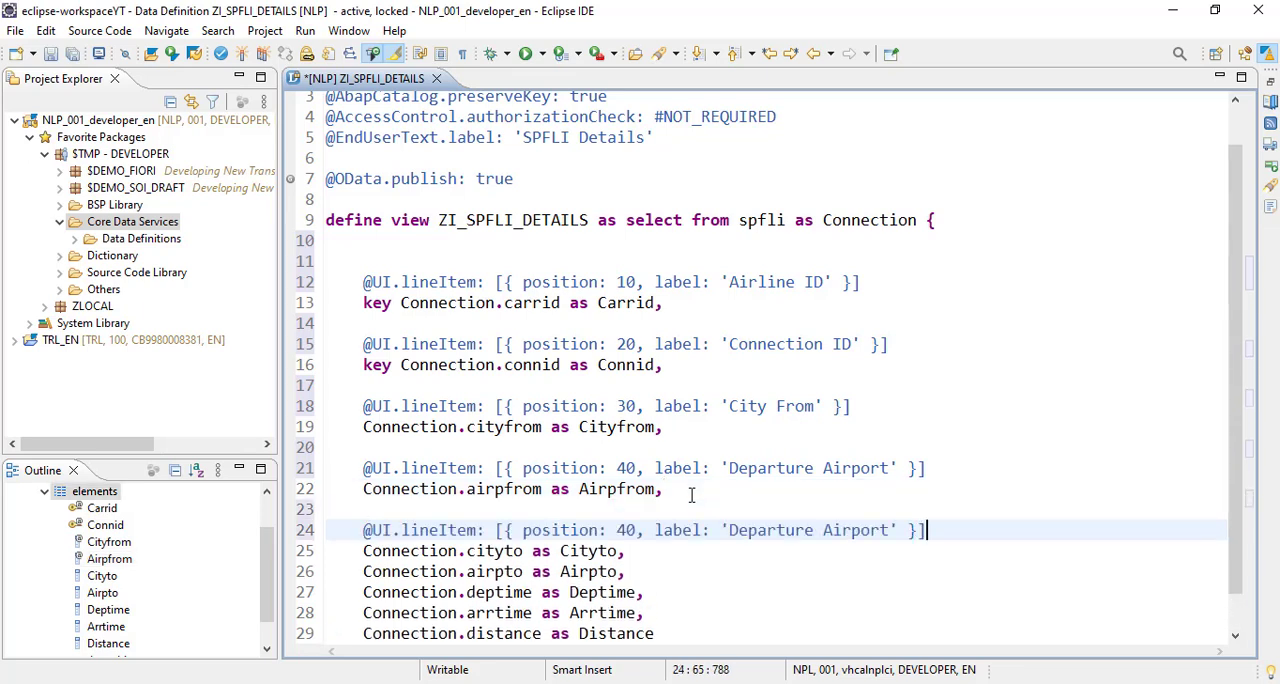
Set cityto to position 50 'City To' and label airpto 'Arrival Airport'
{"action": "left_click", "coordinate": [630, 530]}
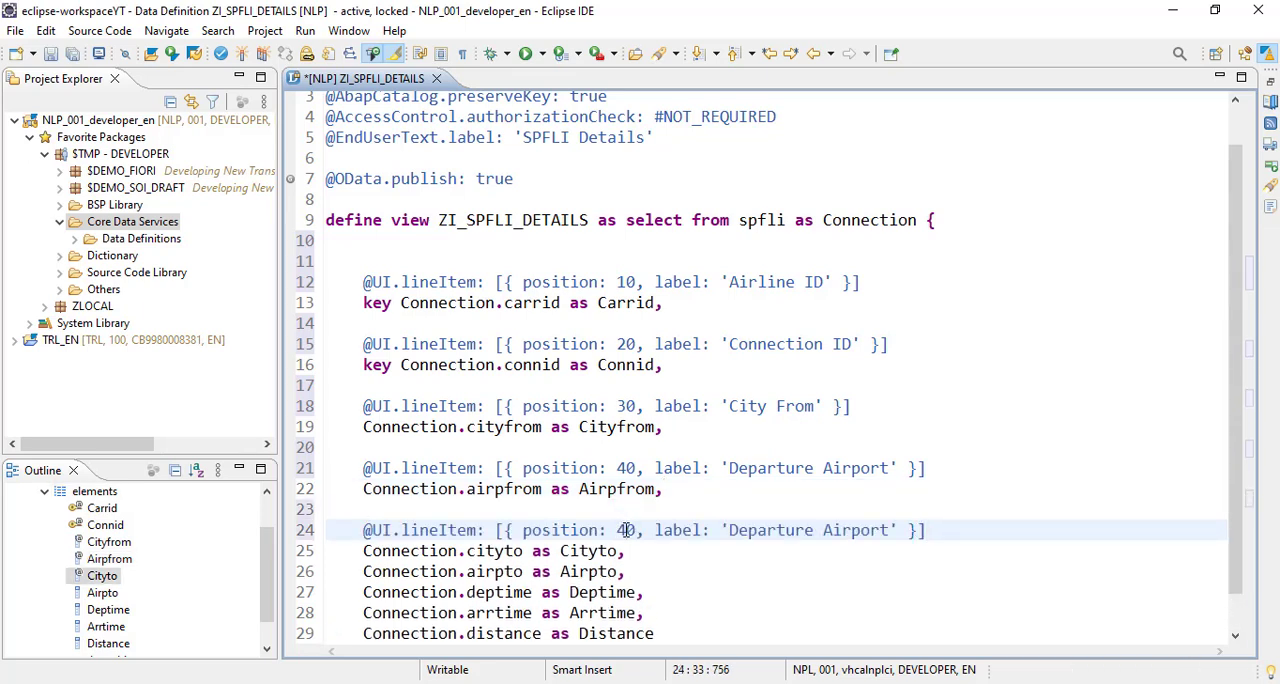
{"action": "type", "text": "5"}
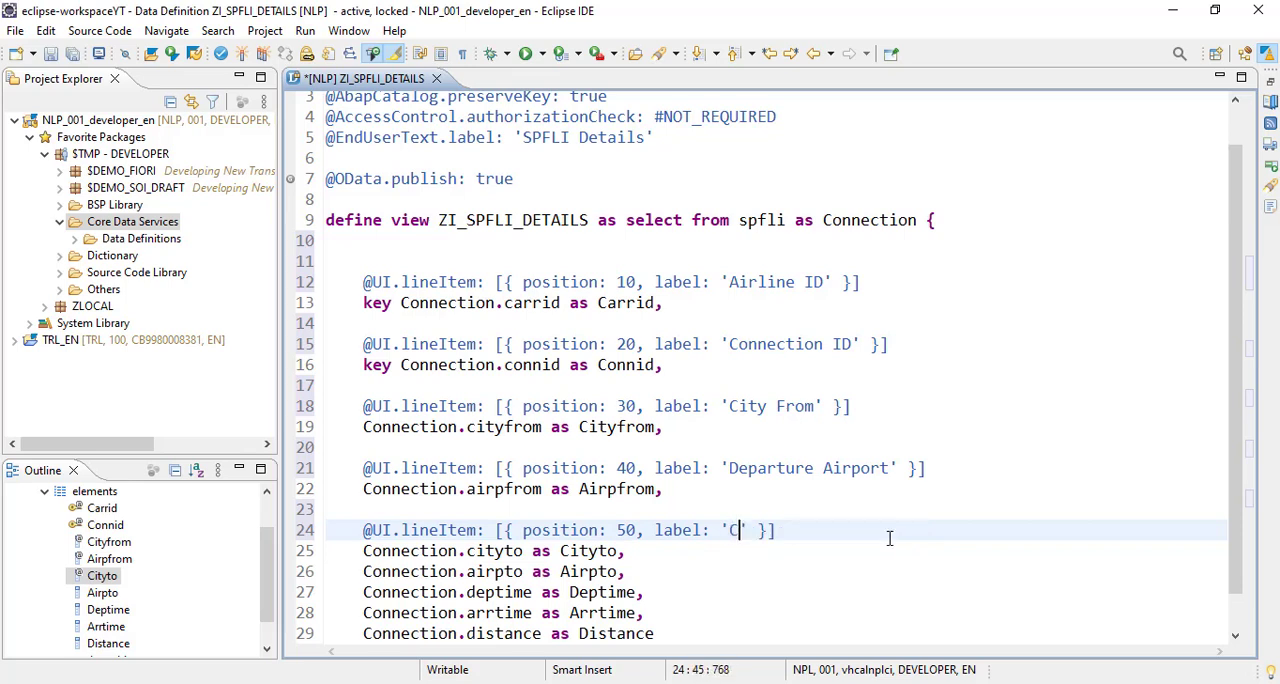
{"action": "type", "text": "ity To"}
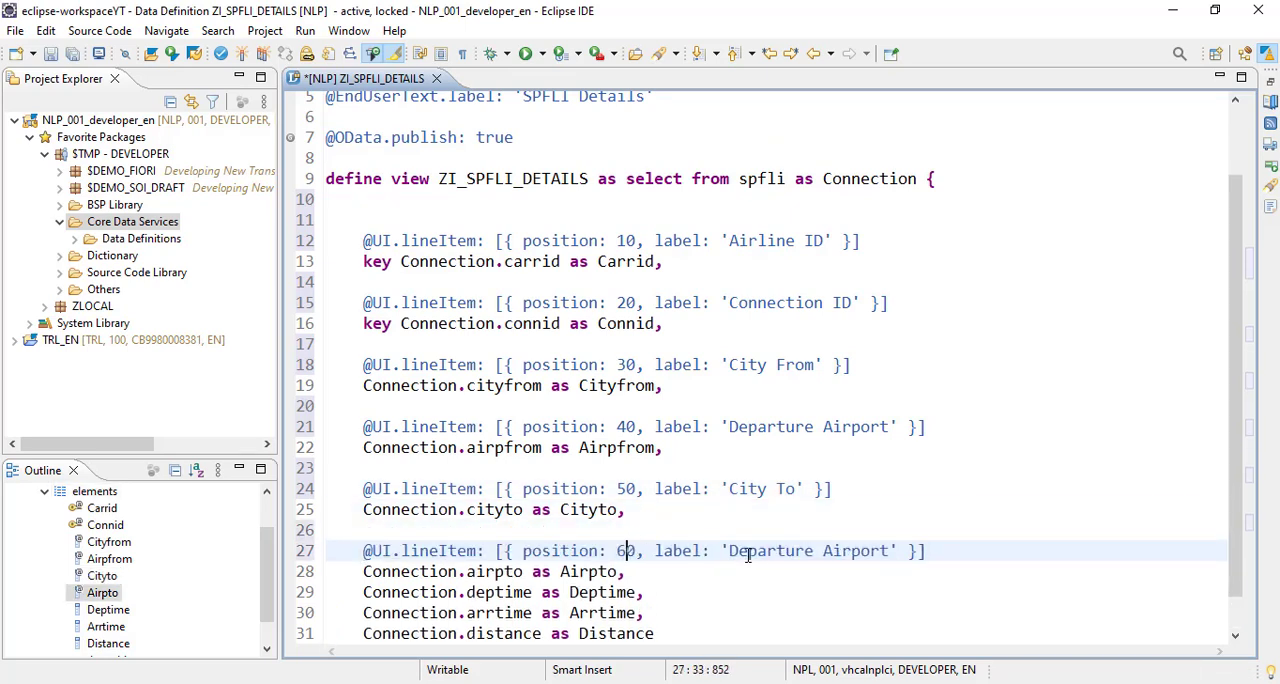
{"action": "double_click", "coordinate": [808, 552]}
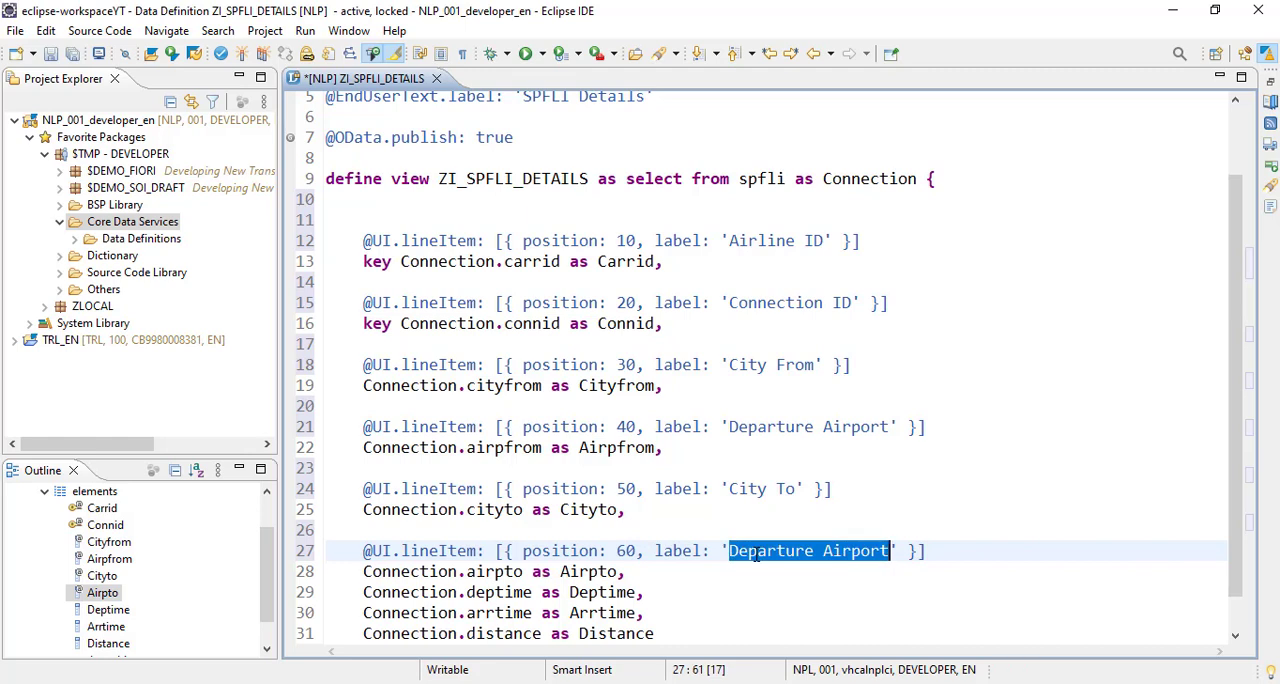
{"action": "type", "text": "Arrival Ai"}
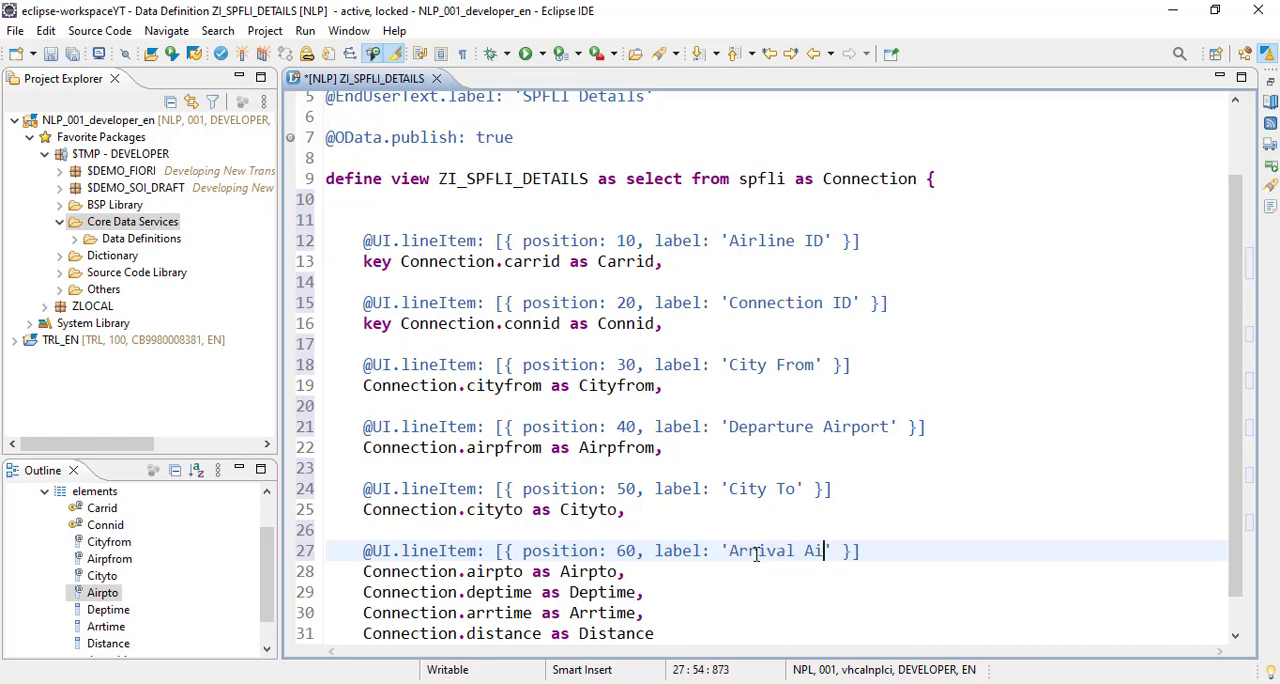
{"action": "type", "text": "rport"}
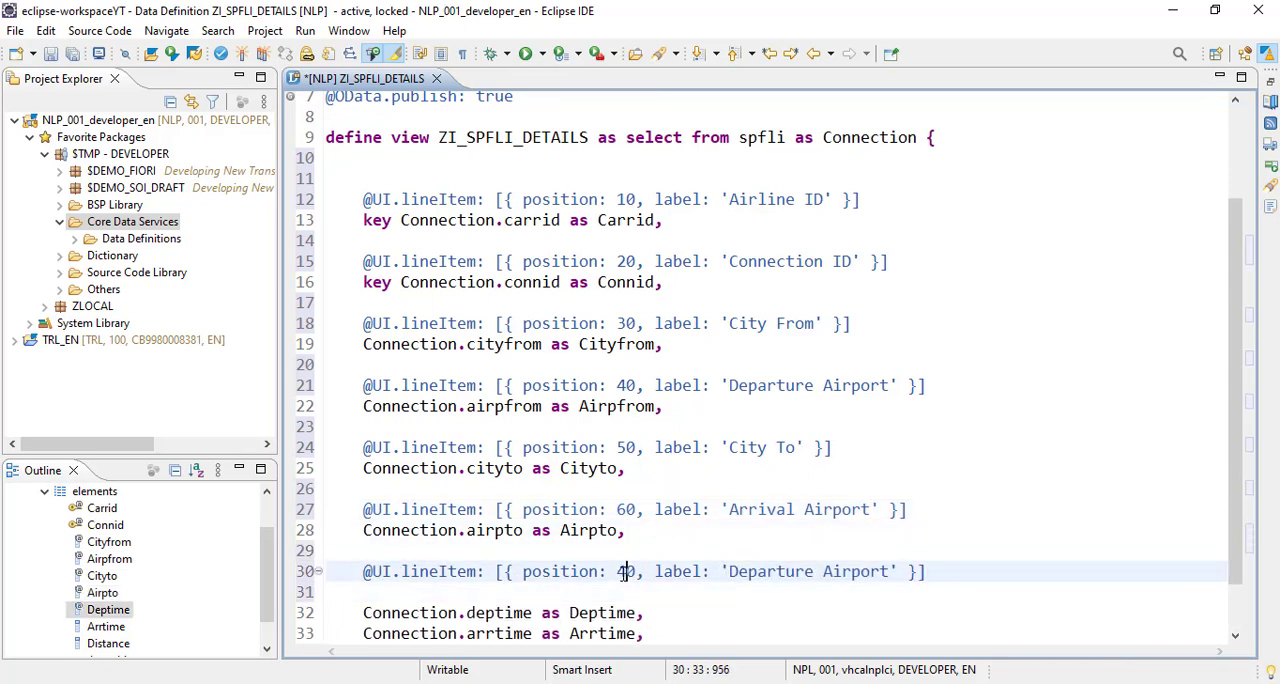
Set deptime to position 70 'Departure Time' and arrtime to position 80 'Arrival Time'
{"action": "type", "text": "70"}
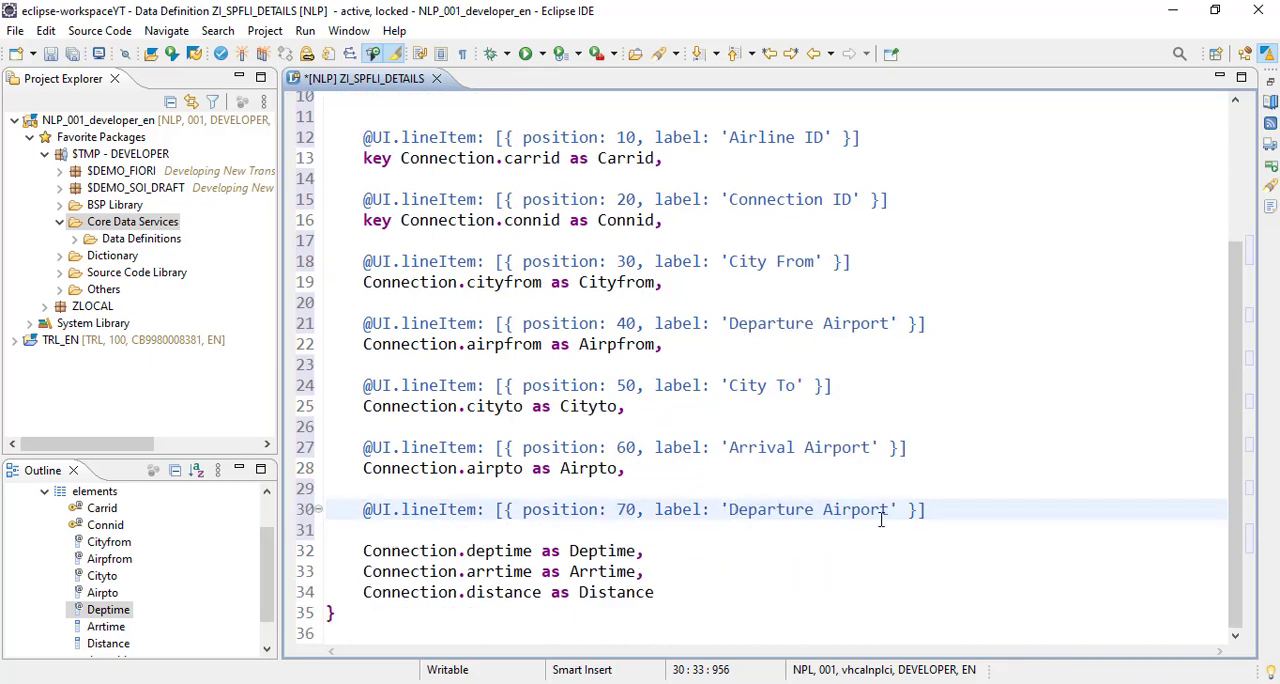
{"action": "double_click", "coordinate": [856, 508]}
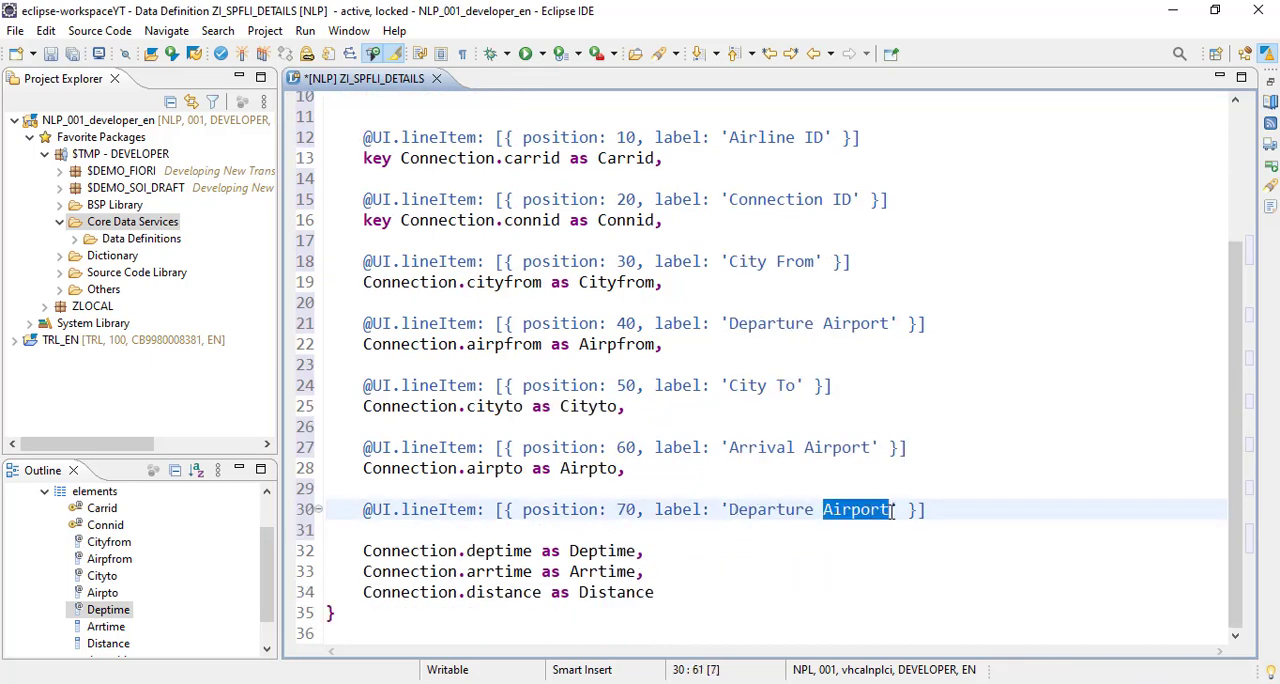
{"action": "type", "text": "Time"}
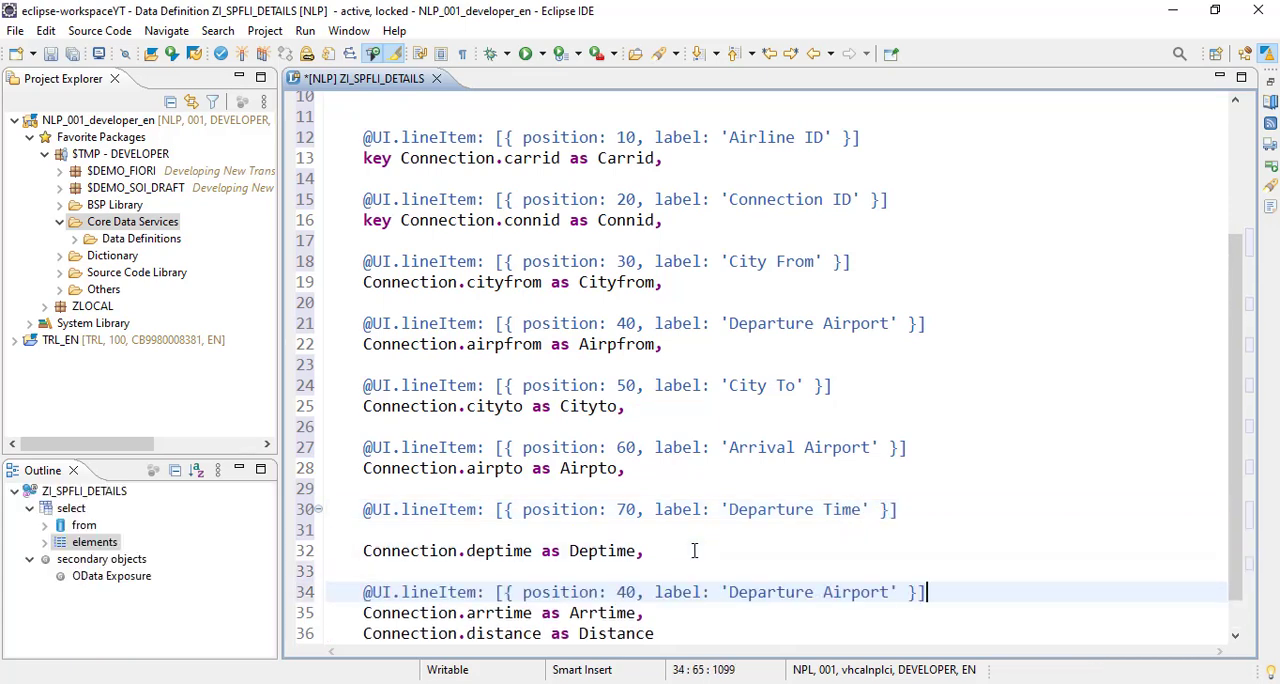
{"action": "double_click", "coordinate": [626, 592]}
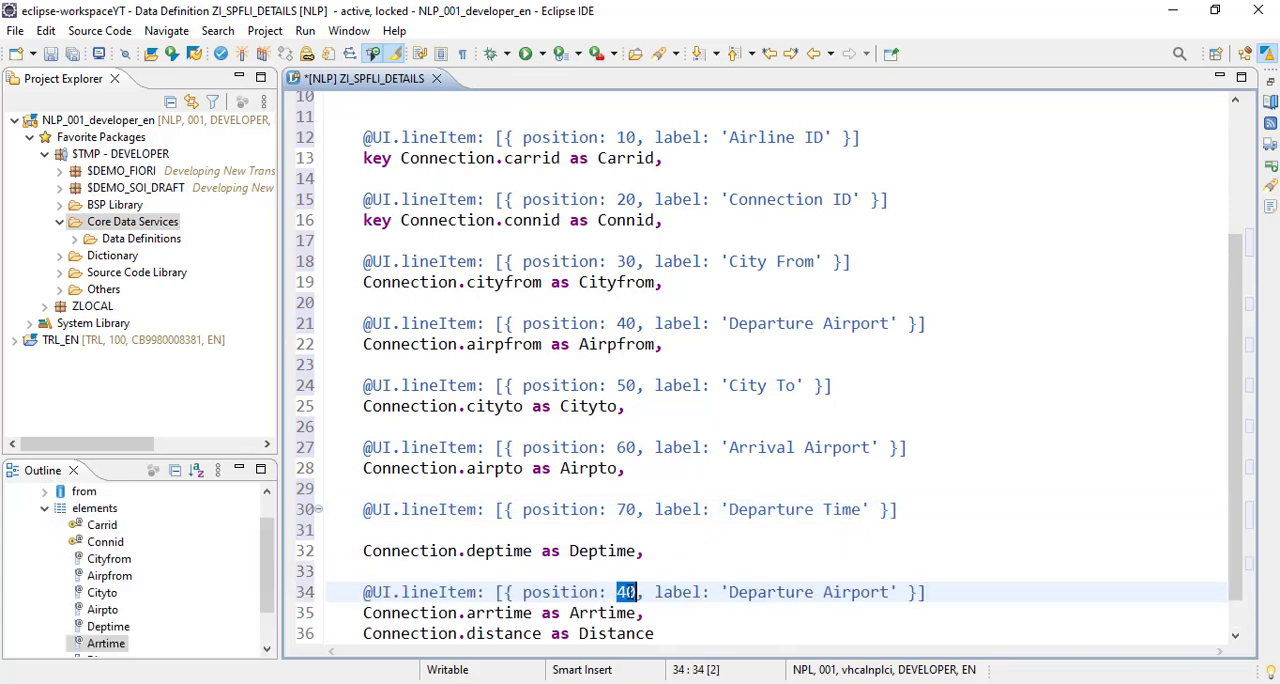
{"action": "type", "text": "80"}
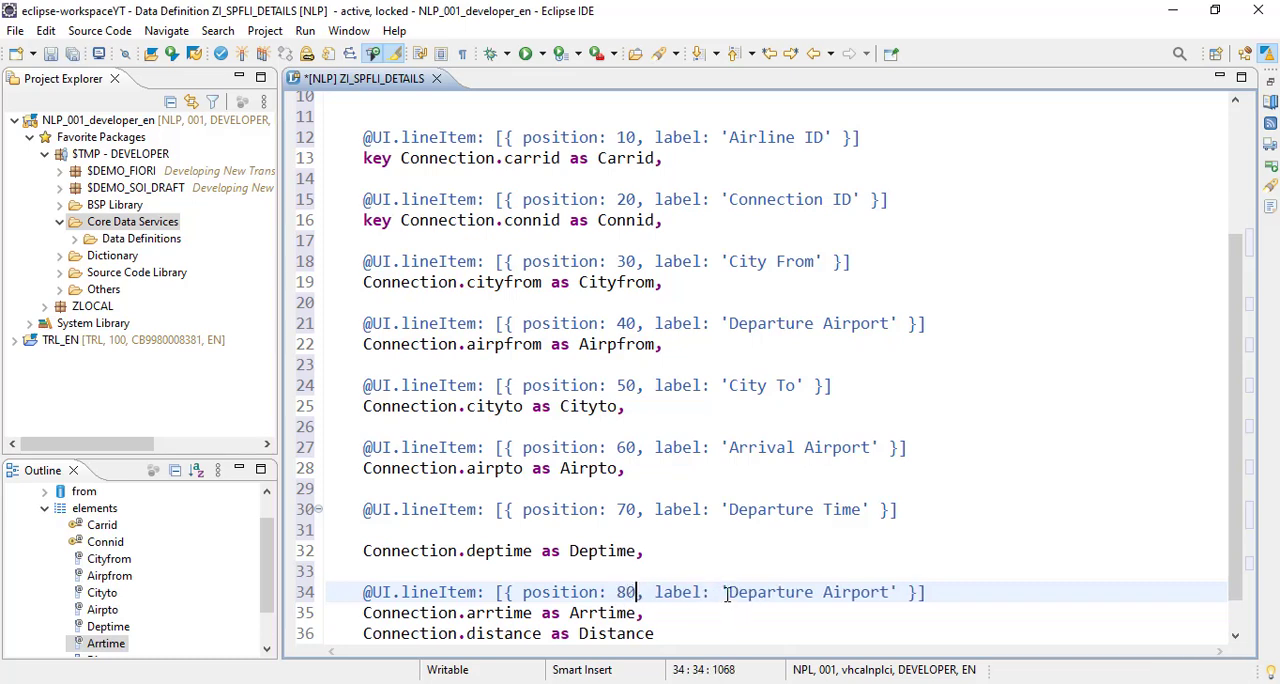
{"action": "double_click", "coordinate": [808, 592]}
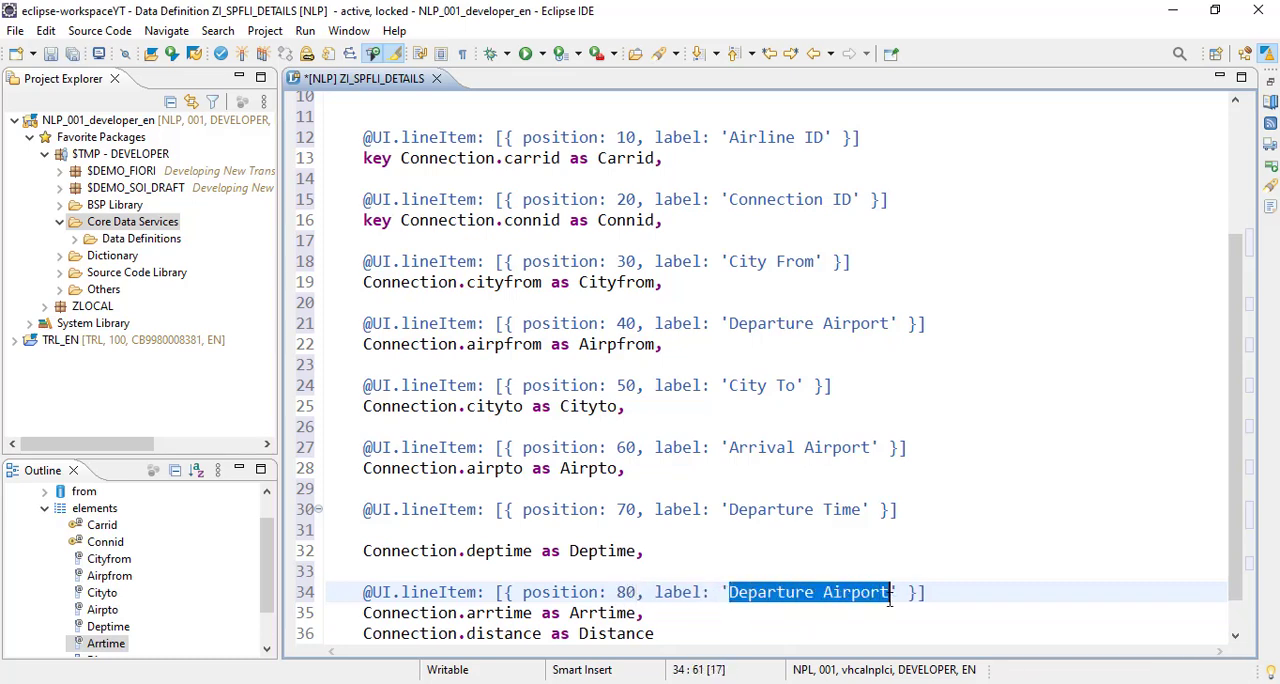
{"action": "type", "text": "Arrival"}
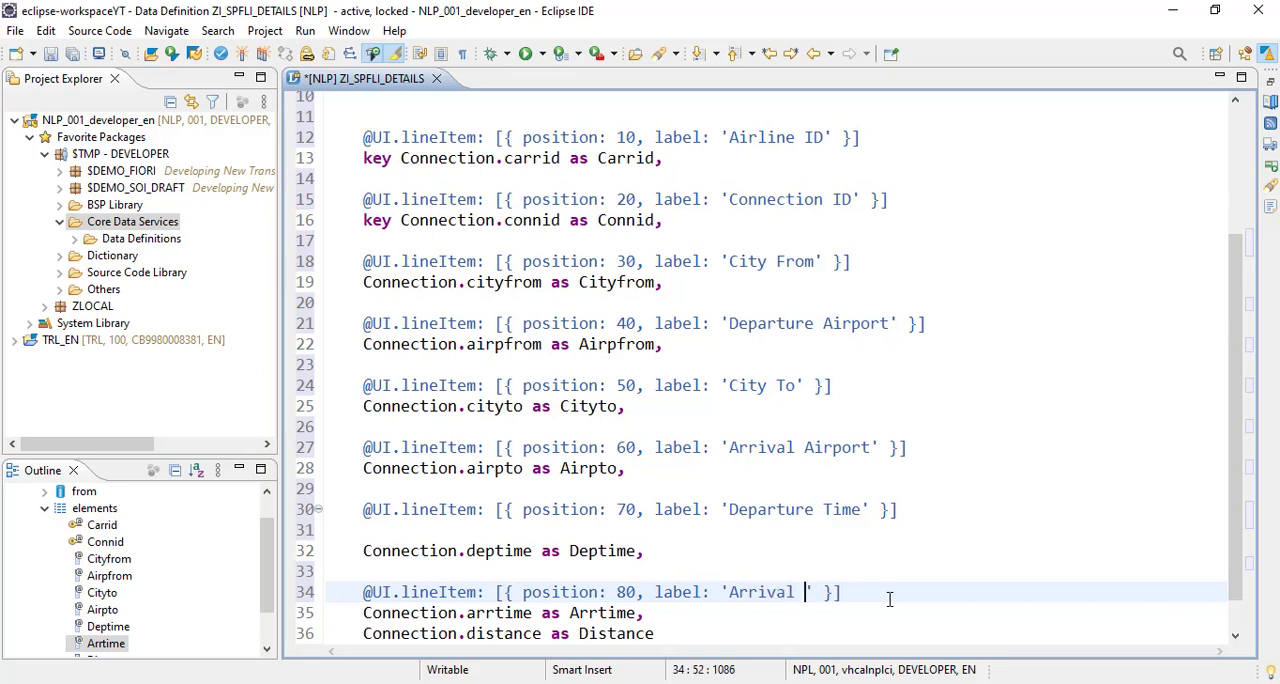
{"action": "type", "text": "Time"}
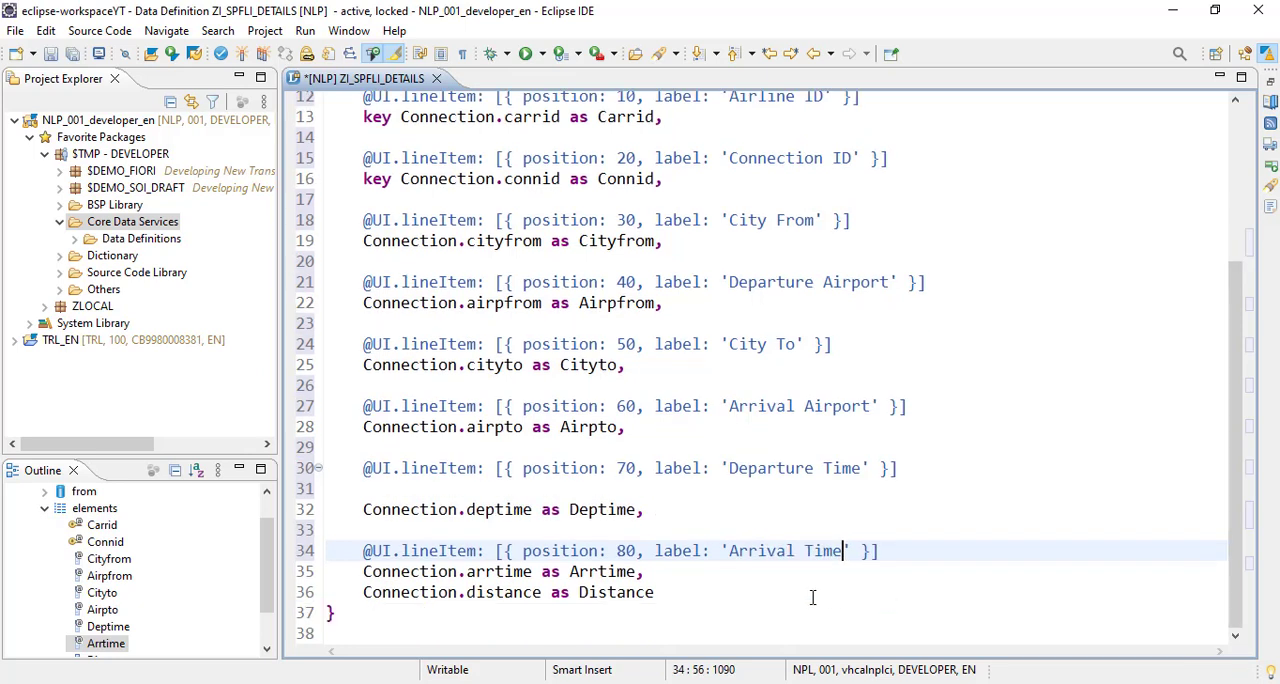
{"action": "key", "text": "Return"}
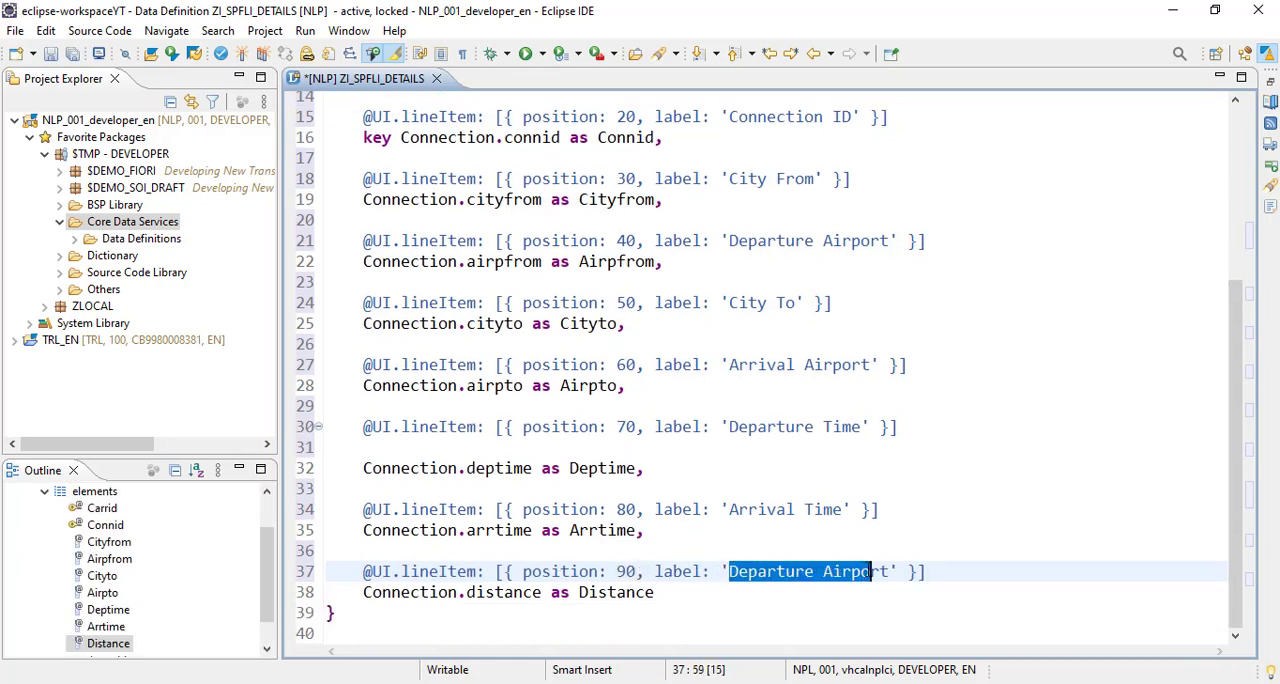
{"action": "type", "text": "D"}
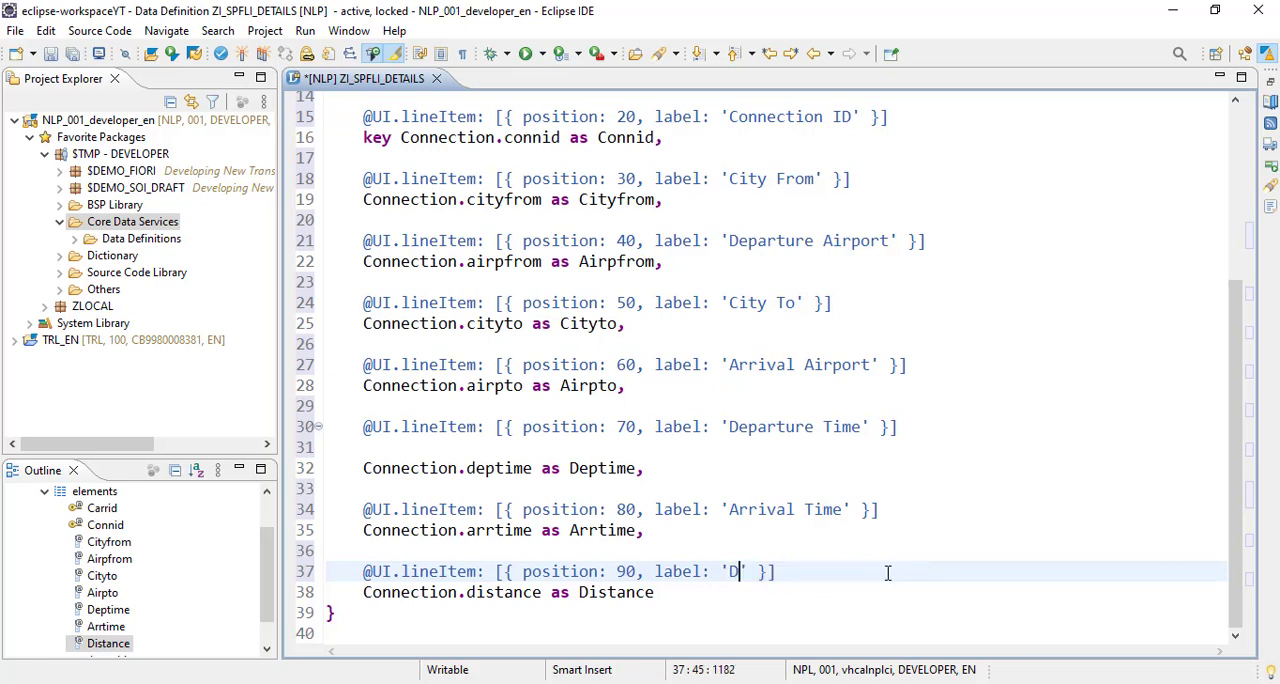
{"action": "type", "text": "istance"}
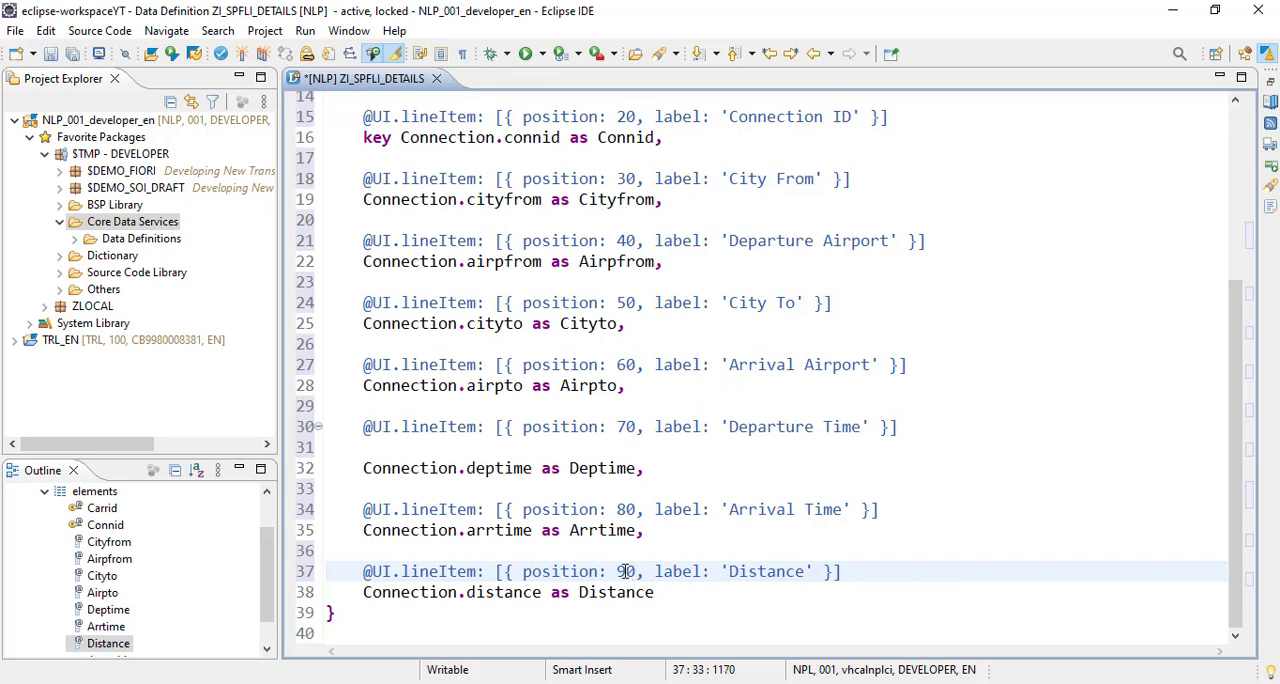
{"action": "double_click", "coordinate": [626, 508]}
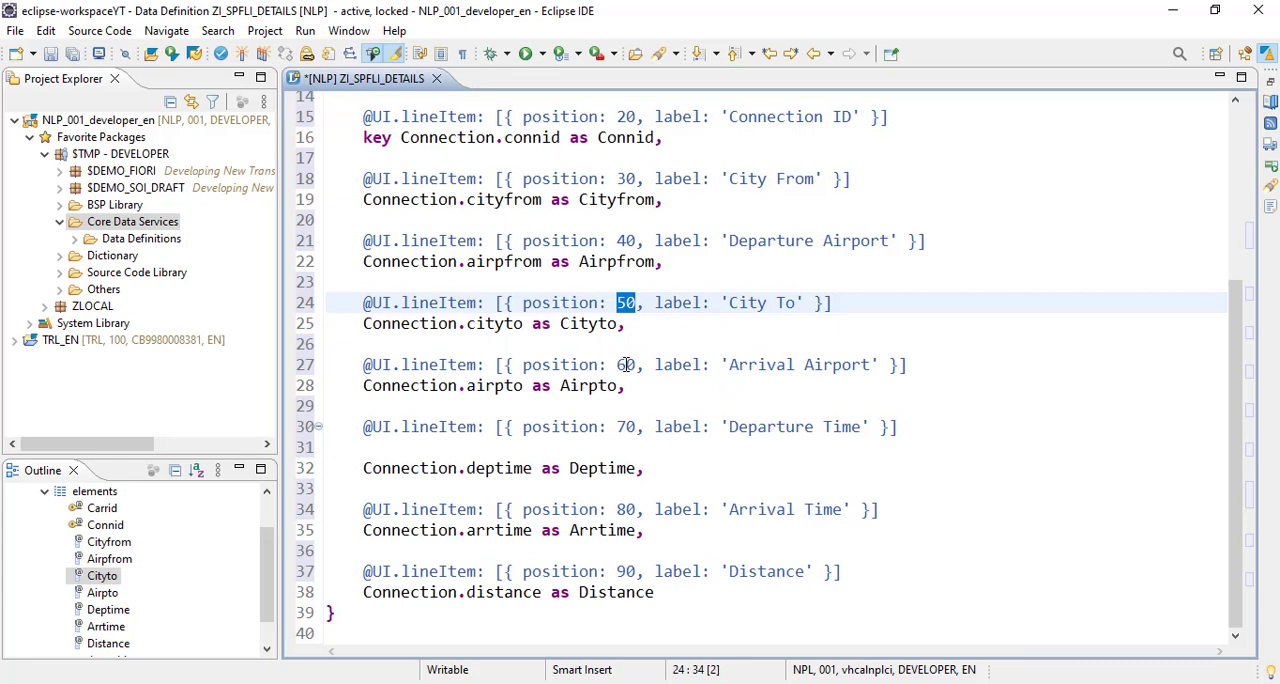
Review the column position numbers and activate the edited ZI_SPFLI_DETAILS view
{"action": "left_click", "coordinate": [632, 344]}
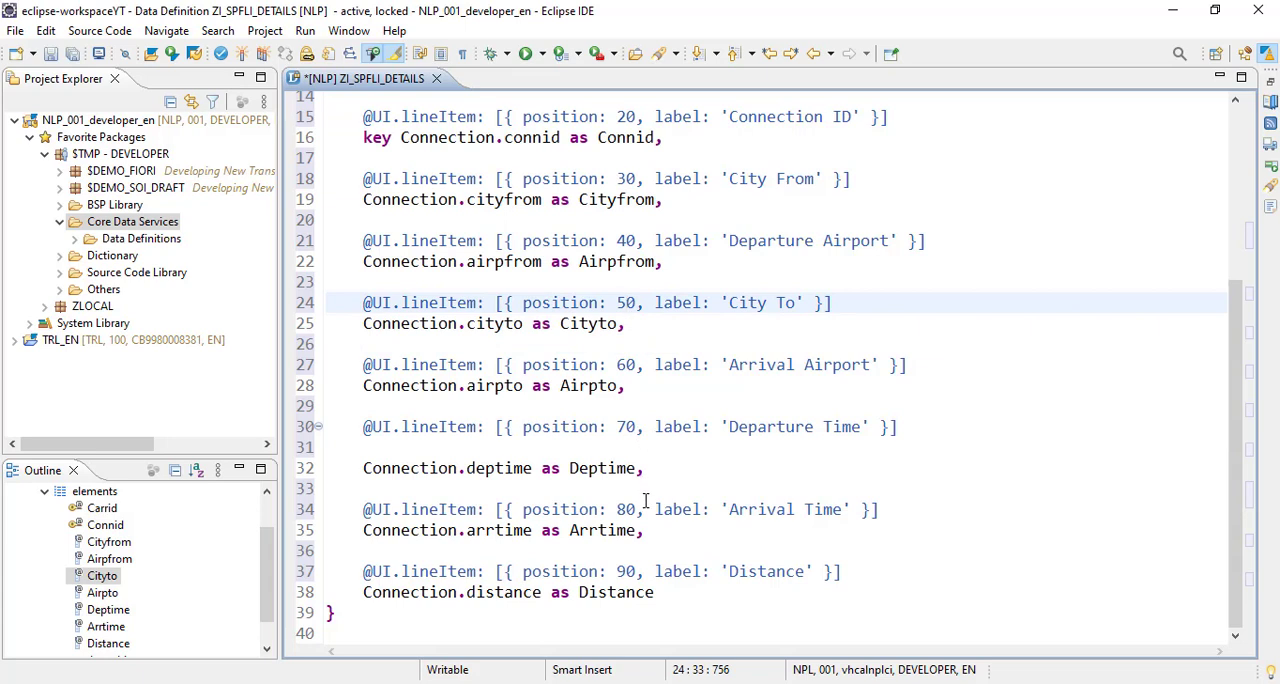
{"action": "mouse_move", "coordinate": [632, 324]}
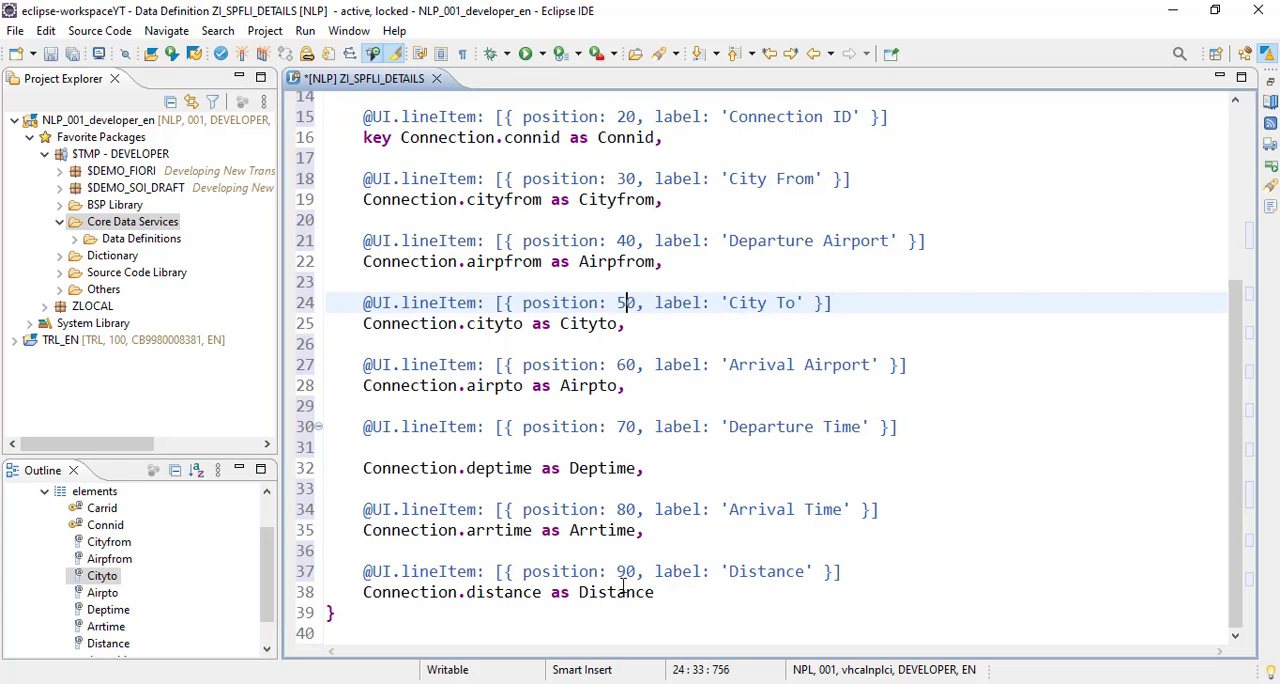
{"action": "double_click", "coordinate": [624, 508]}
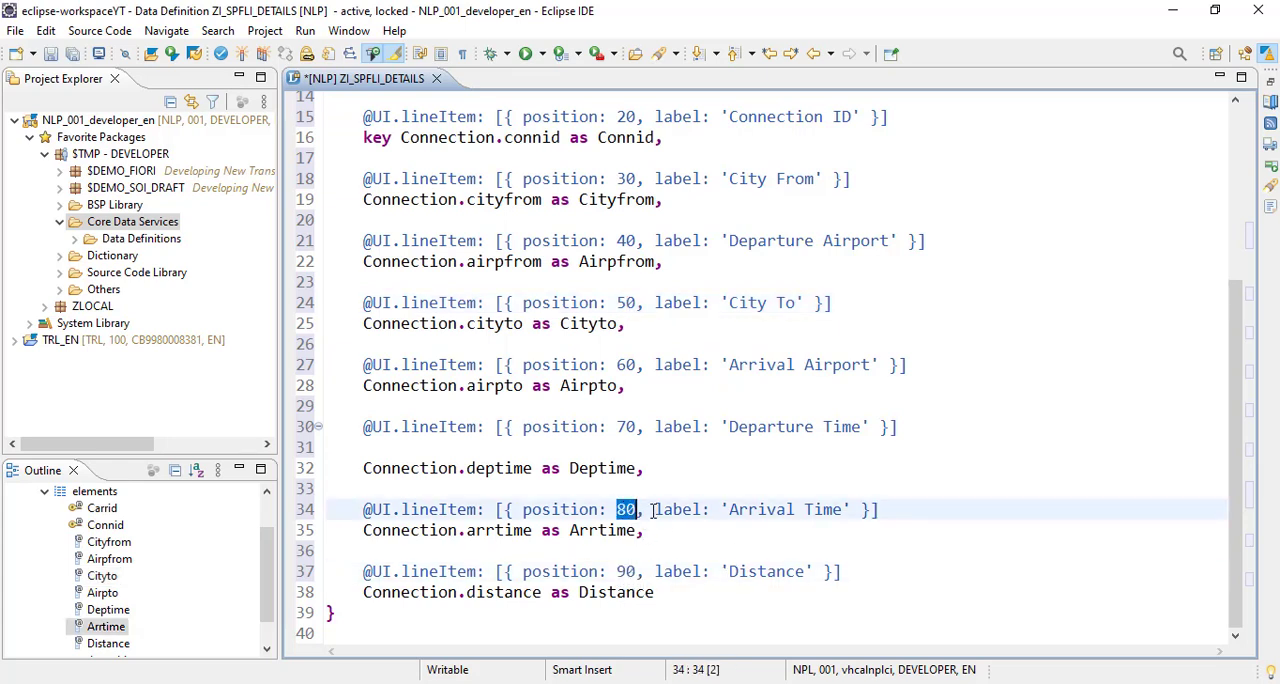
{"action": "mouse_move", "coordinate": [650, 384]}
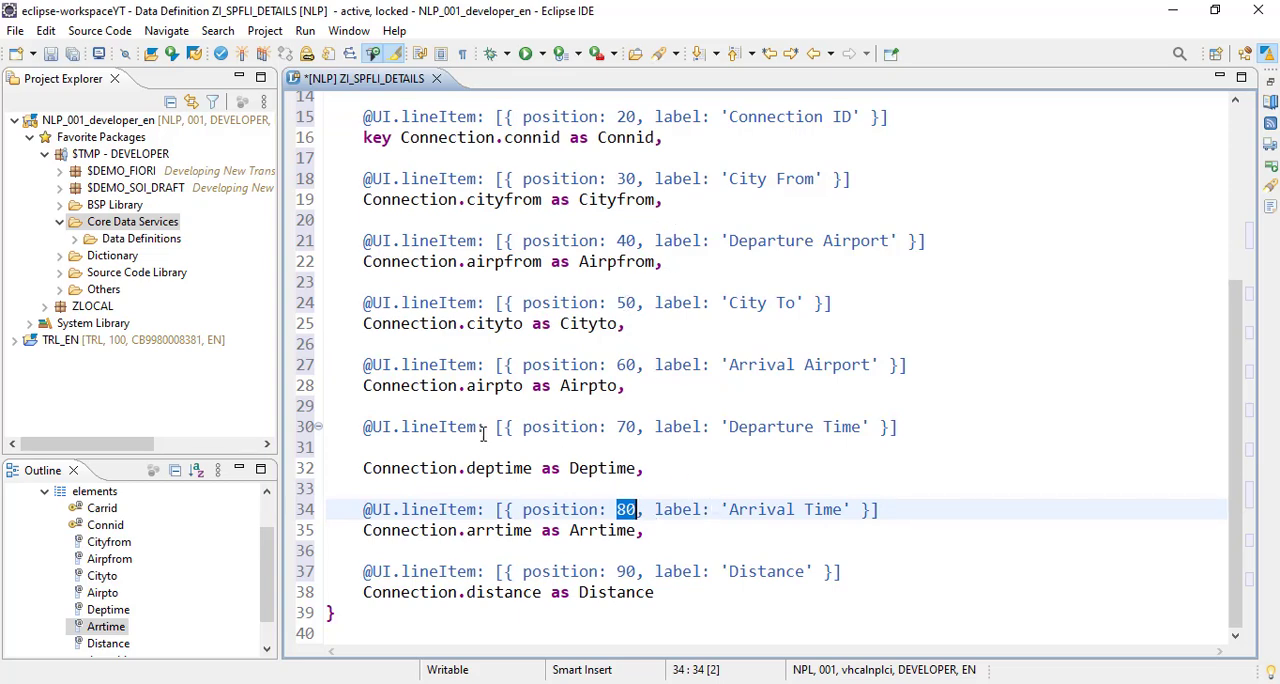
{"action": "scroll", "scroll_direction": "up", "scroll_amount": 3}
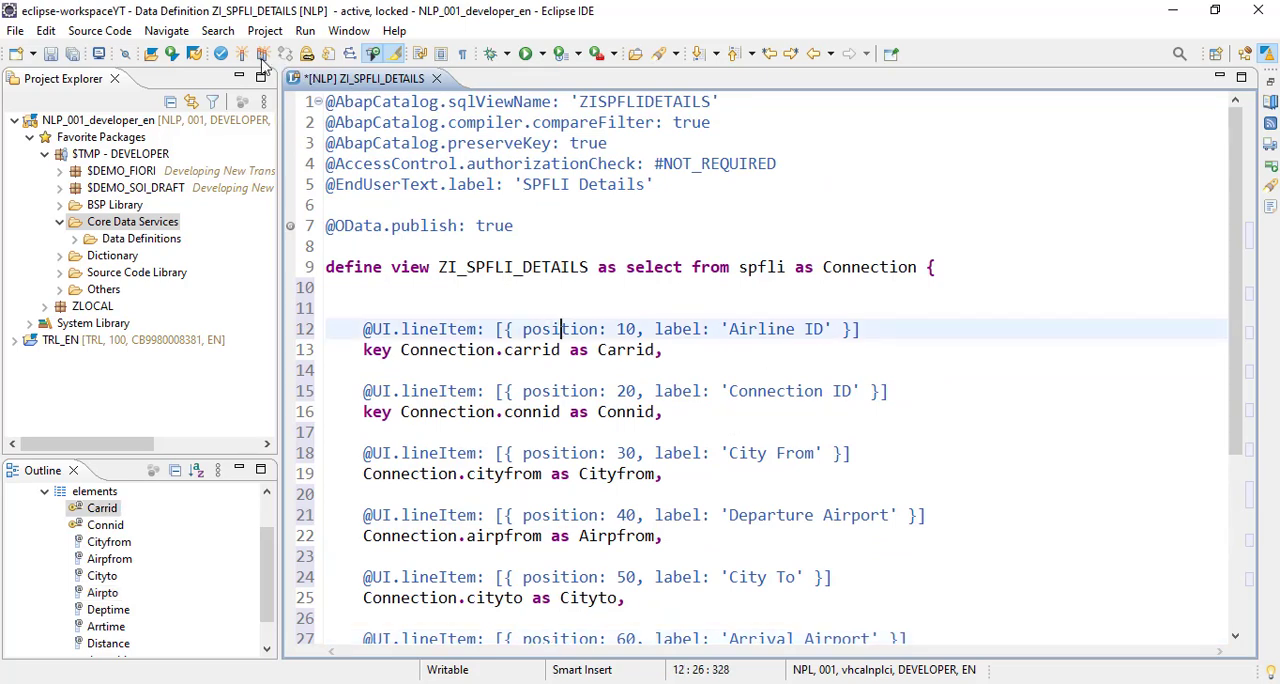
{"action": "left_click", "coordinate": [264, 52]}
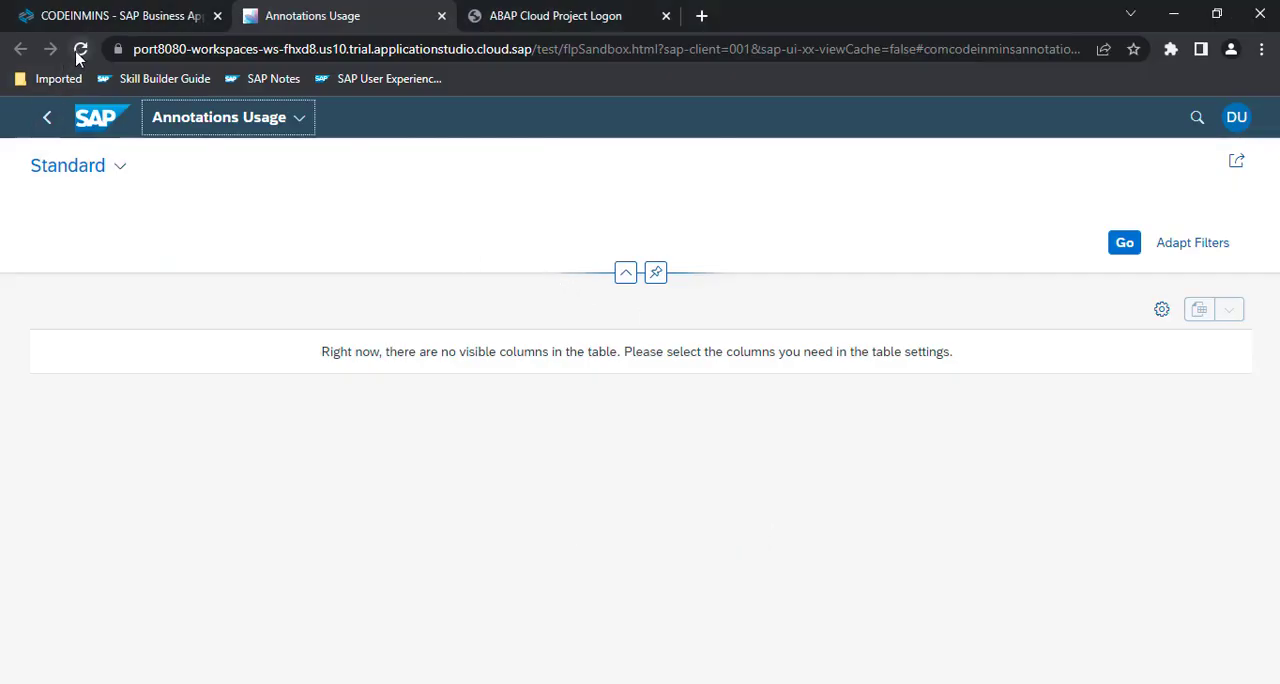
Reload the Annotations Usage preview so the table shows Airline ID through Distance
{"action": "left_click", "coordinate": [80, 48]}
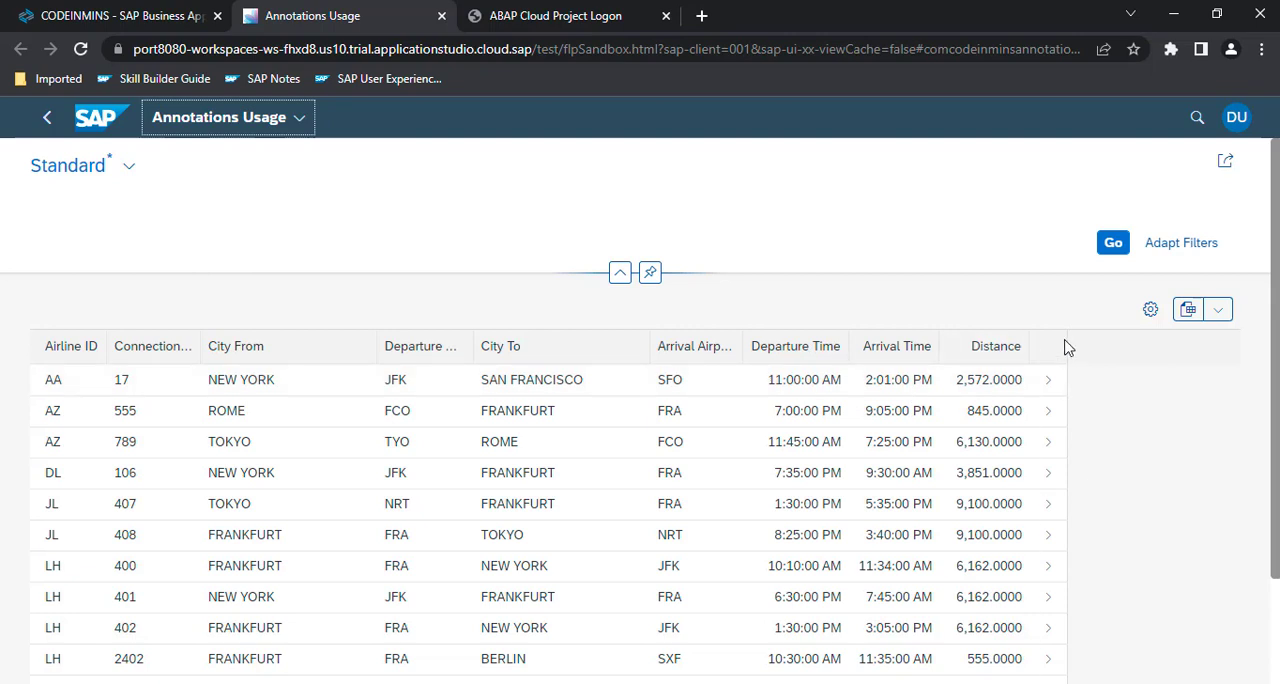
{"action": "mouse_move", "coordinate": [584, 420]}
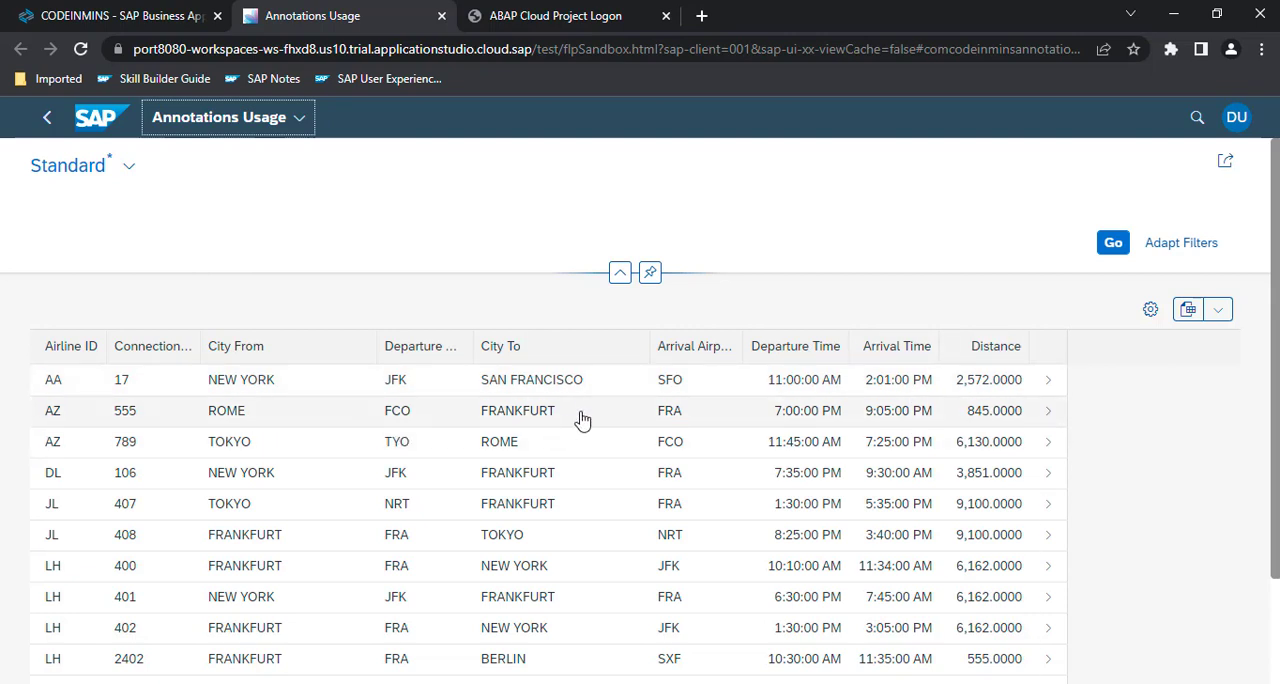
{"action": "mouse_move", "coordinate": [232, 358]}
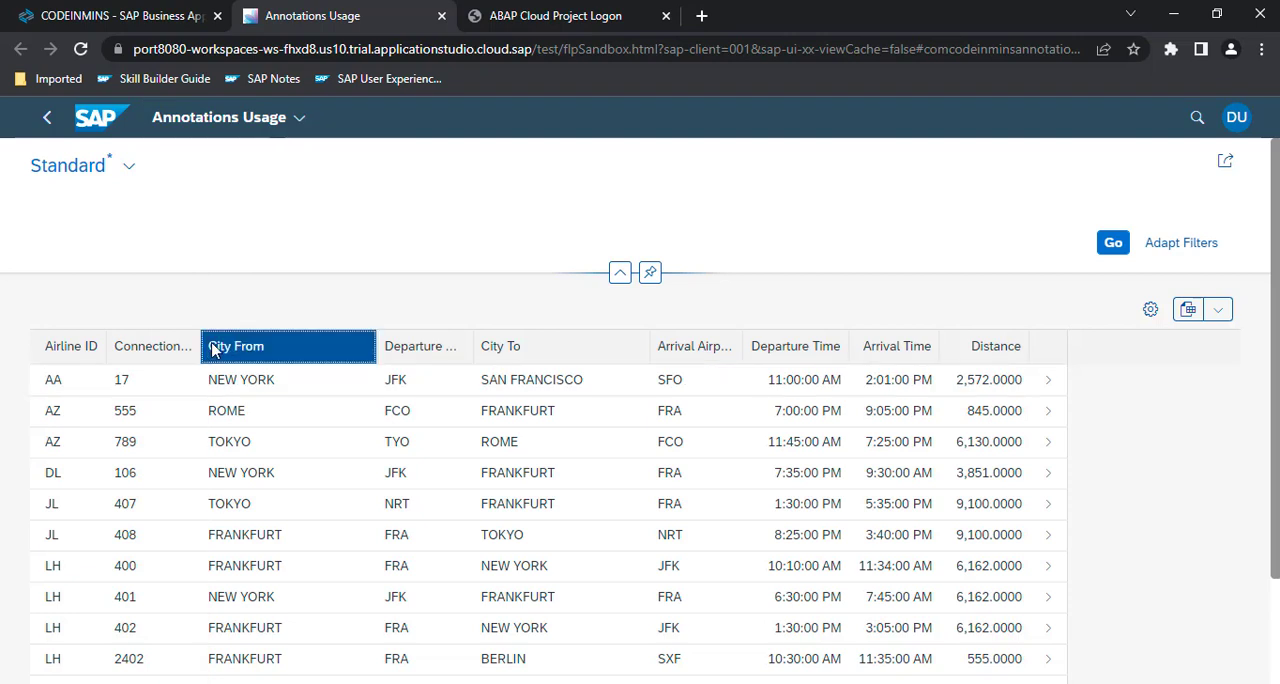
{"action": "mouse_move", "coordinate": [1172, 432]}
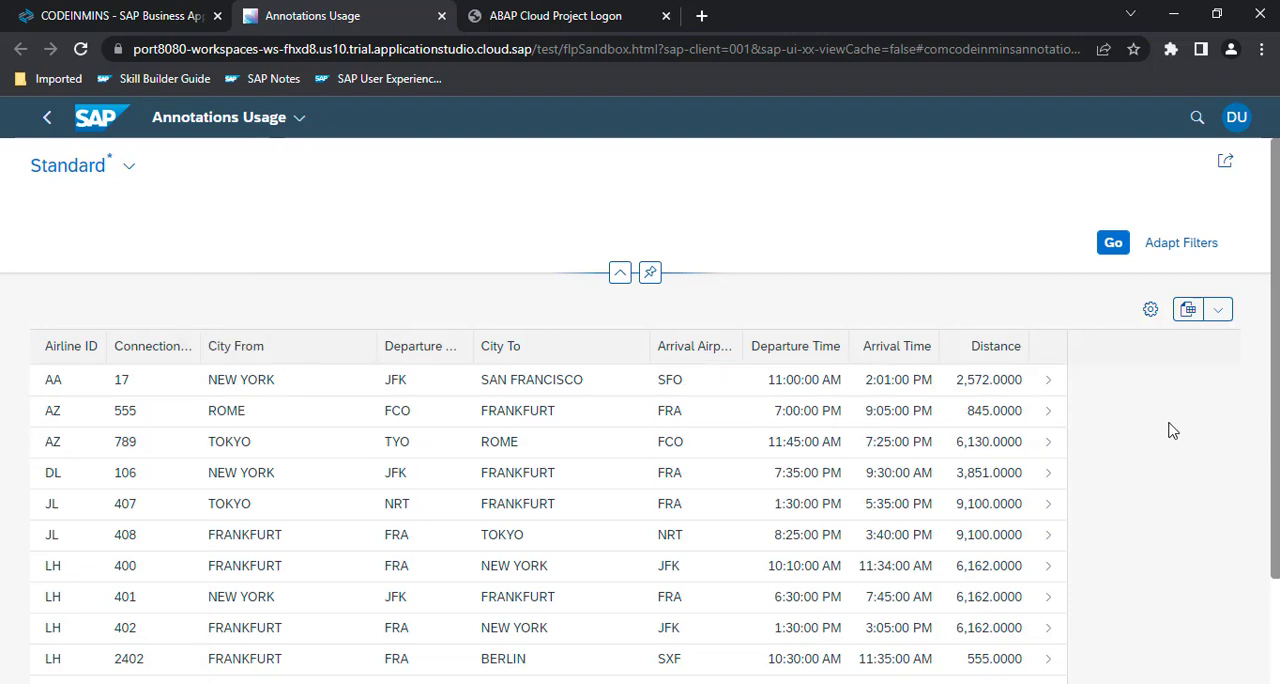
{"action": "mouse_move", "coordinate": [880, 504]}
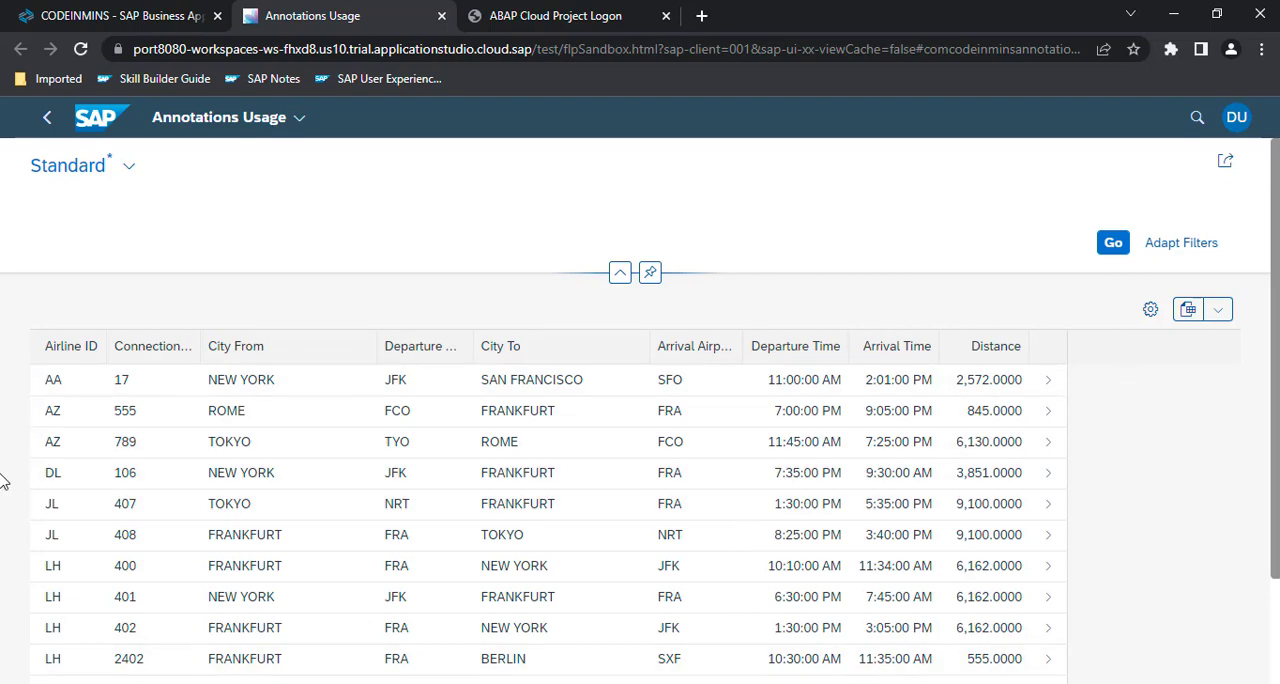
{"action": "mouse_move", "coordinate": [604, 466]}
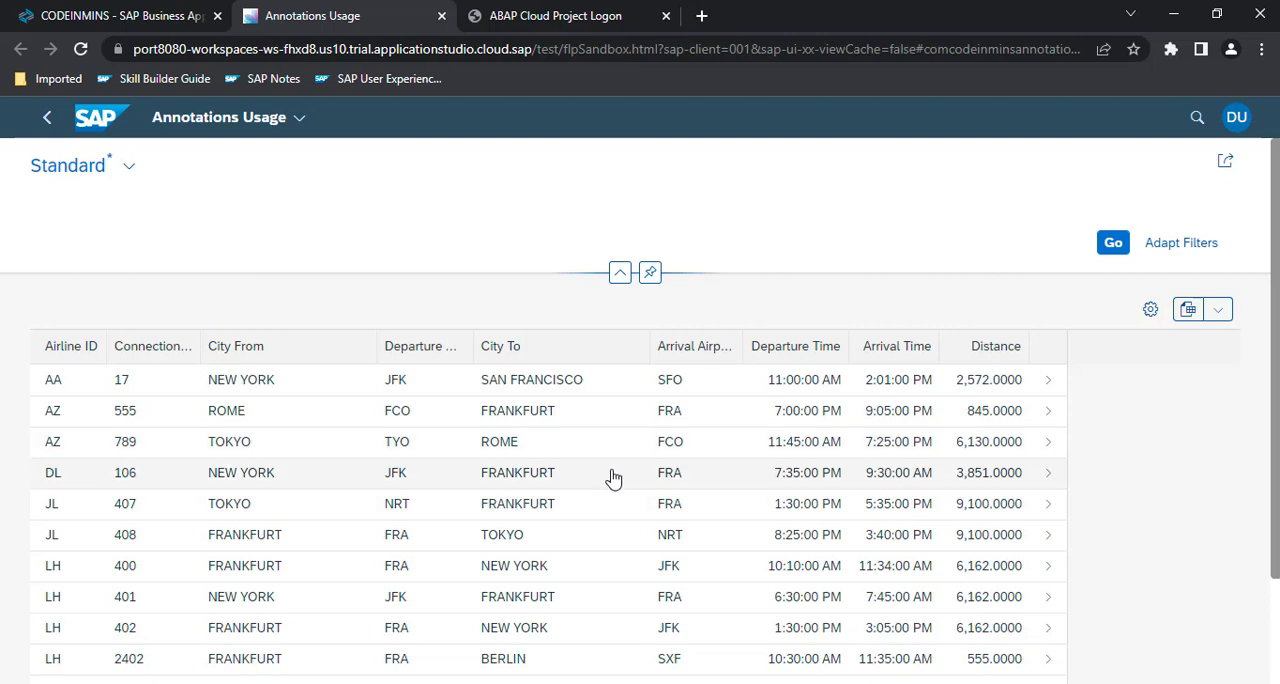
{"action": "mouse_move", "coordinate": [116, 400]}
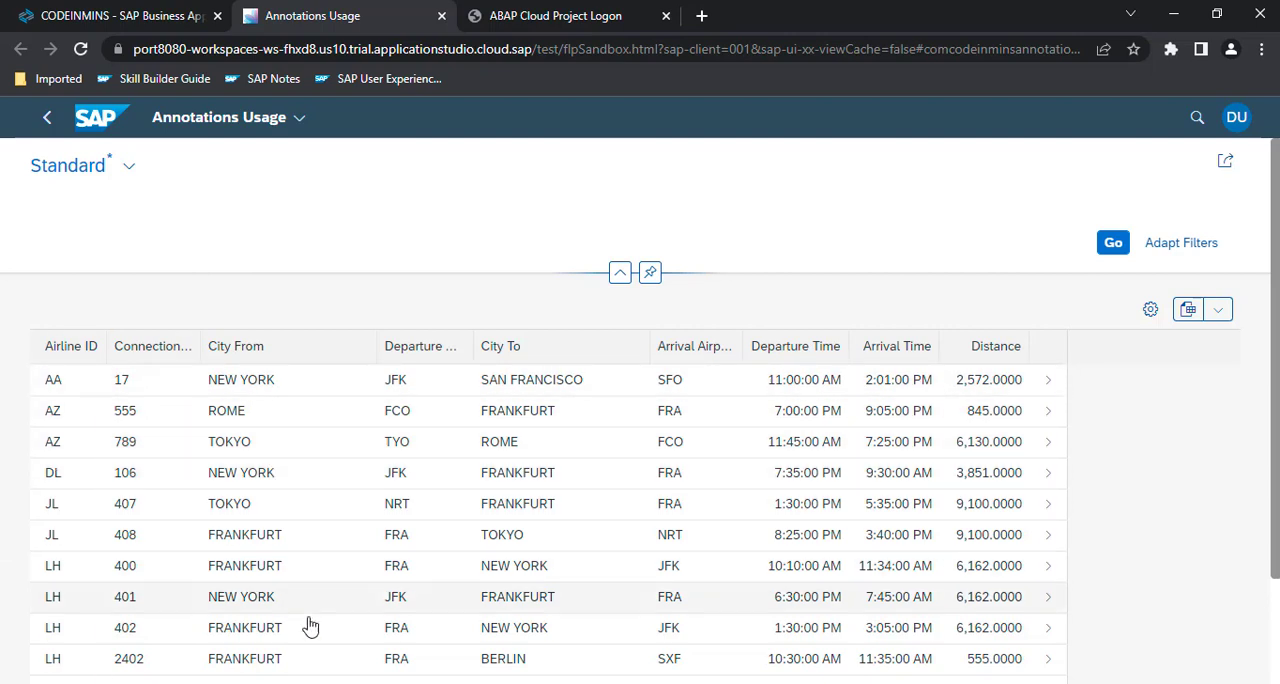
{"action": "mouse_move", "coordinate": [544, 520]}
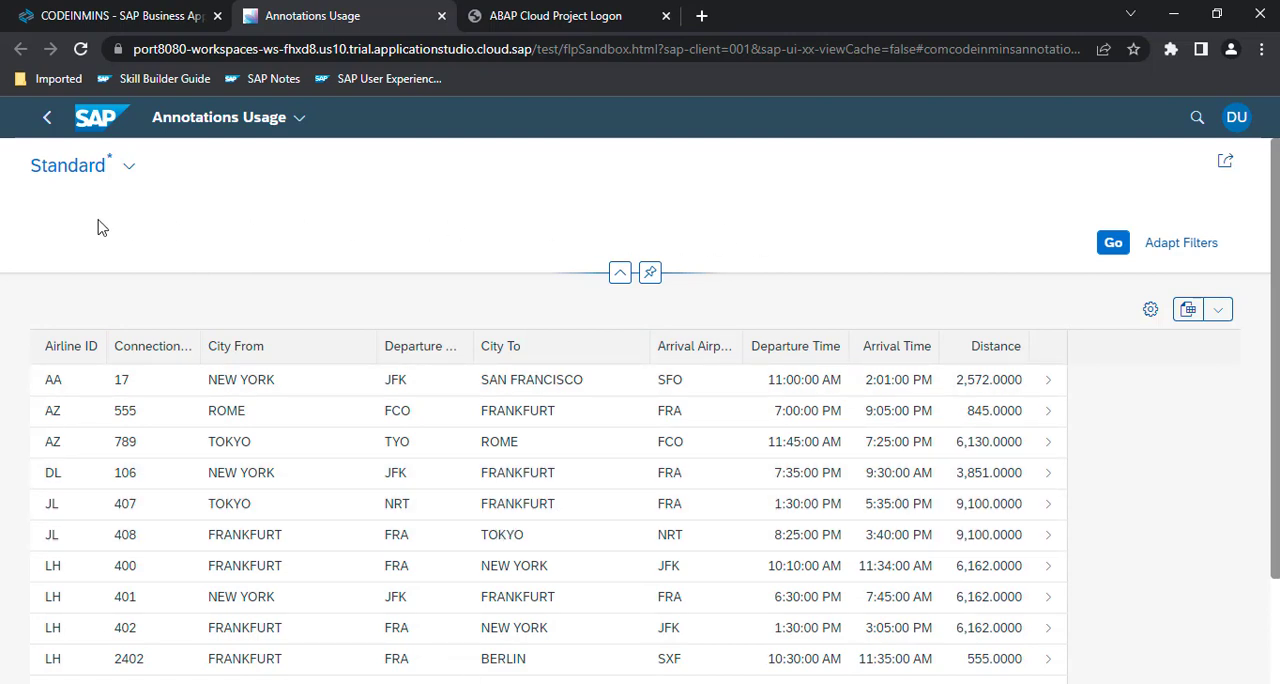
{"action": "mouse_move", "coordinate": [274, 236]}
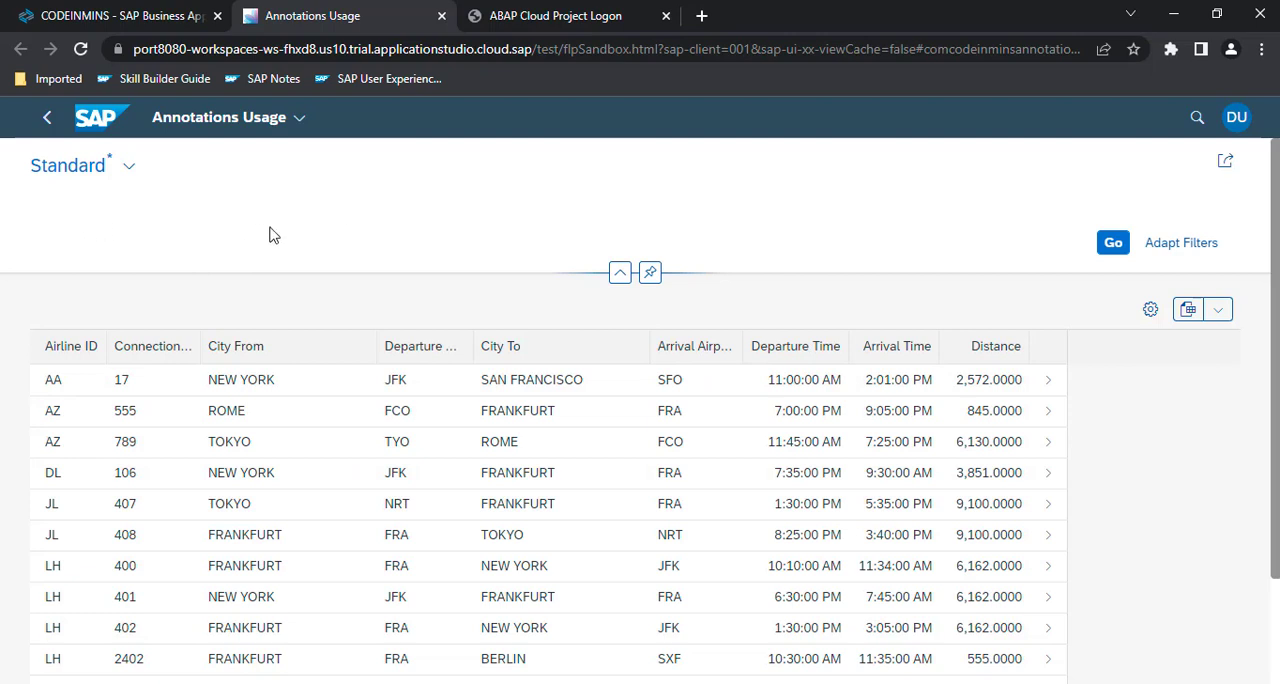
{"action": "mouse_move", "coordinate": [420, 290]}
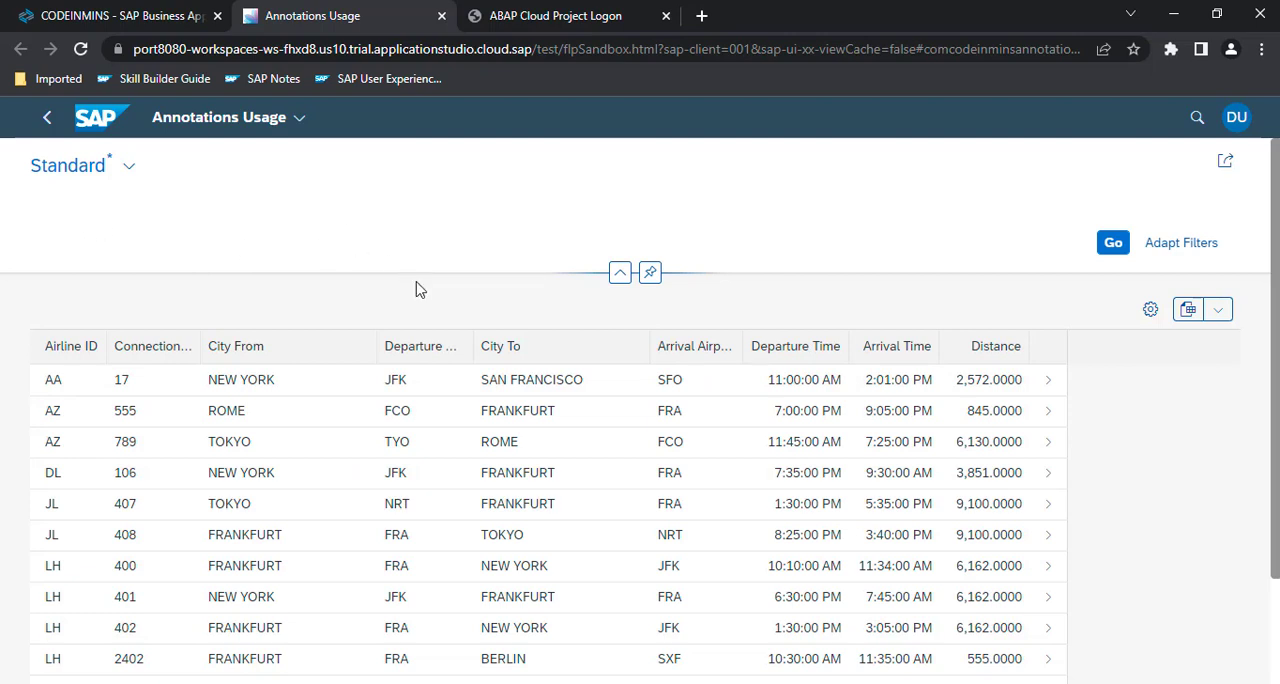
{"action": "mouse_move", "coordinate": [552, 418]}
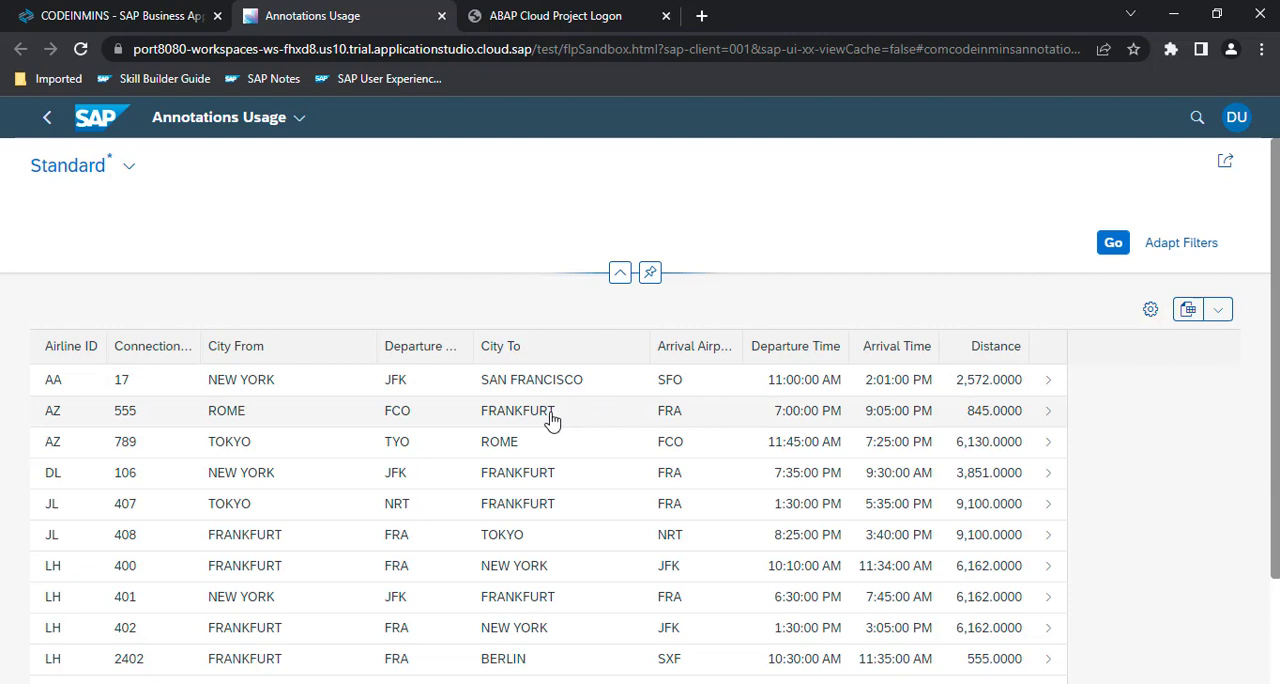